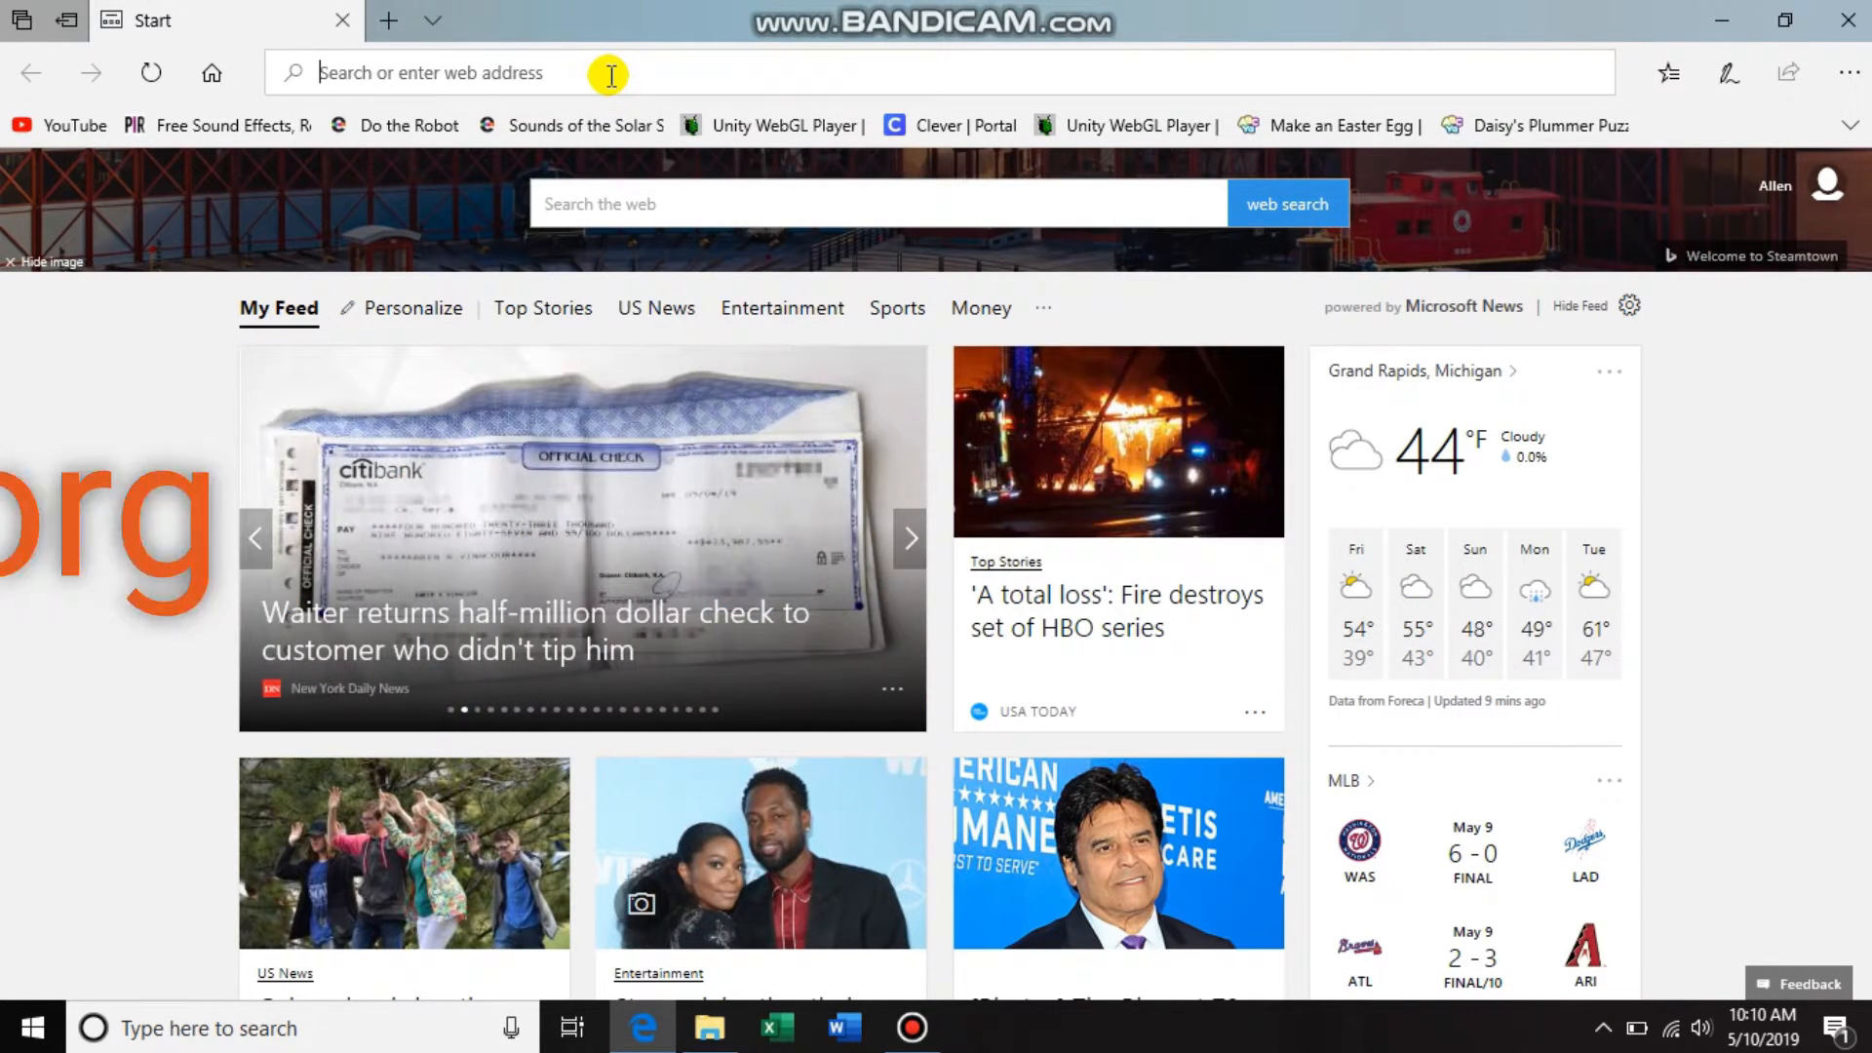
# Navigate to forscan.org and go to its Products download page
pyautogui.write('forscan.org/')
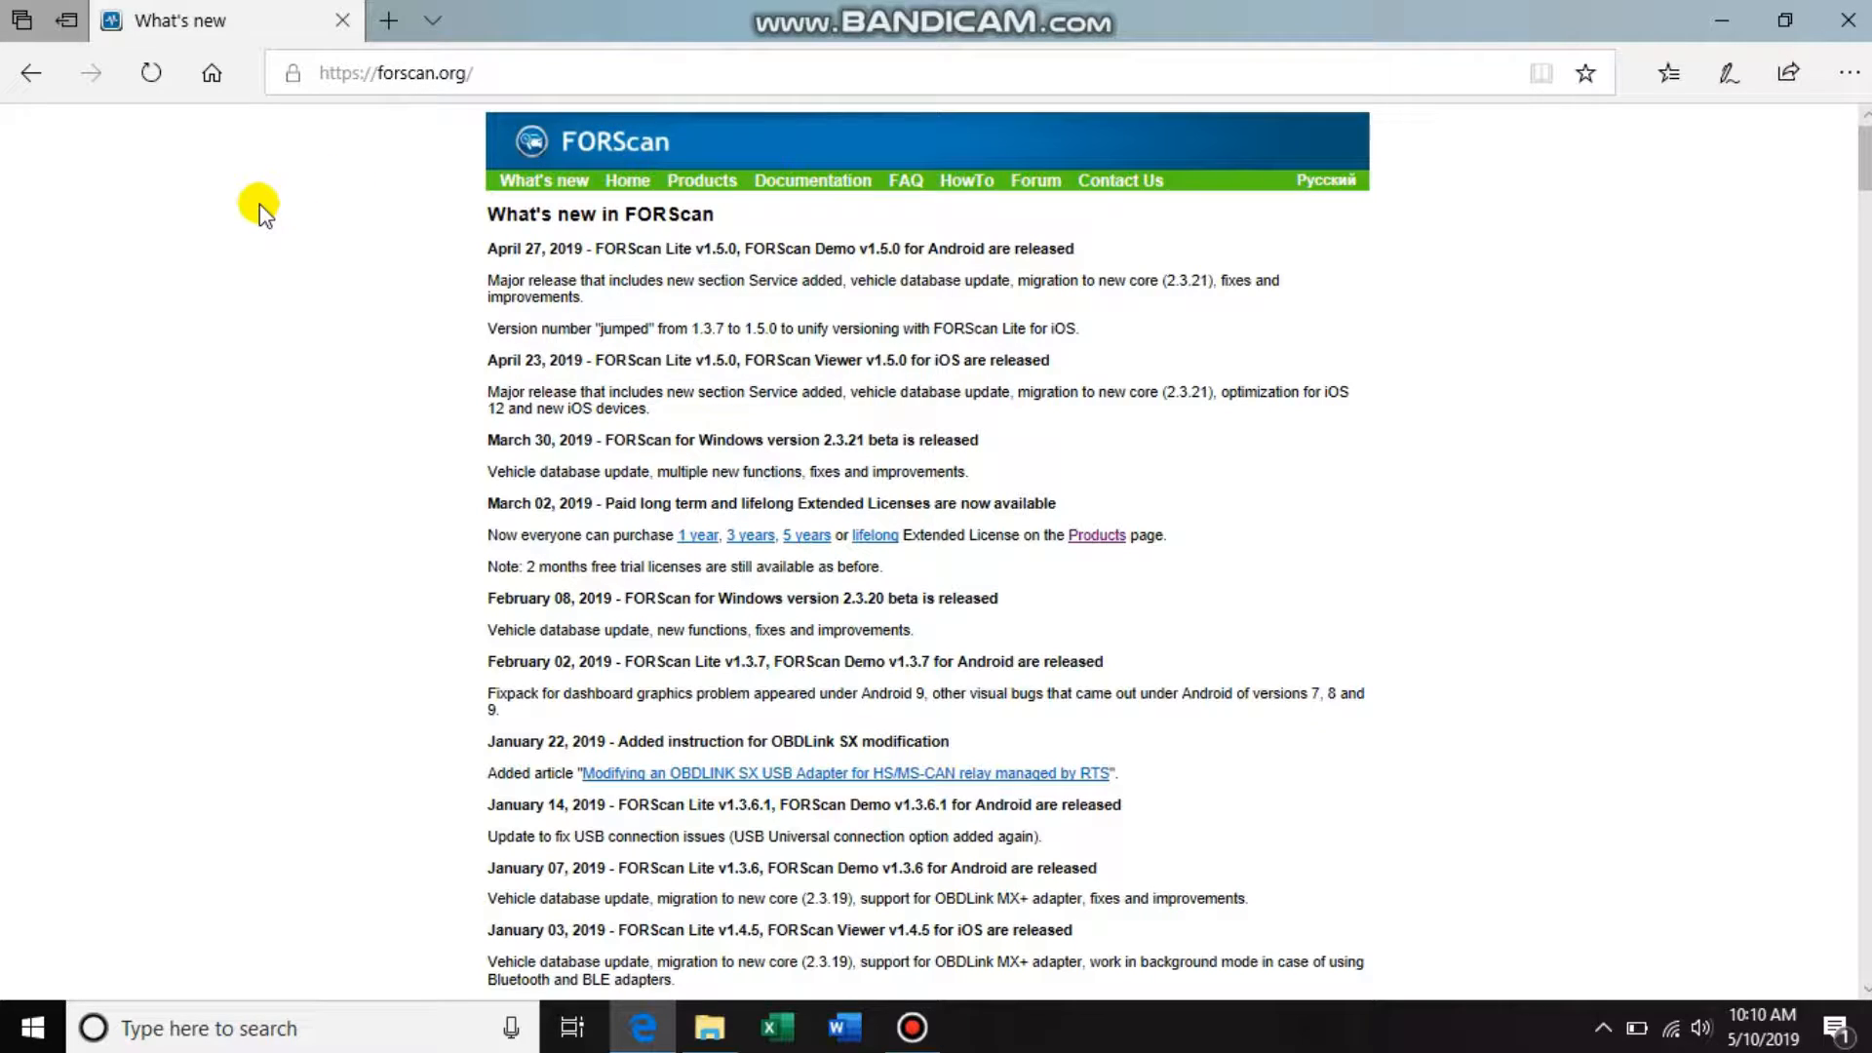
pyautogui.moveTo(702, 179)
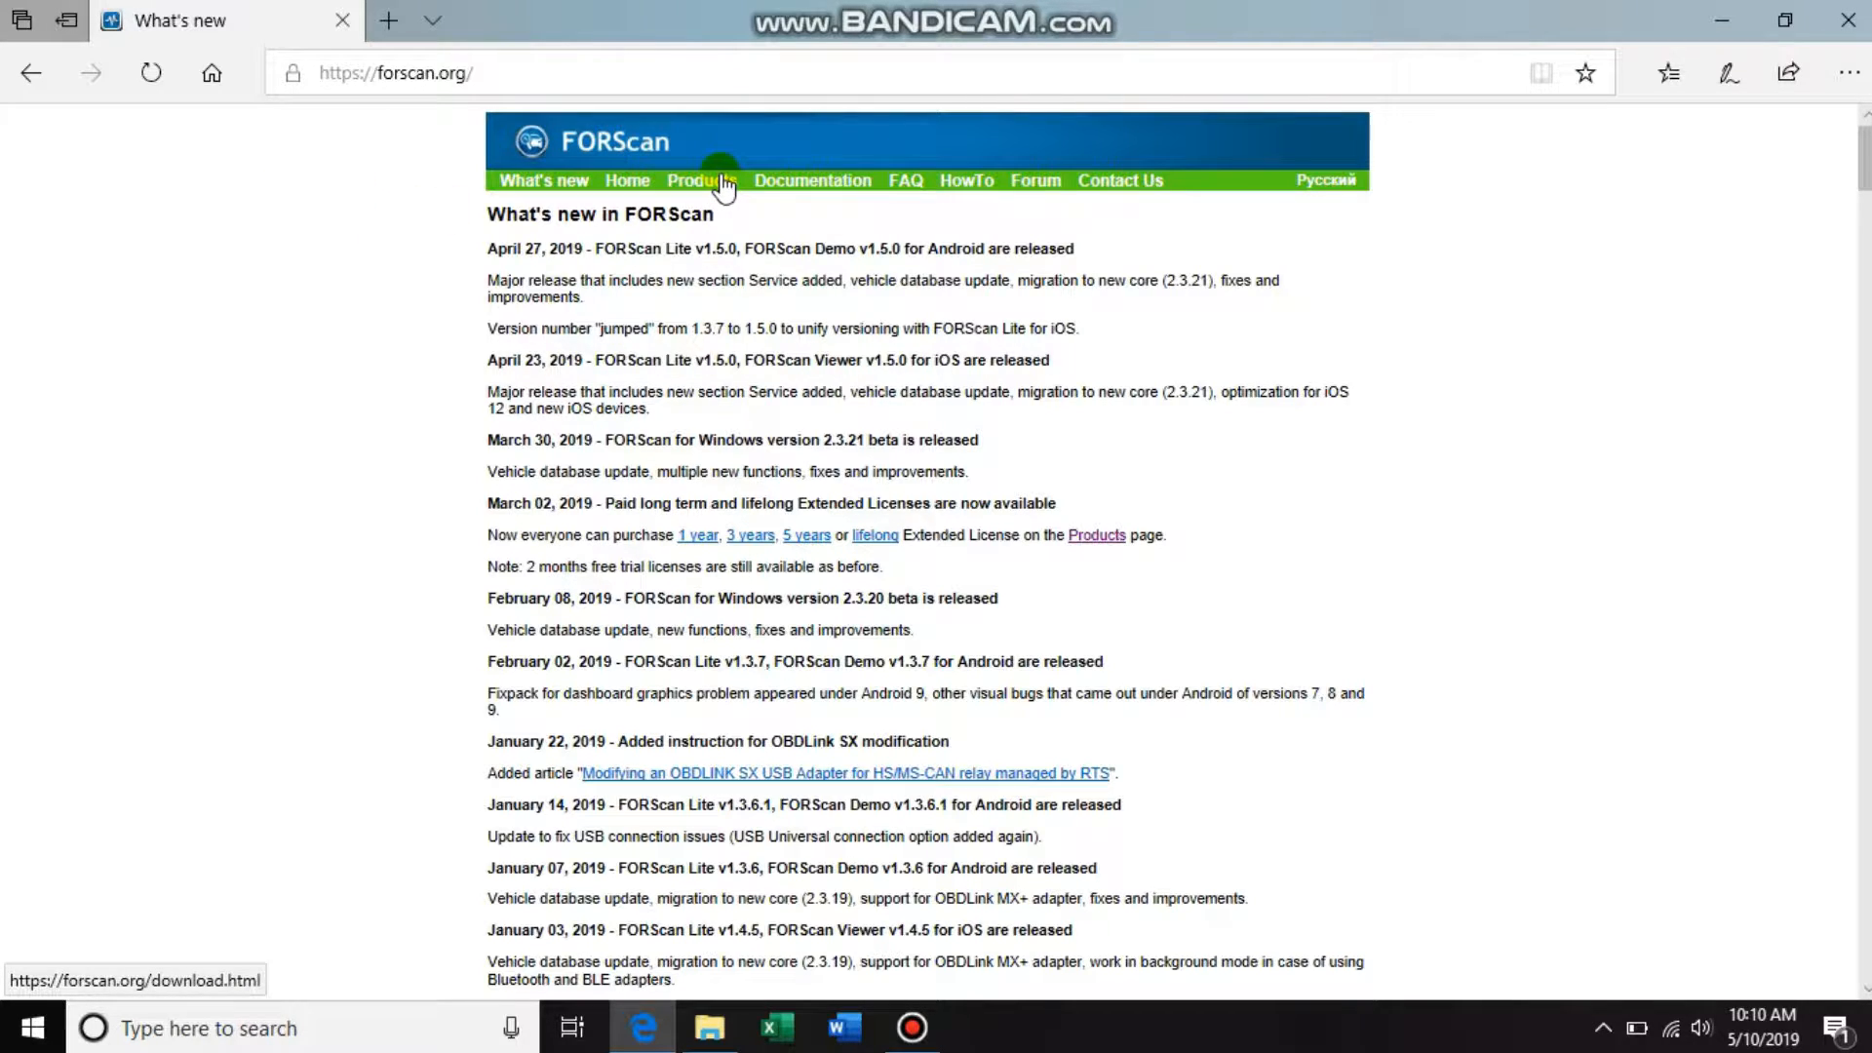
pyautogui.click(702, 179)
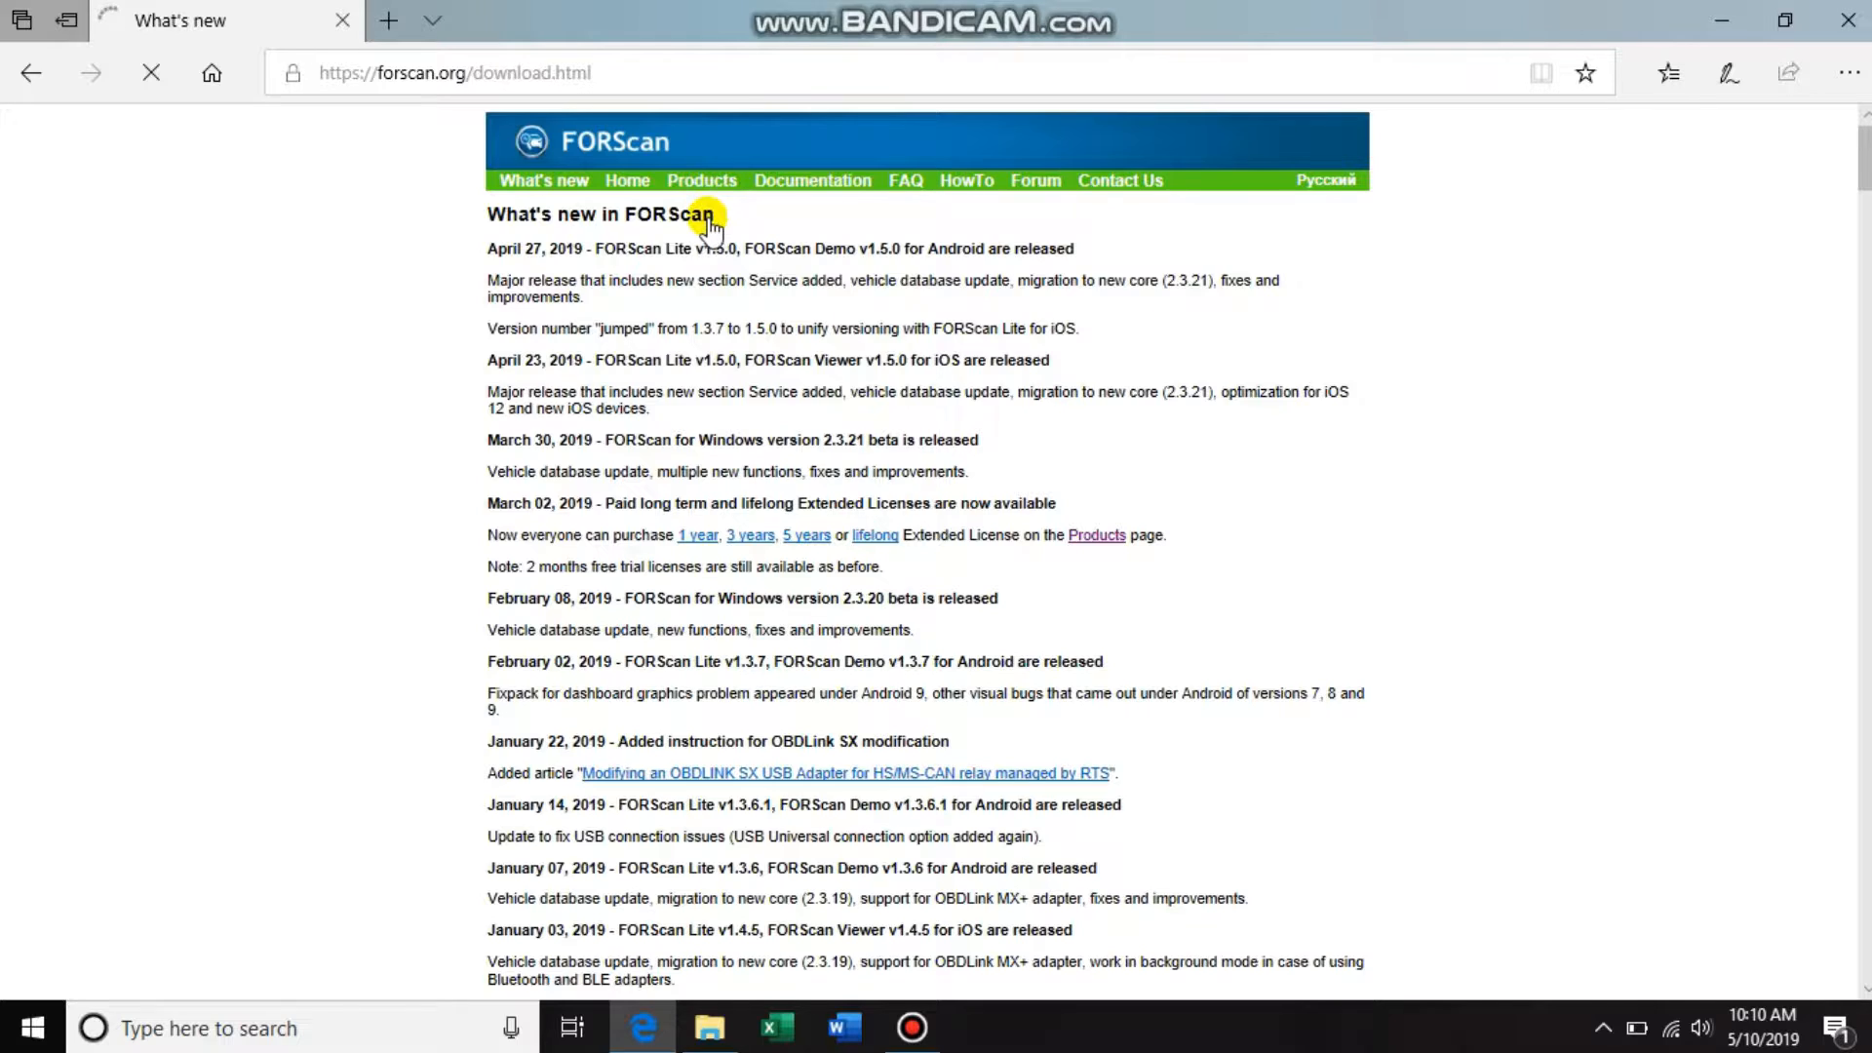
pyautogui.click(703, 179)
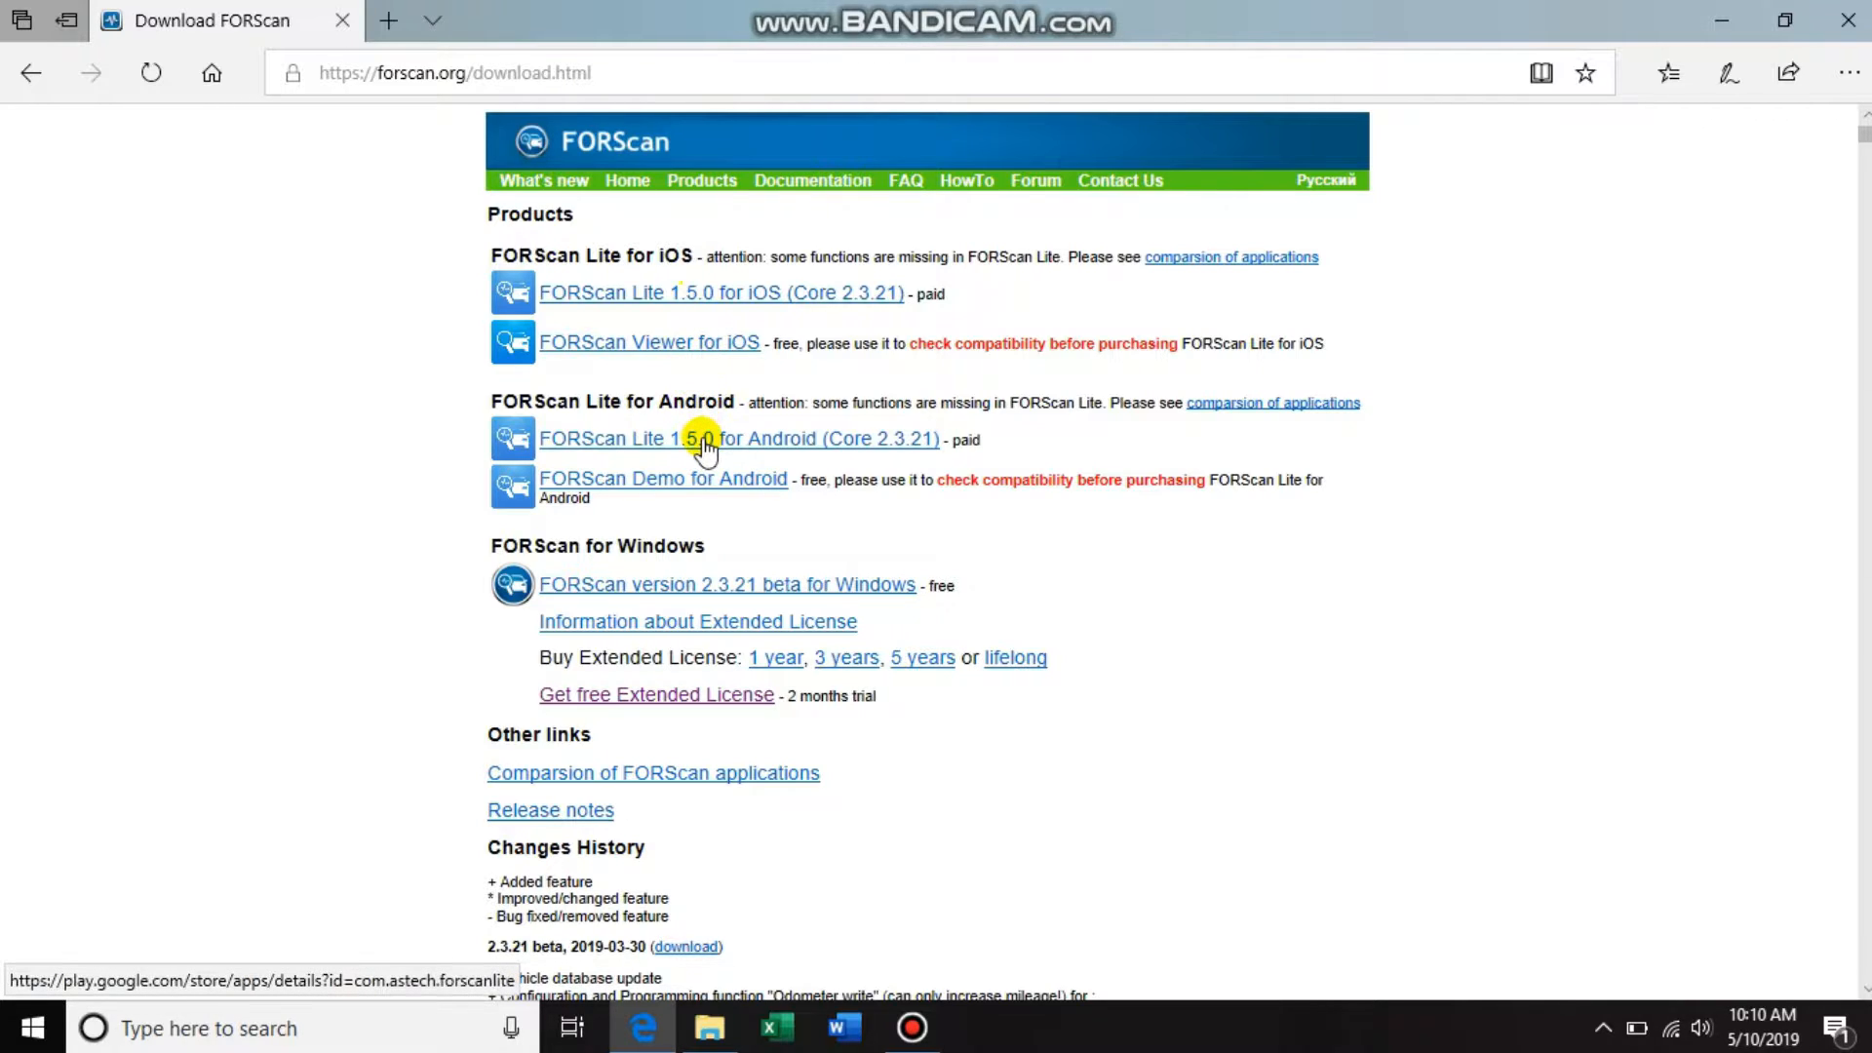
pyautogui.moveTo(775, 585)
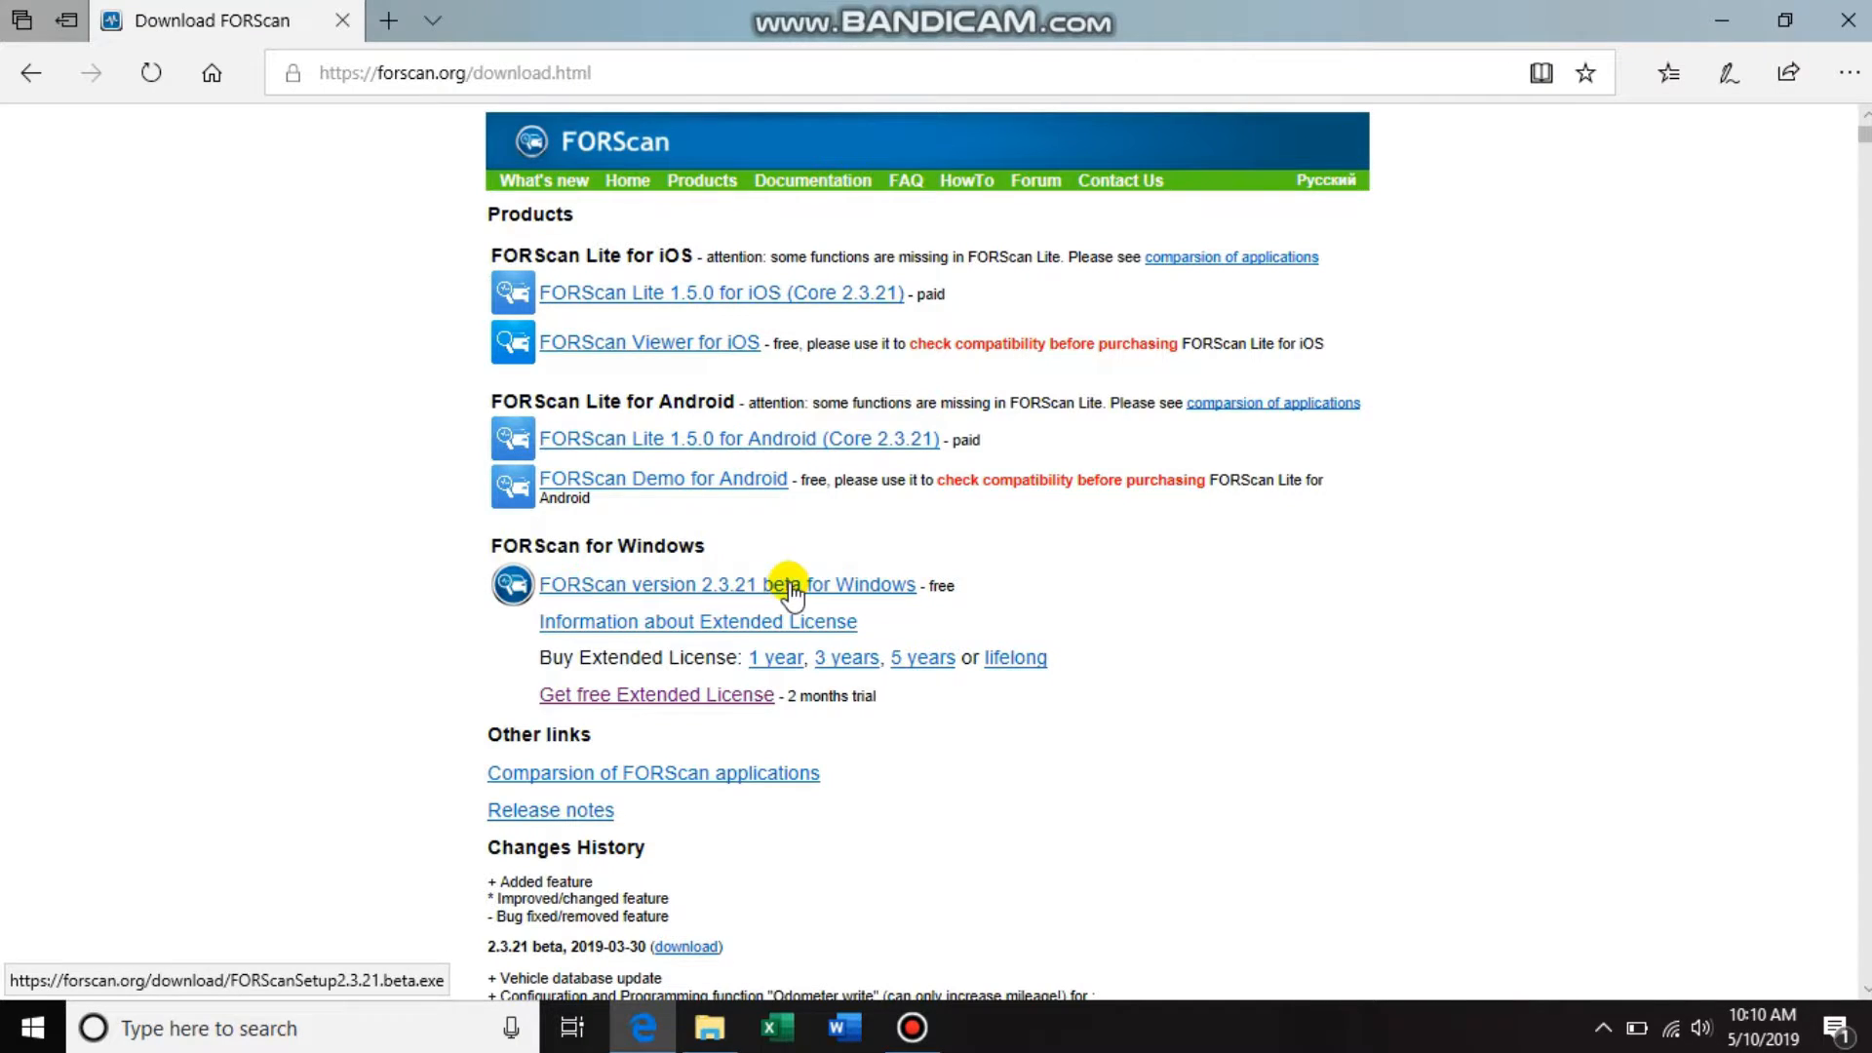
# Download the FORScan 2.3.21 beta for Windows and run the installer from the download bar
pyautogui.click(821, 593)
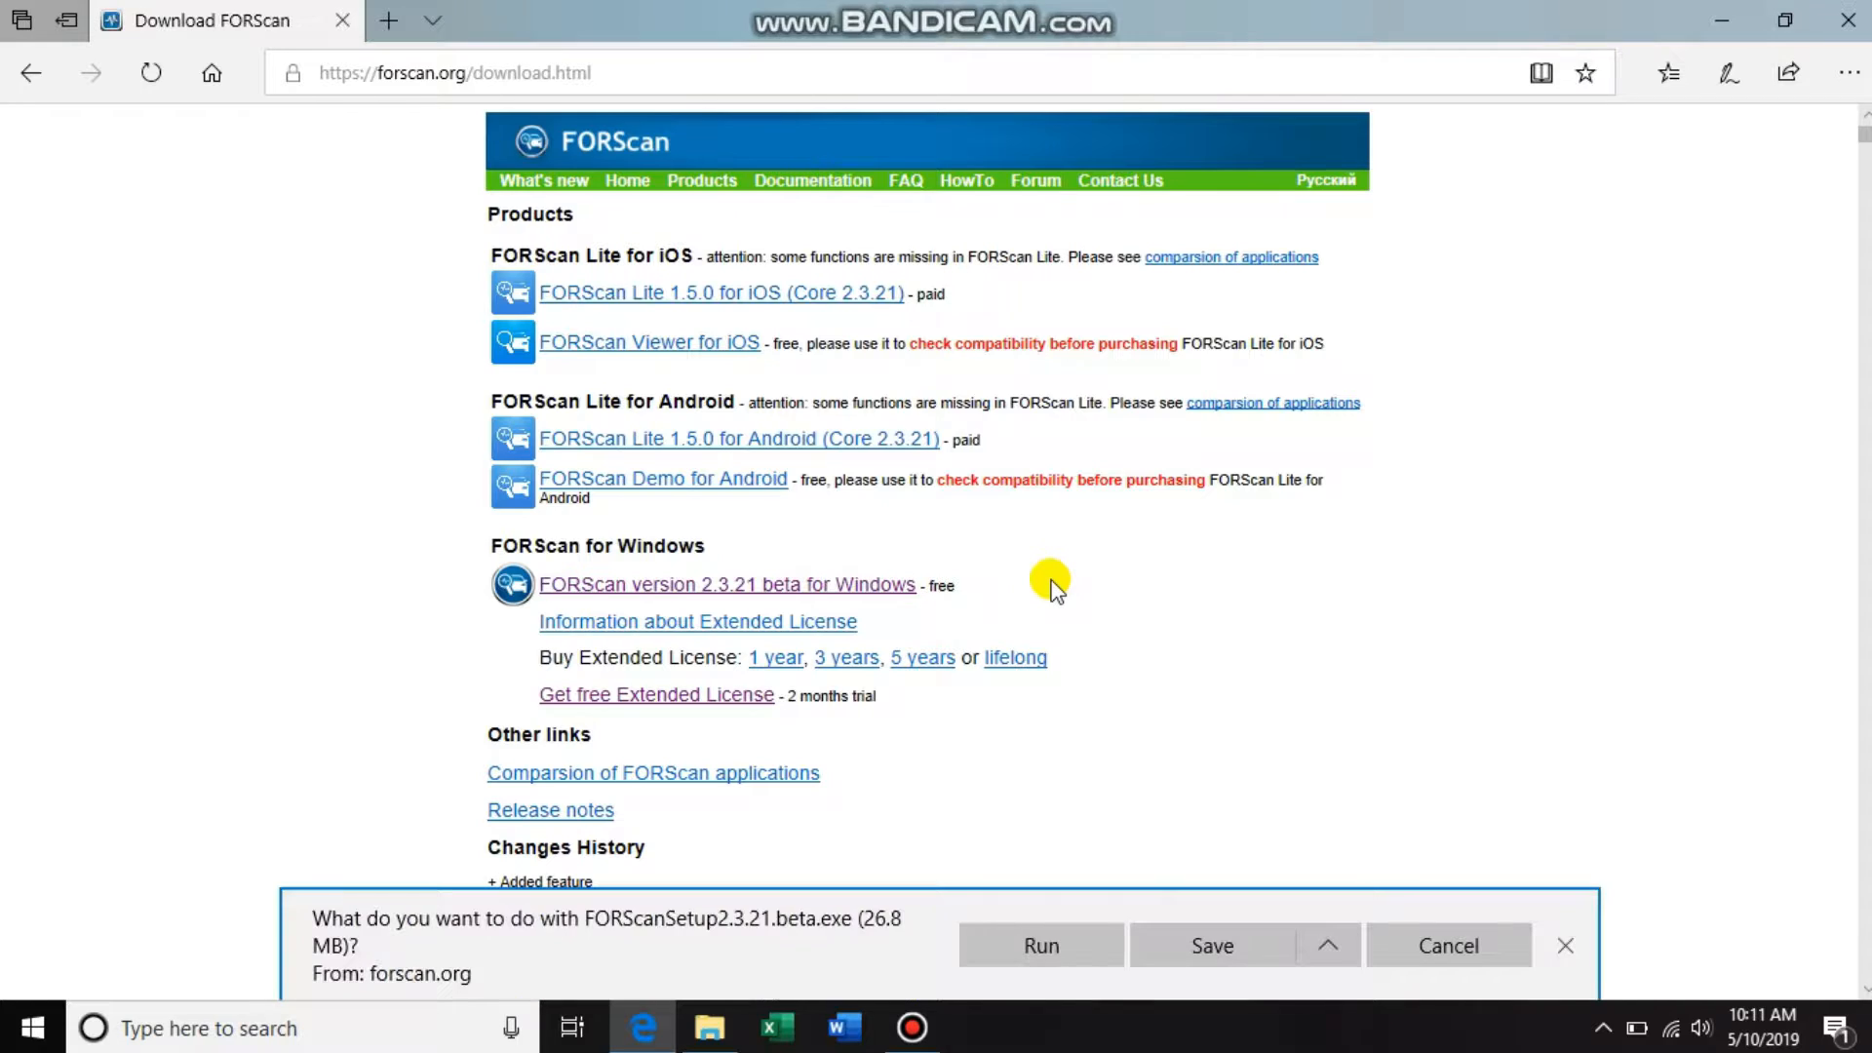
pyautogui.click(1039, 944)
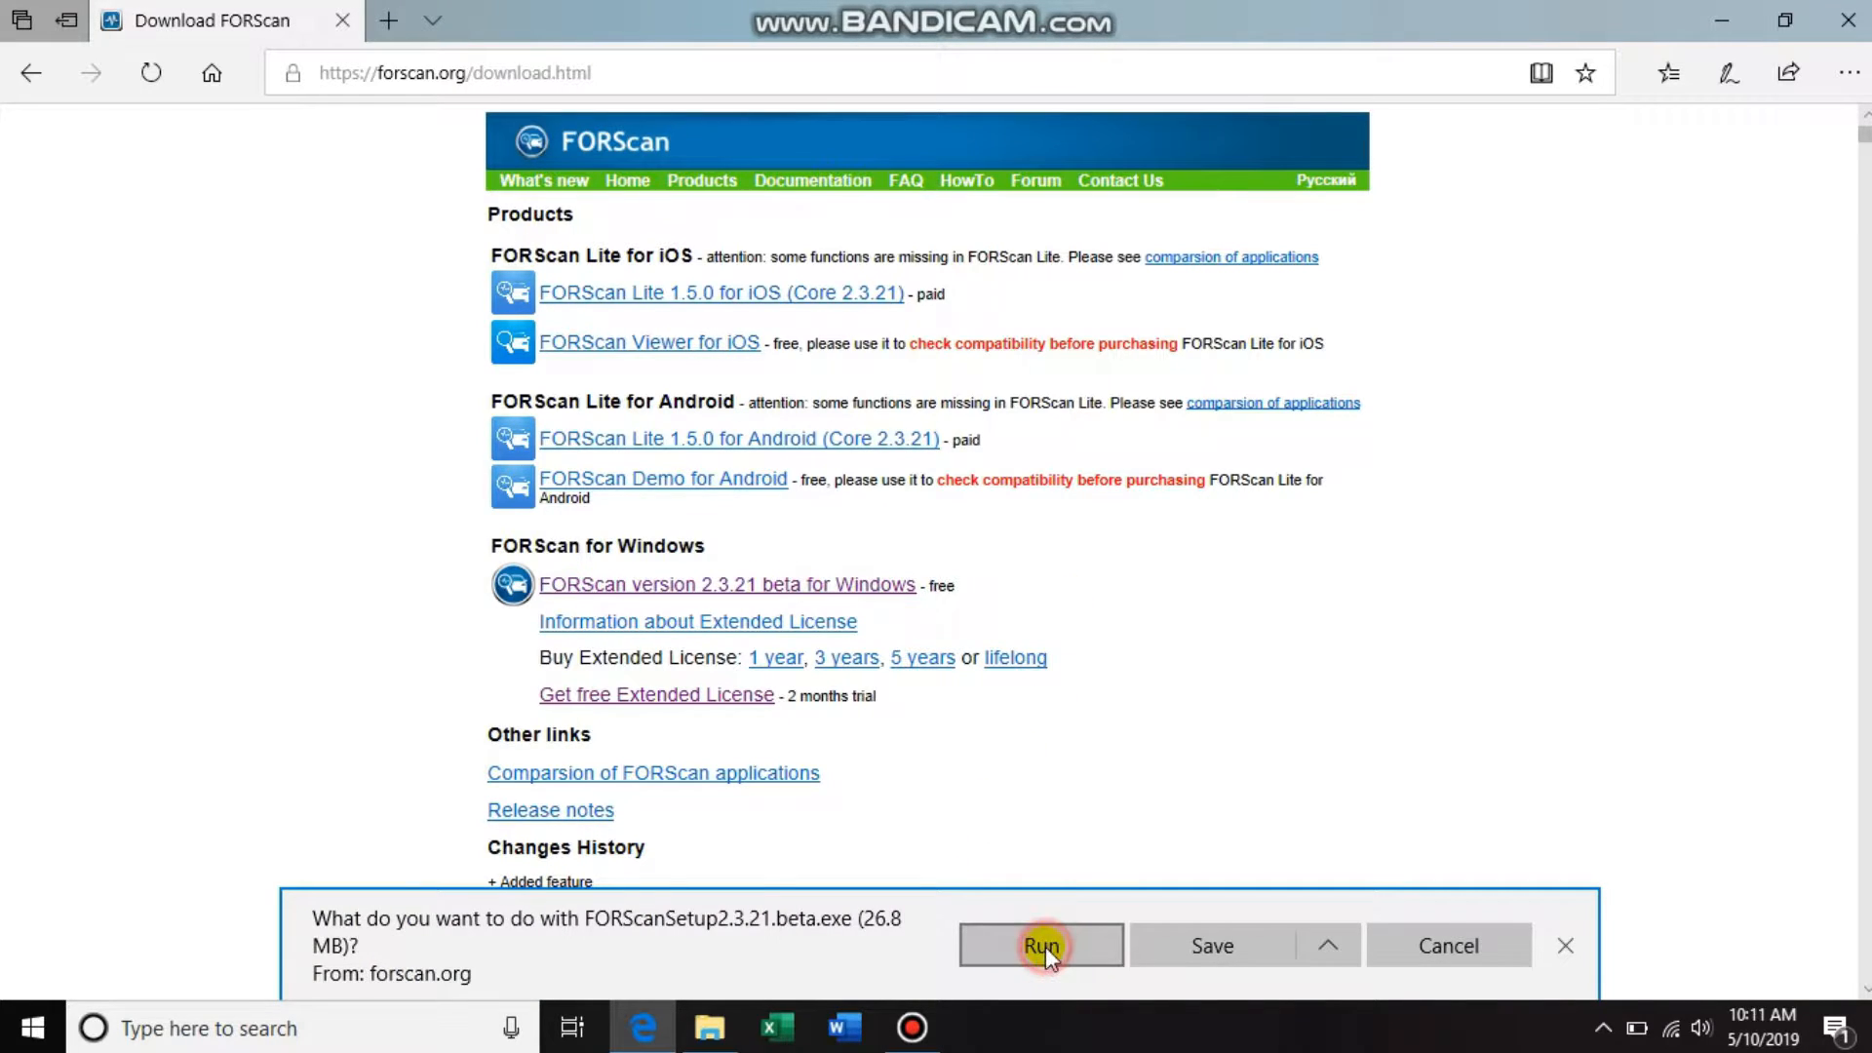
pyautogui.click(1039, 944)
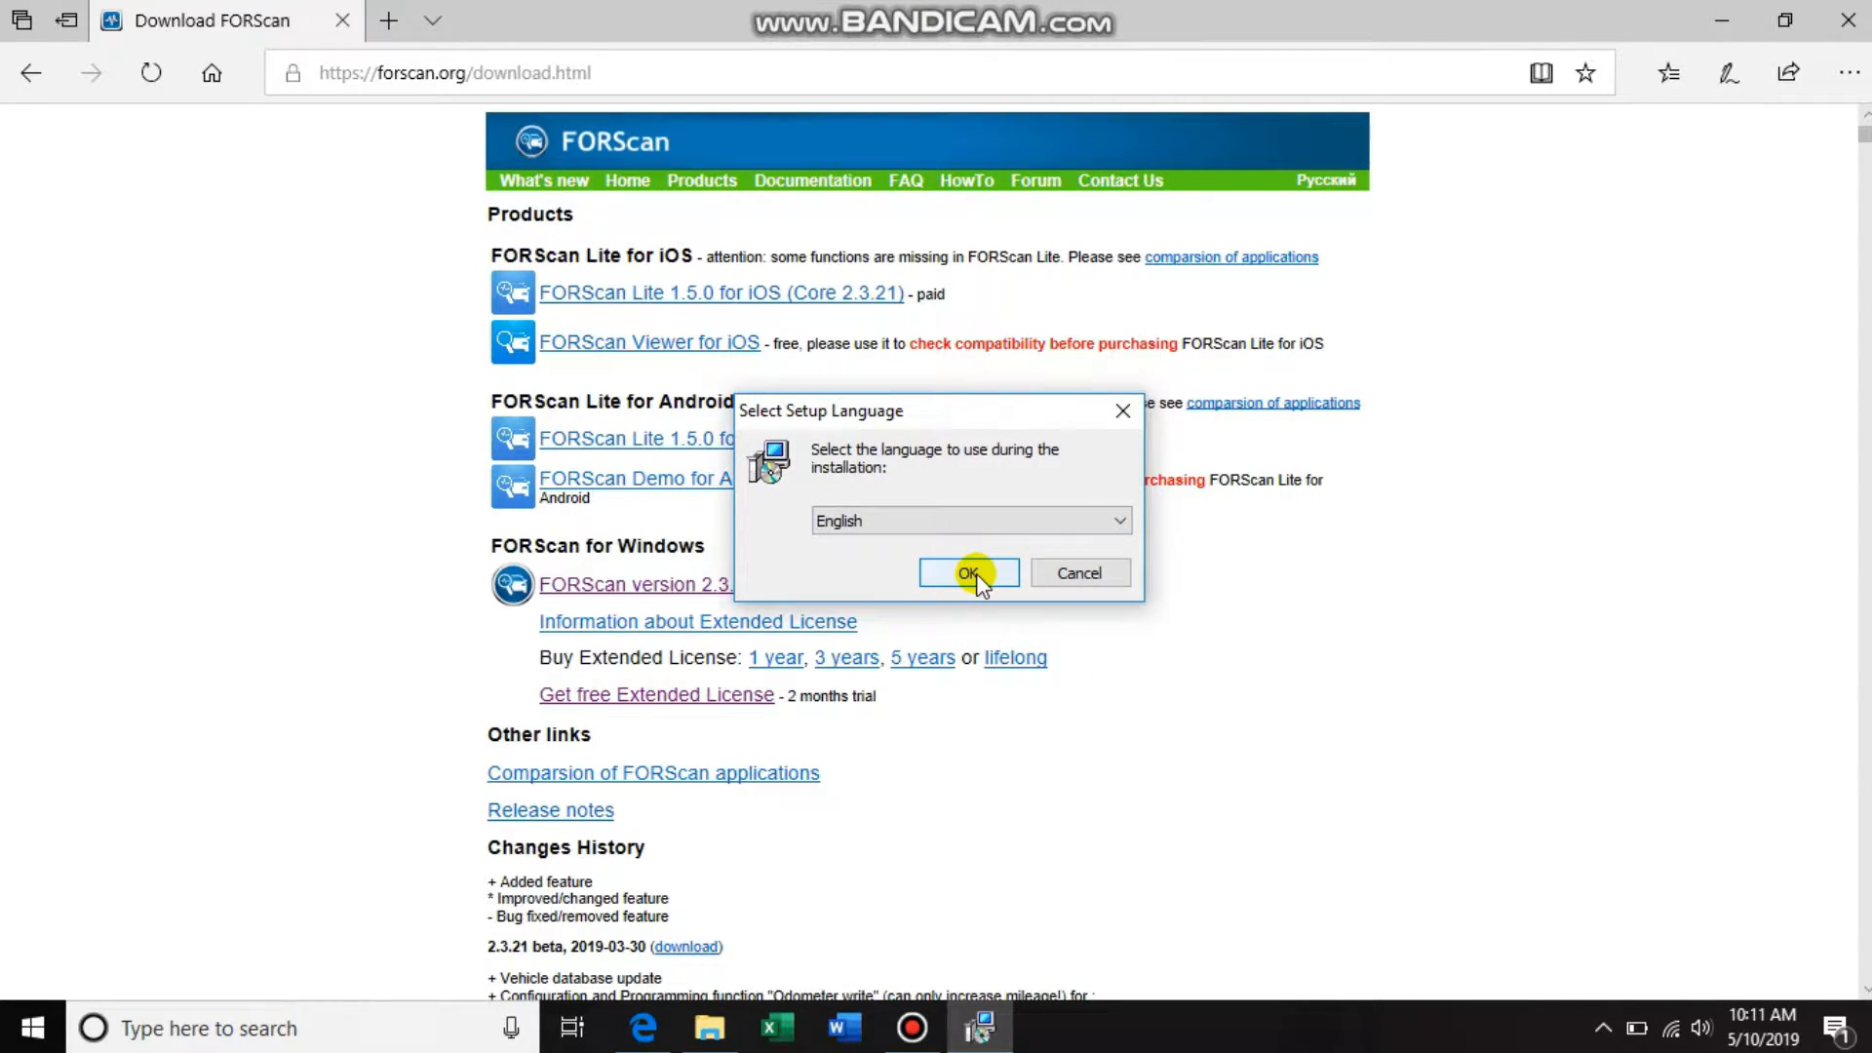
# Accept English, agree to the license and keep the desktop shortcut task in FORScan Setup
pyautogui.click(970, 573)
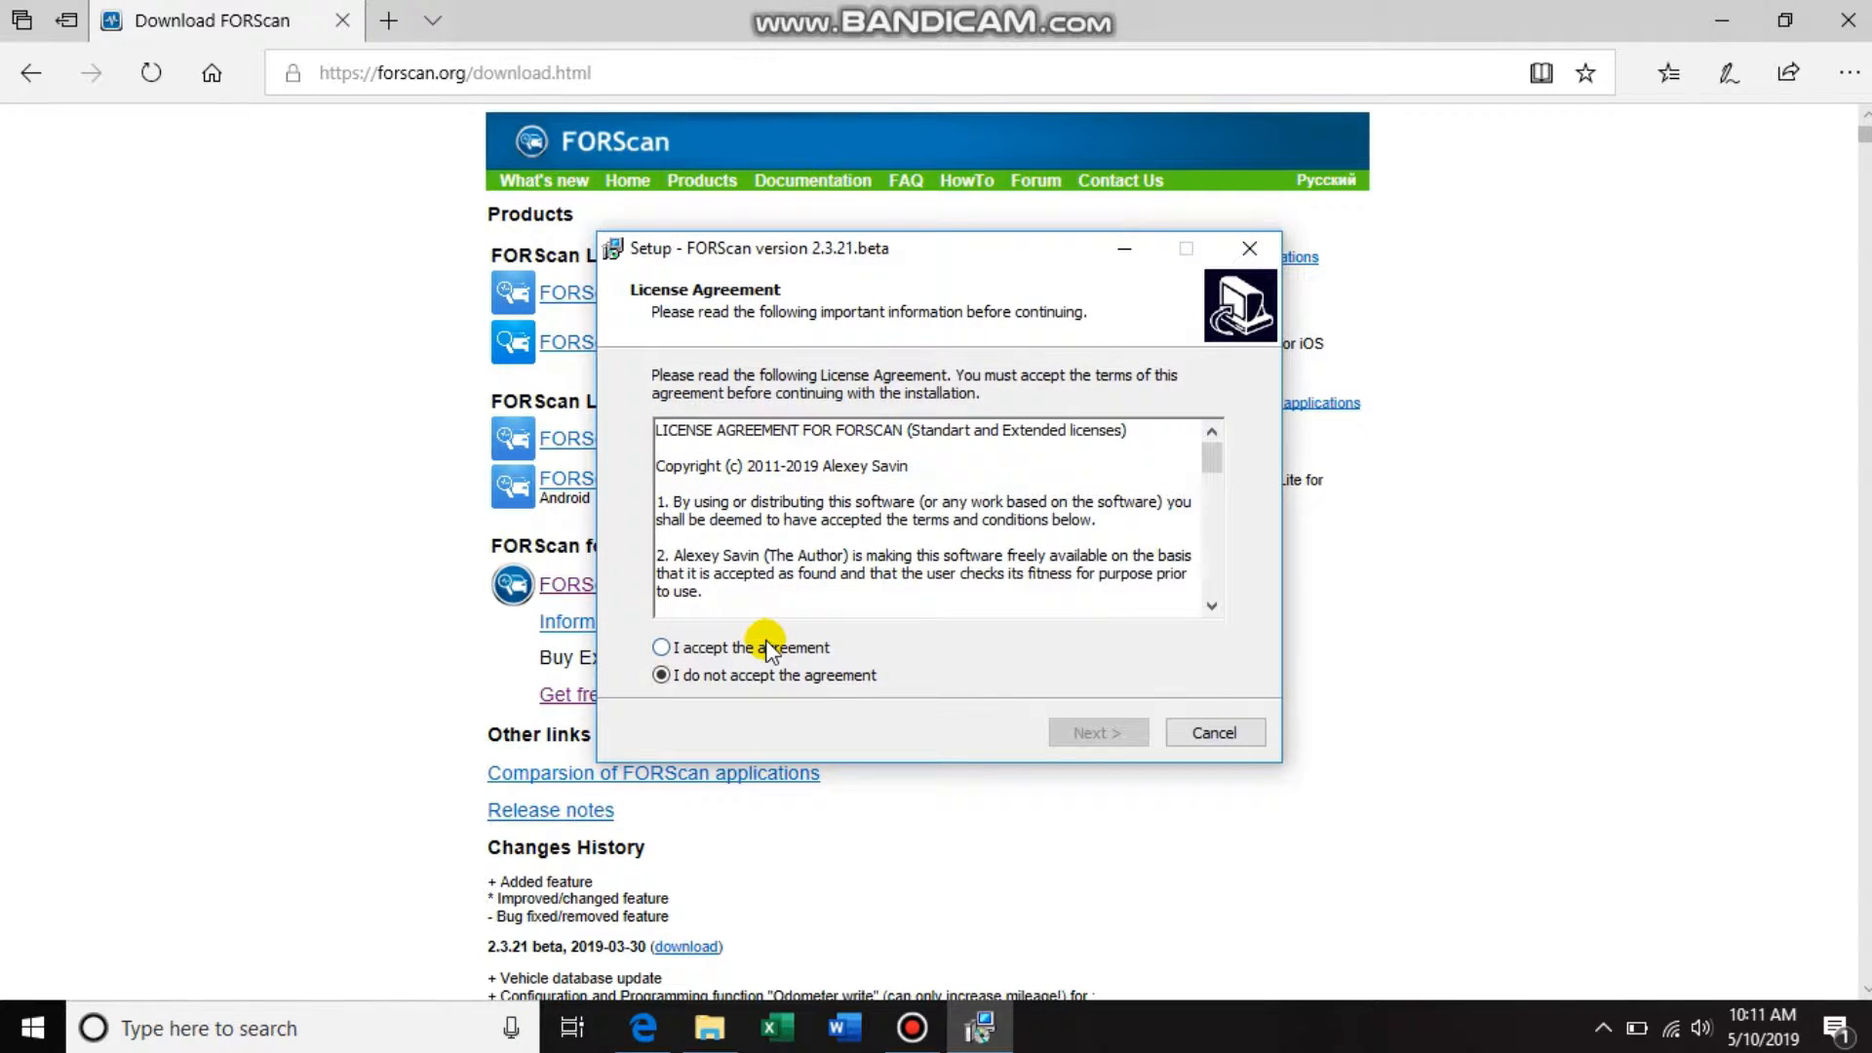
pyautogui.click(661, 647)
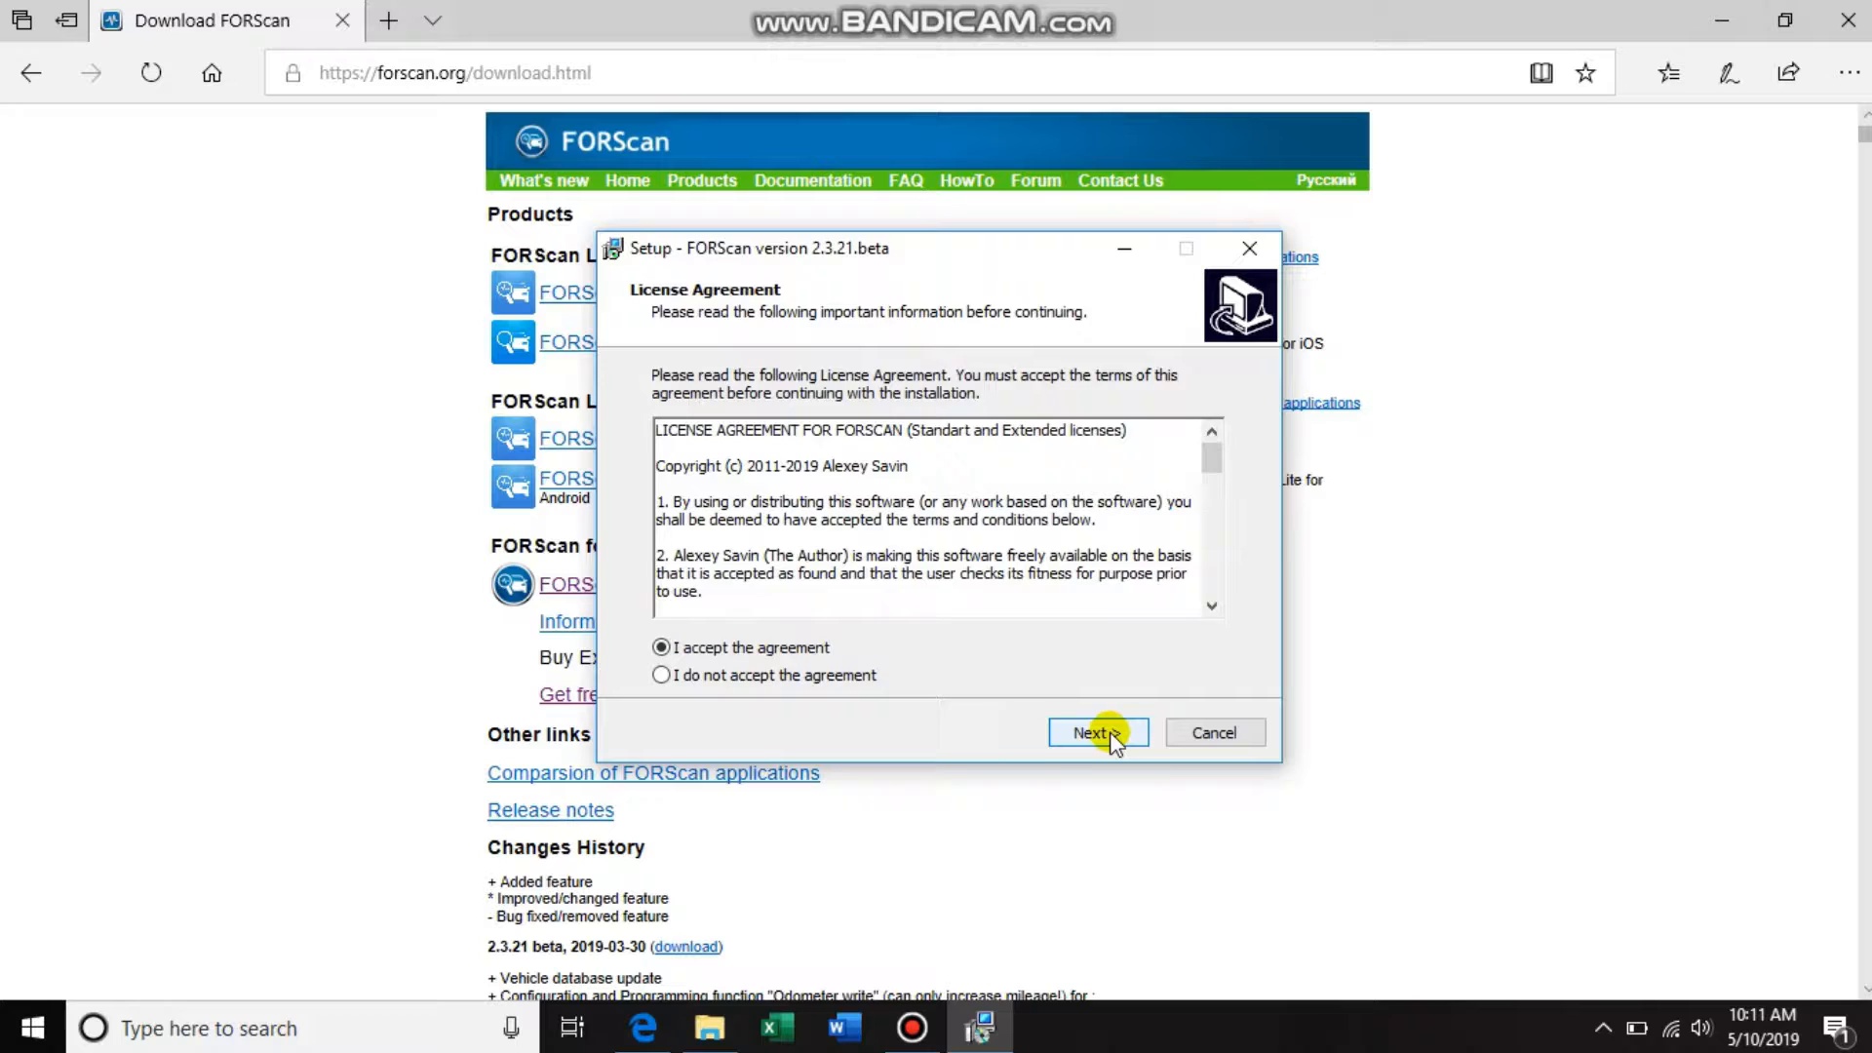
pyautogui.click(1094, 732)
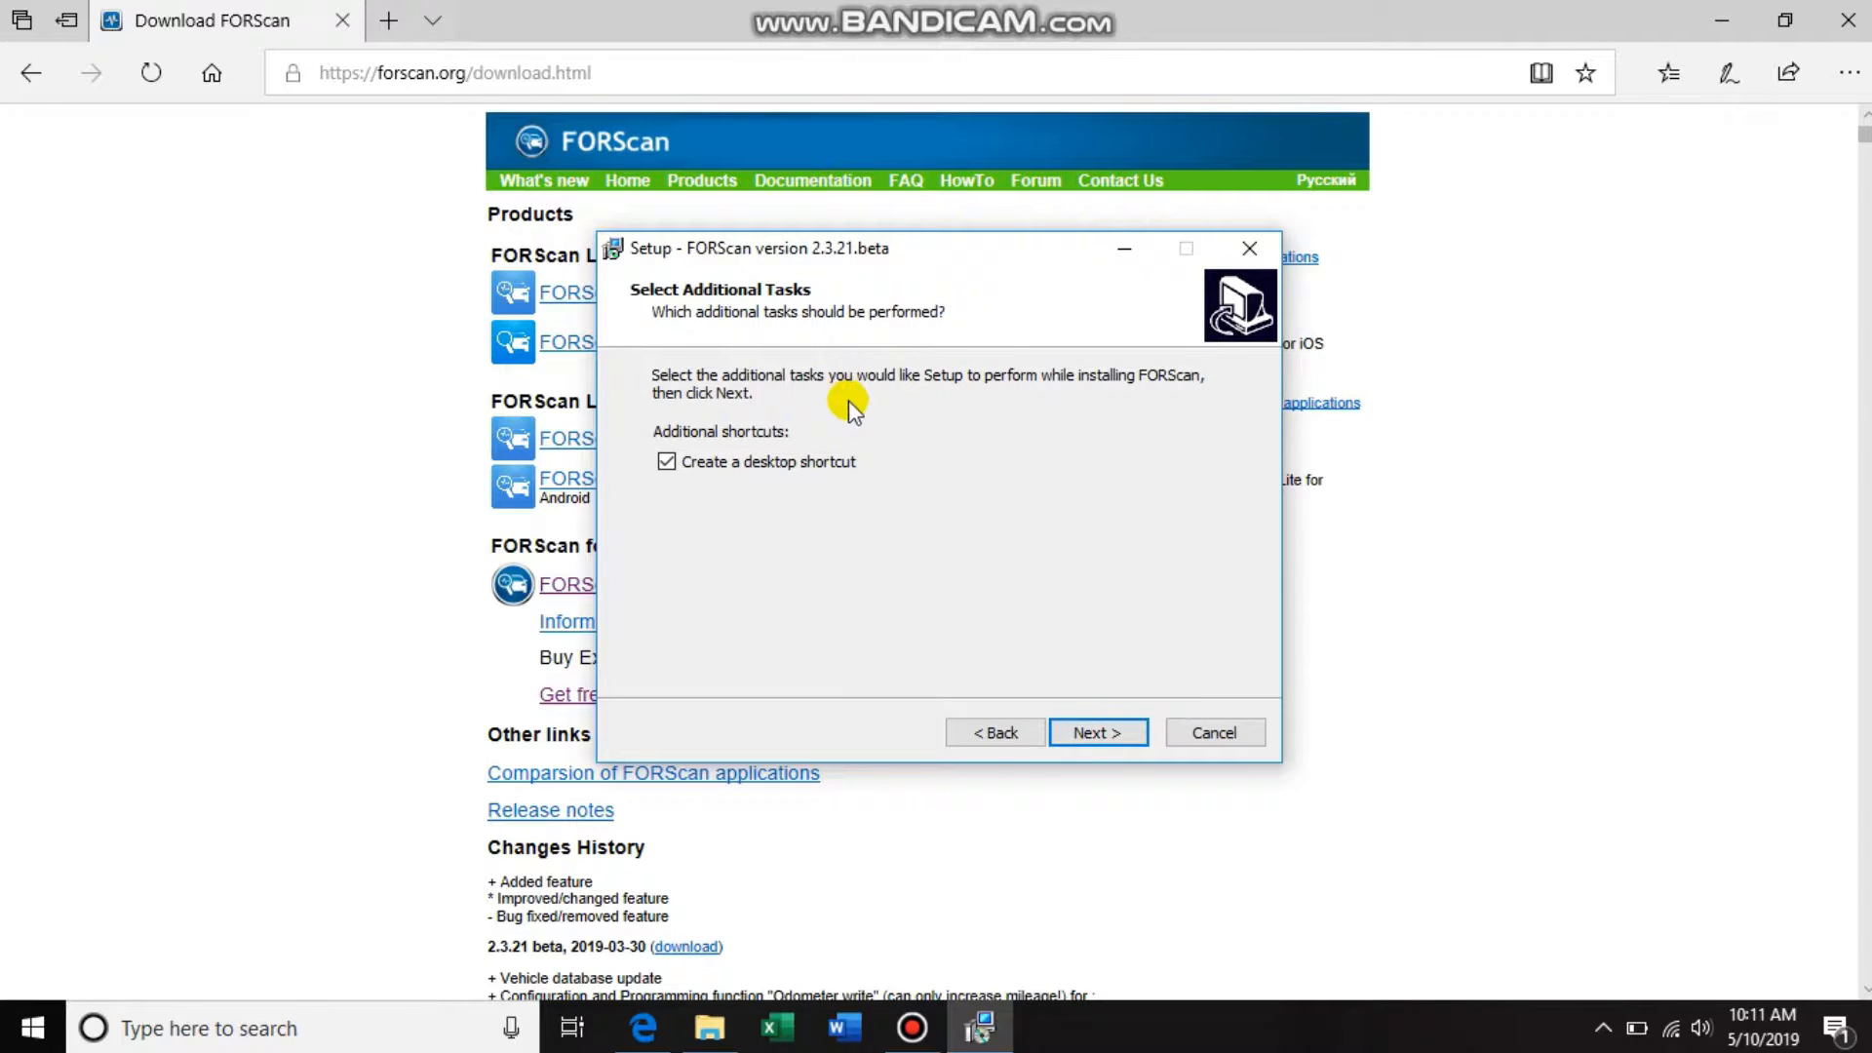
pyautogui.click(1096, 731)
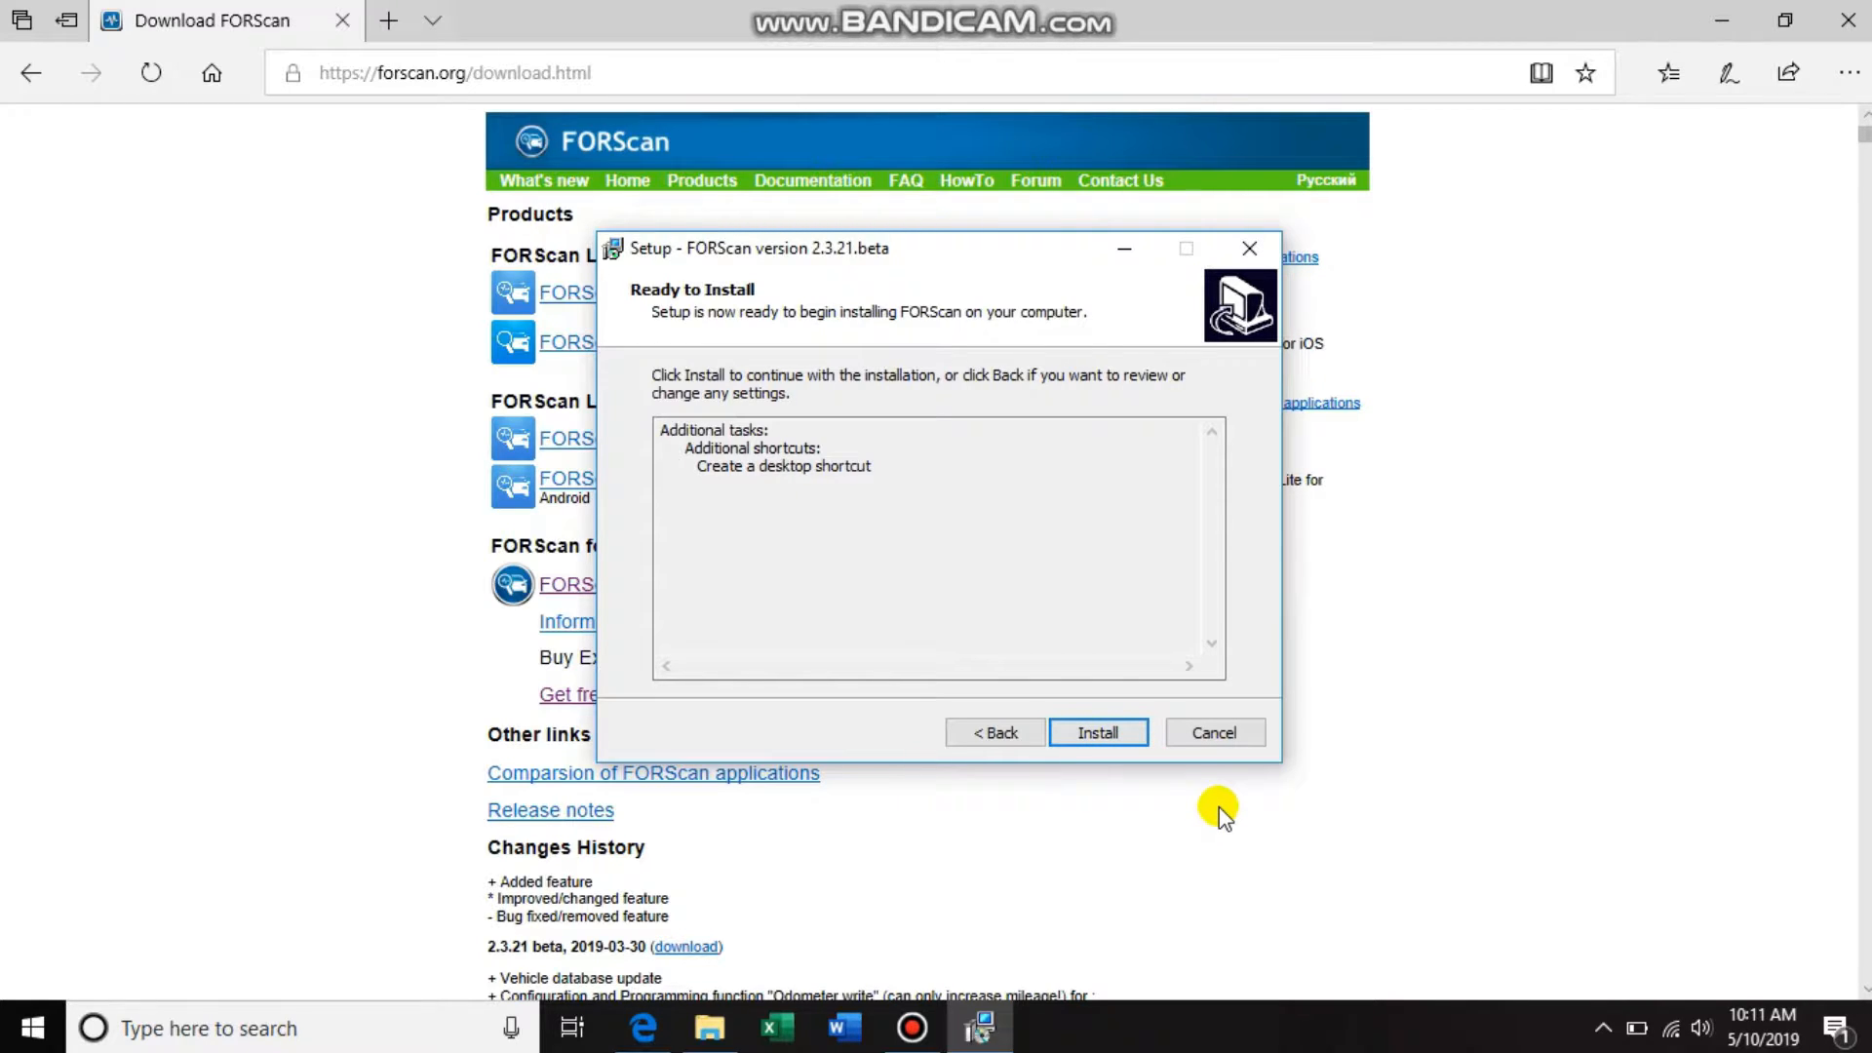
pyautogui.moveTo(1230, 801)
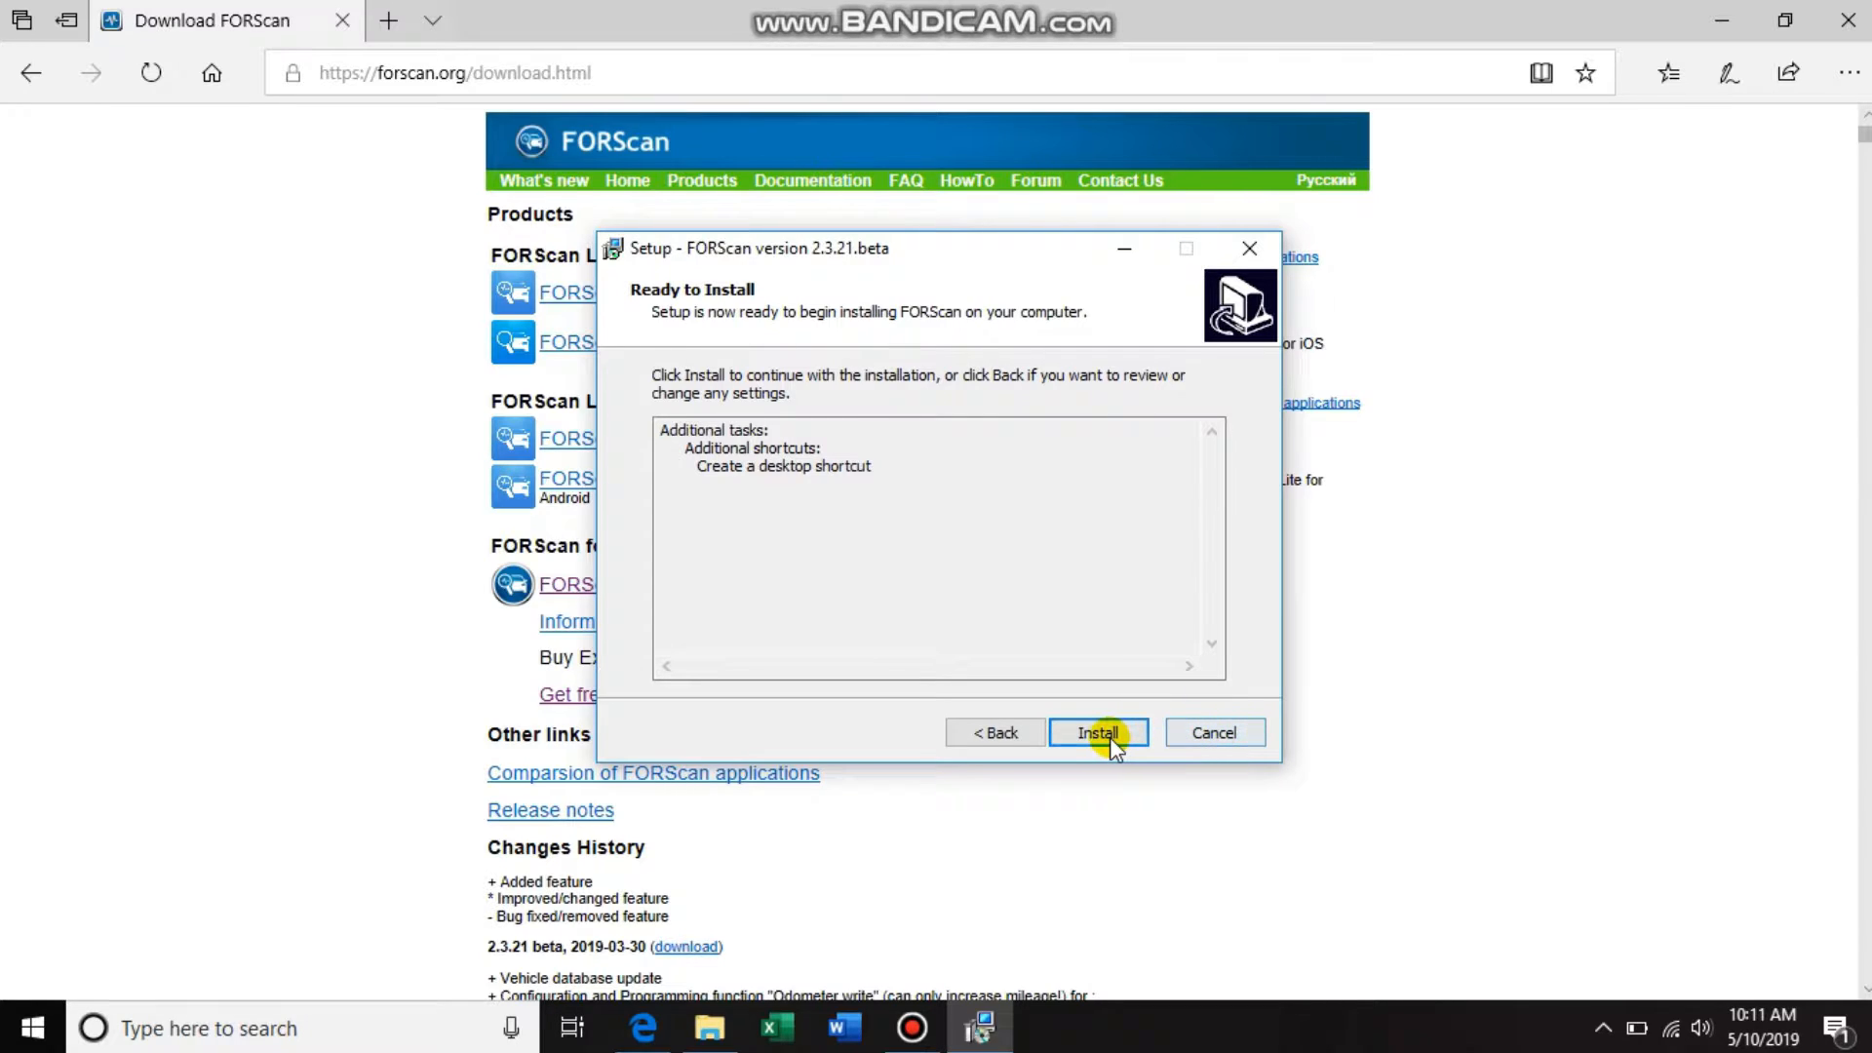
pyautogui.moveTo(1215, 731)
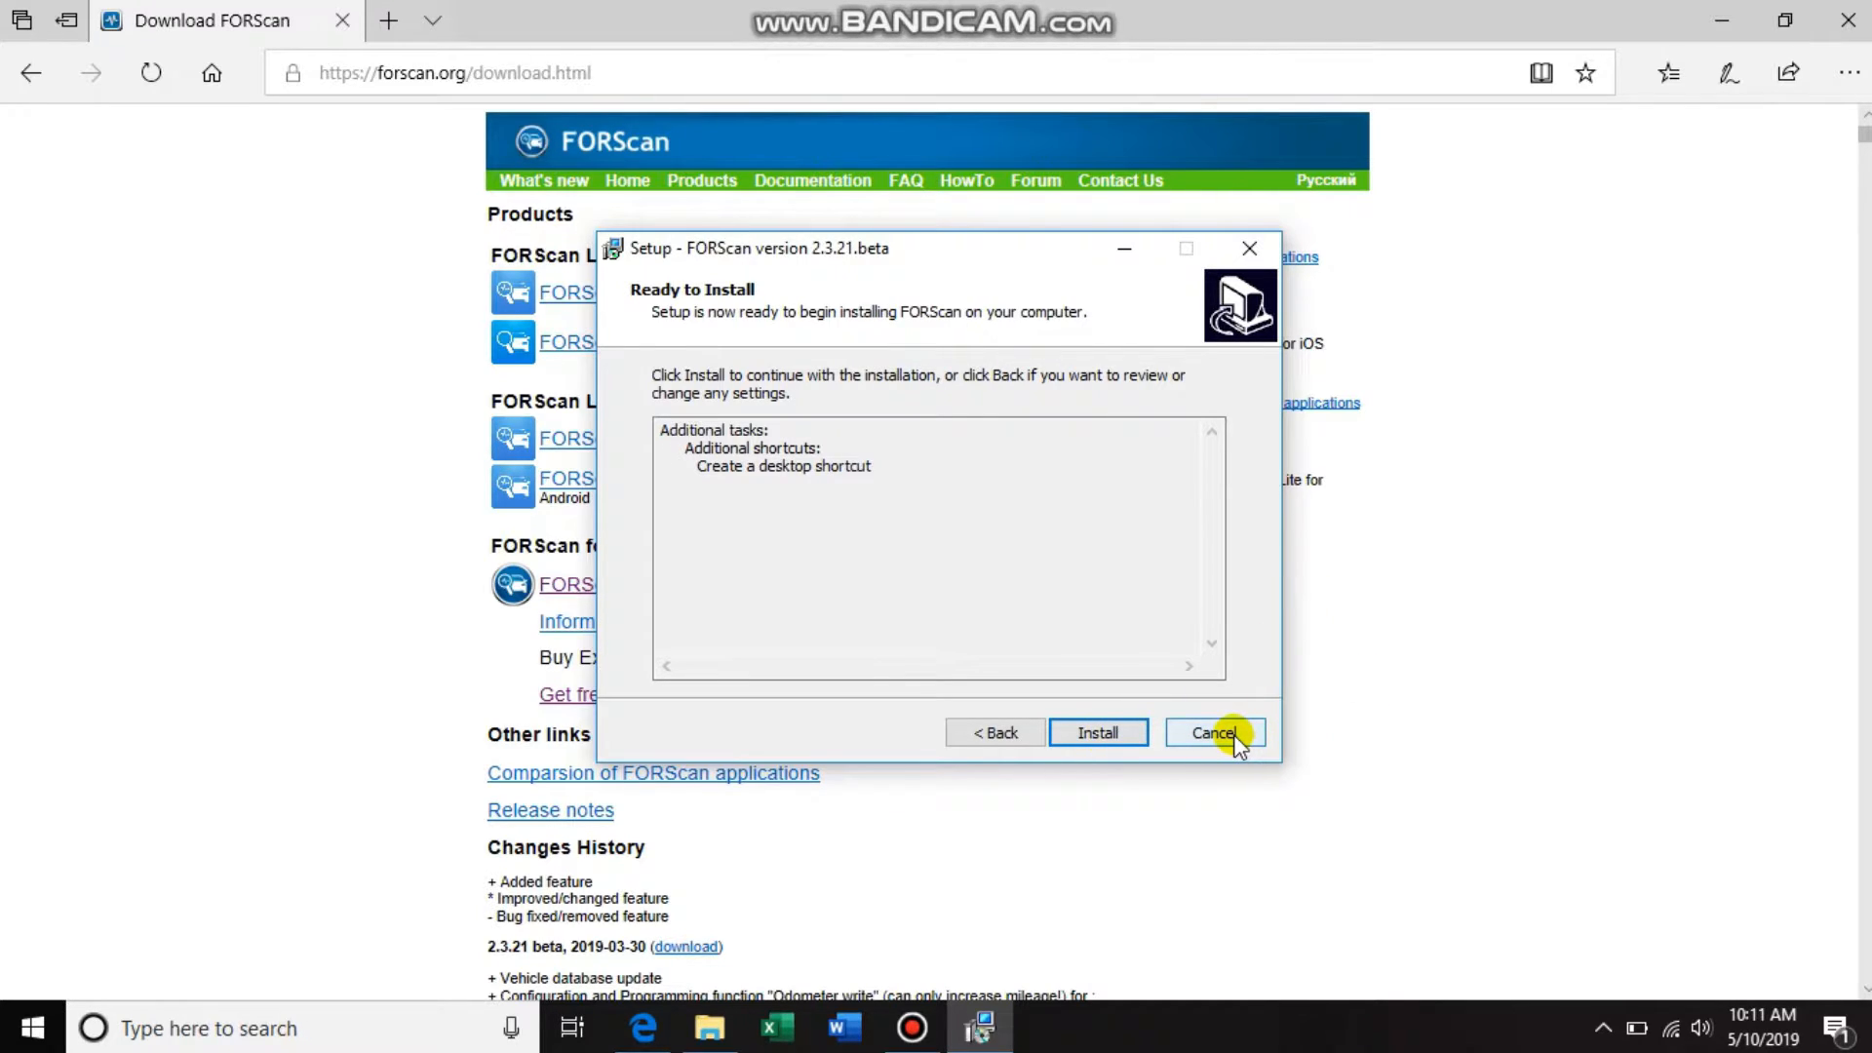
# Cancel the installer and confirm exiting setup without installing
pyautogui.click(1215, 732)
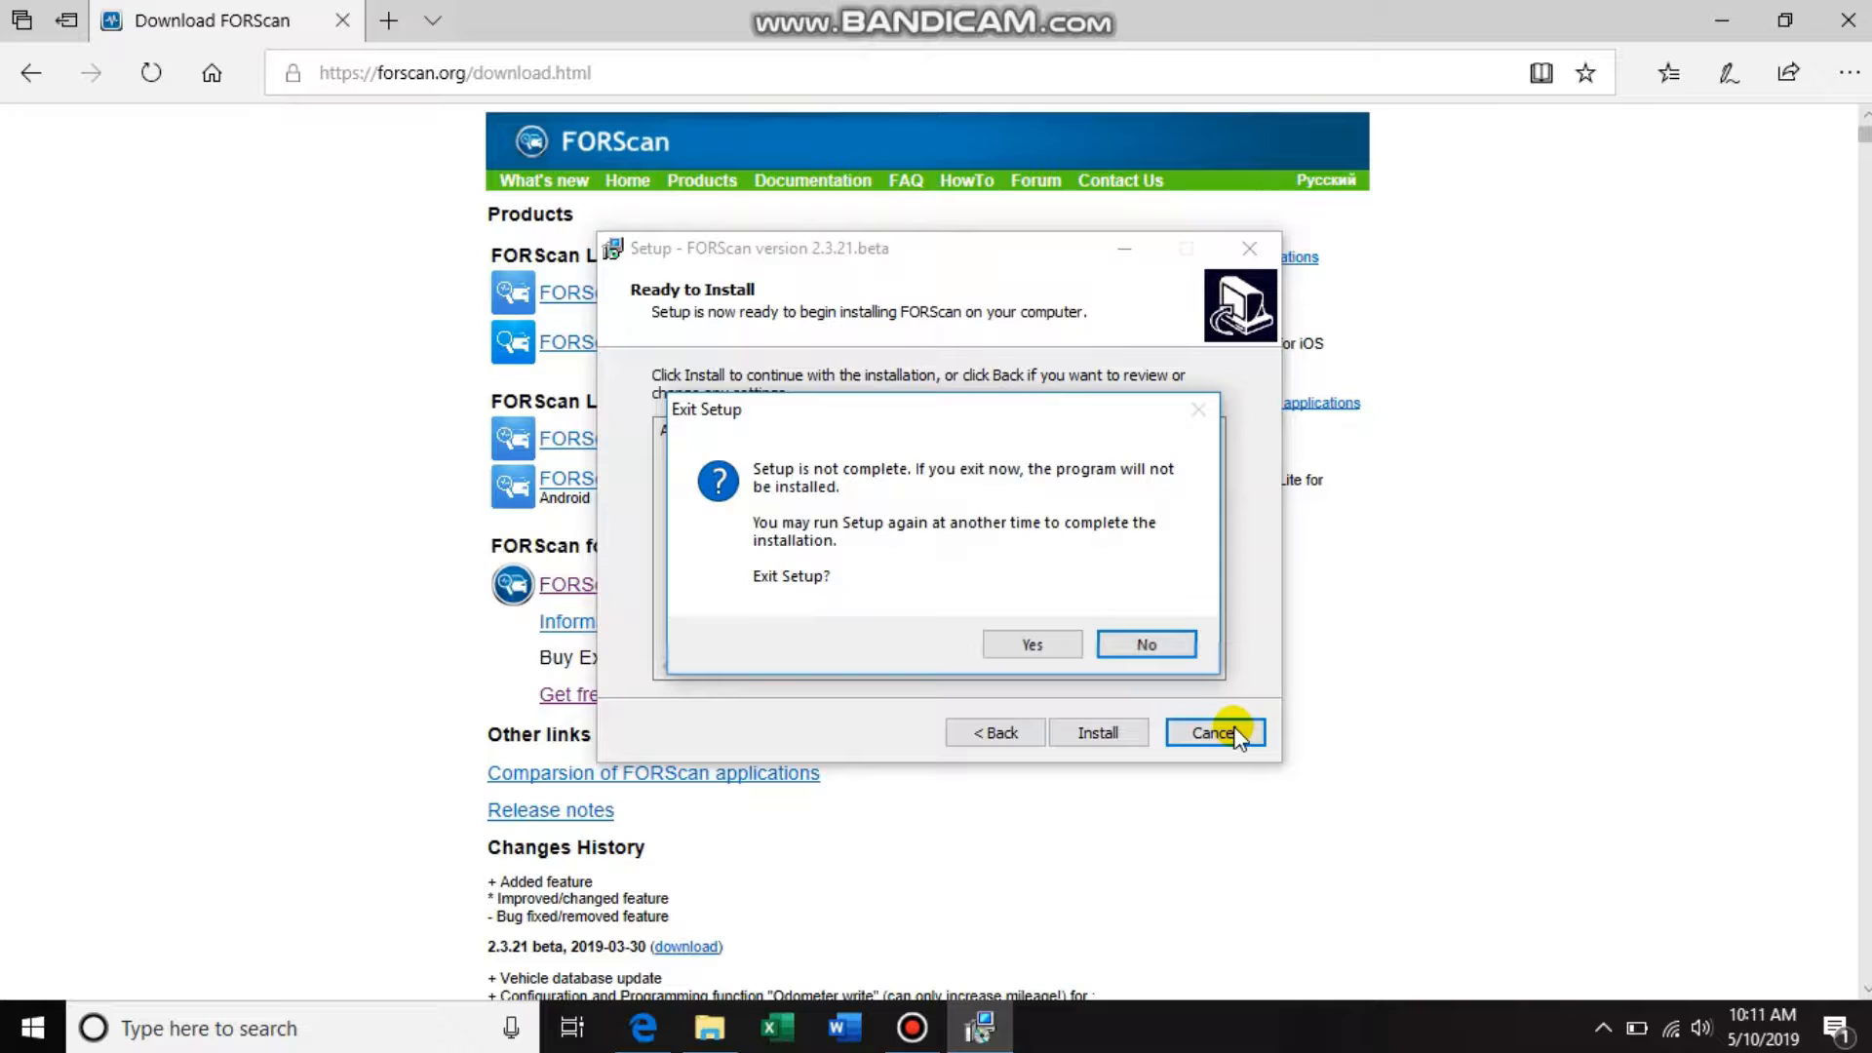
pyautogui.click(1030, 644)
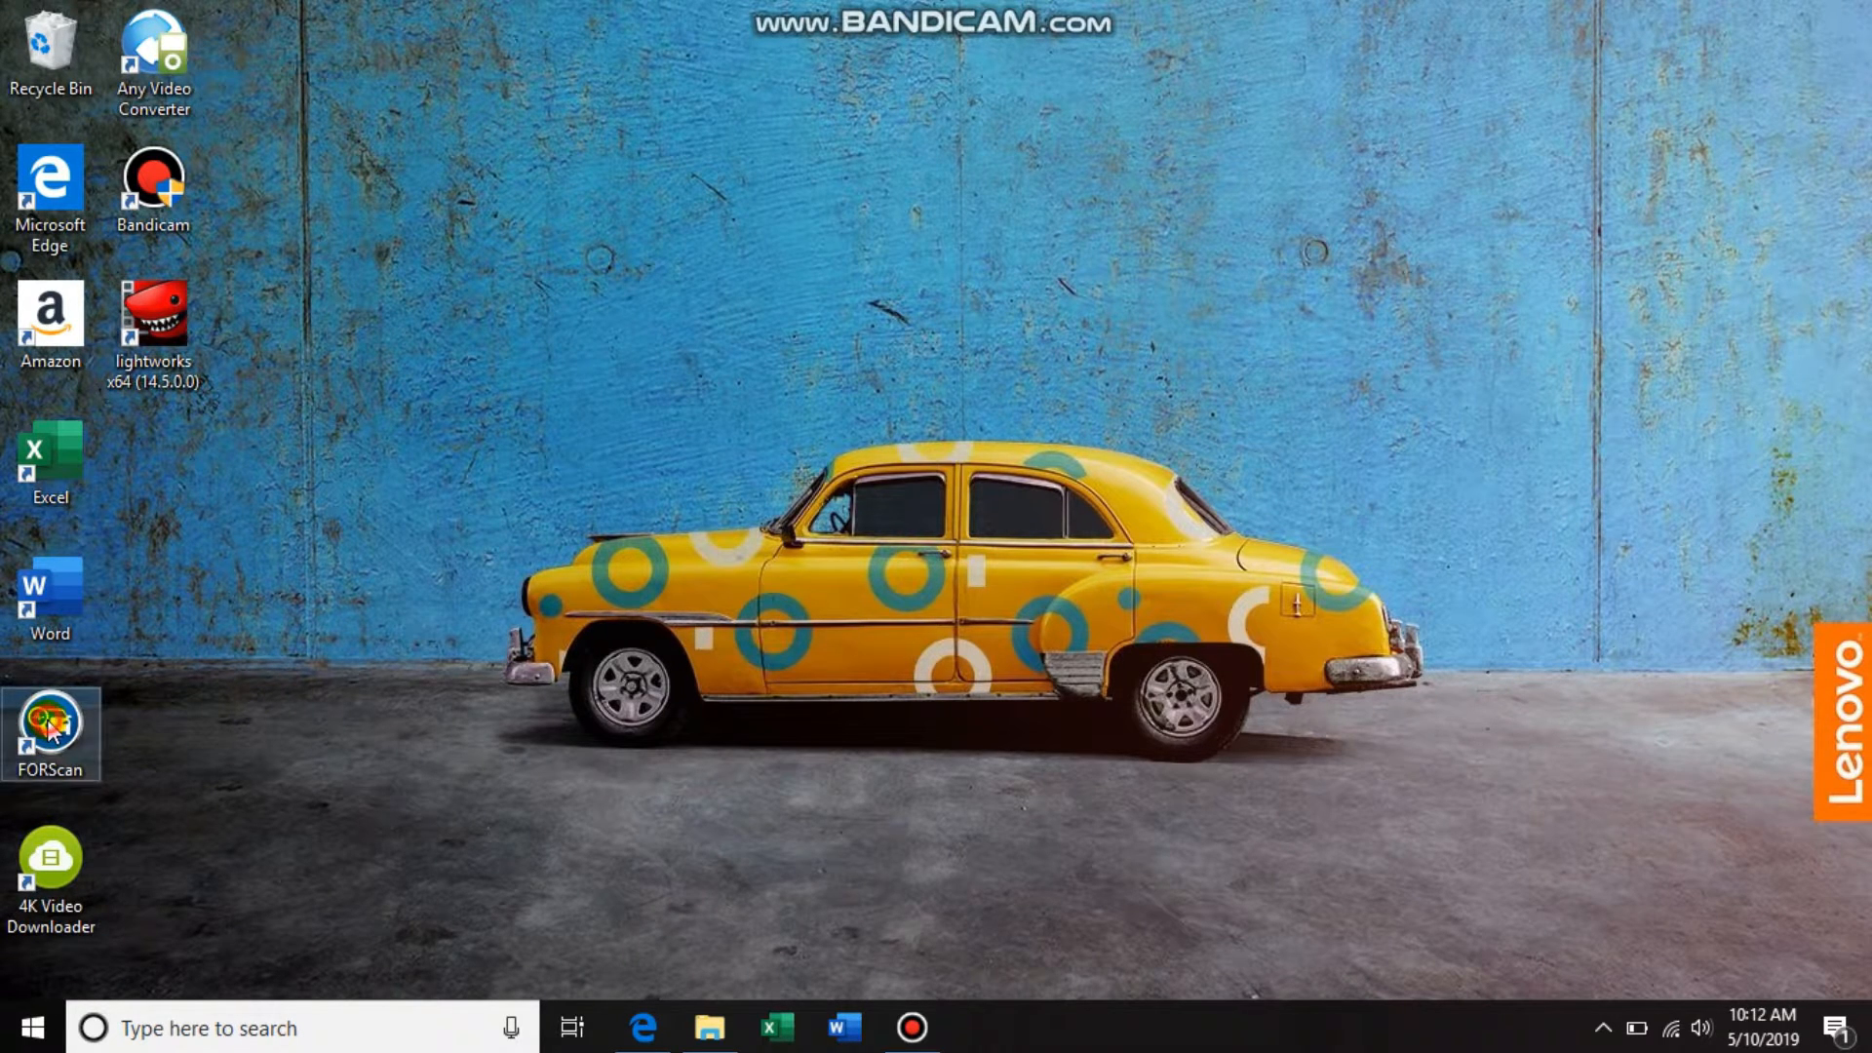
# Launch FORScan from the desktop shortcut to its license info, then return to Edge
pyautogui.doubleClick(50, 733)
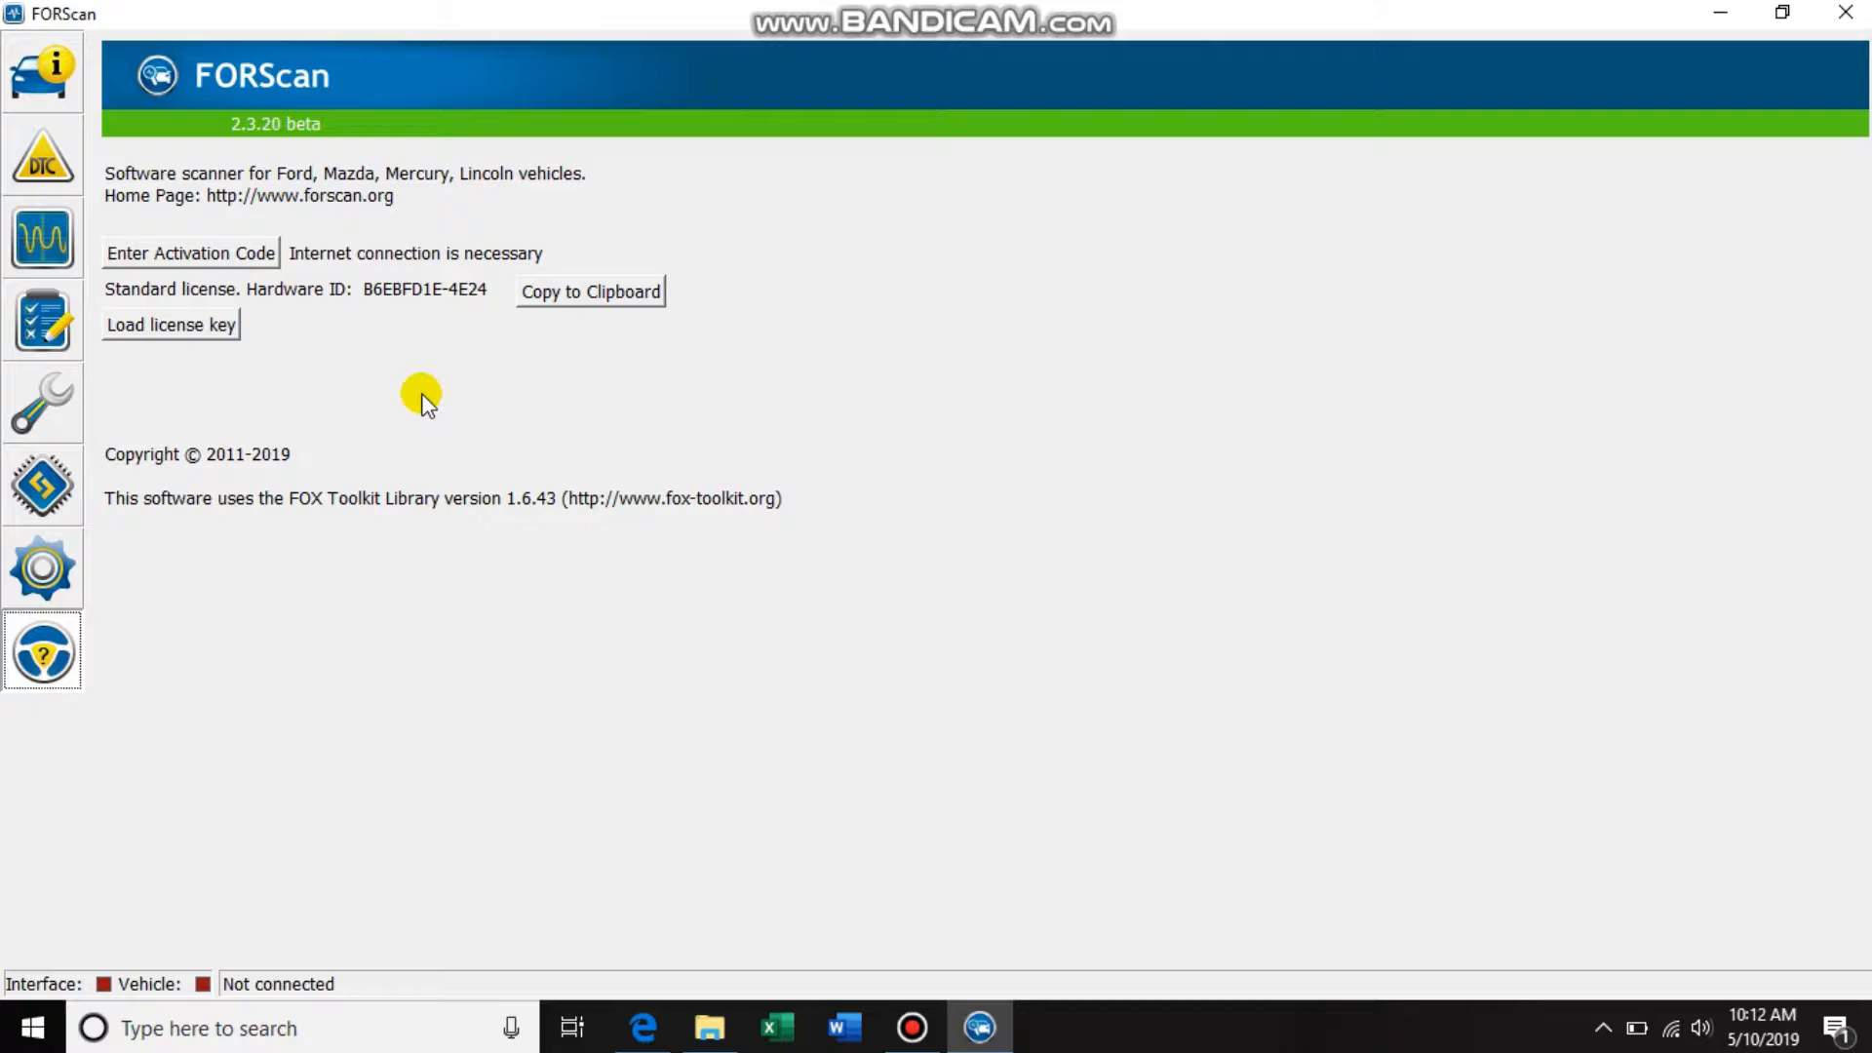
pyautogui.moveTo(209, 298)
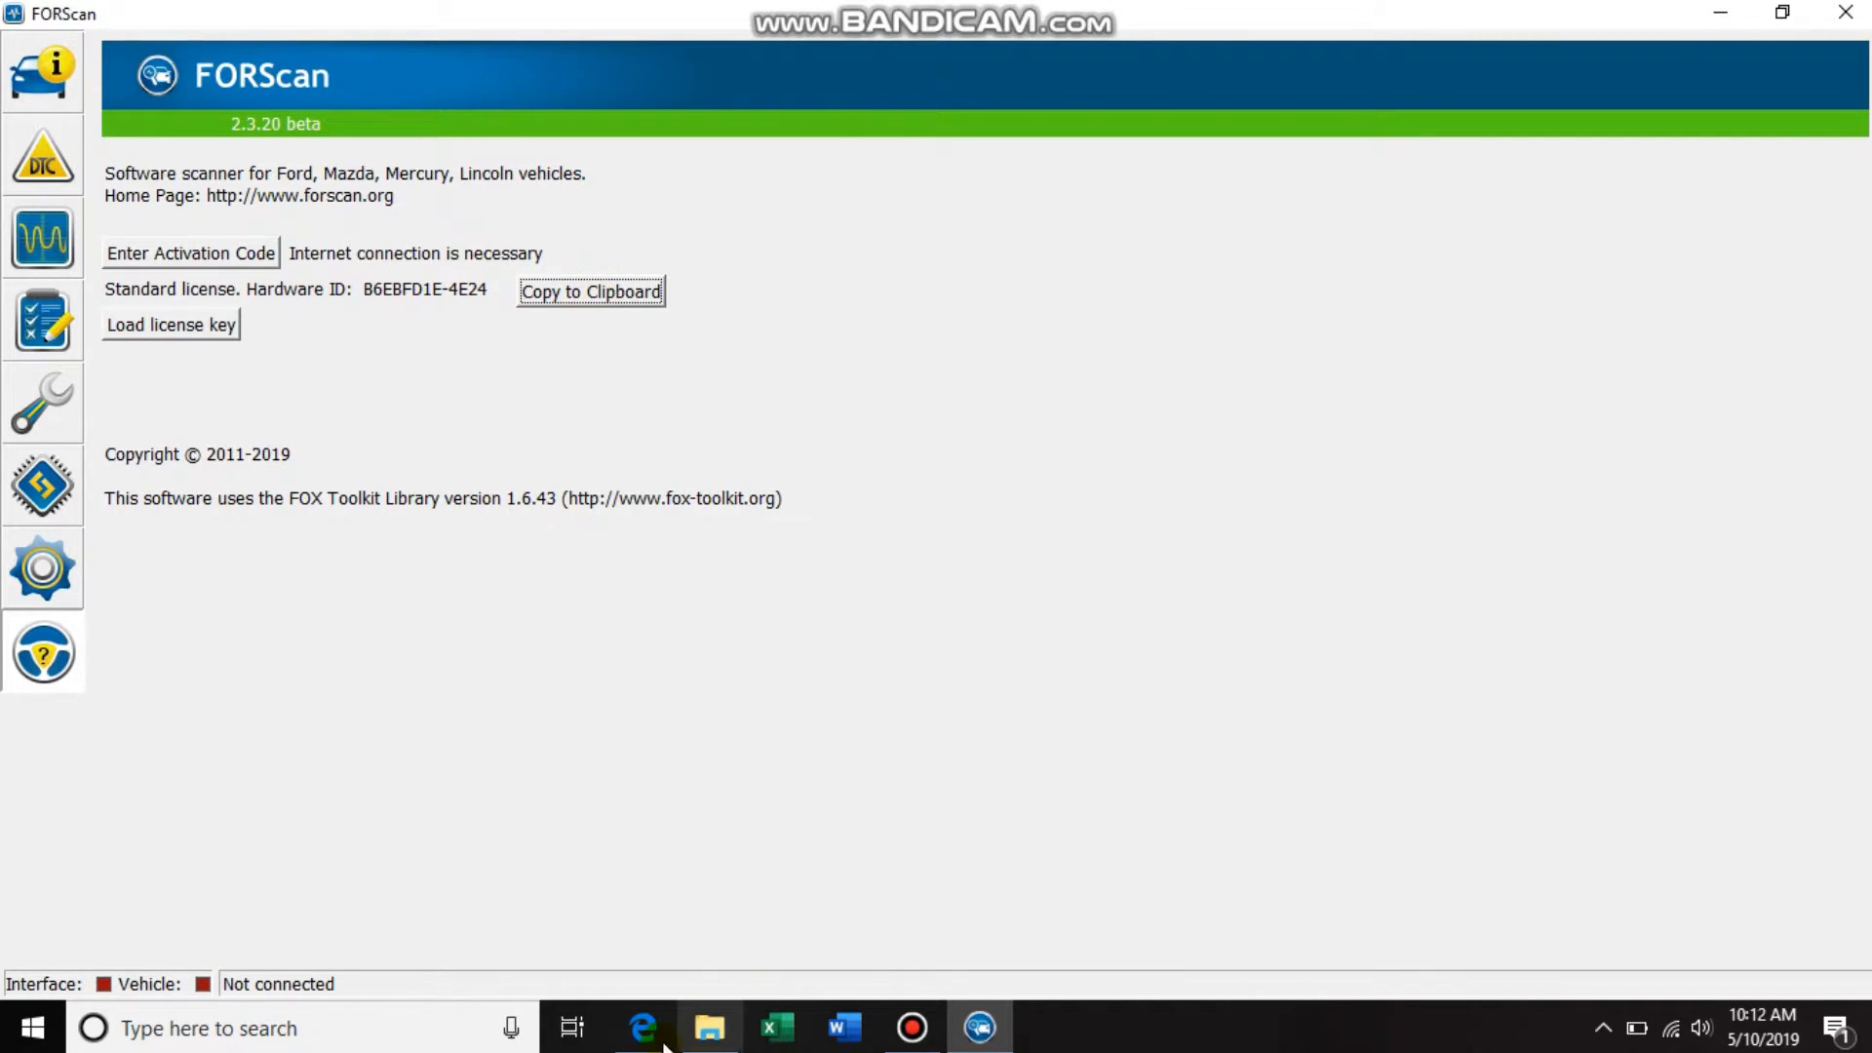
pyautogui.click(644, 1027)
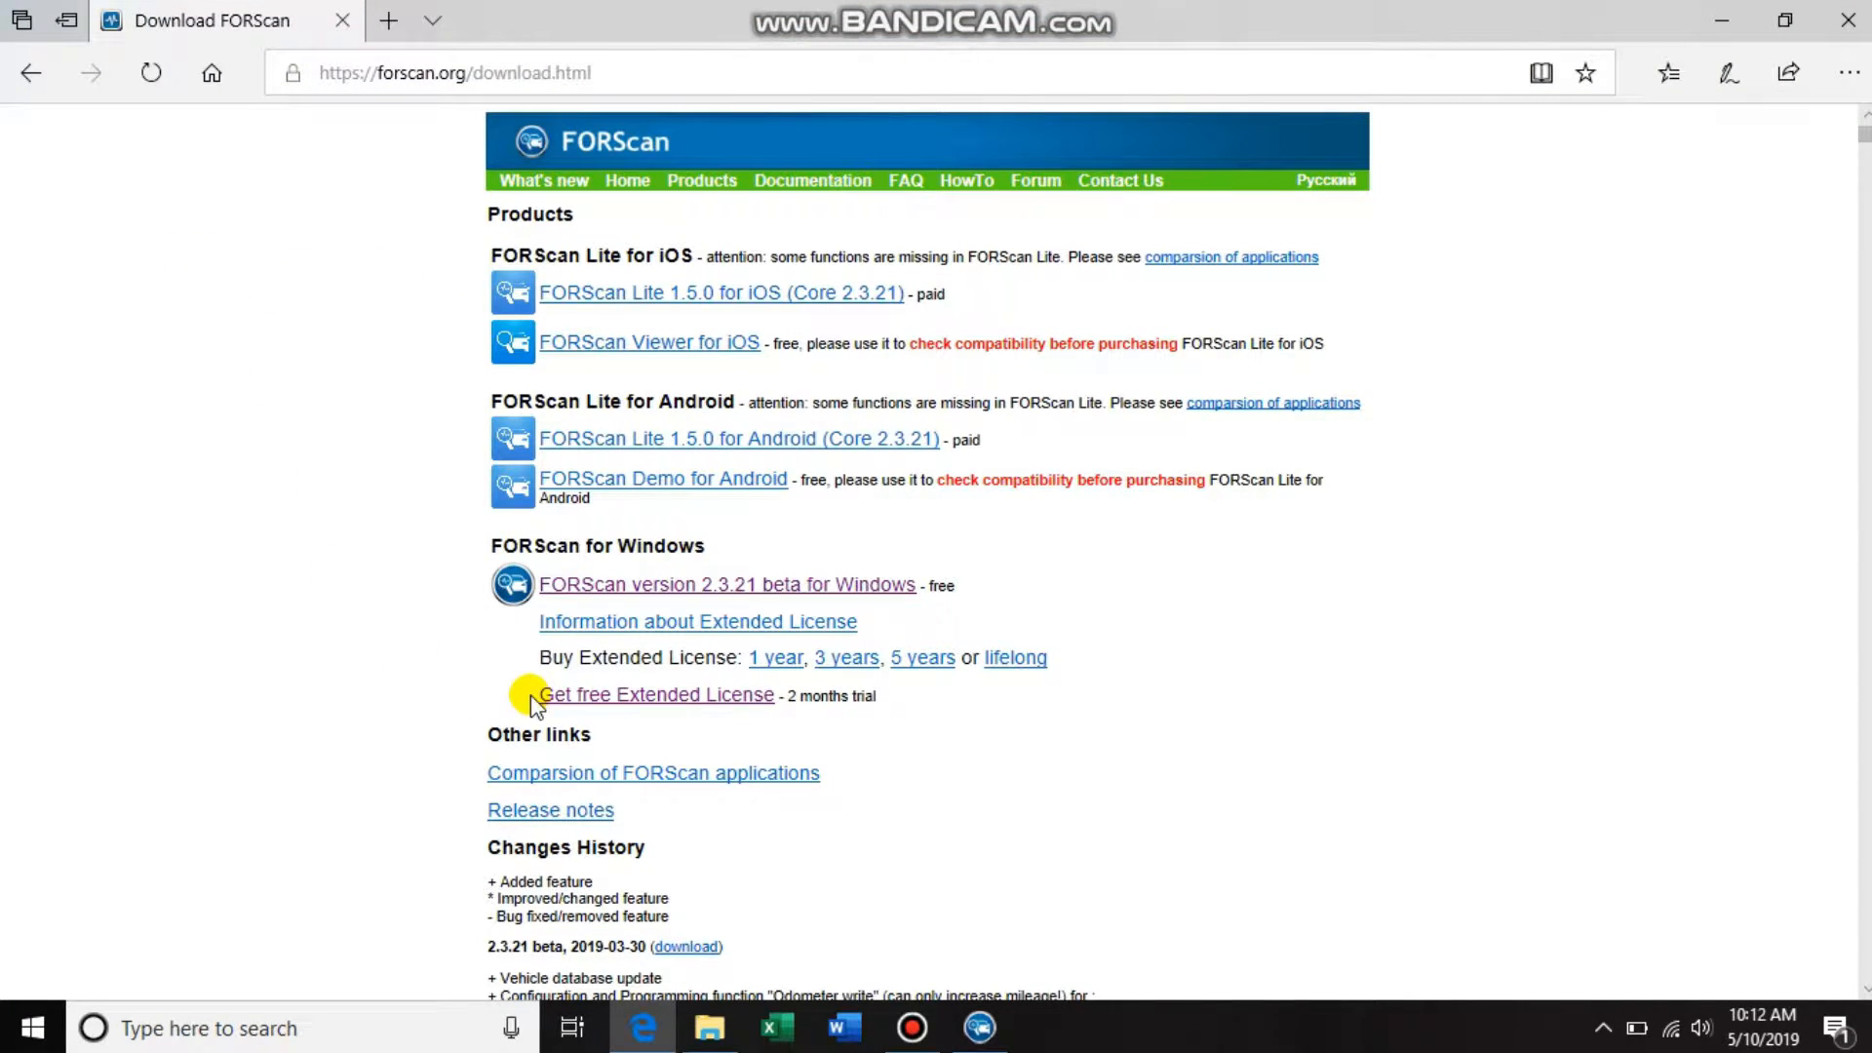
pyautogui.moveTo(562, 695)
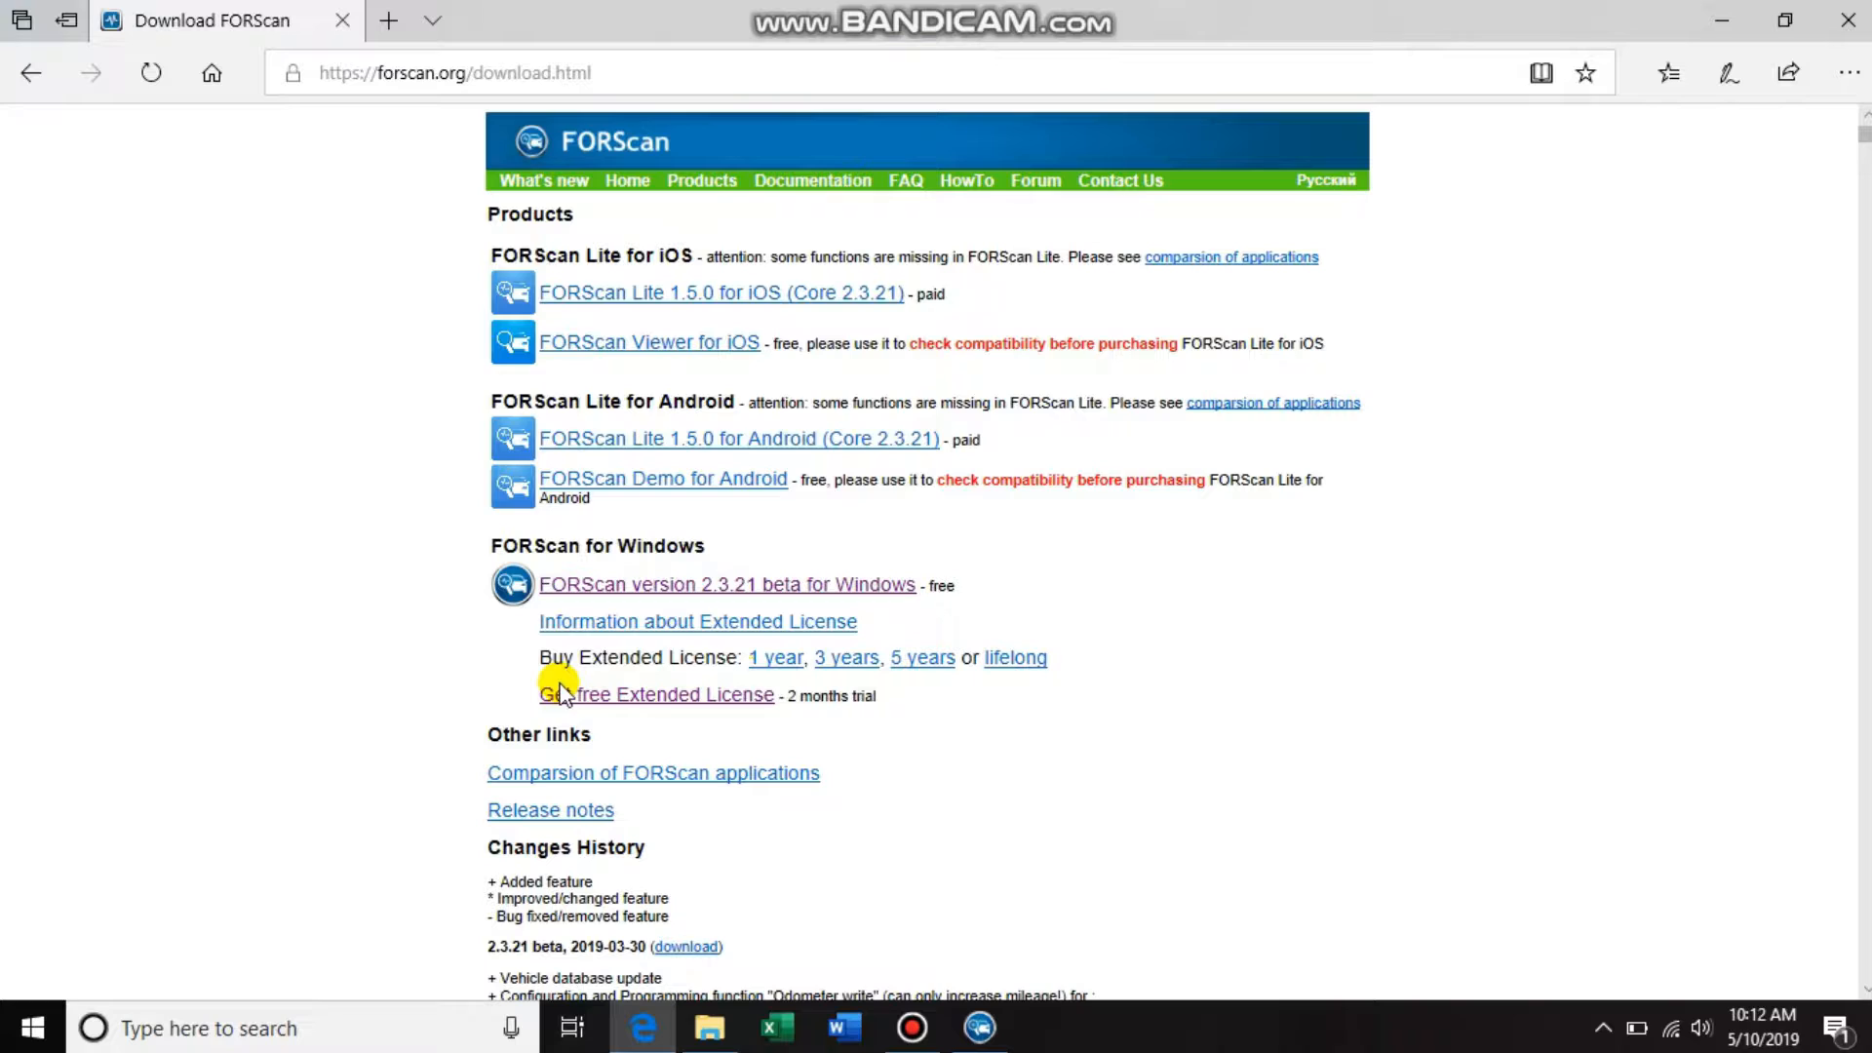
pyautogui.moveTo(862, 702)
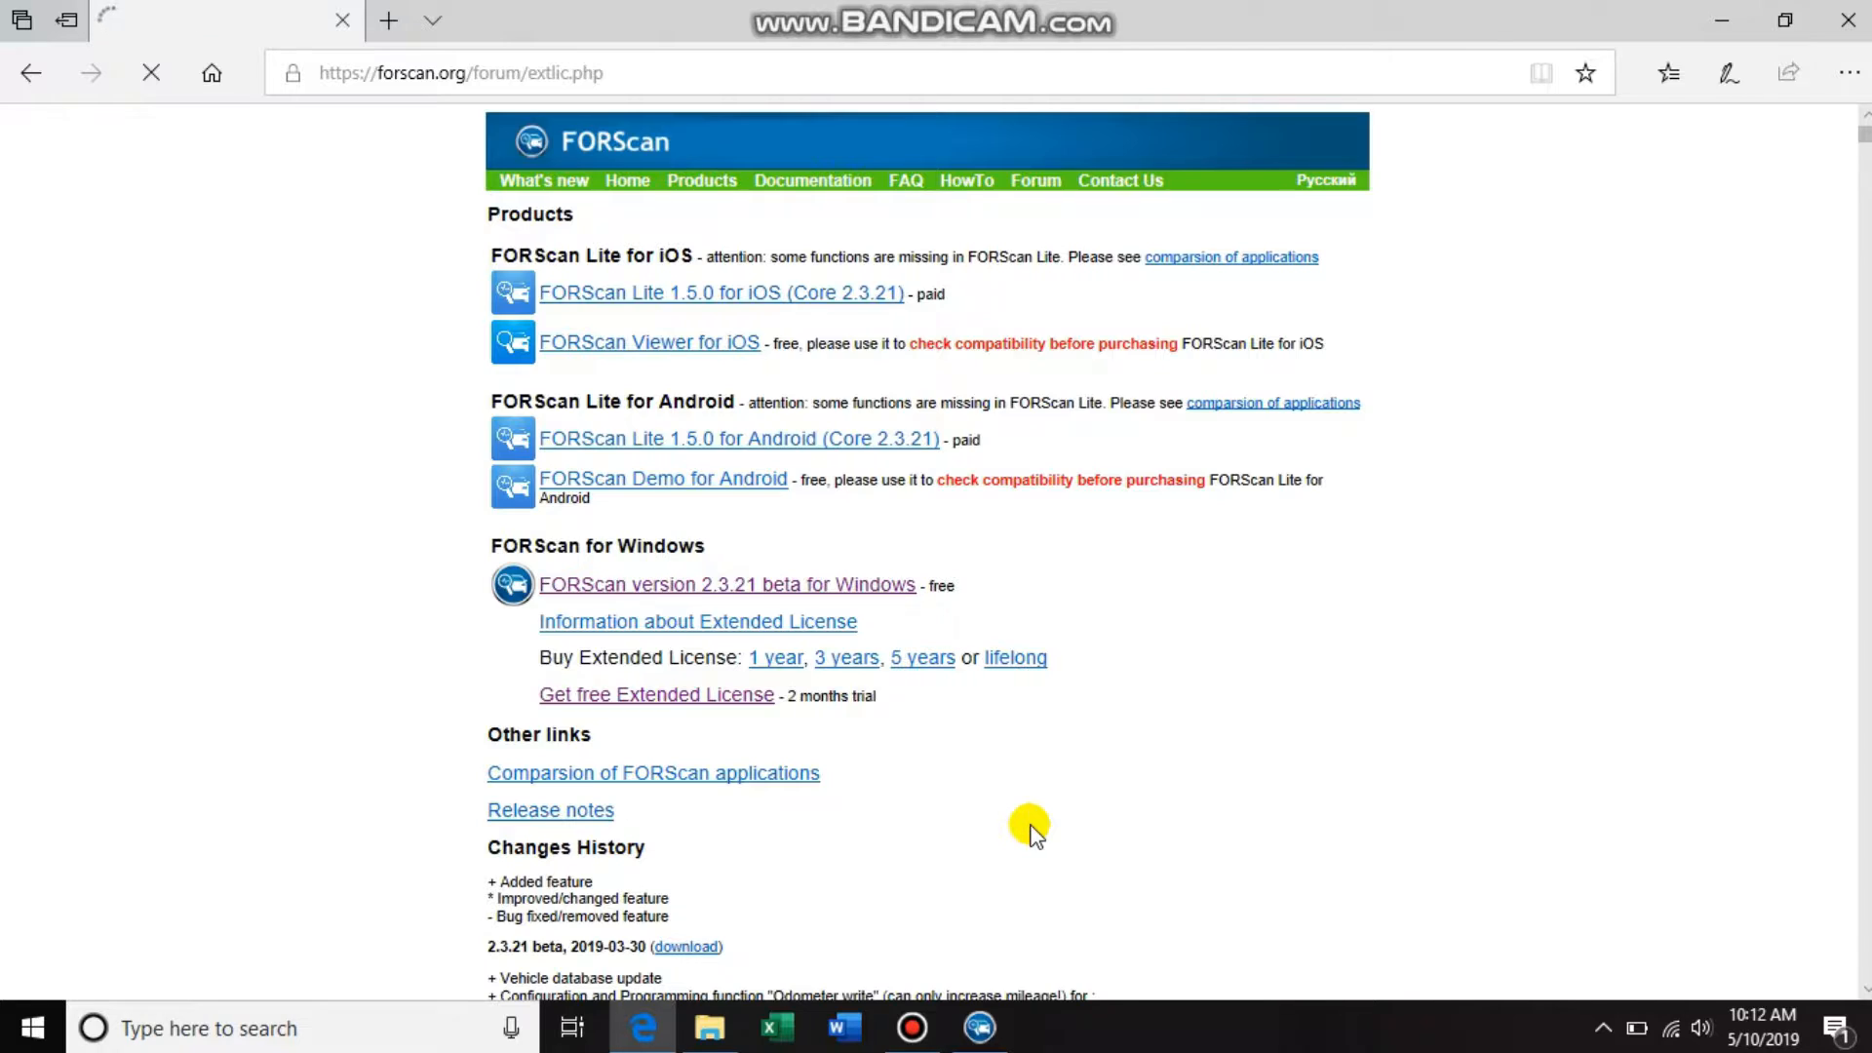
pyautogui.click(656, 694)
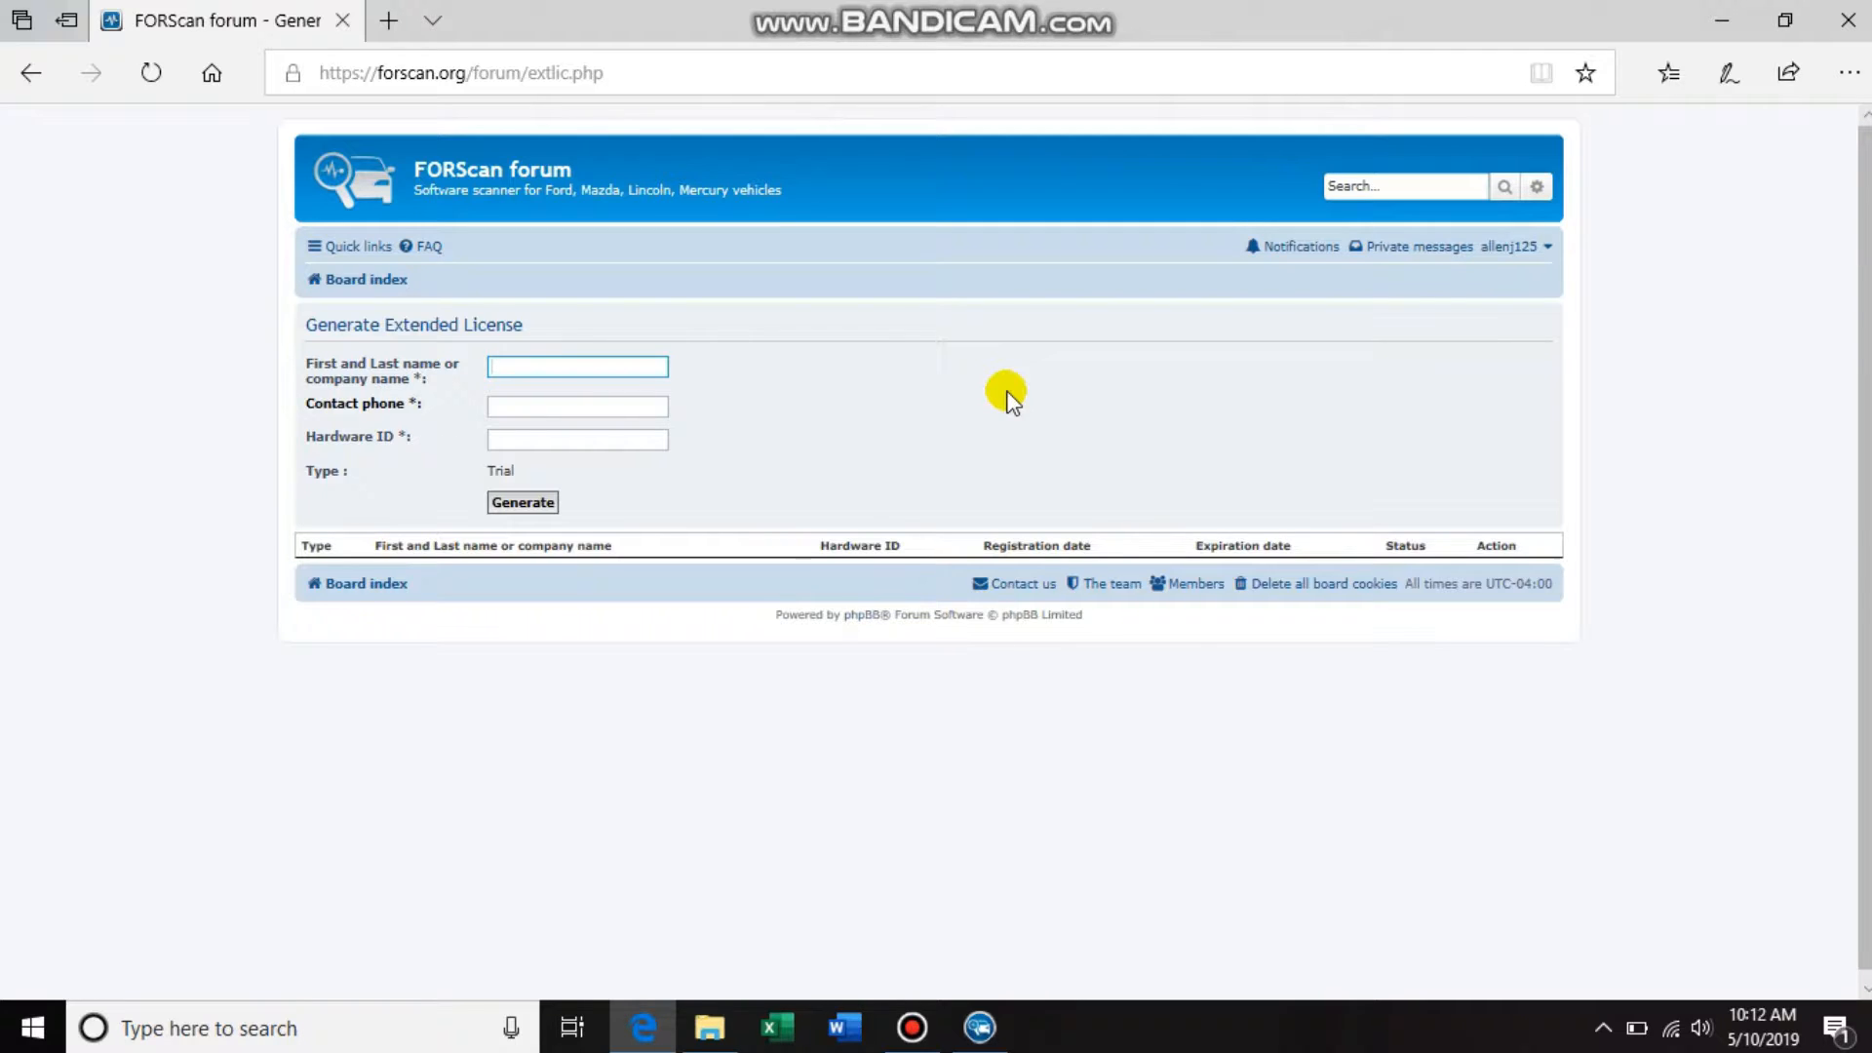
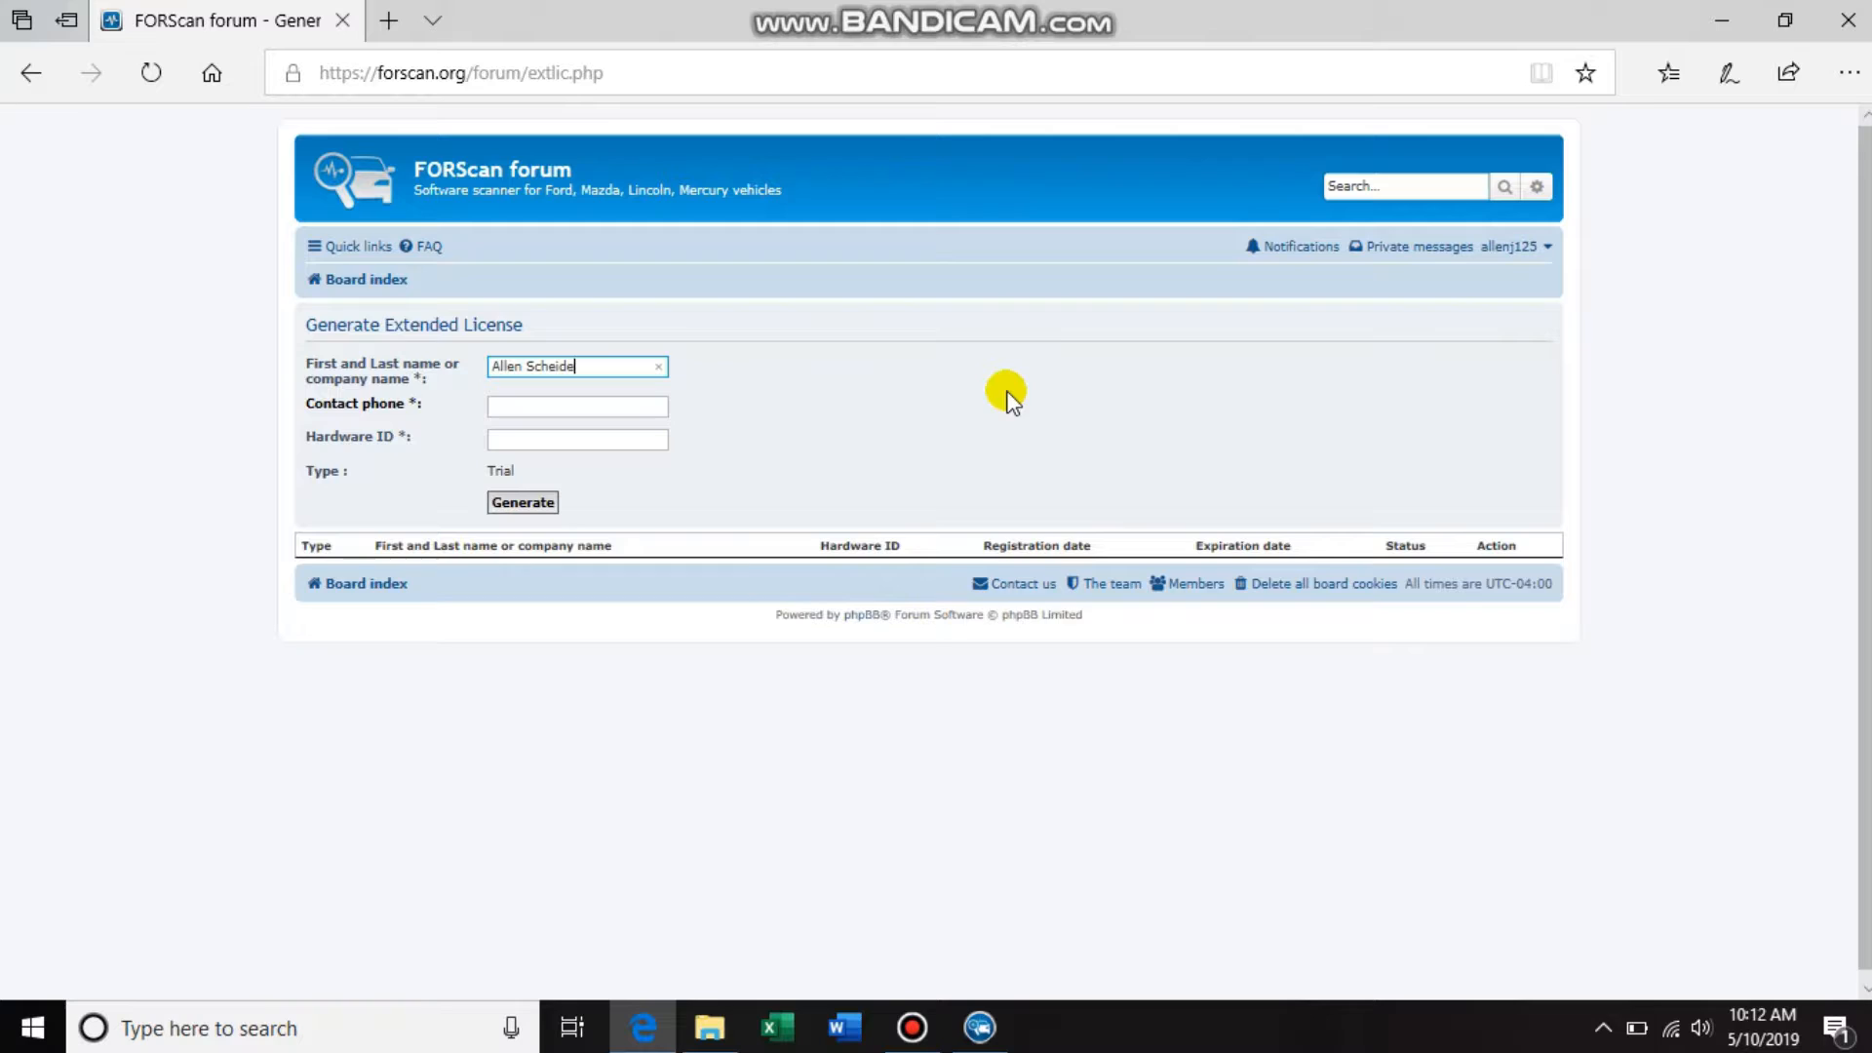
pyautogui.click(578, 406)
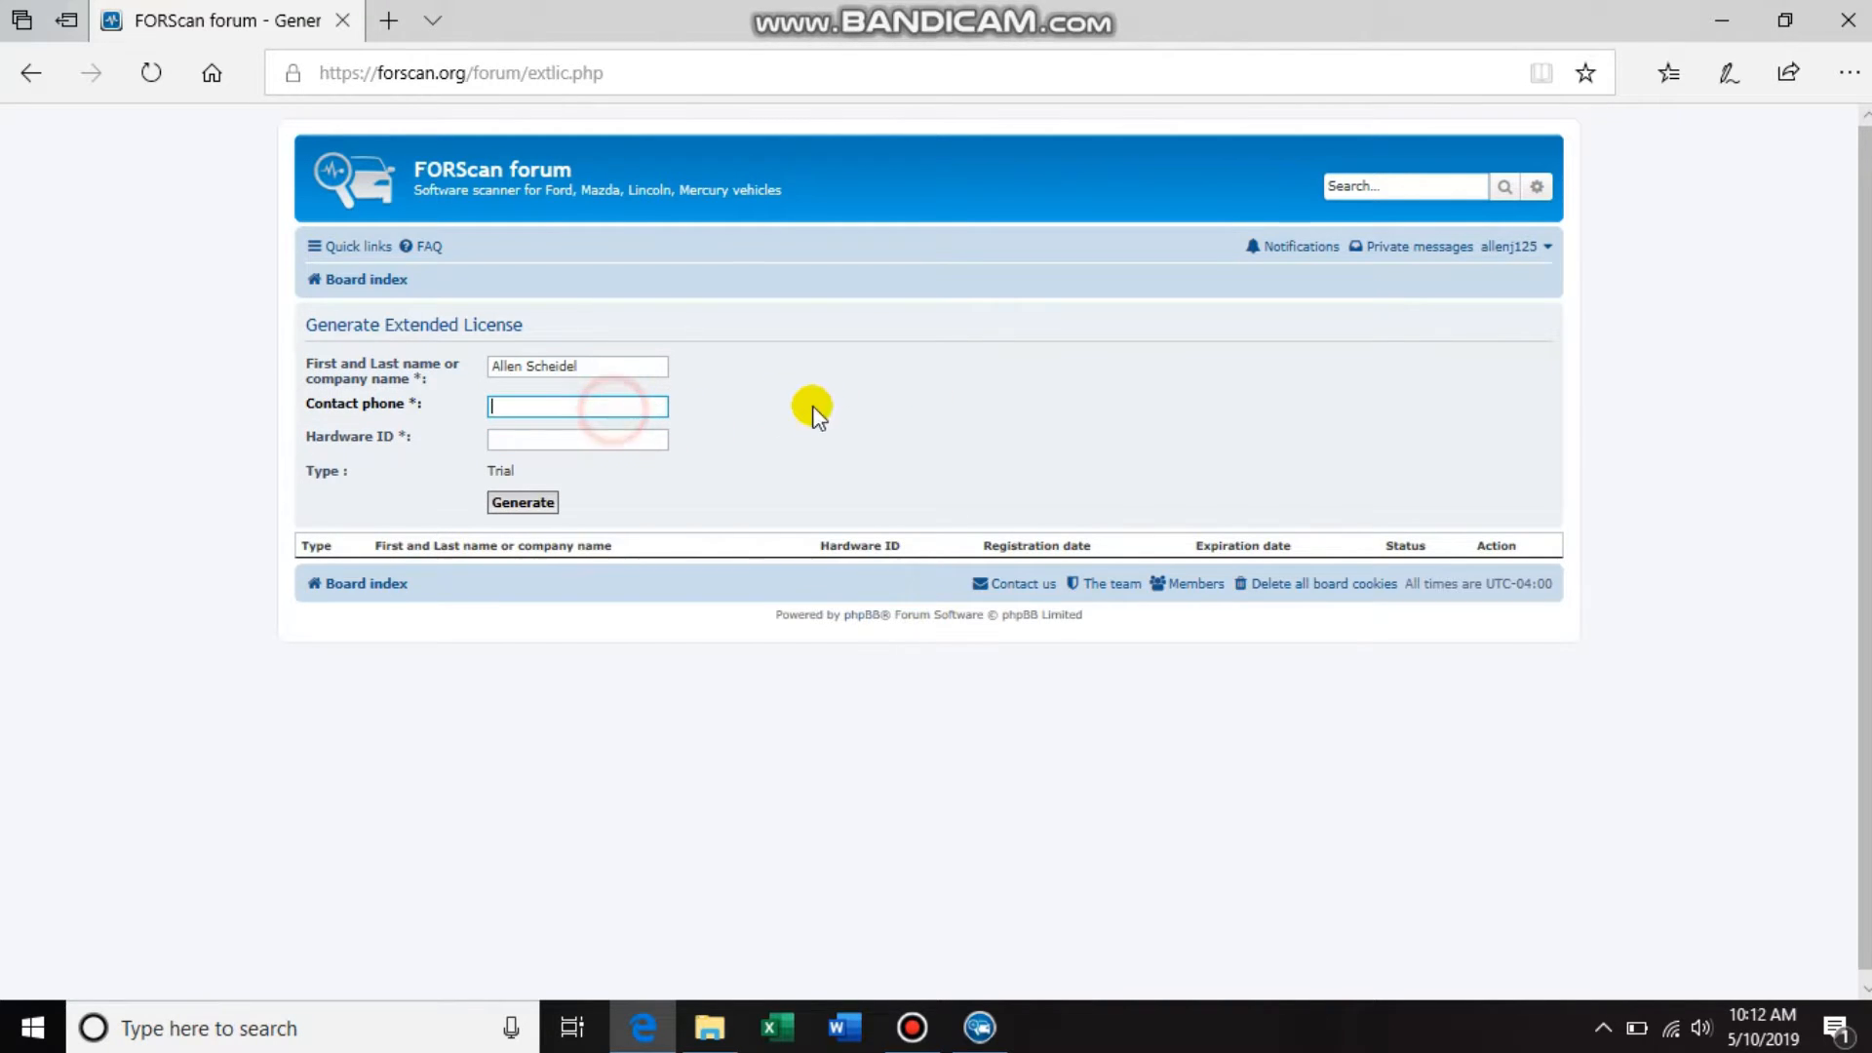
pyautogui.write('5.0')
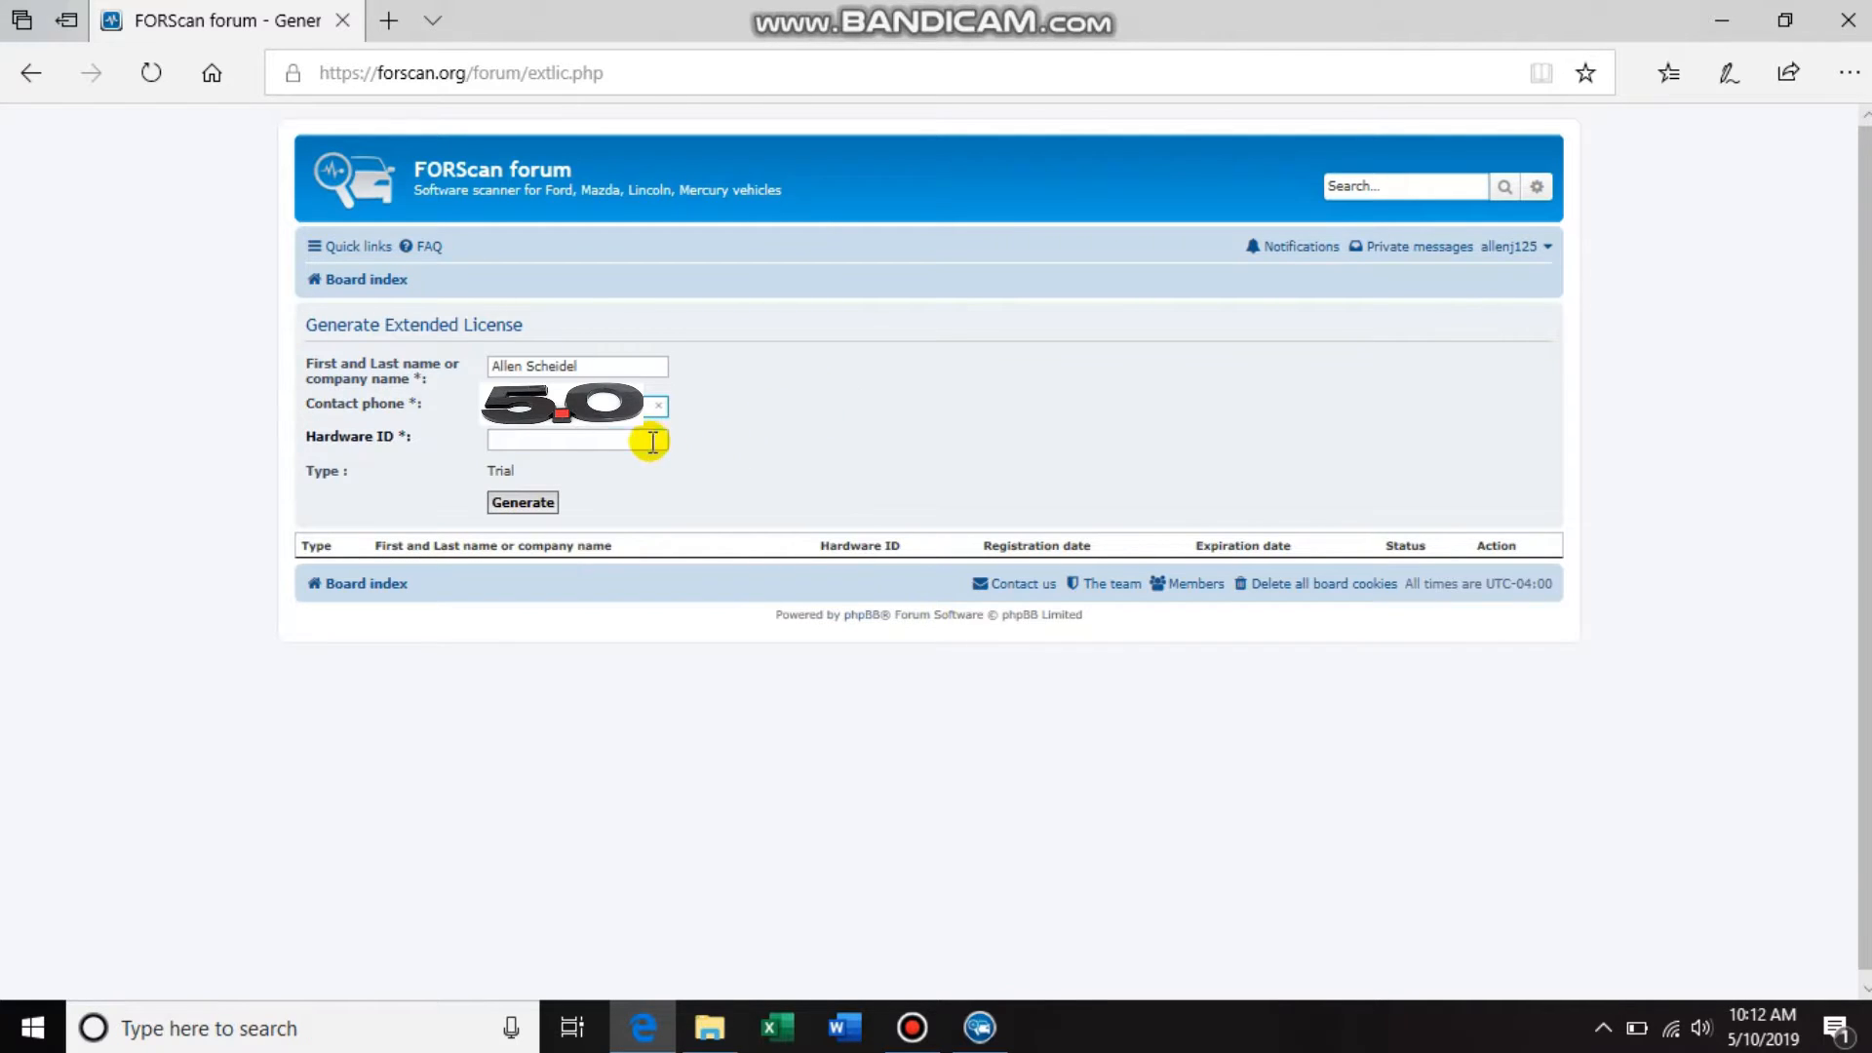
# Enter the hardware ID B6EBFD1E-4E24 in the form
pyautogui.click(577, 439)
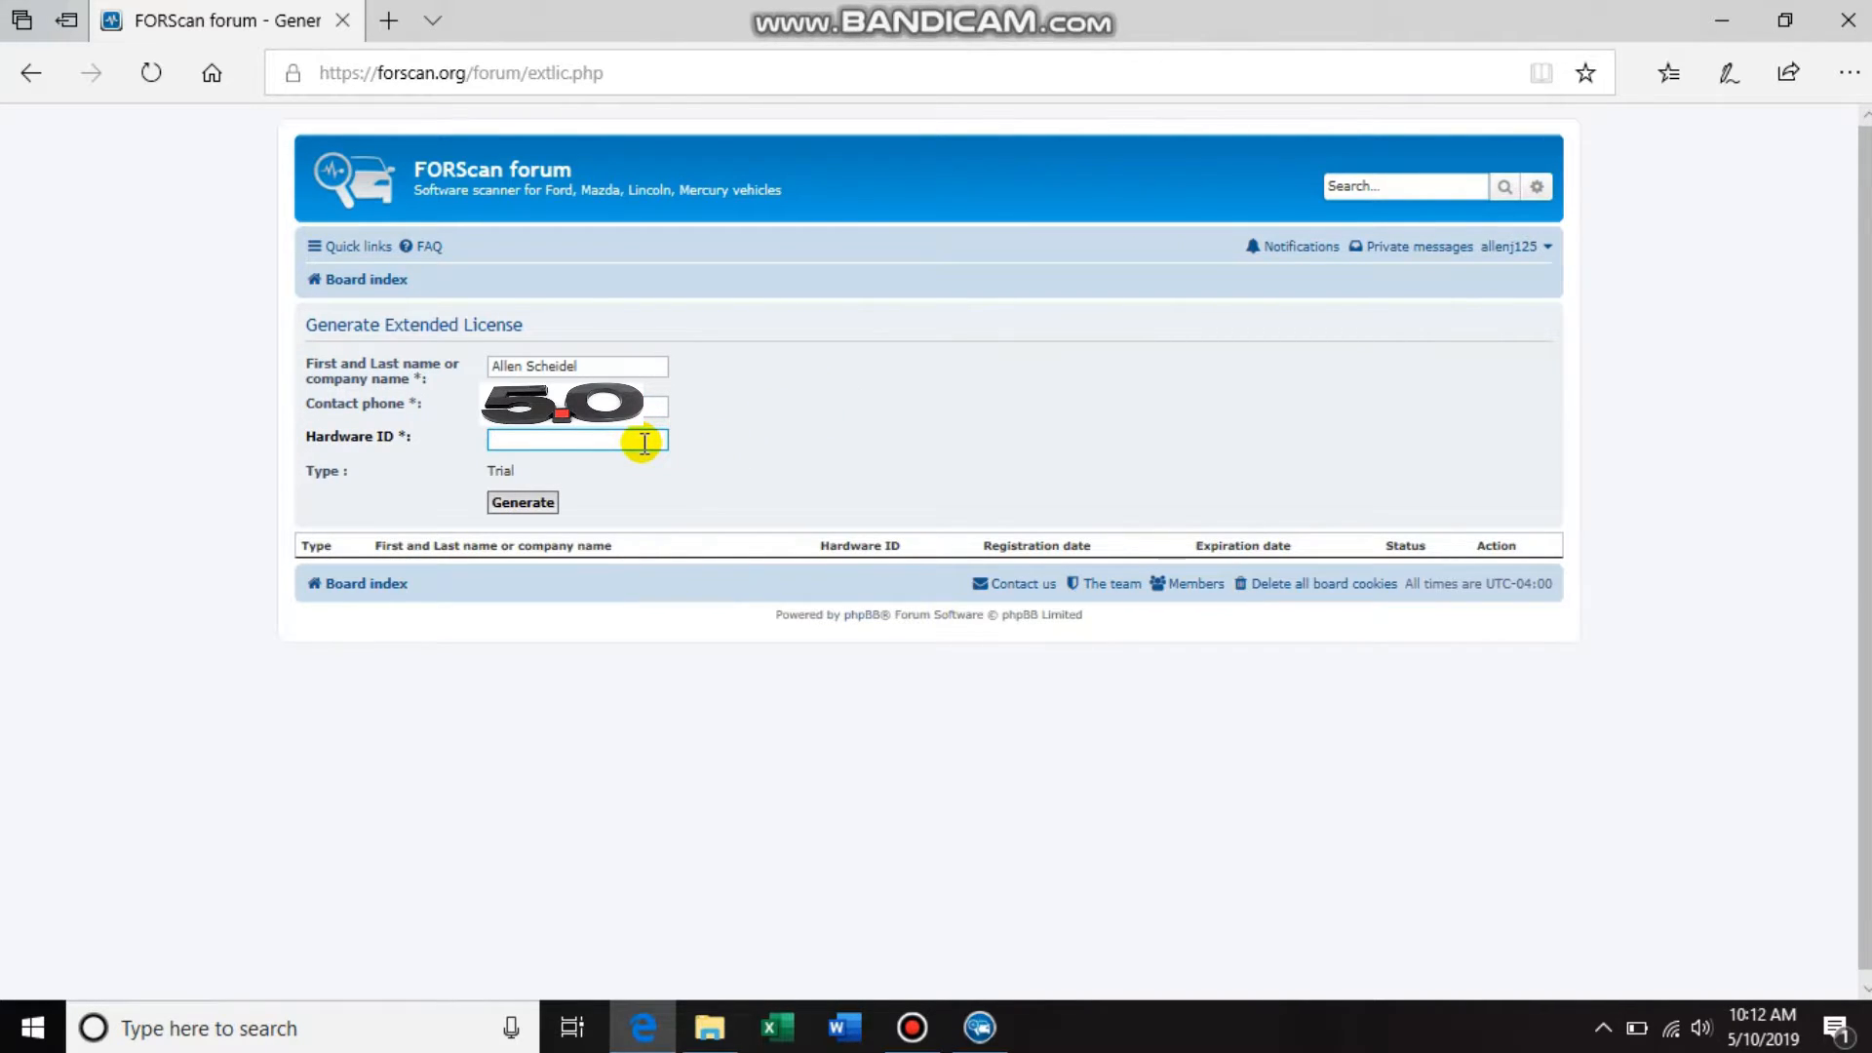
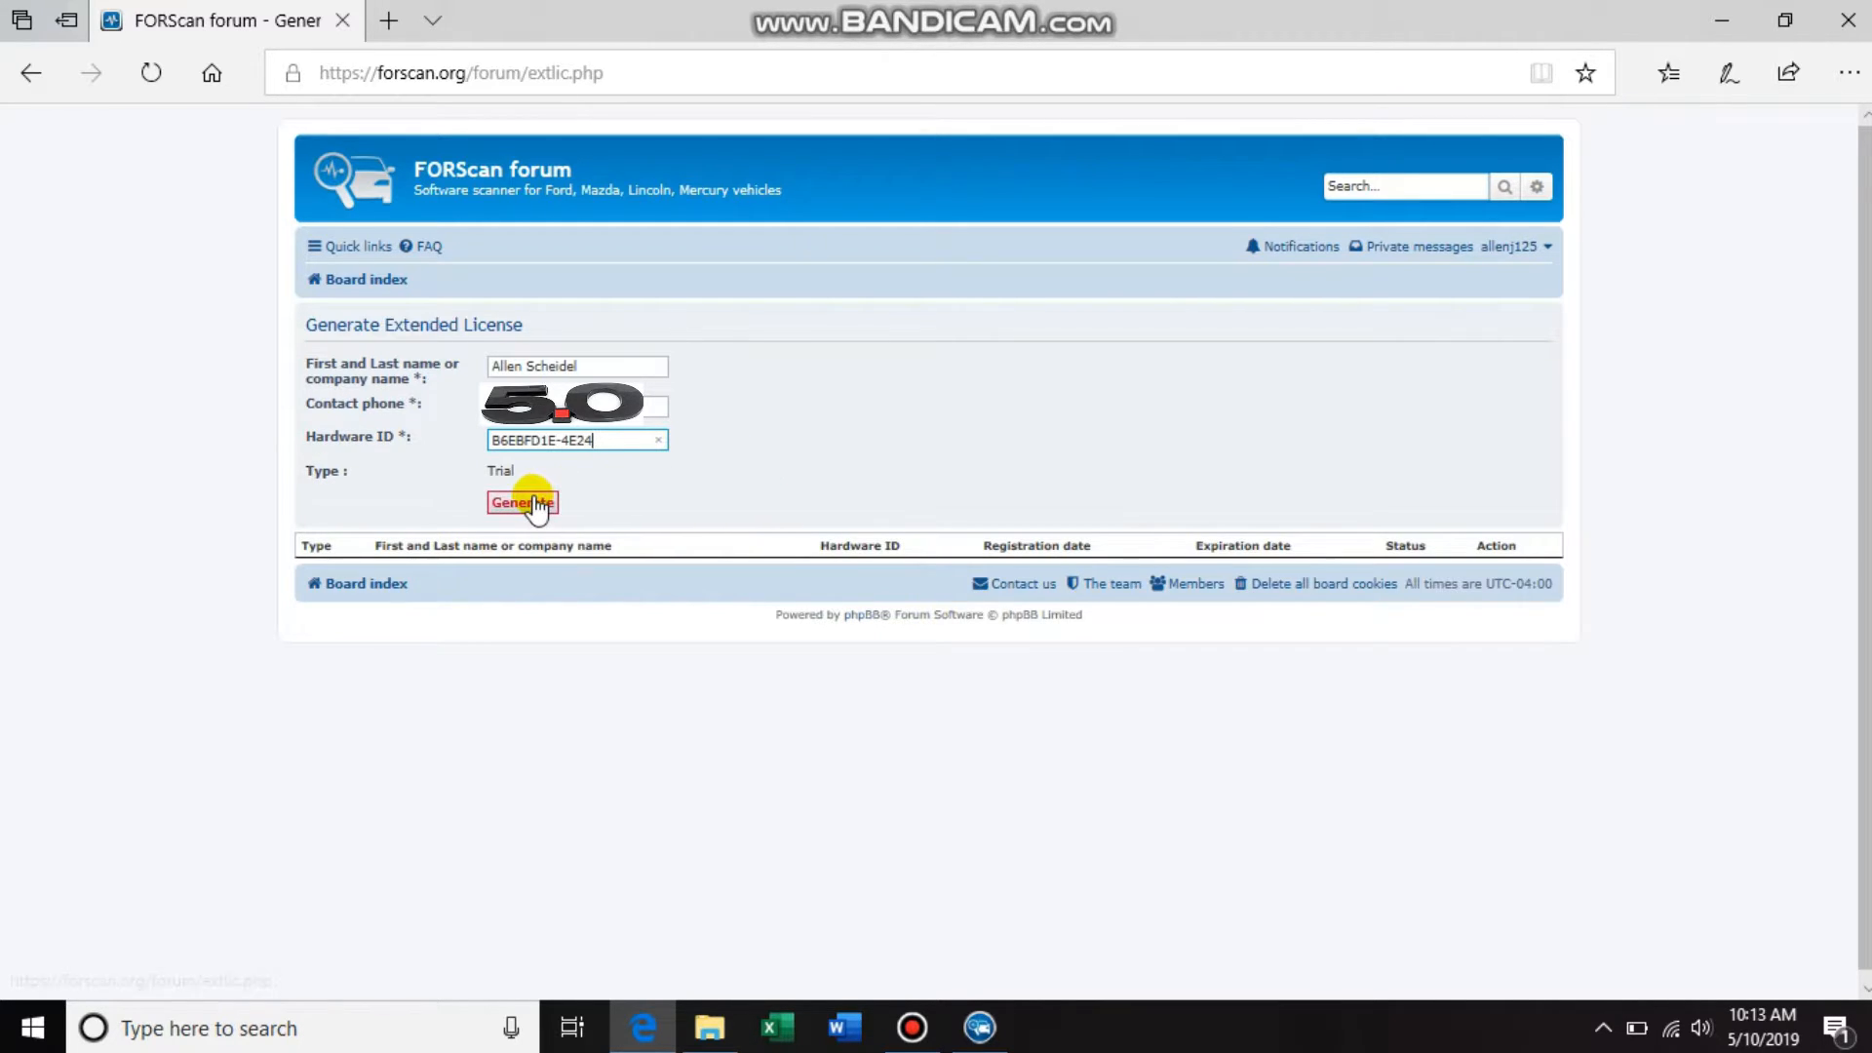
# Generate the trial extended license and download the new license key record
pyautogui.click(523, 503)
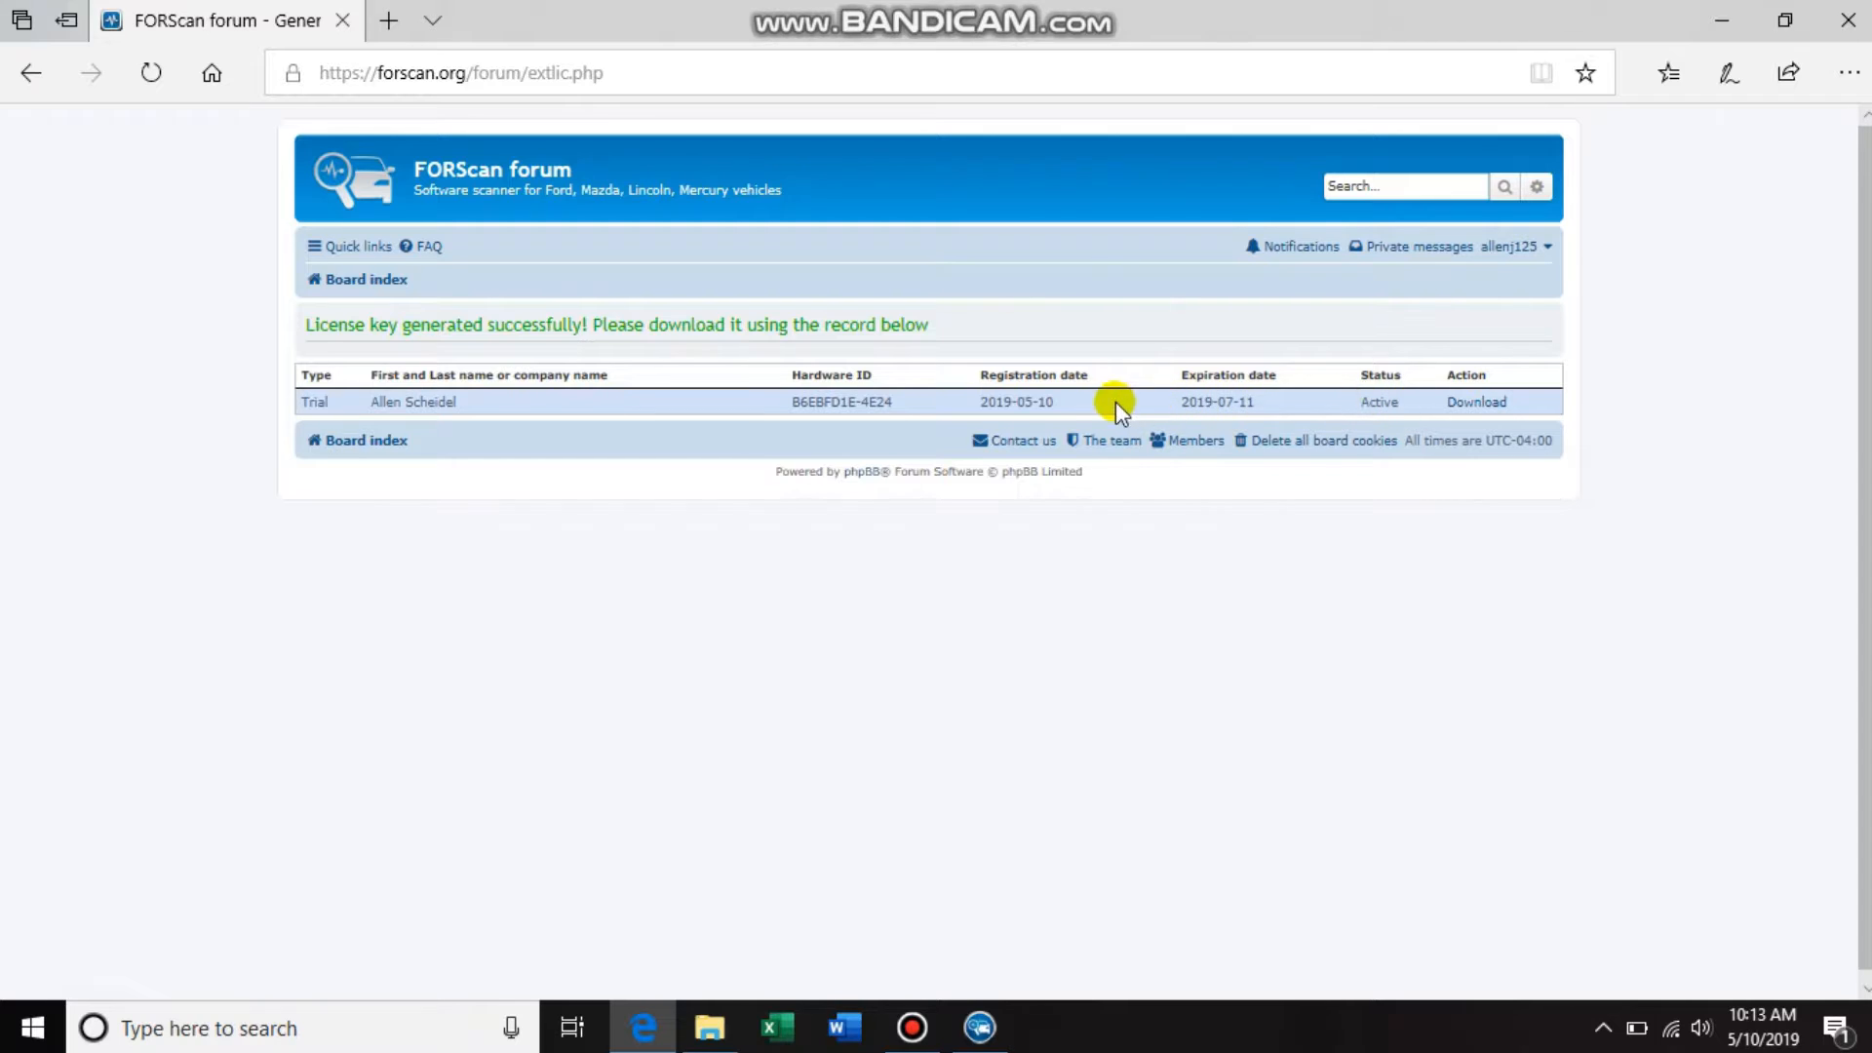
pyautogui.moveTo(1445, 404)
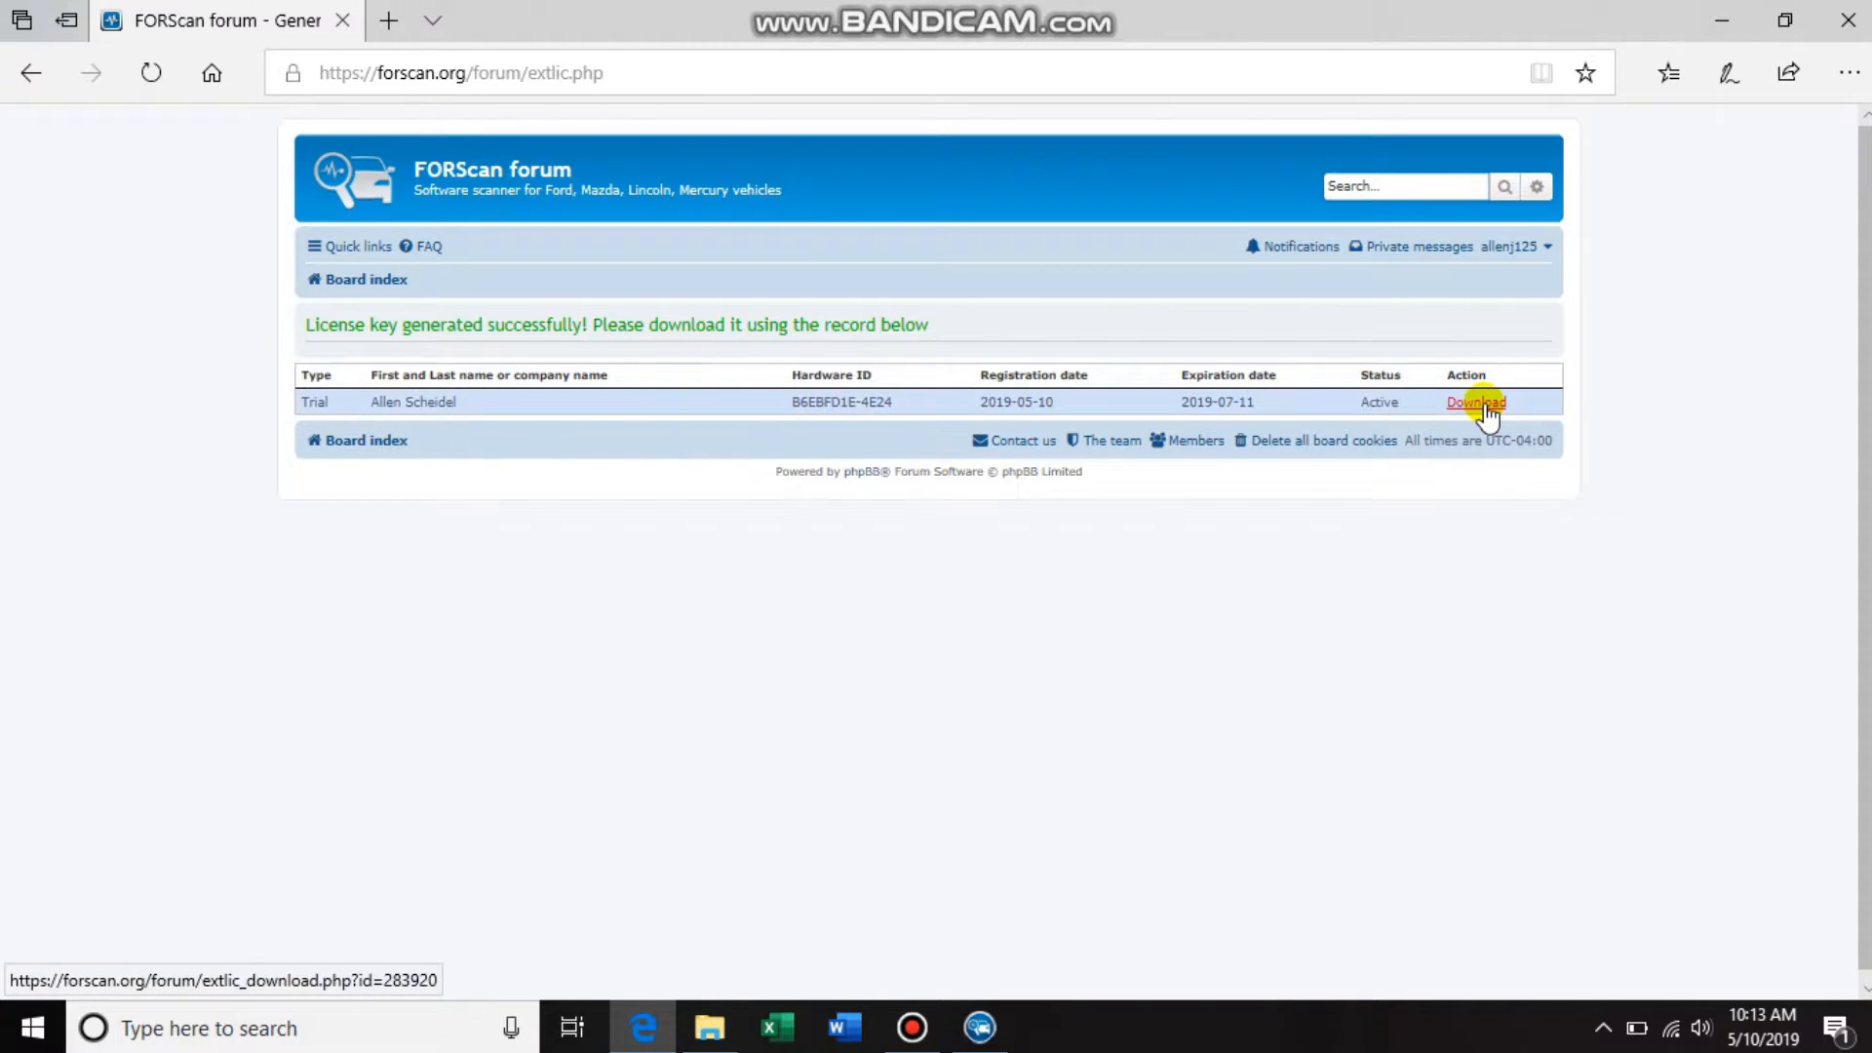
pyautogui.click(1477, 401)
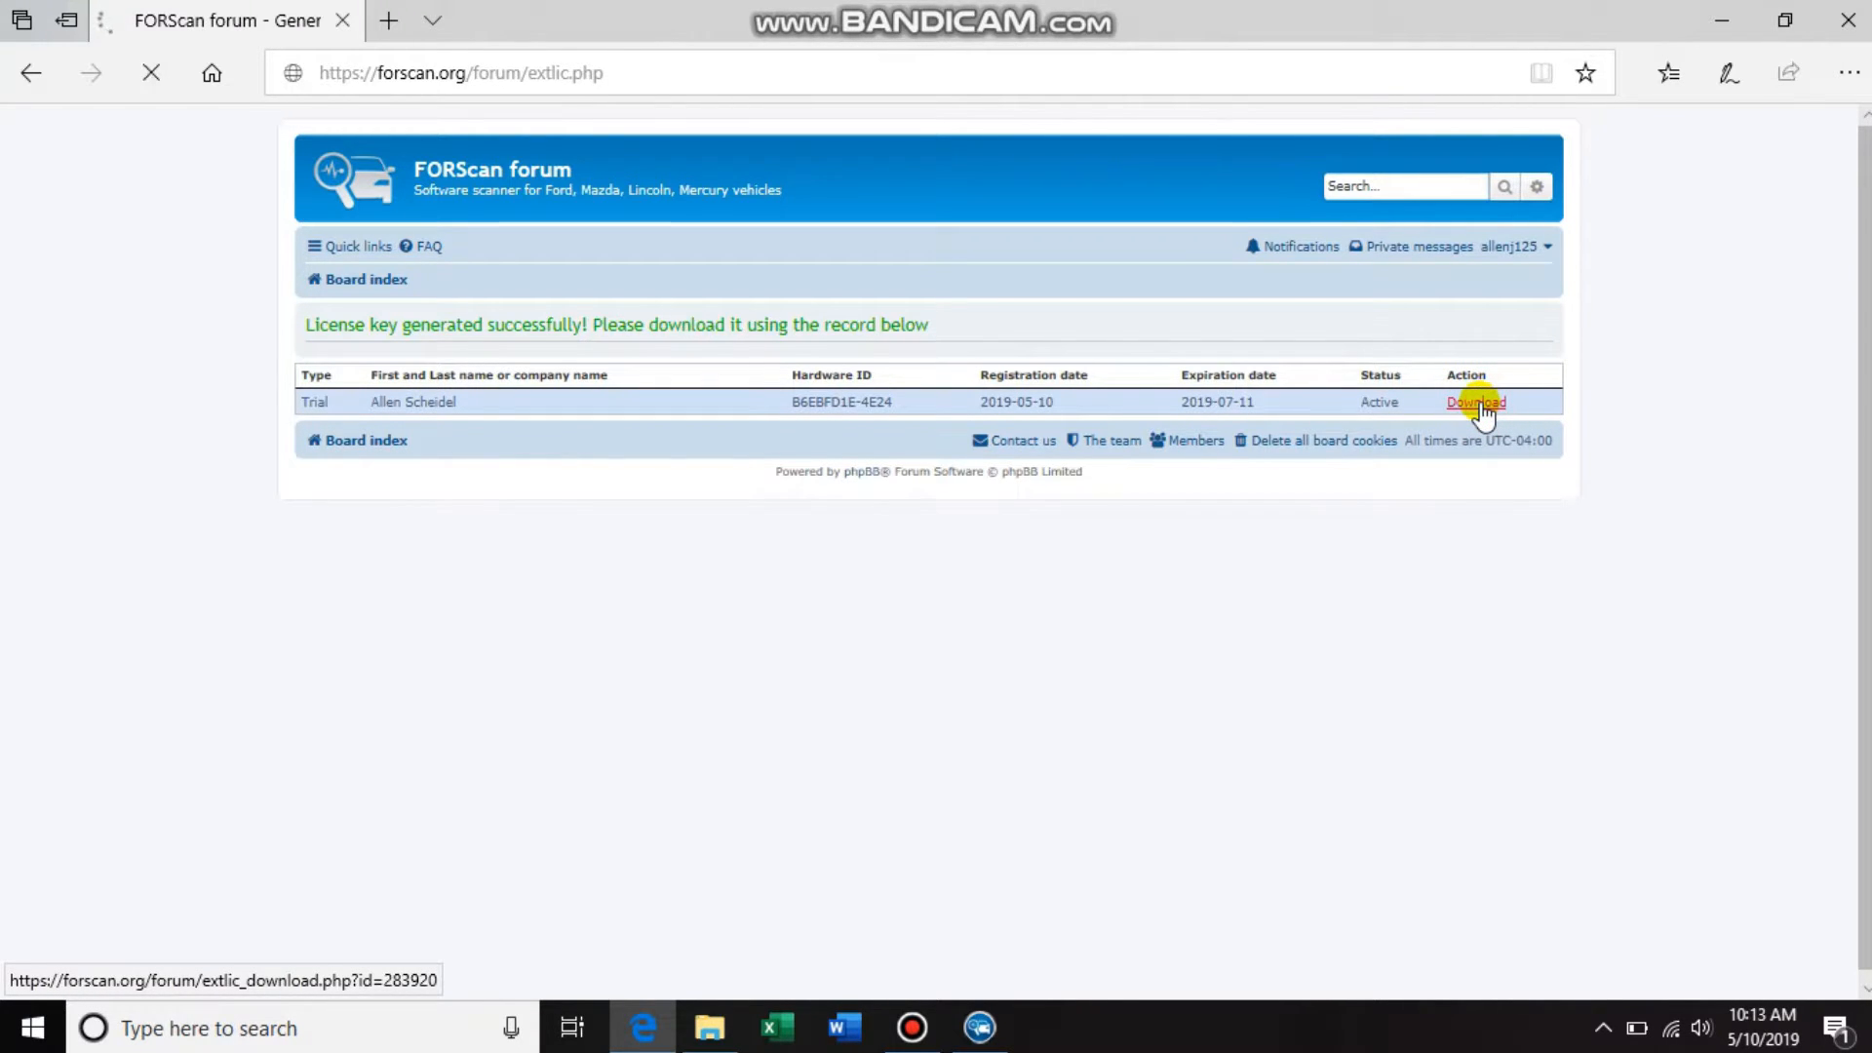
pyautogui.click(1476, 402)
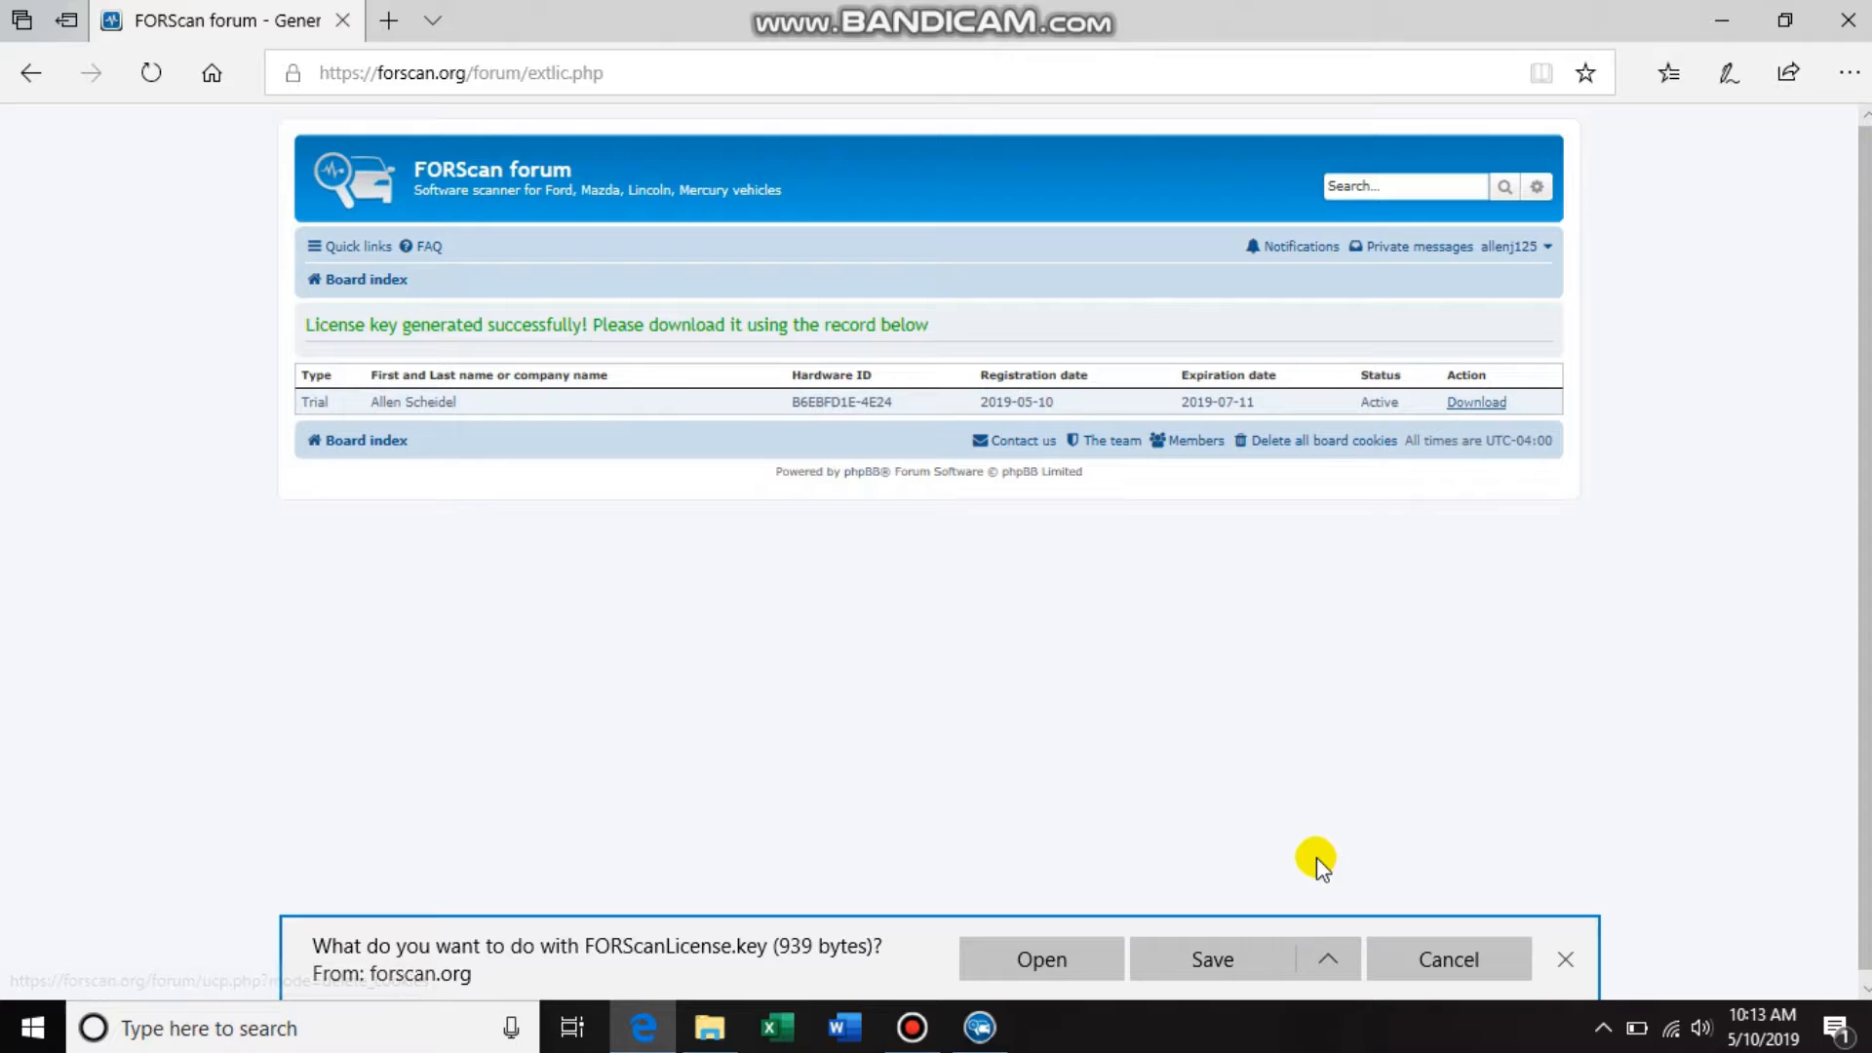
# Save FORScanLicense.key into the Downloads folder
pyautogui.click(1329, 960)
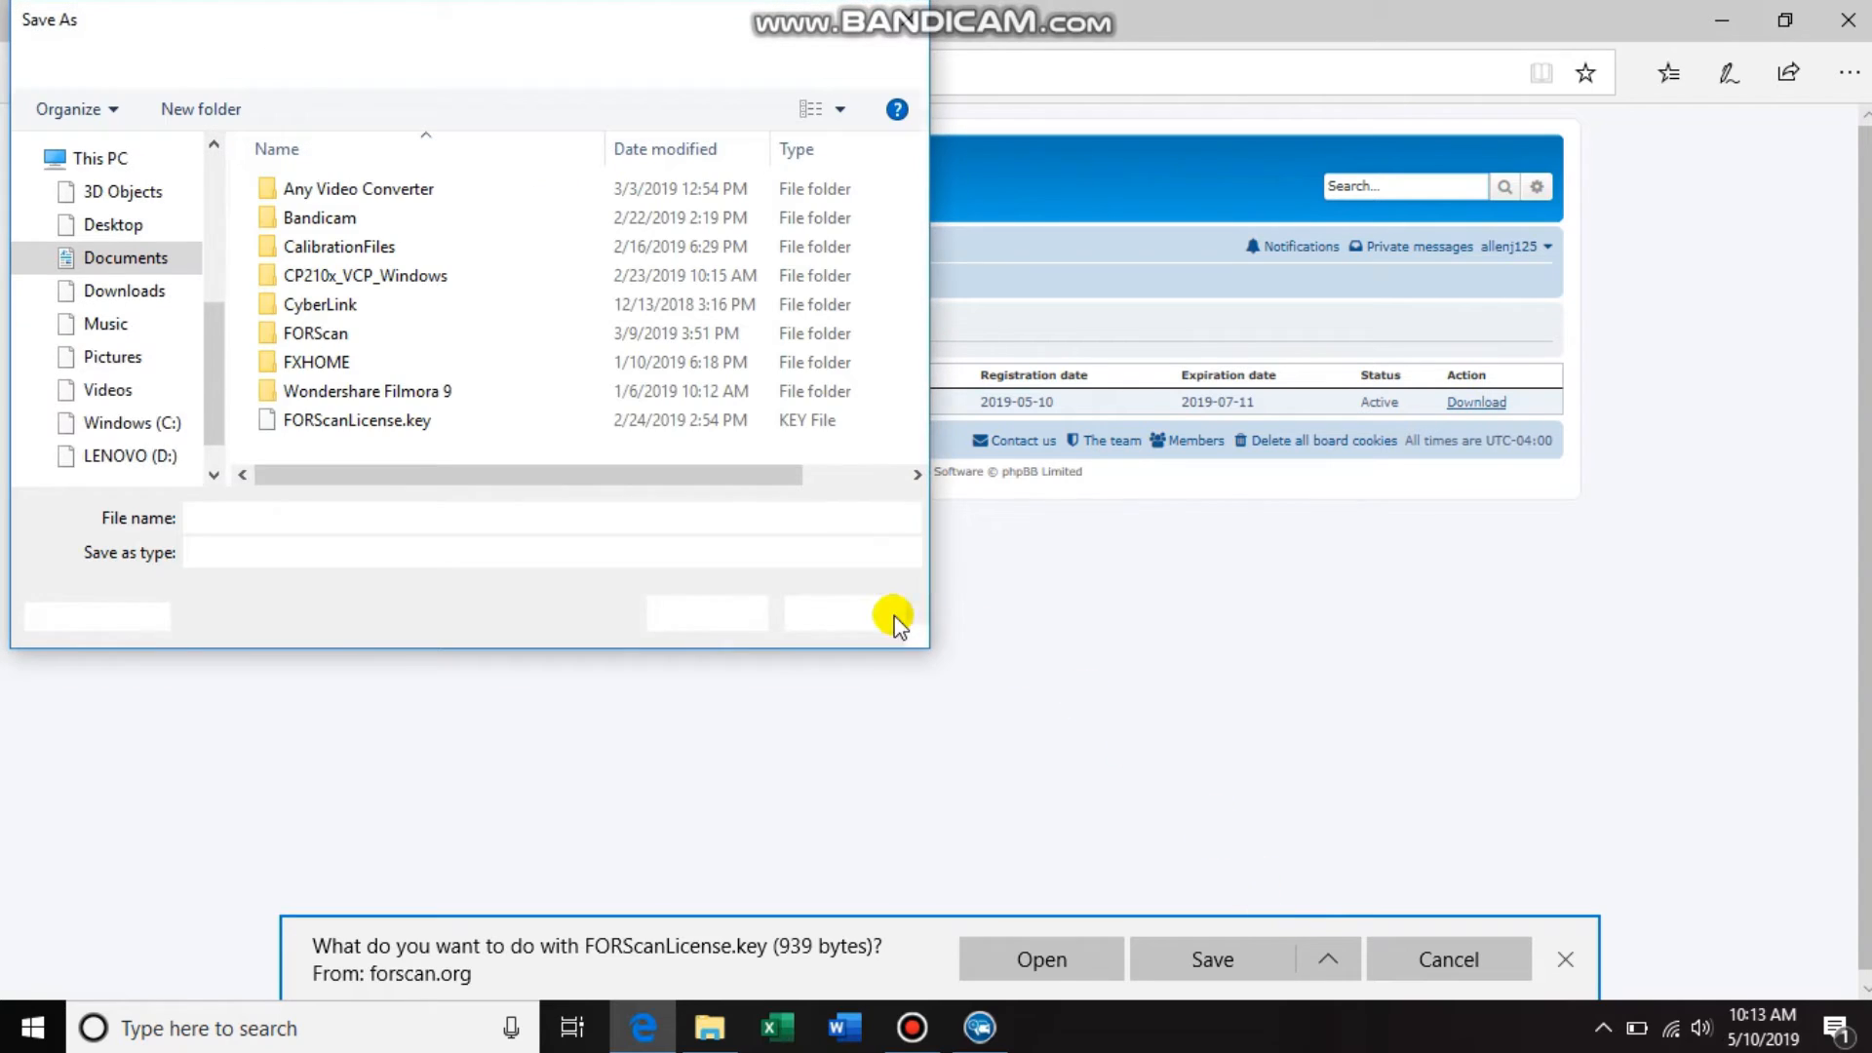
pyautogui.click(125, 291)
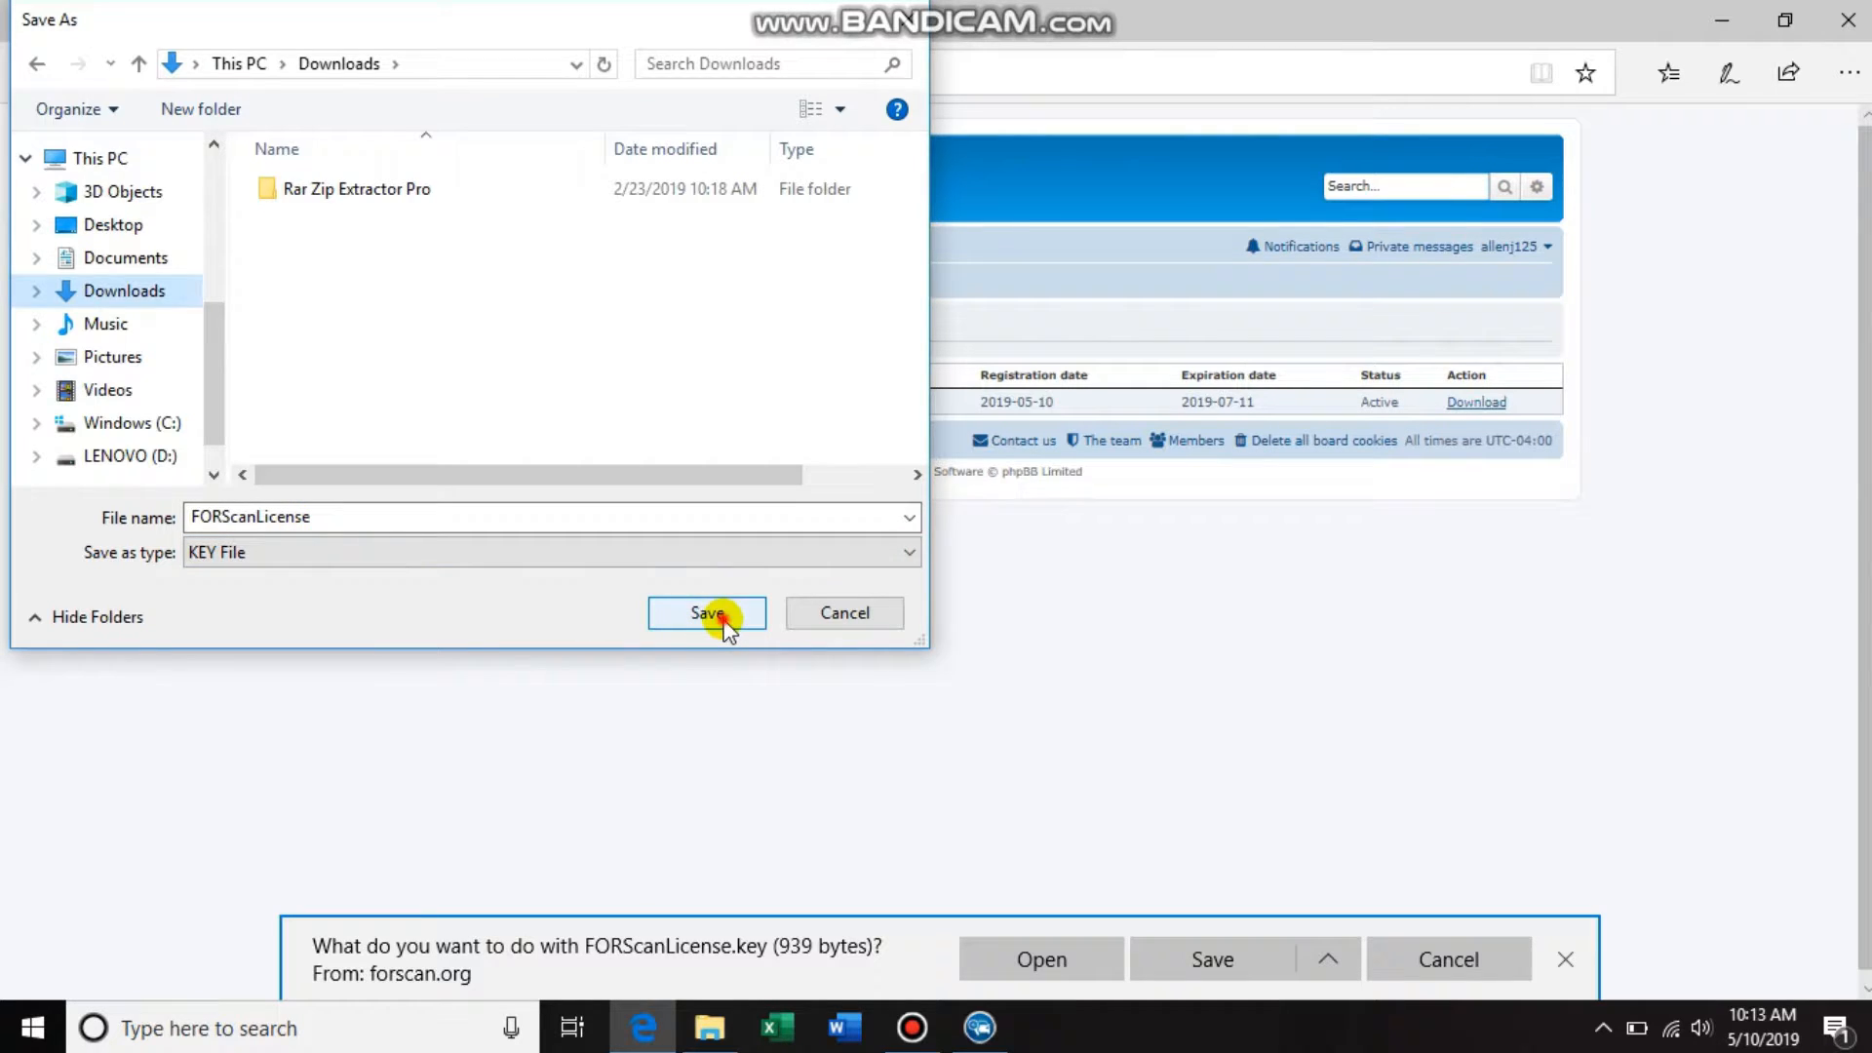
pyautogui.click(706, 612)
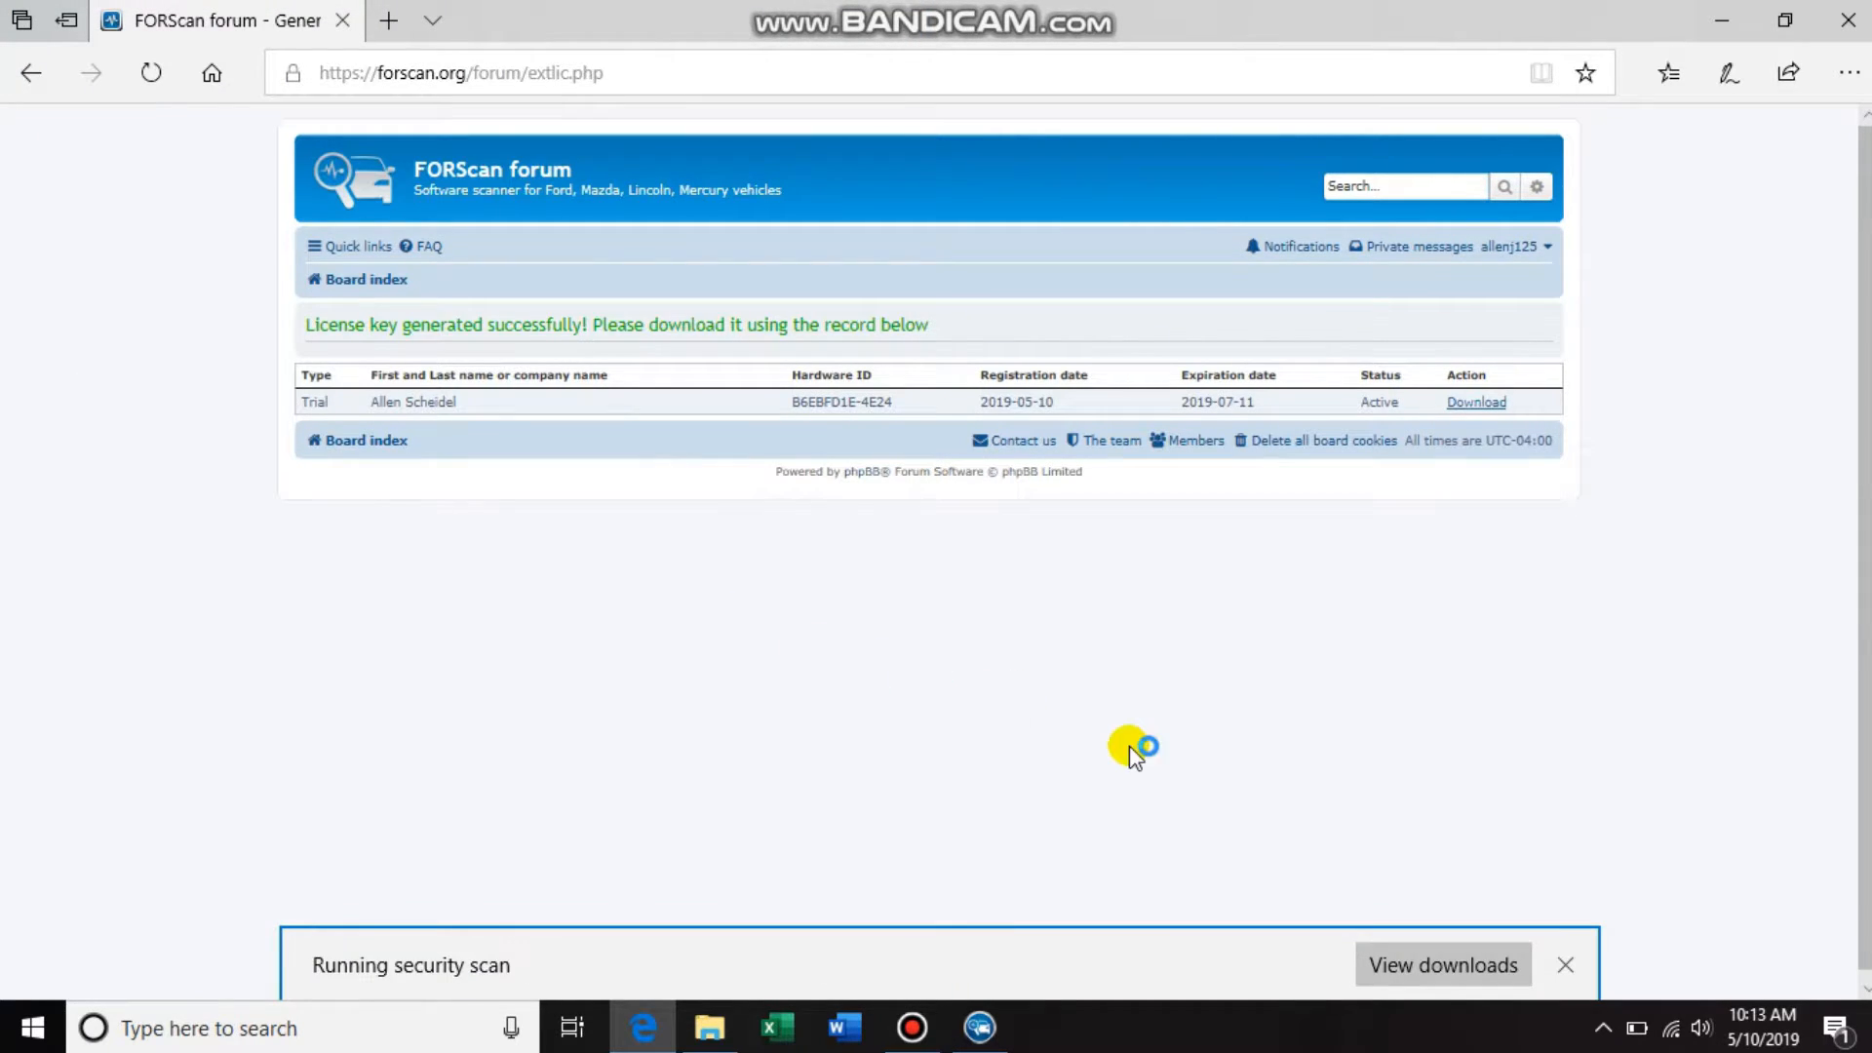
pyautogui.moveTo(1079, 739)
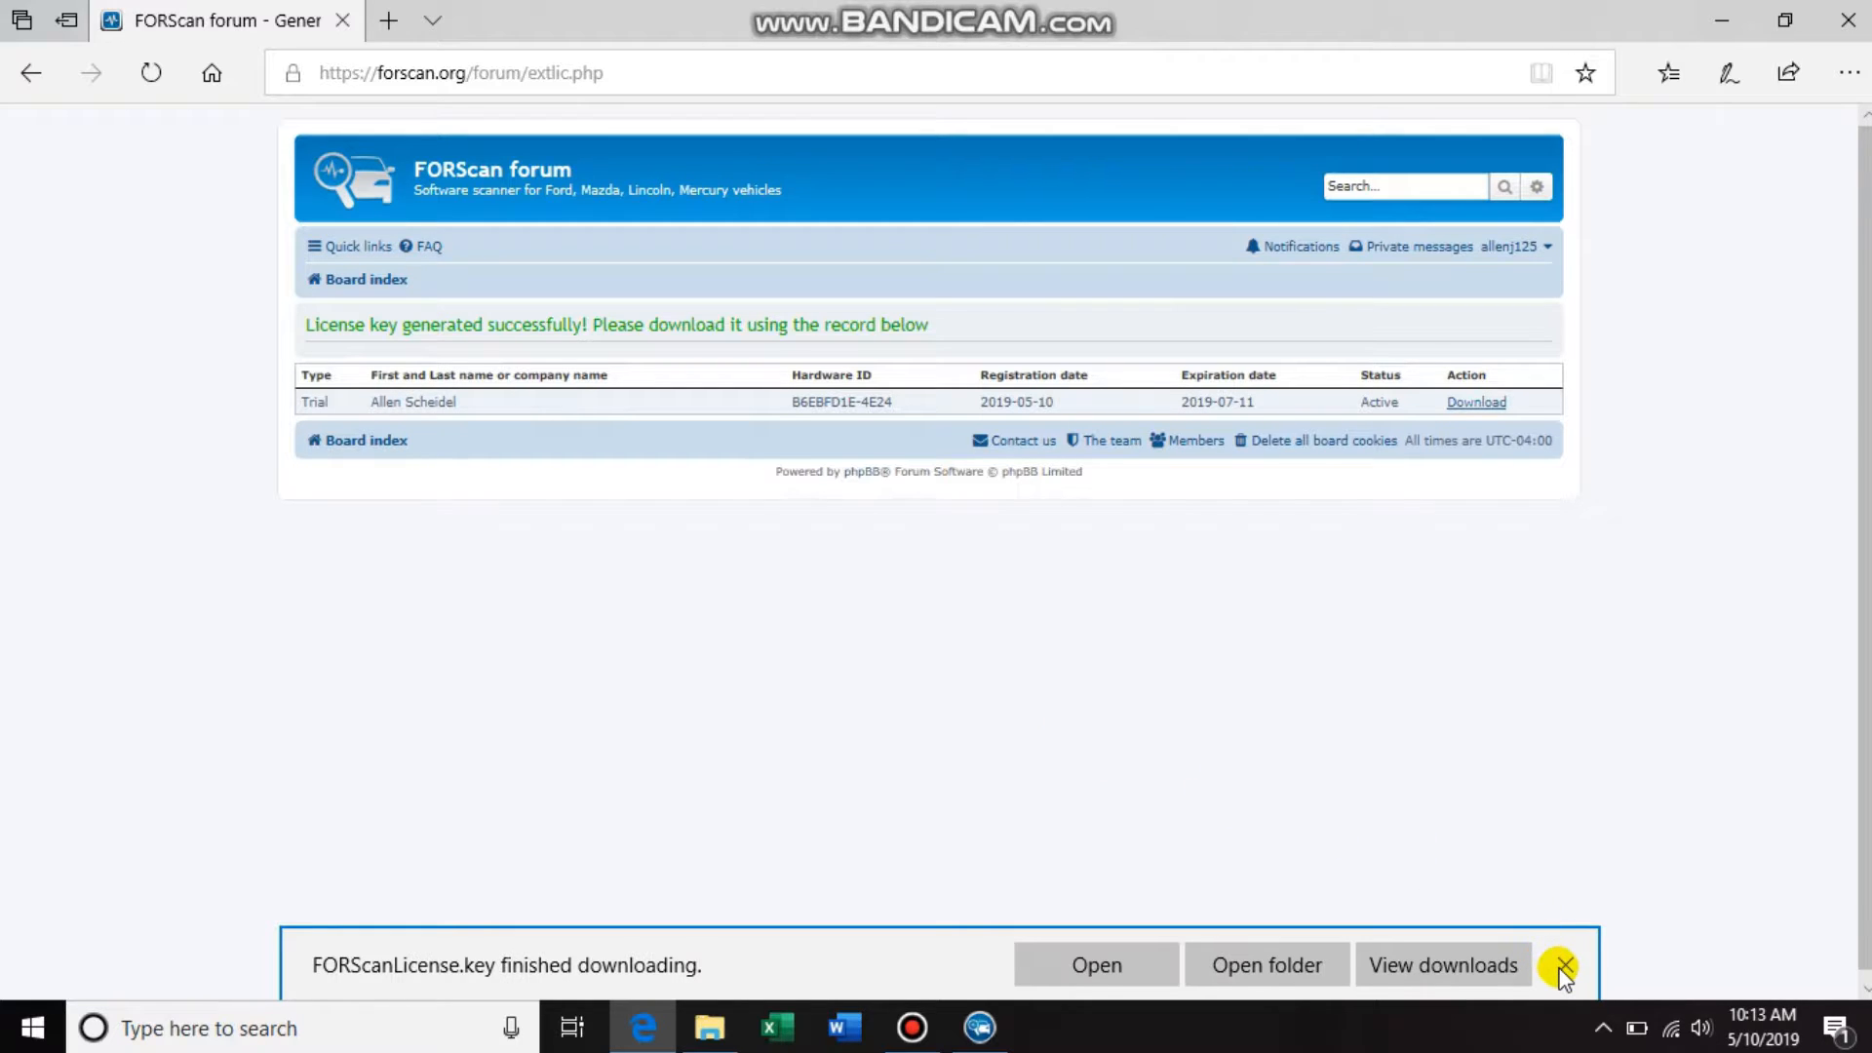
# Dismiss the download notice and minimize Edge, leaving FORScan in front
pyautogui.click(1562, 965)
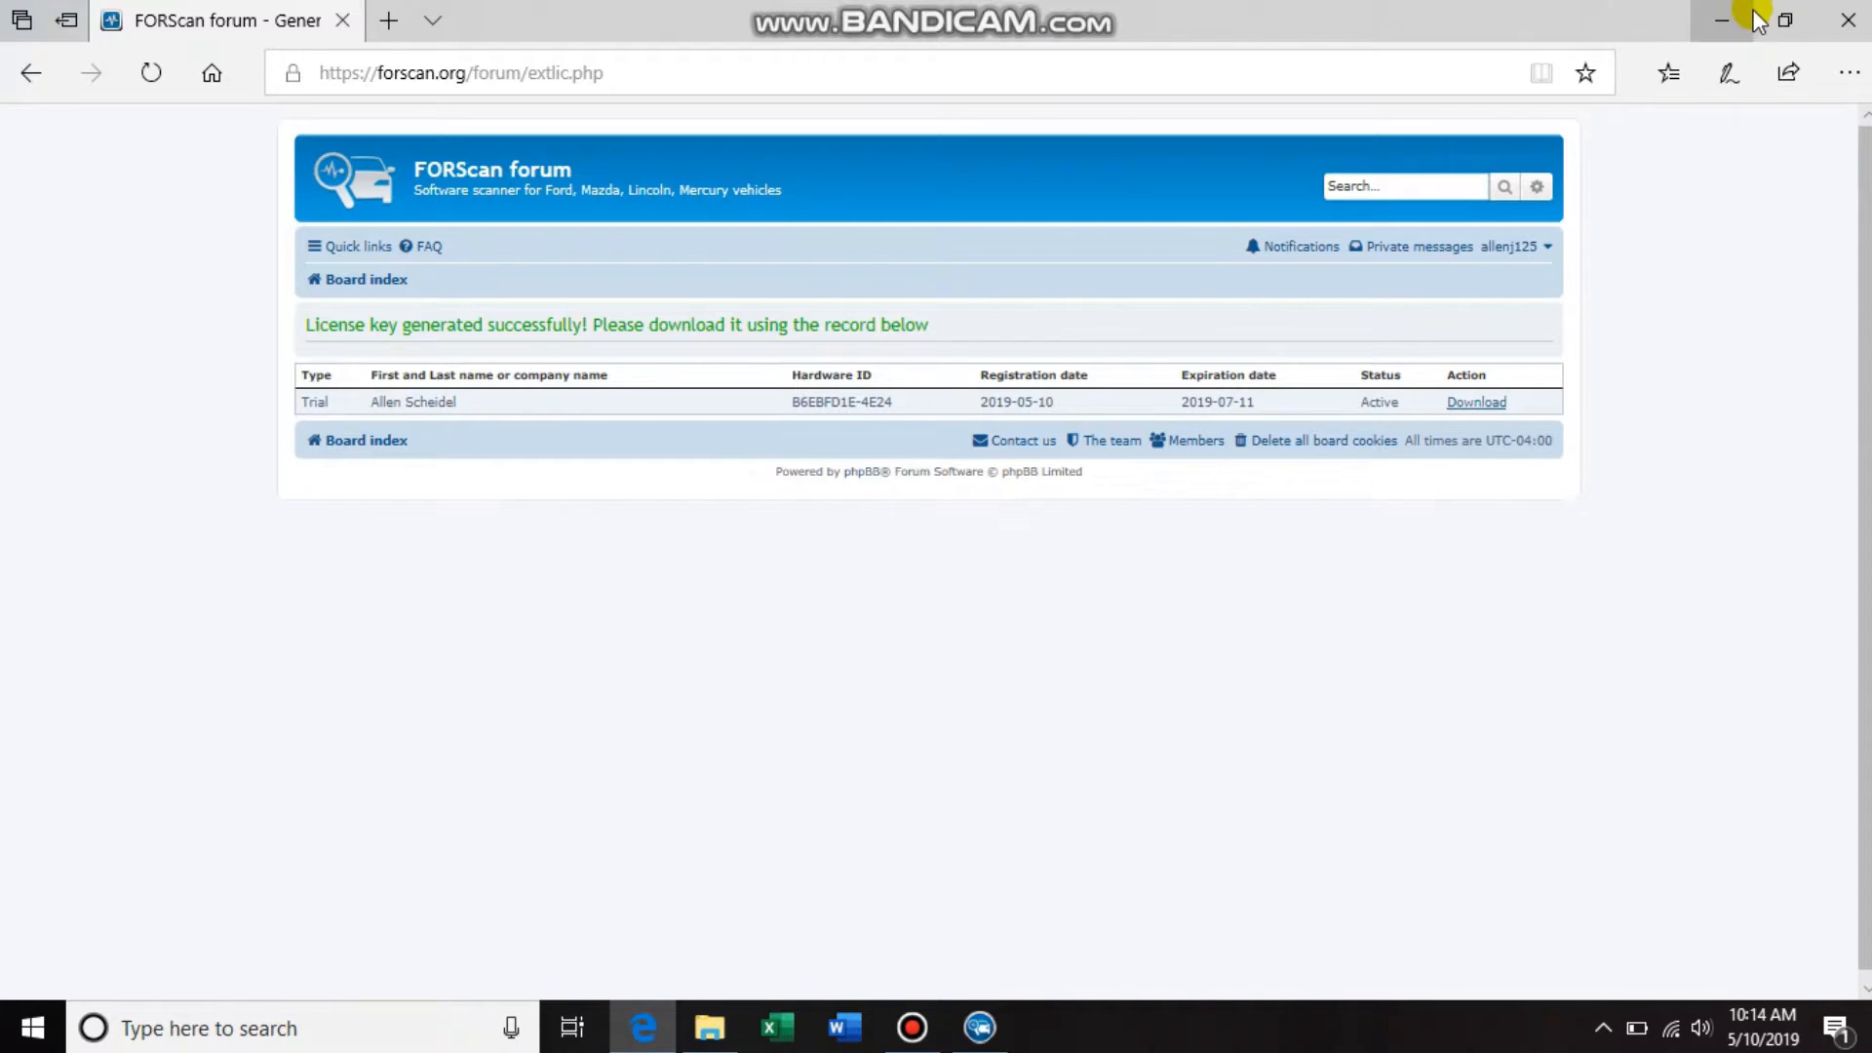
pyautogui.click(977, 1027)
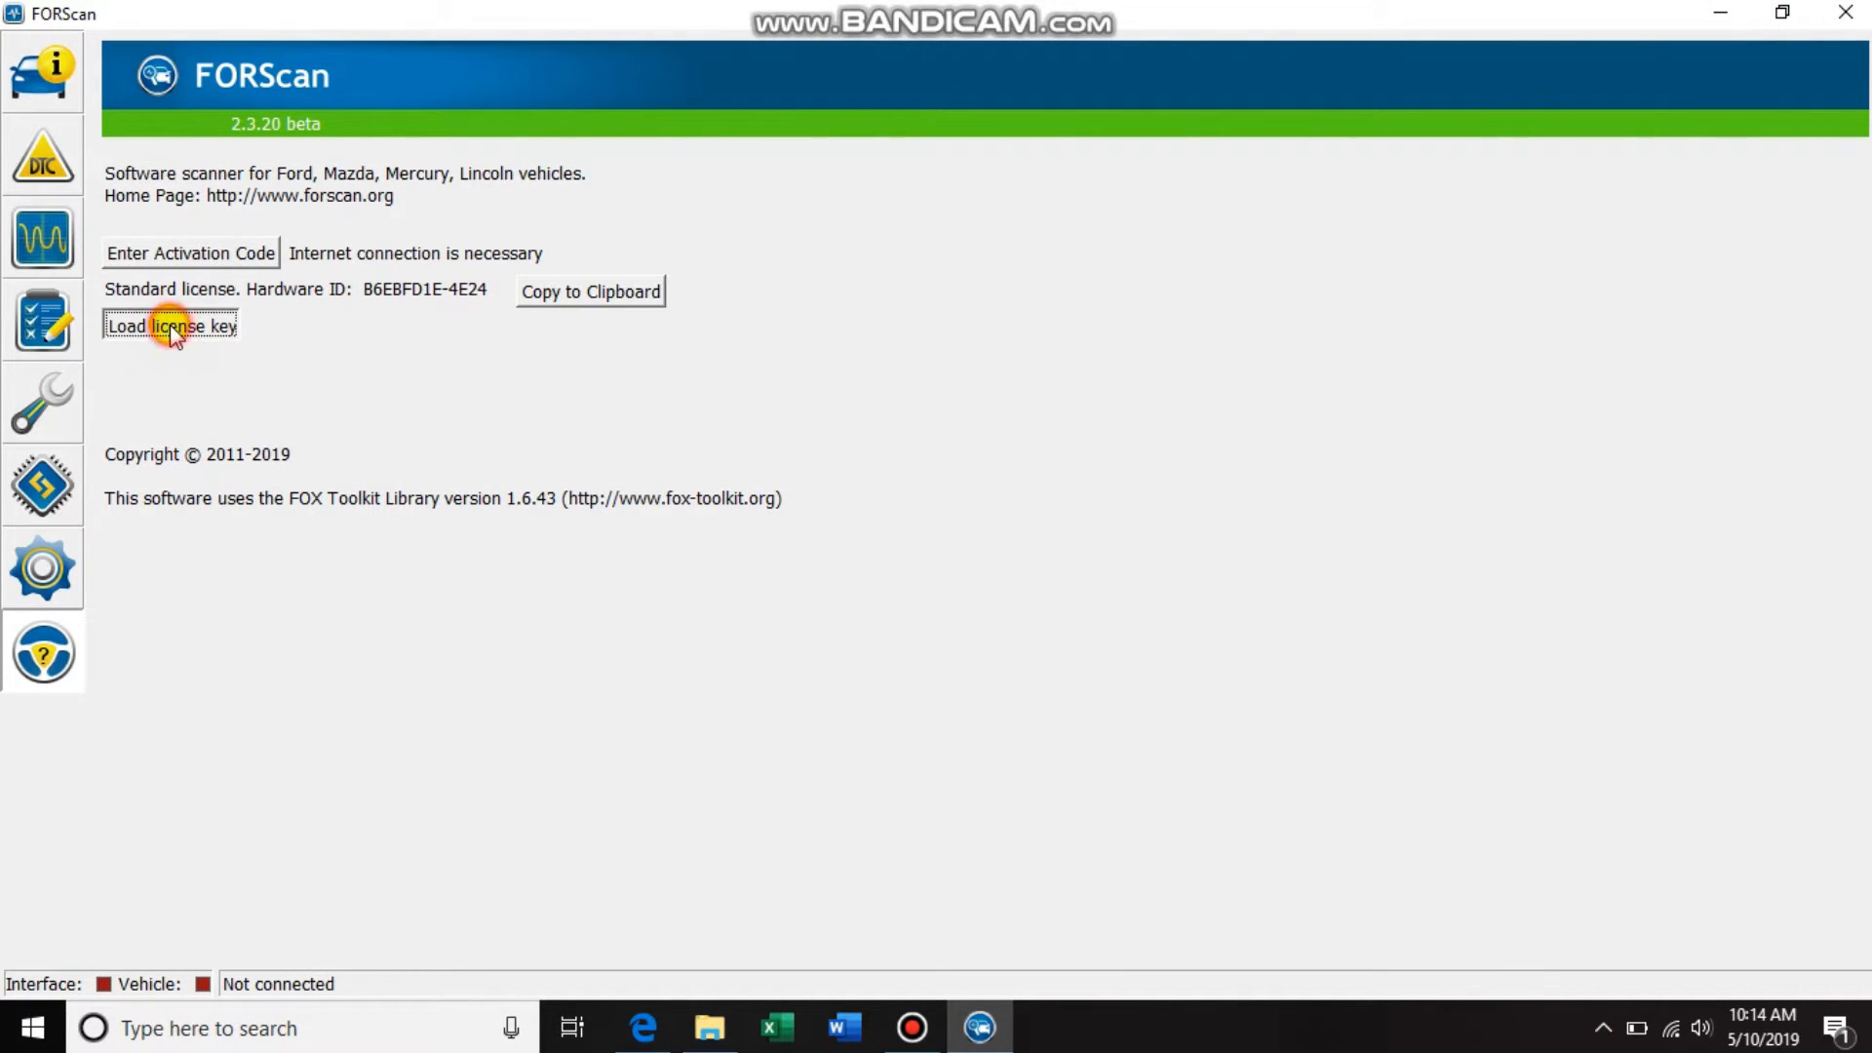
# Load FORScanLicense.key from C:\Users\<profile>\Downloads as the license key
pyautogui.click(170, 325)
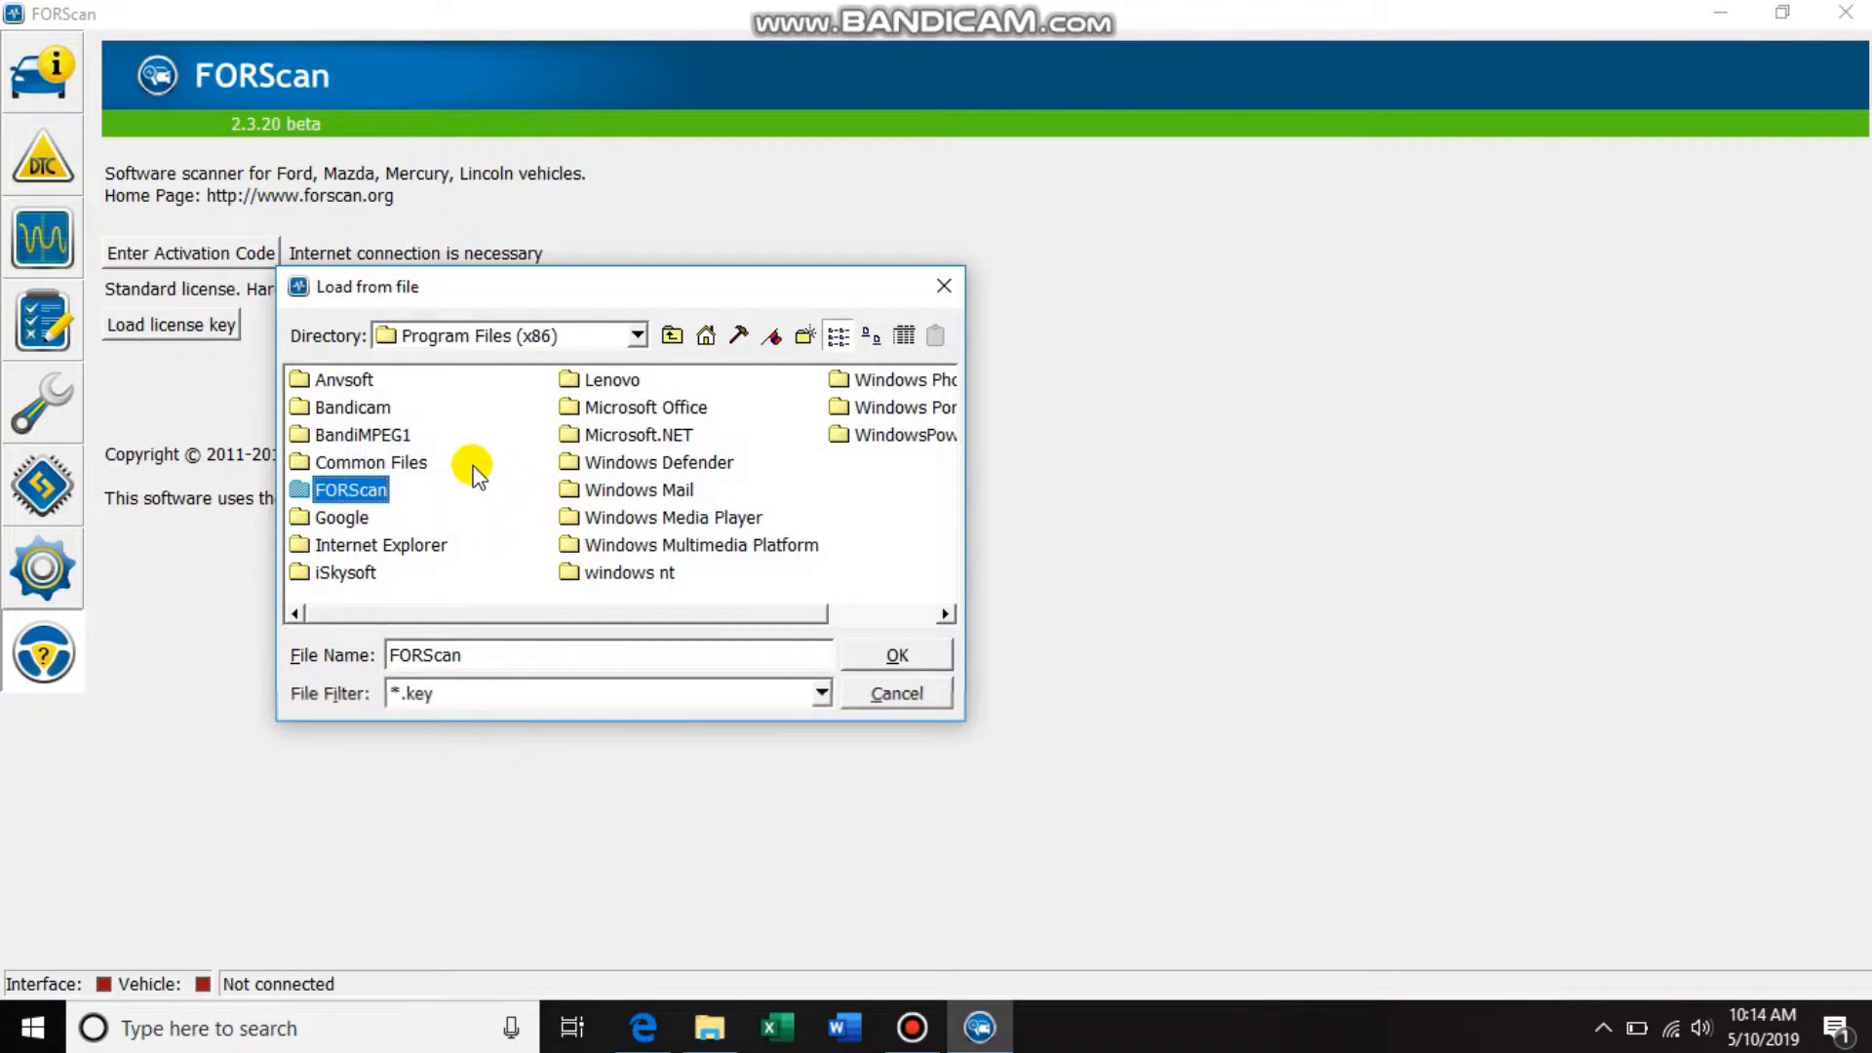
pyautogui.click(636, 336)
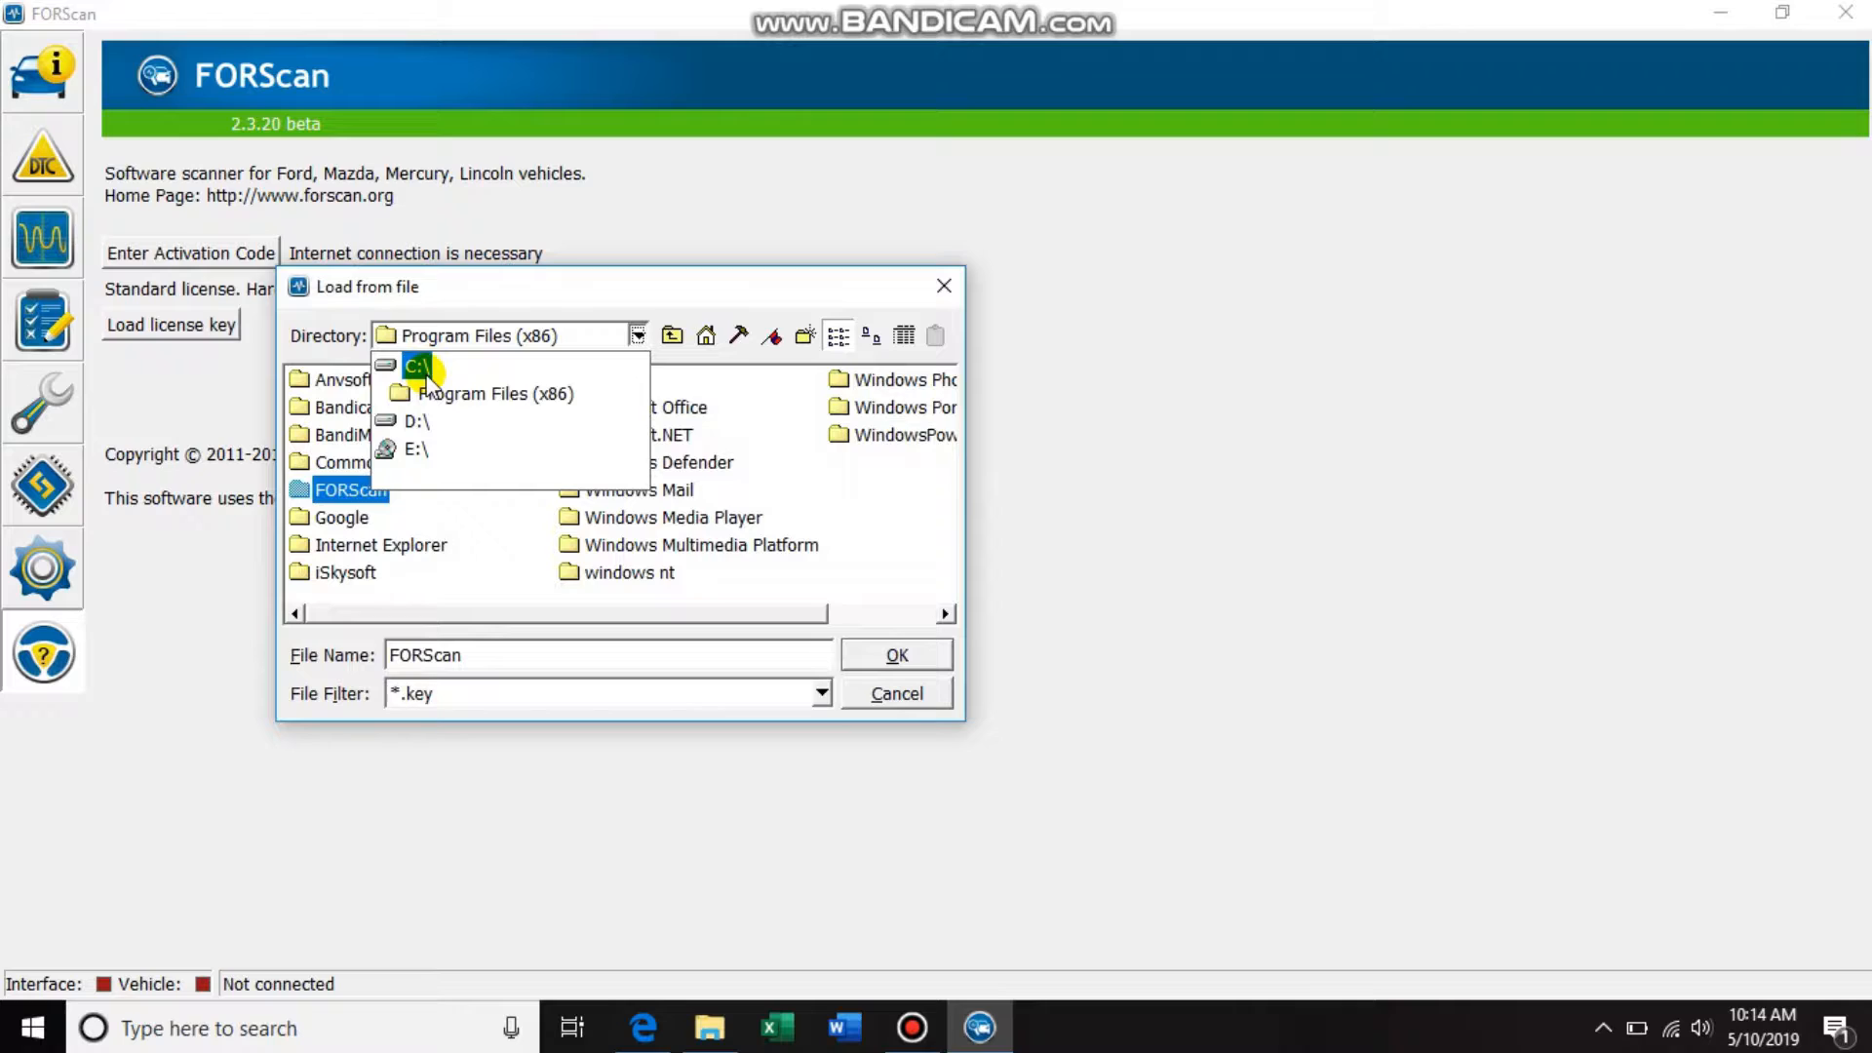
pyautogui.click(418, 364)
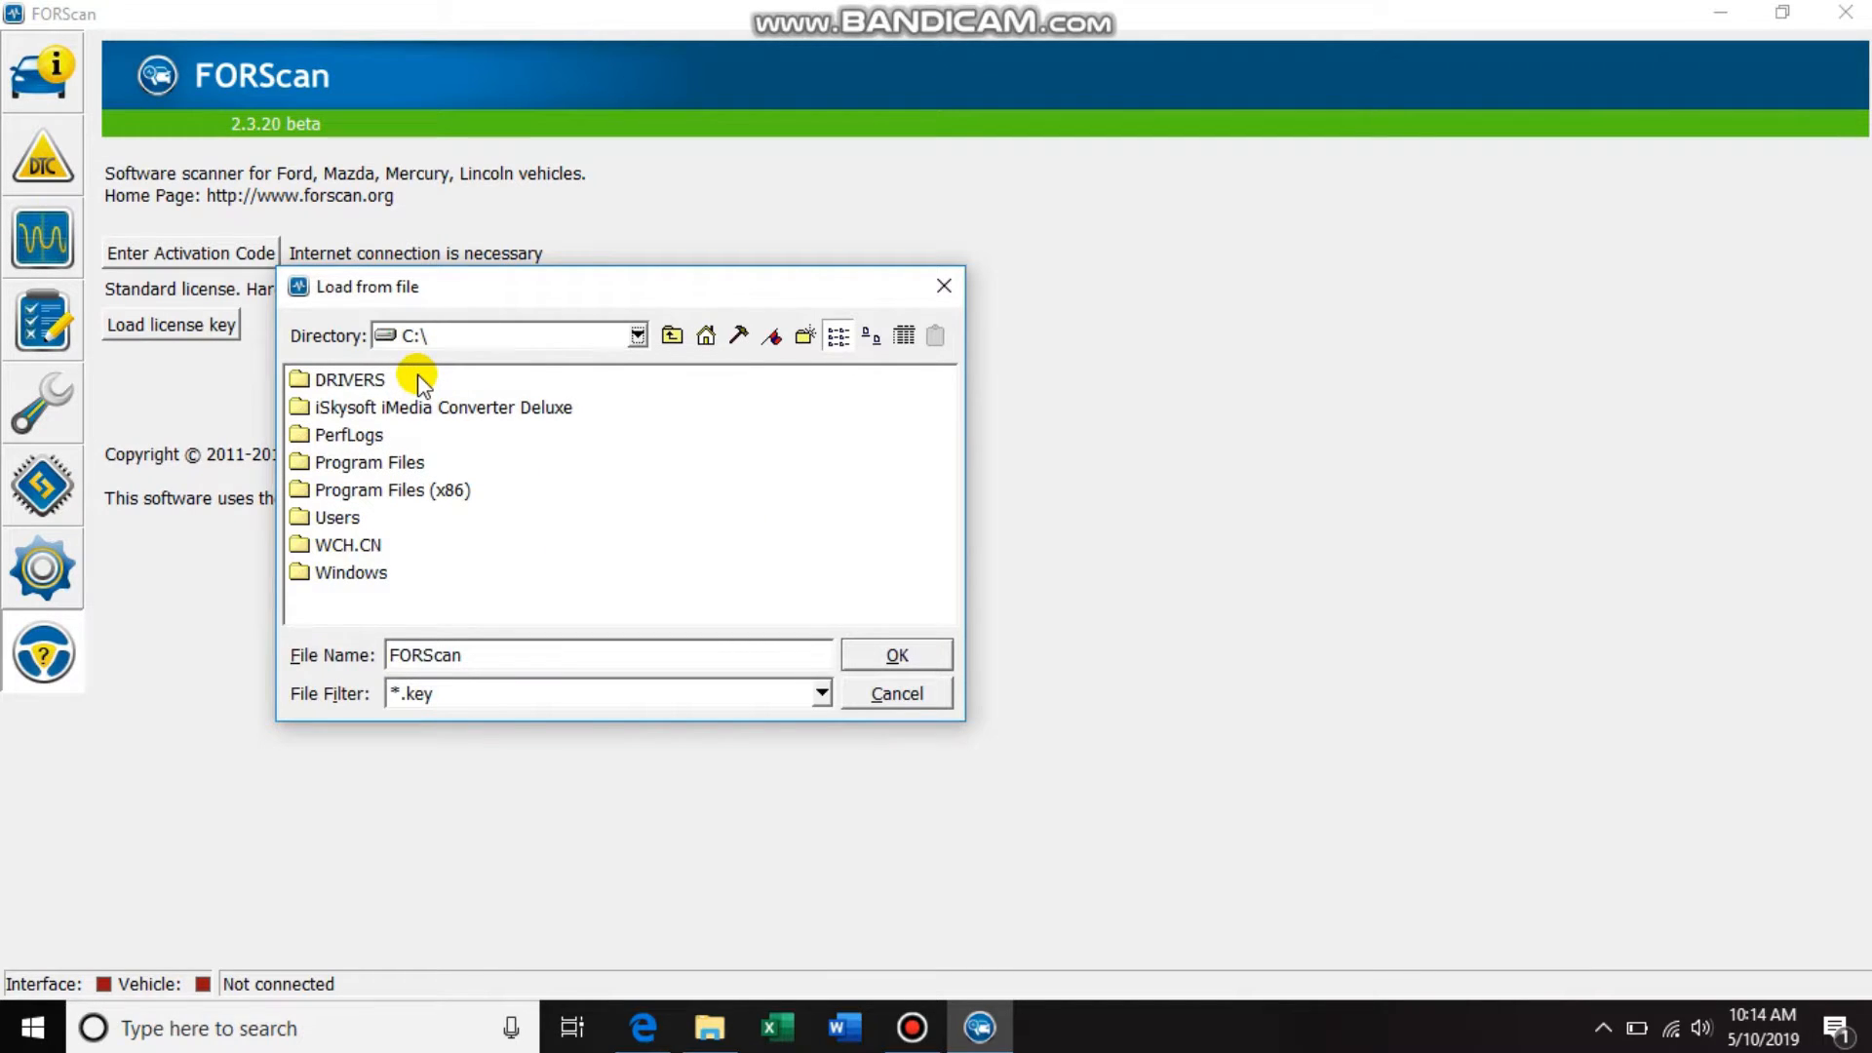
pyautogui.click(636, 335)
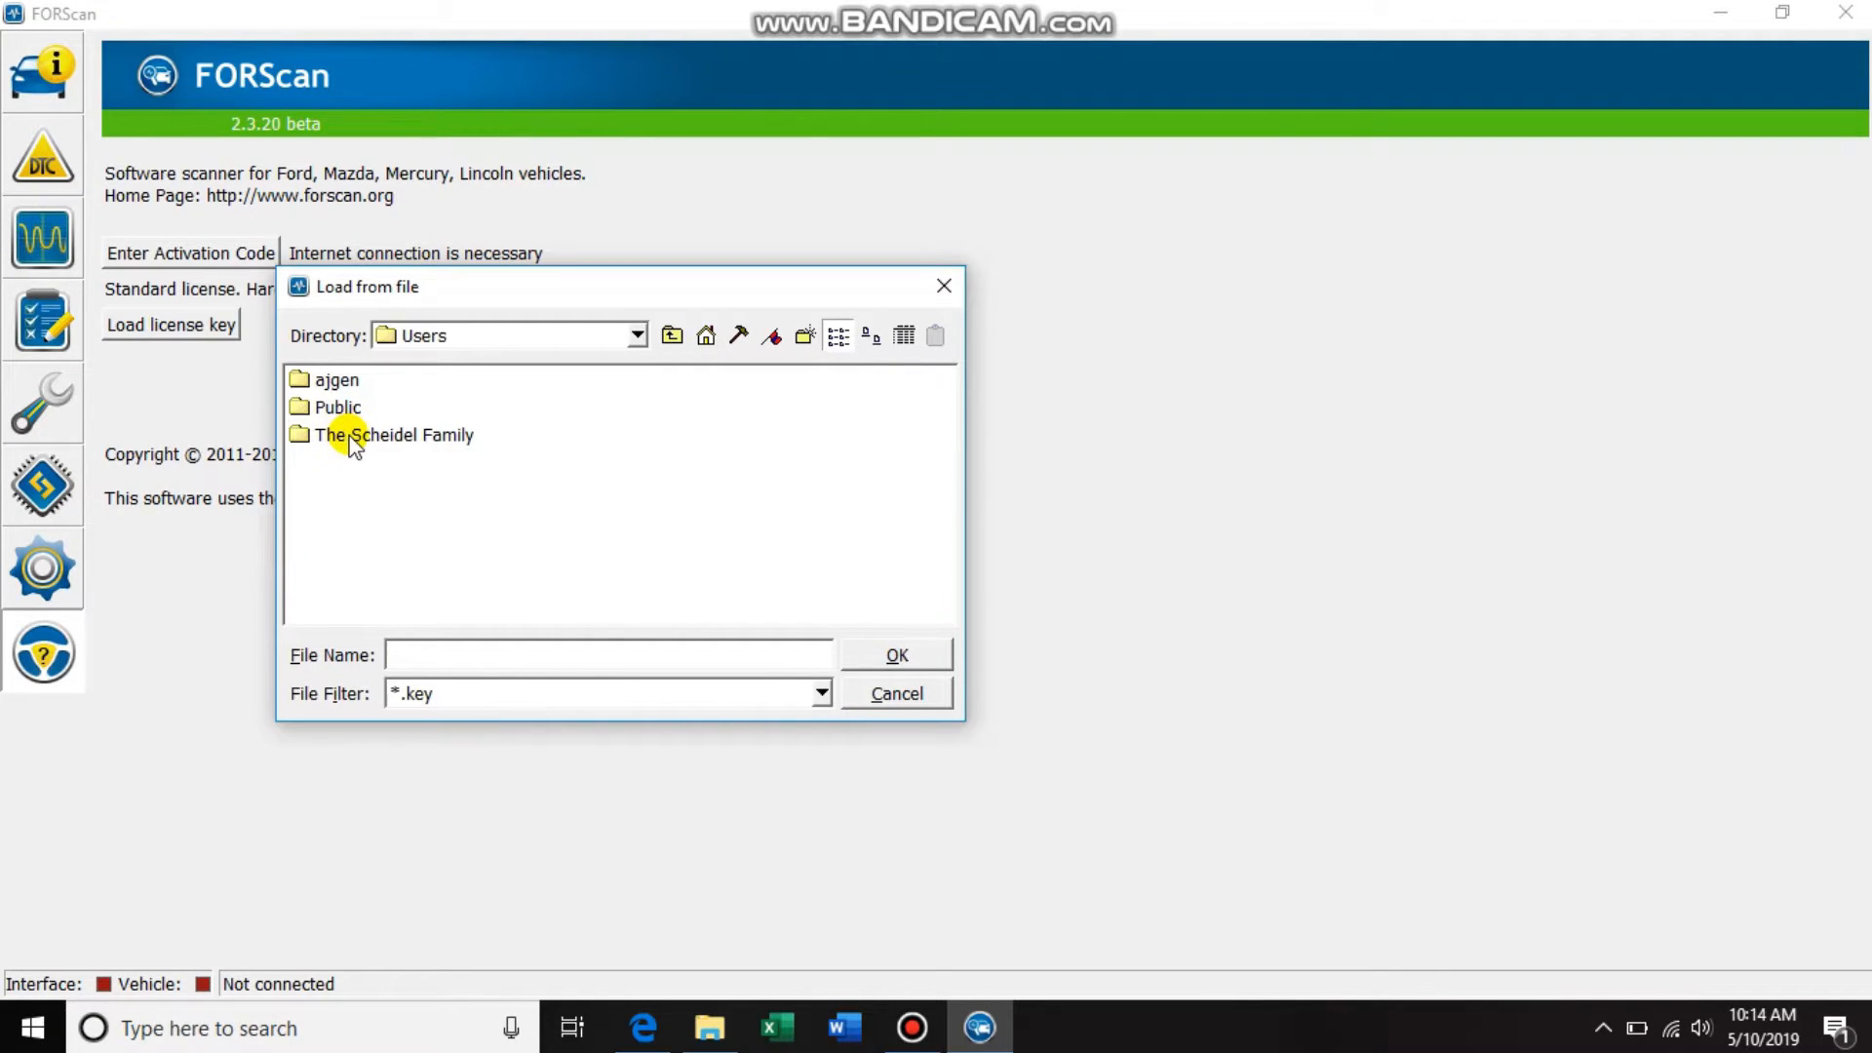
pyautogui.doubleClick(394, 435)
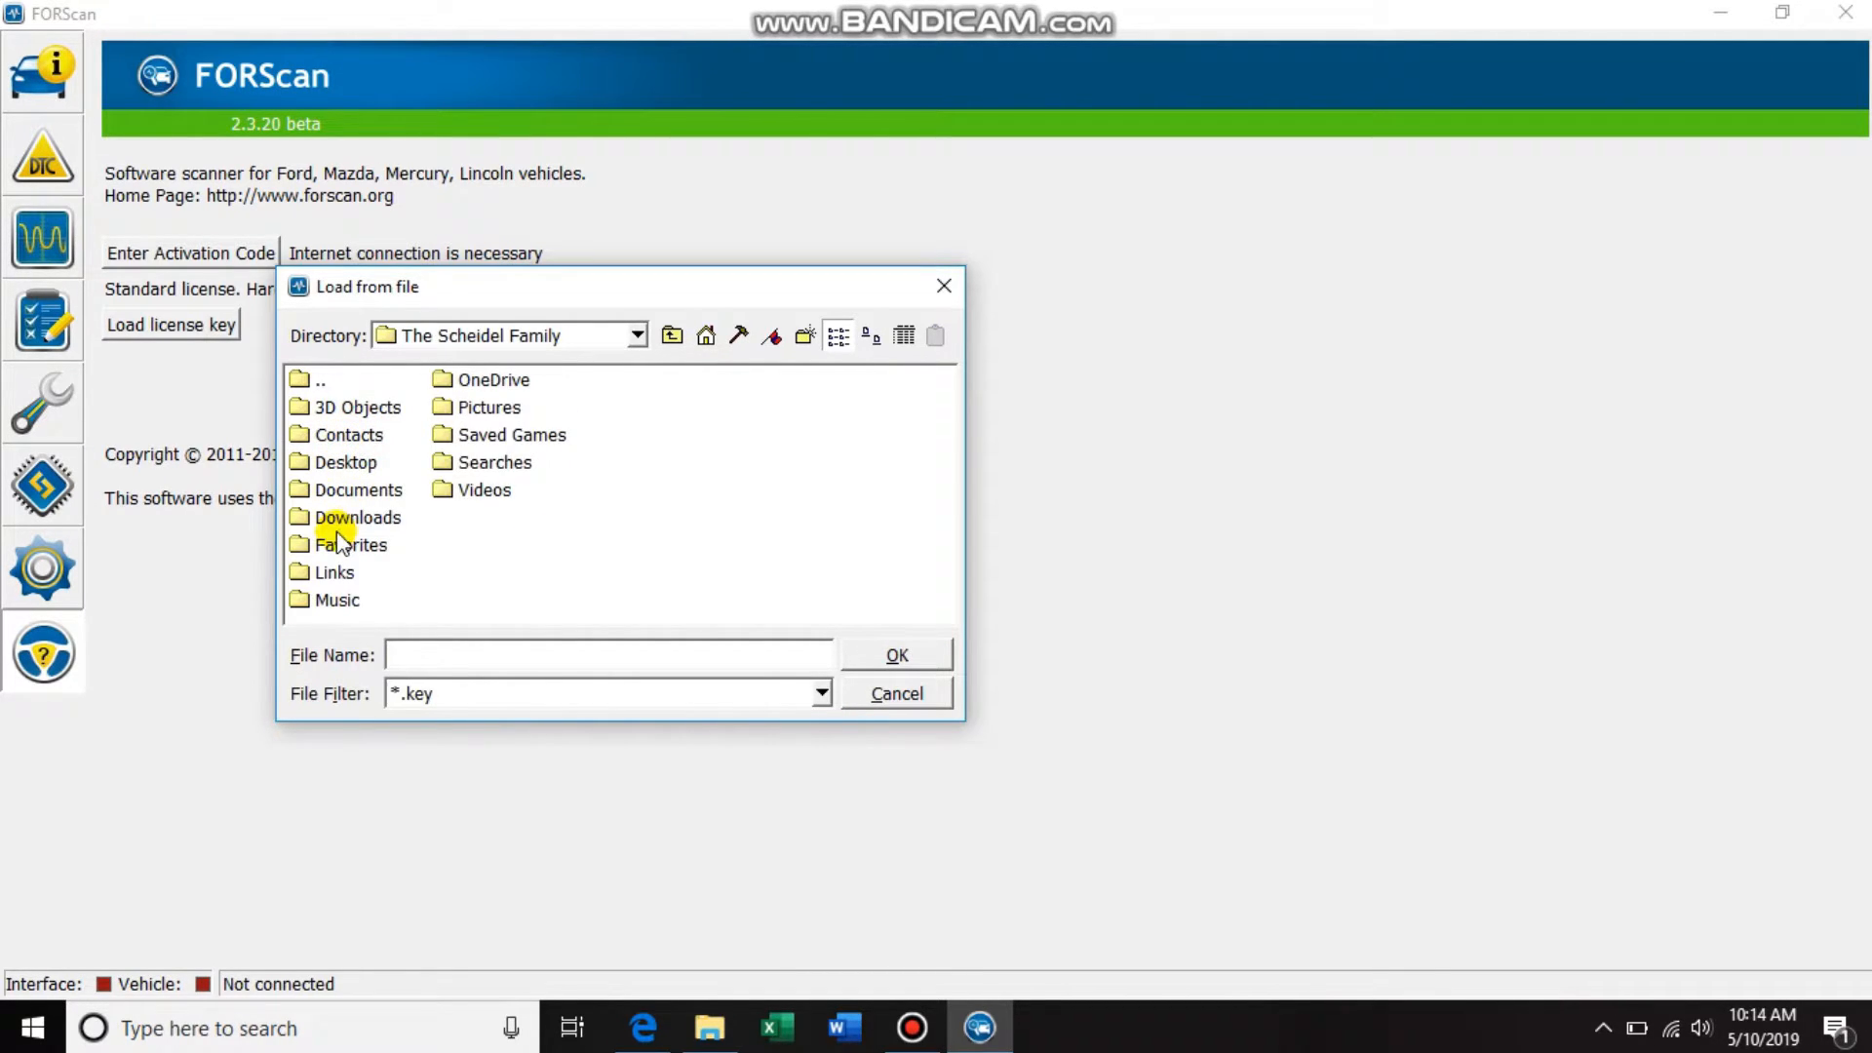
pyautogui.doubleClick(359, 517)
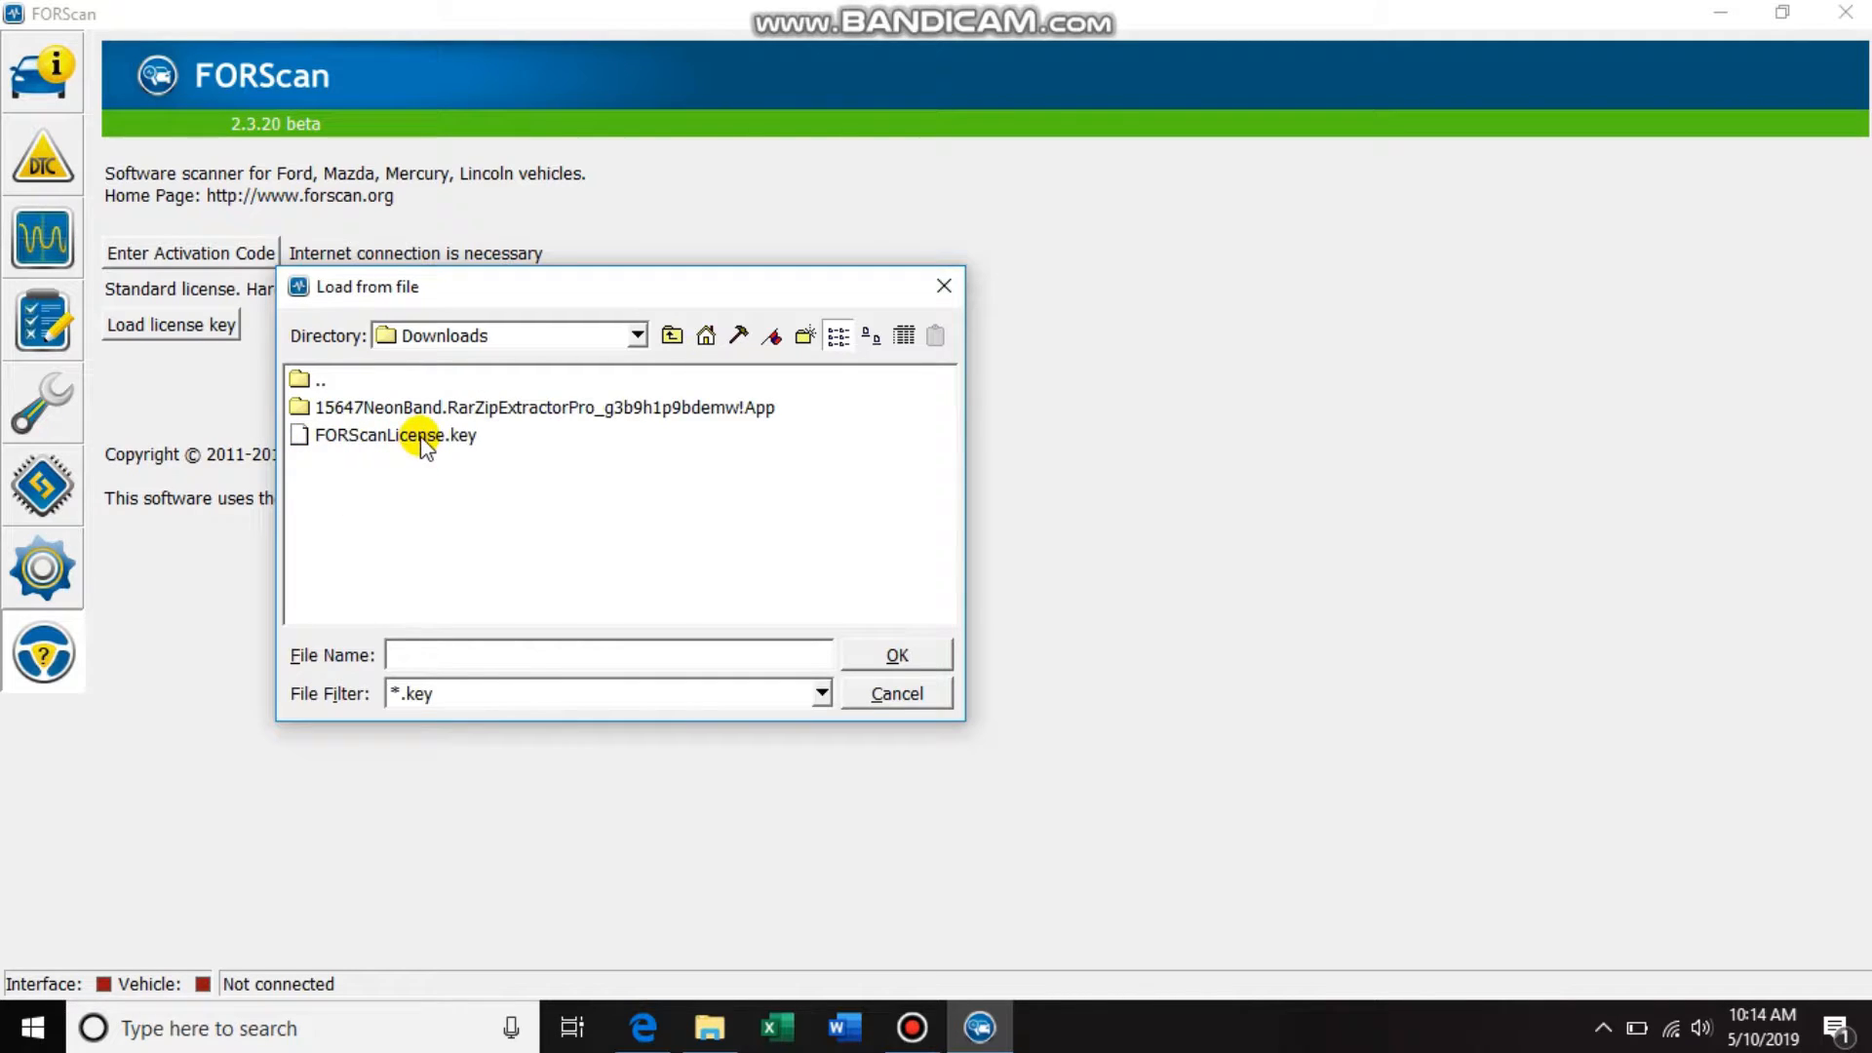
pyautogui.click(396, 434)
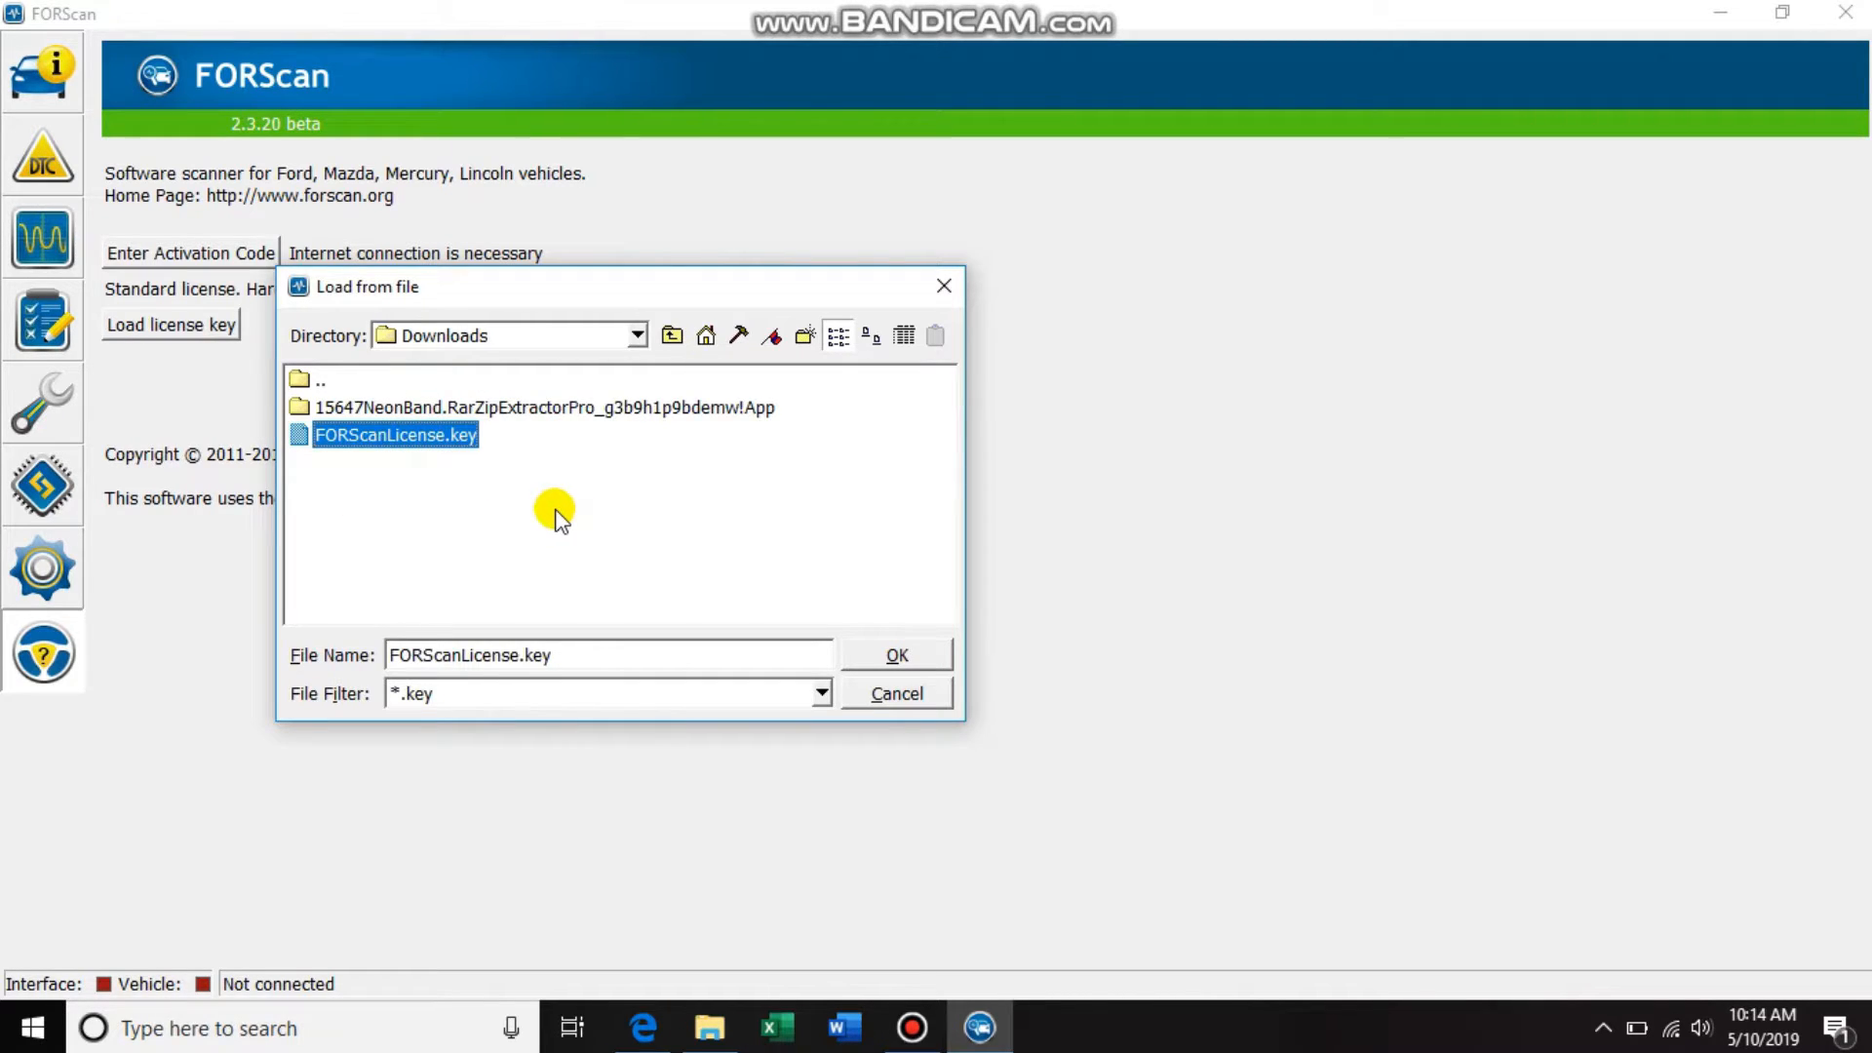
pyautogui.moveTo(429, 462)
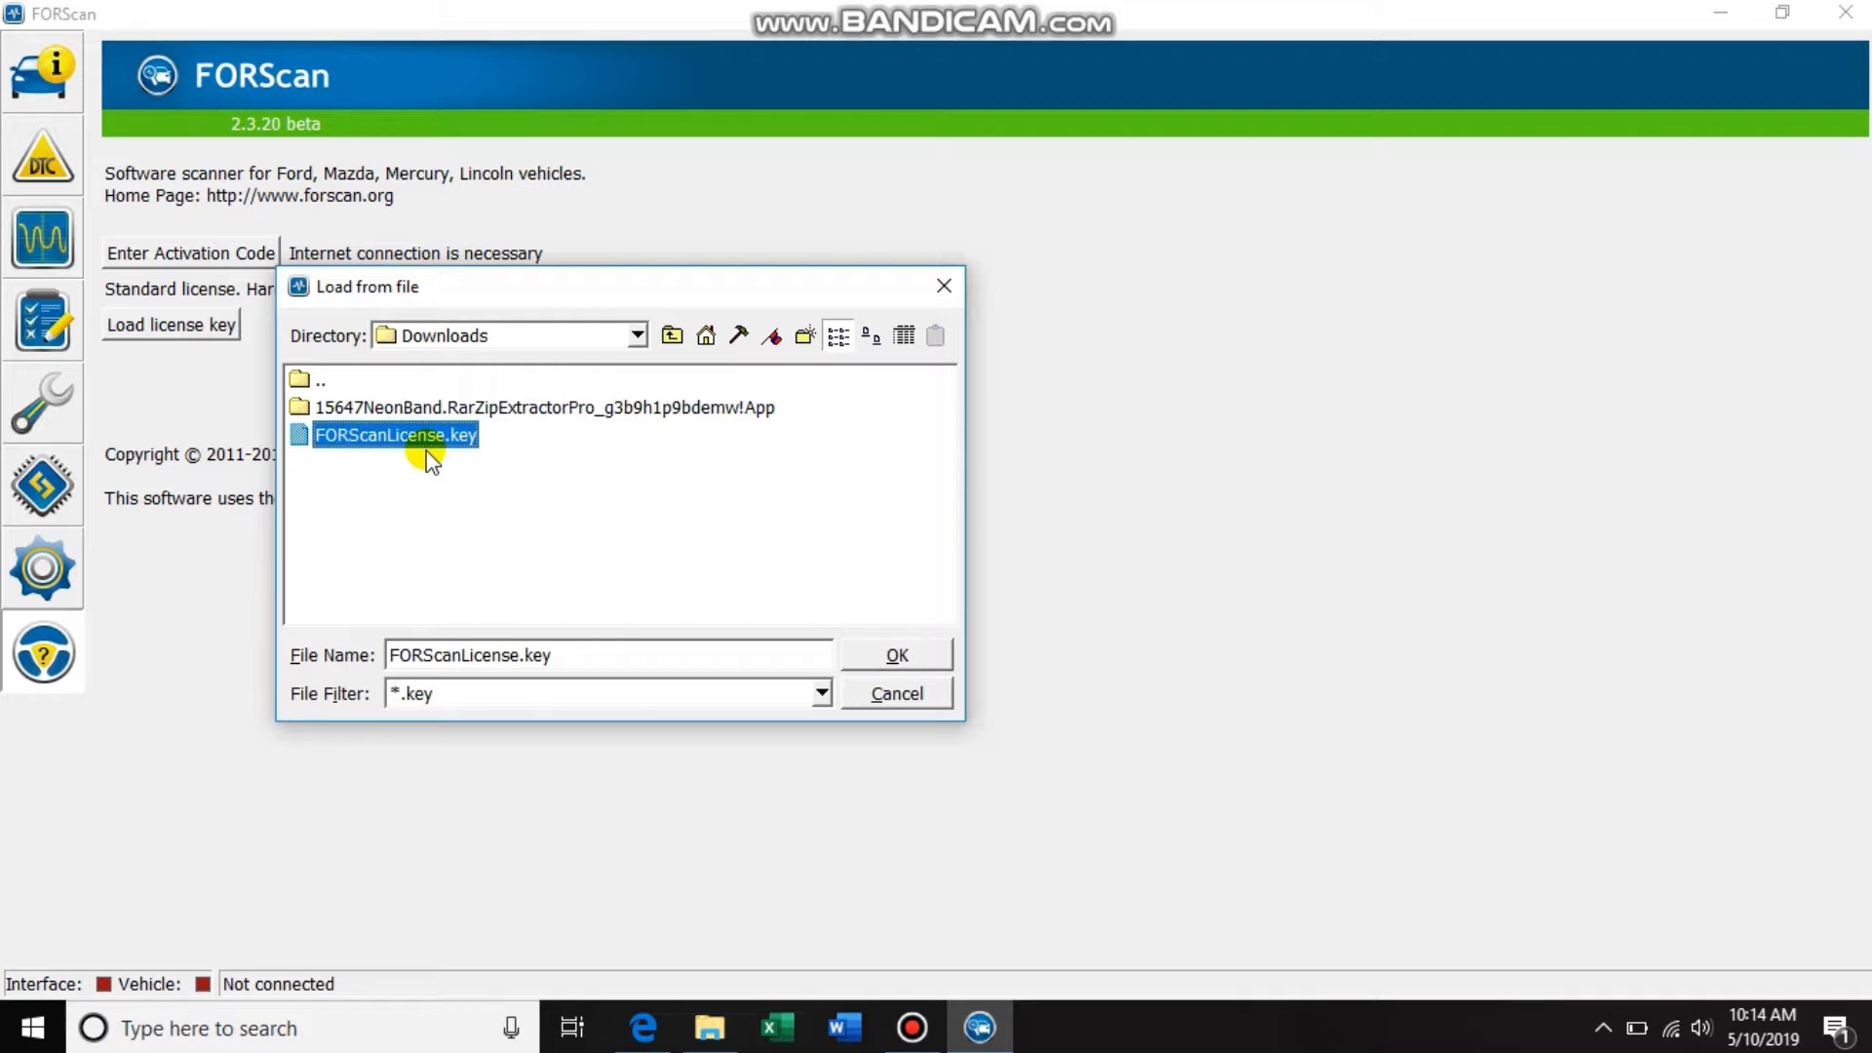
pyautogui.click(897, 655)
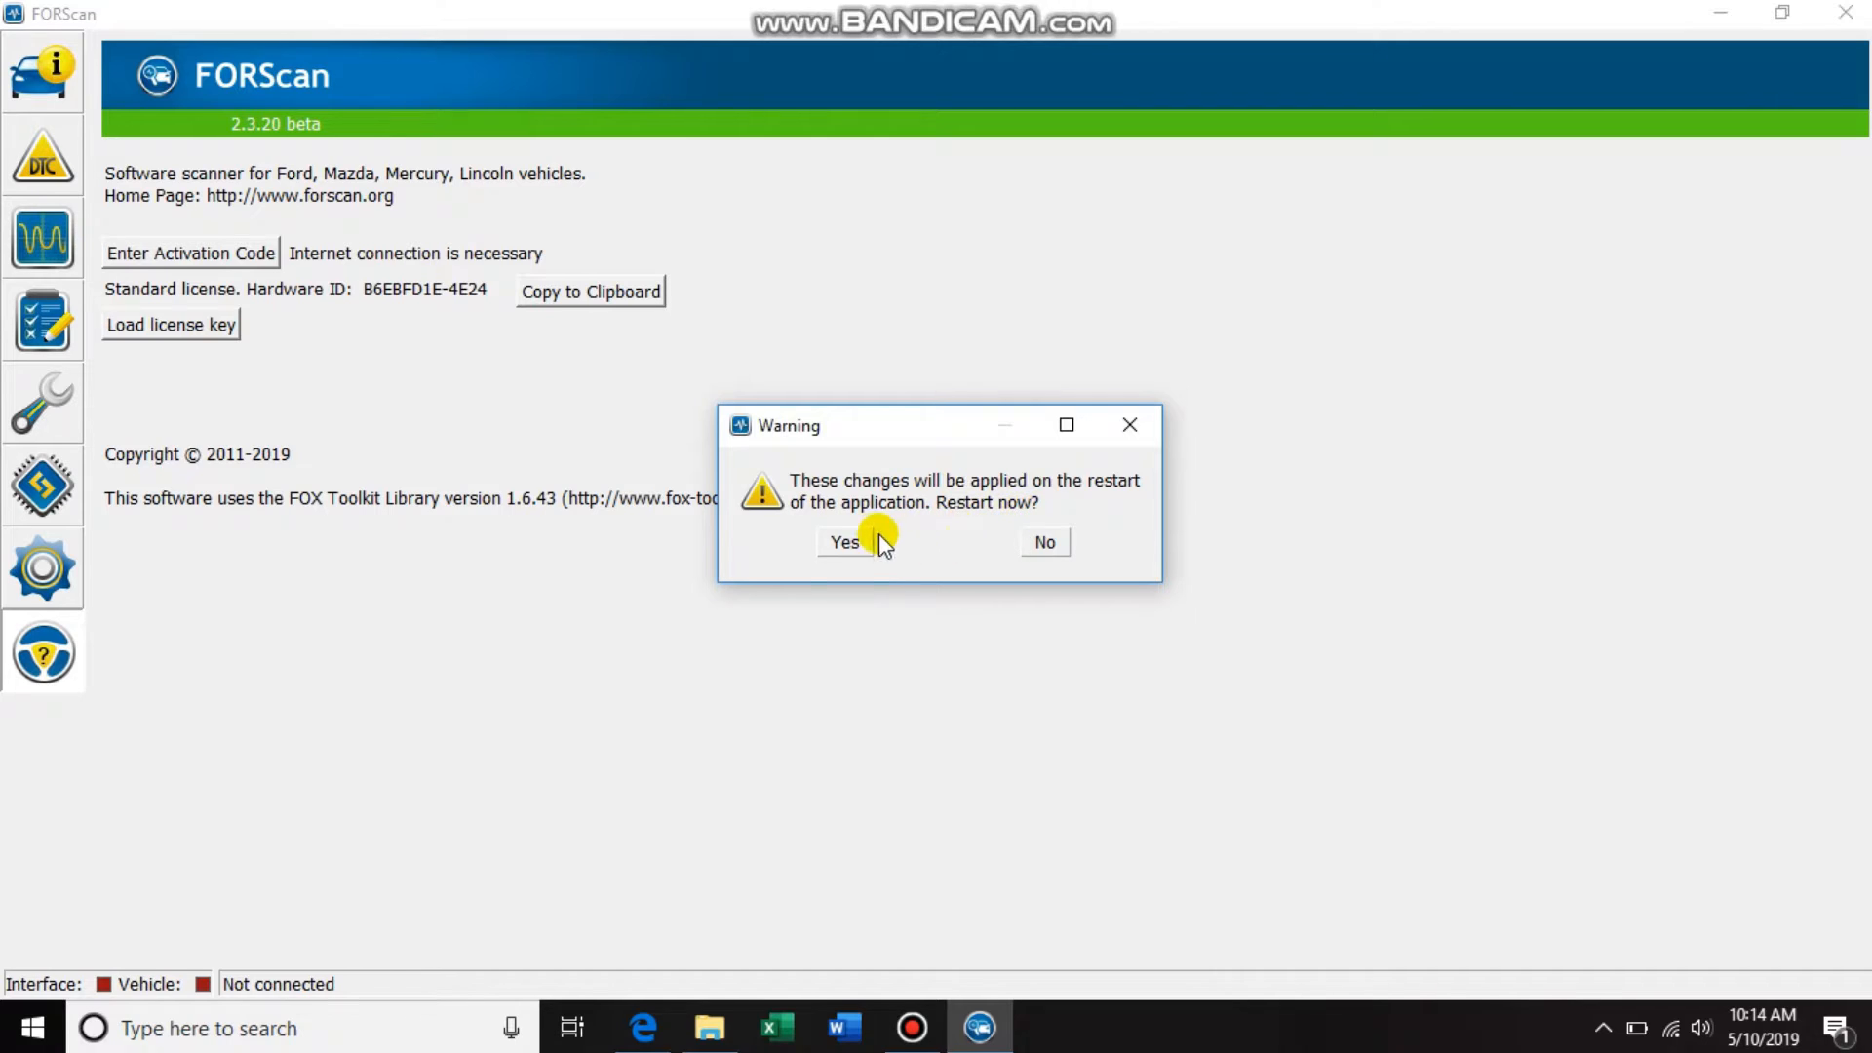
# Restart FORScan and view its license information showing the extended license
pyautogui.click(843, 542)
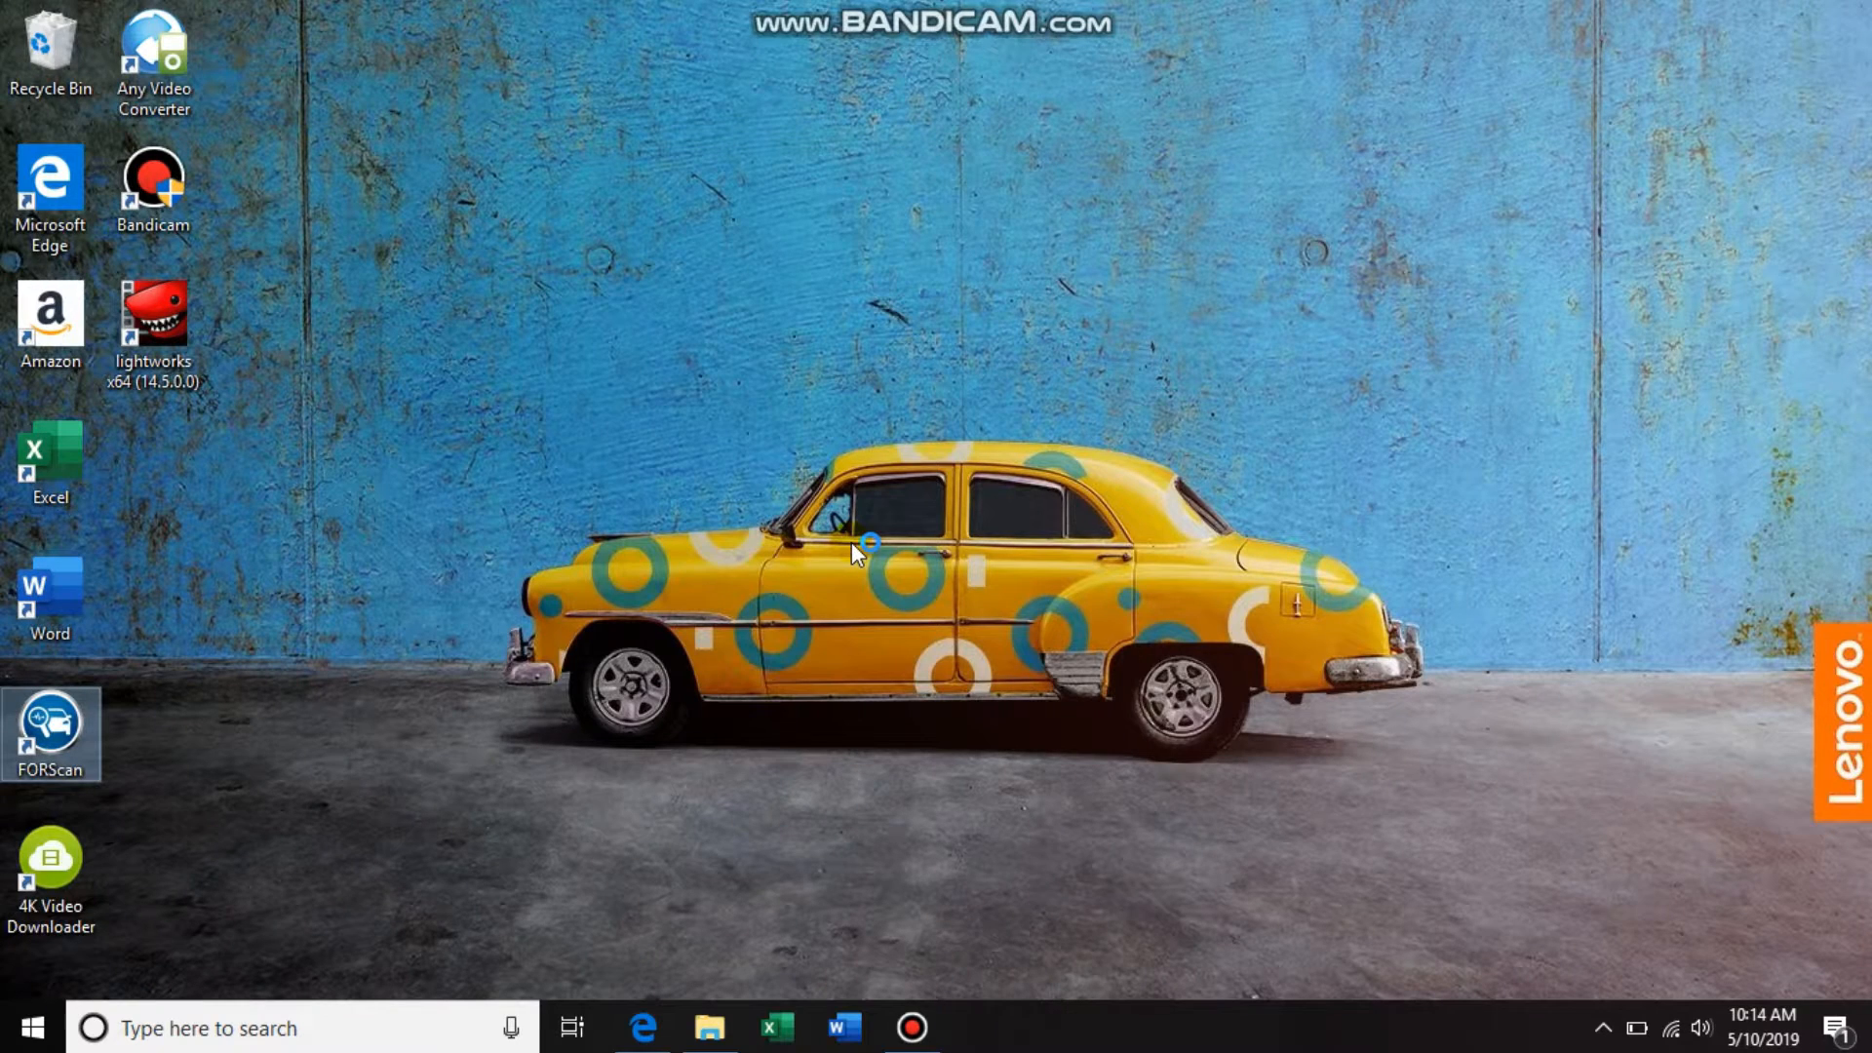
pyautogui.doubleClick(50, 721)
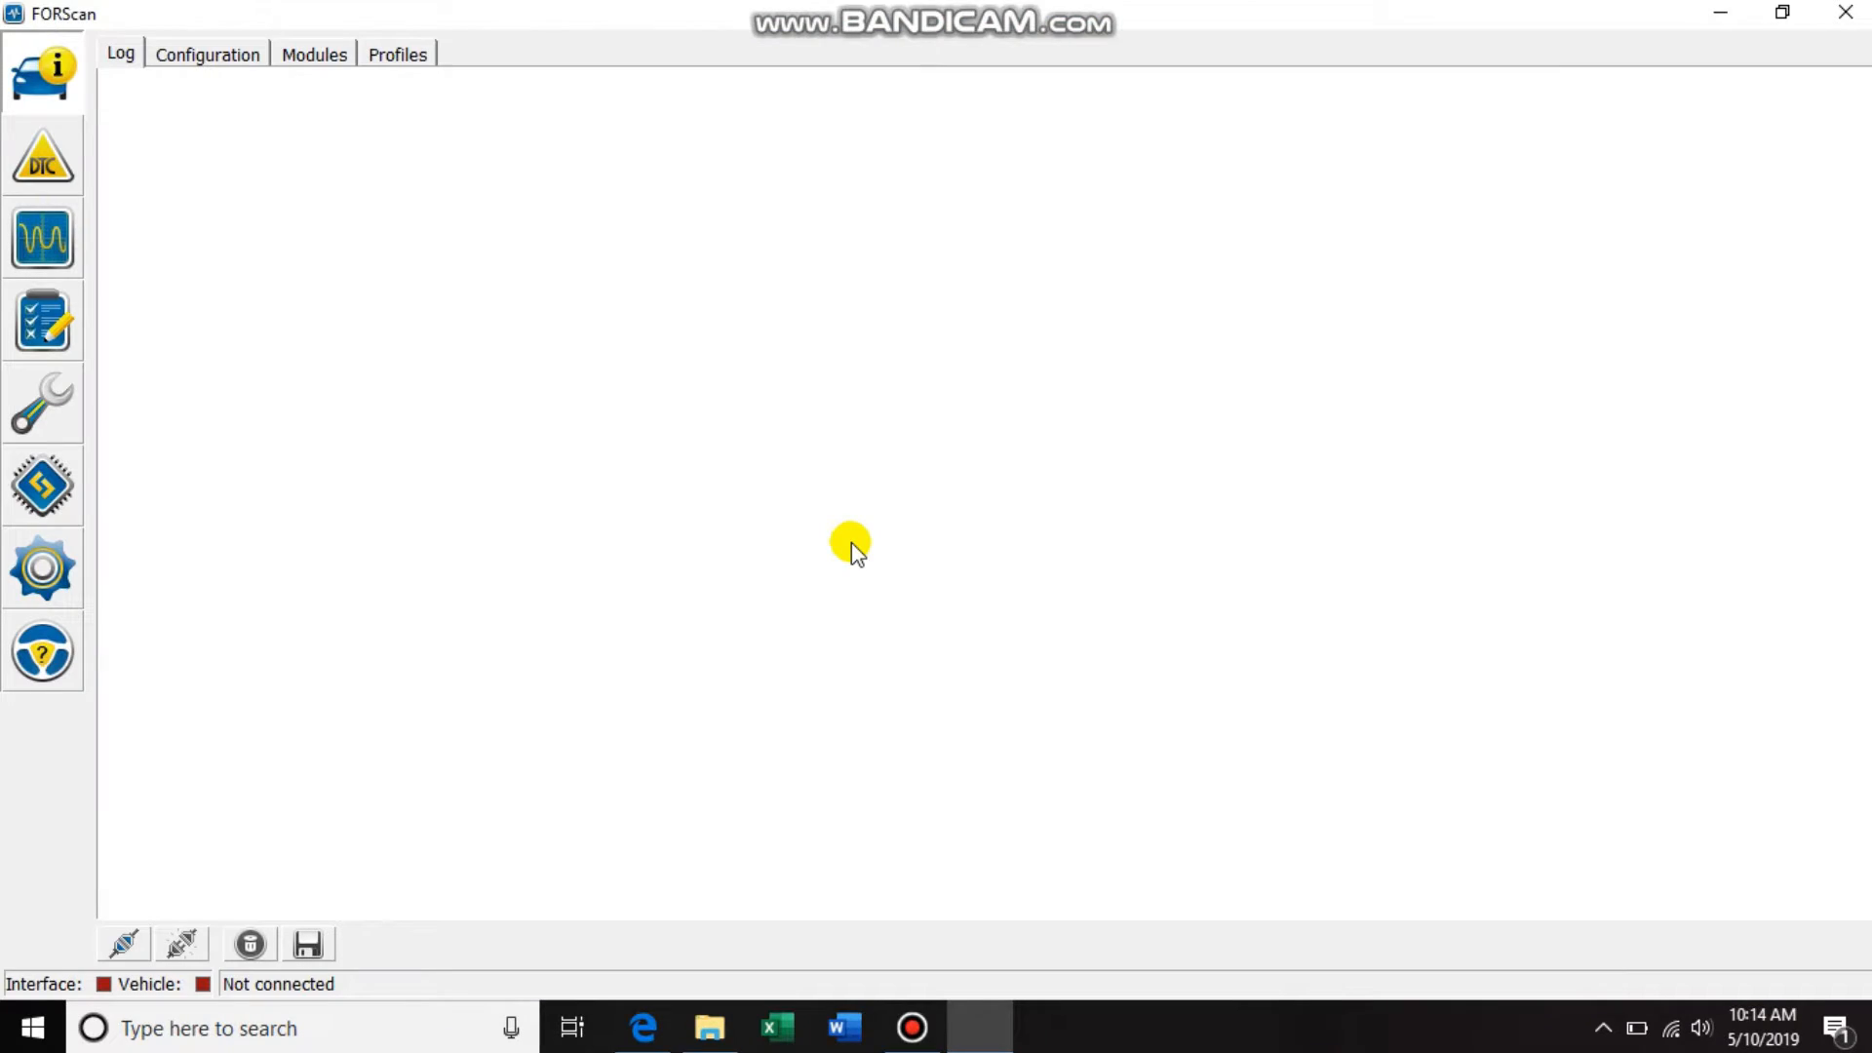
pyautogui.click(43, 654)
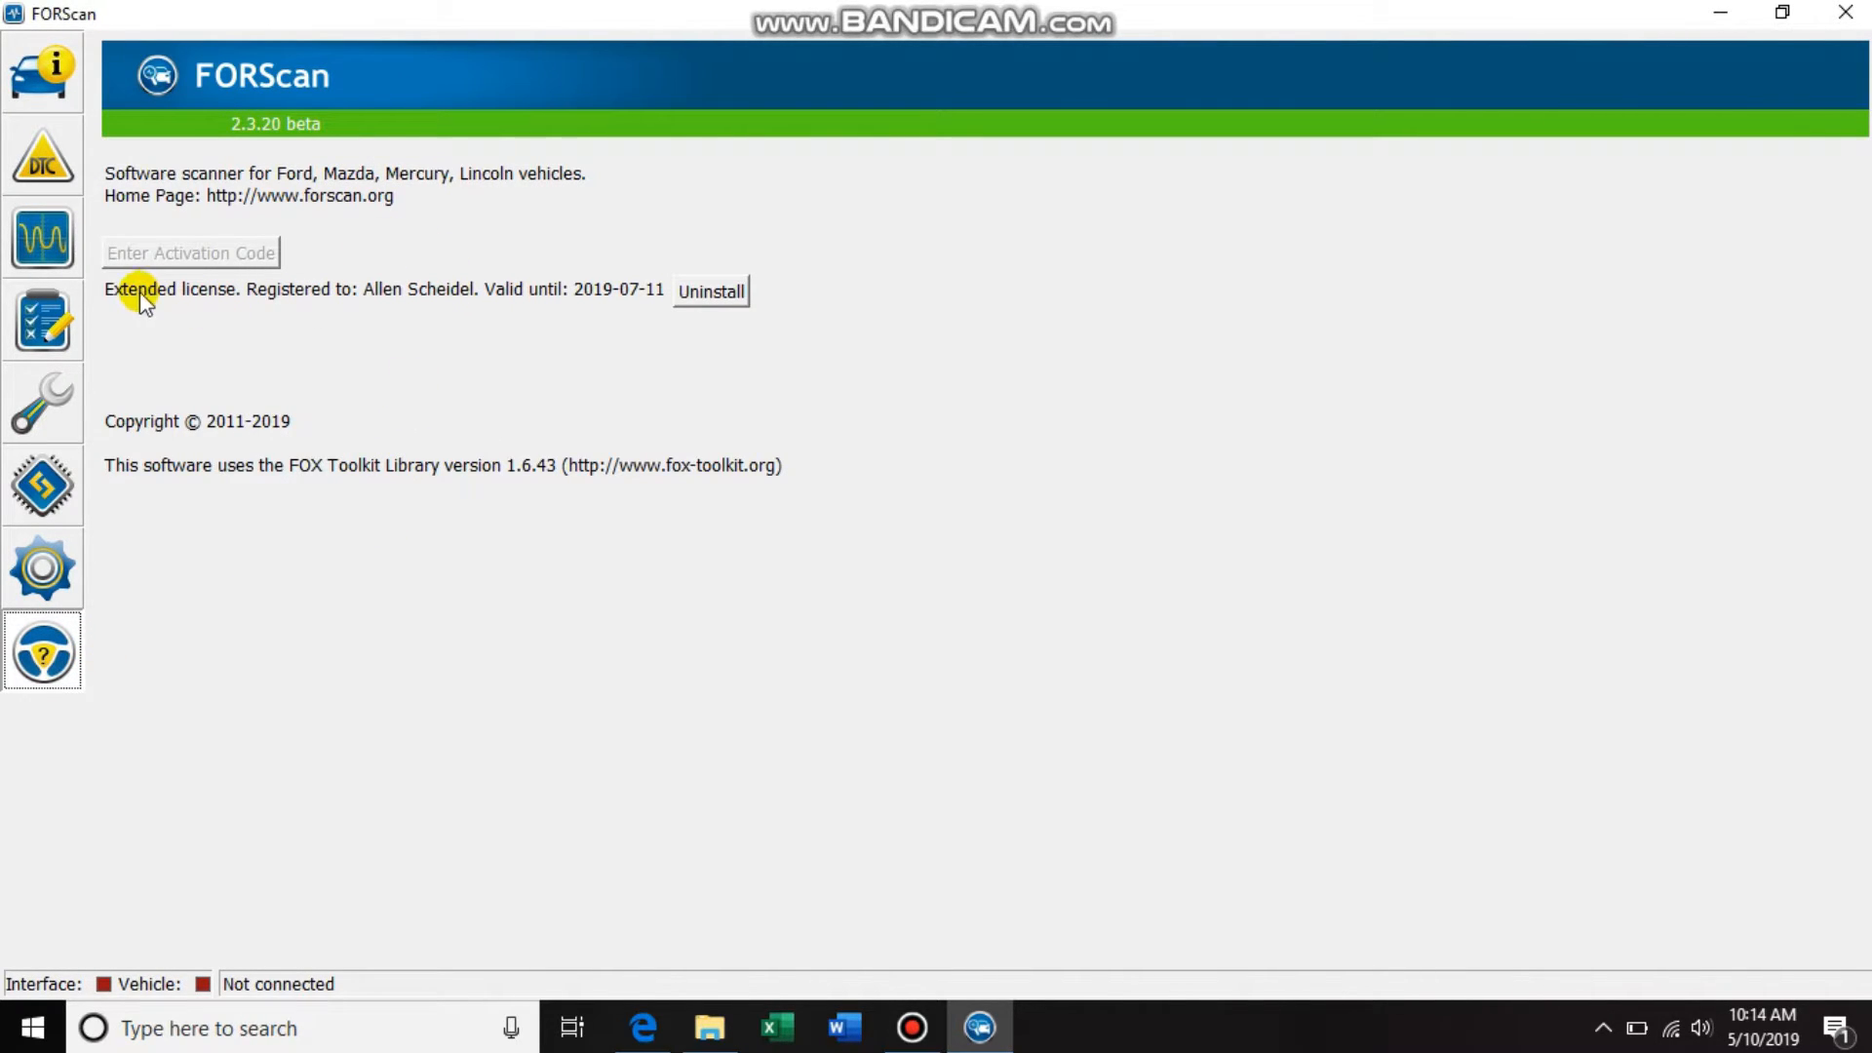
pyautogui.moveTo(457, 310)
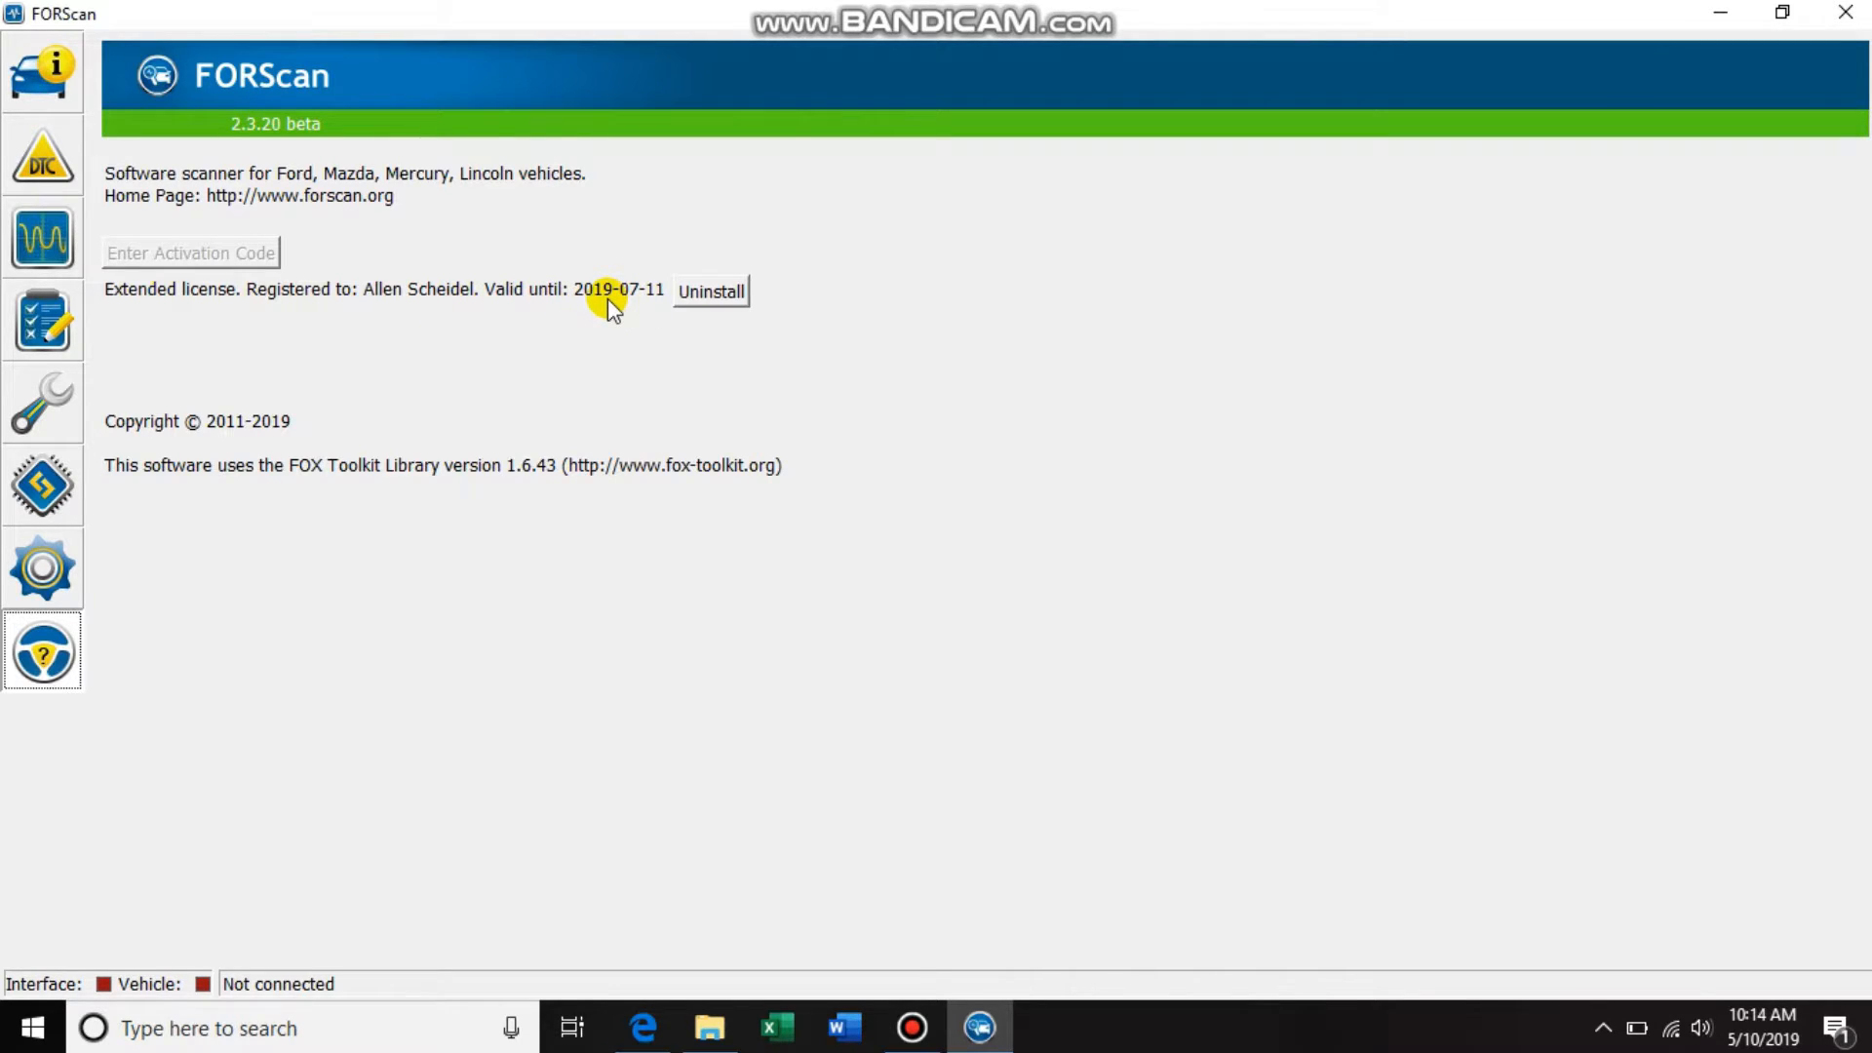
pyautogui.moveTo(651, 334)
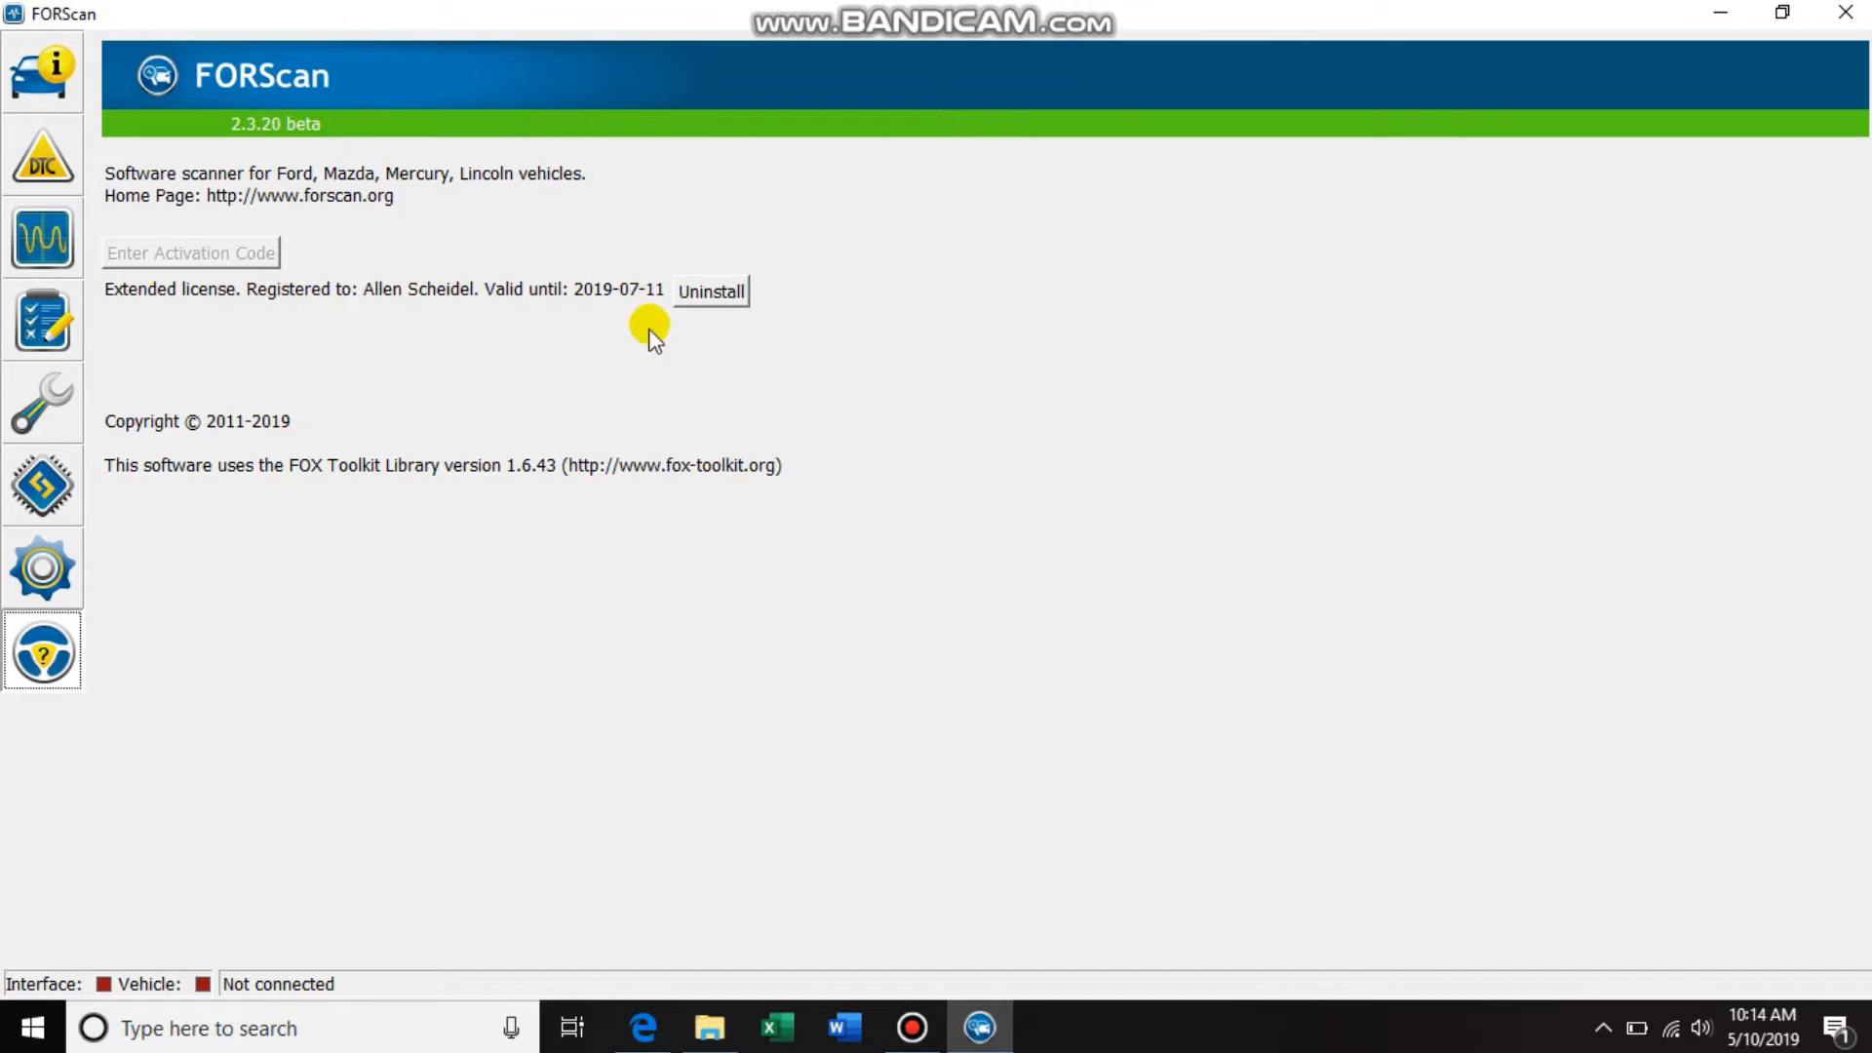
pyautogui.moveTo(795, 400)
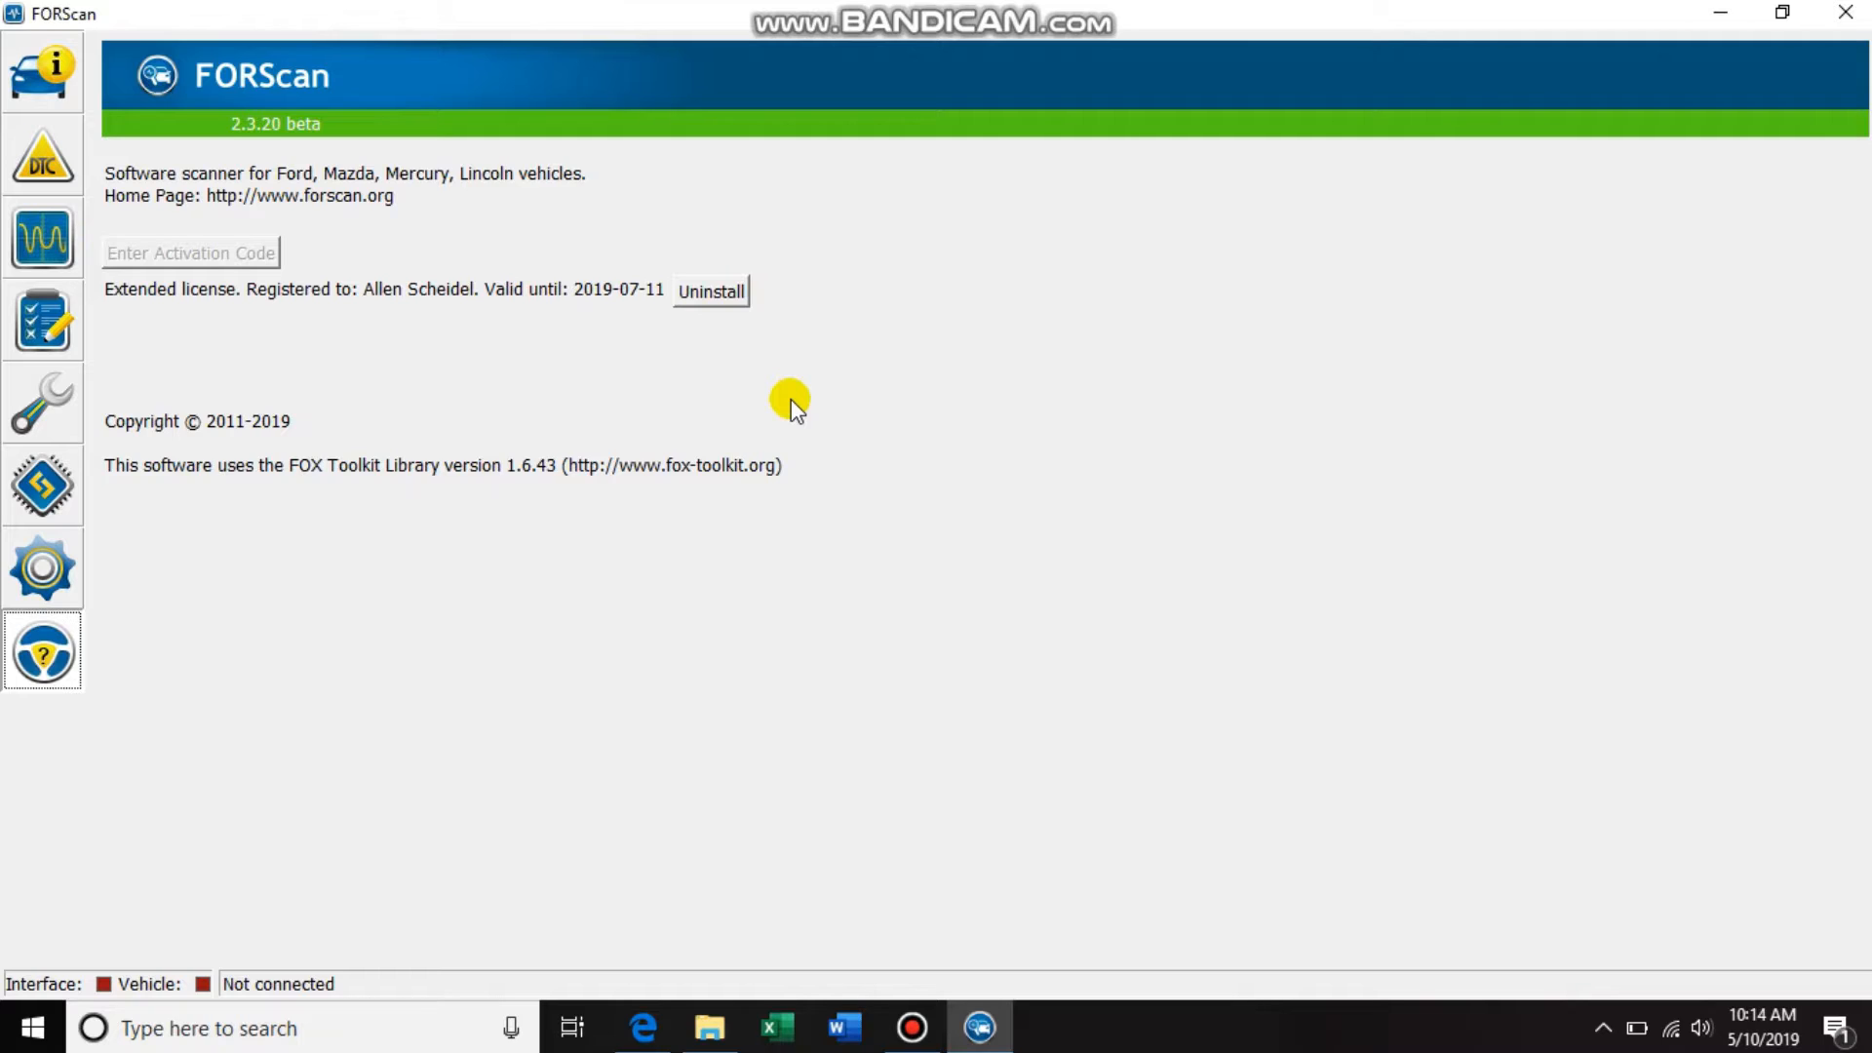
pyautogui.moveTo(645, 308)
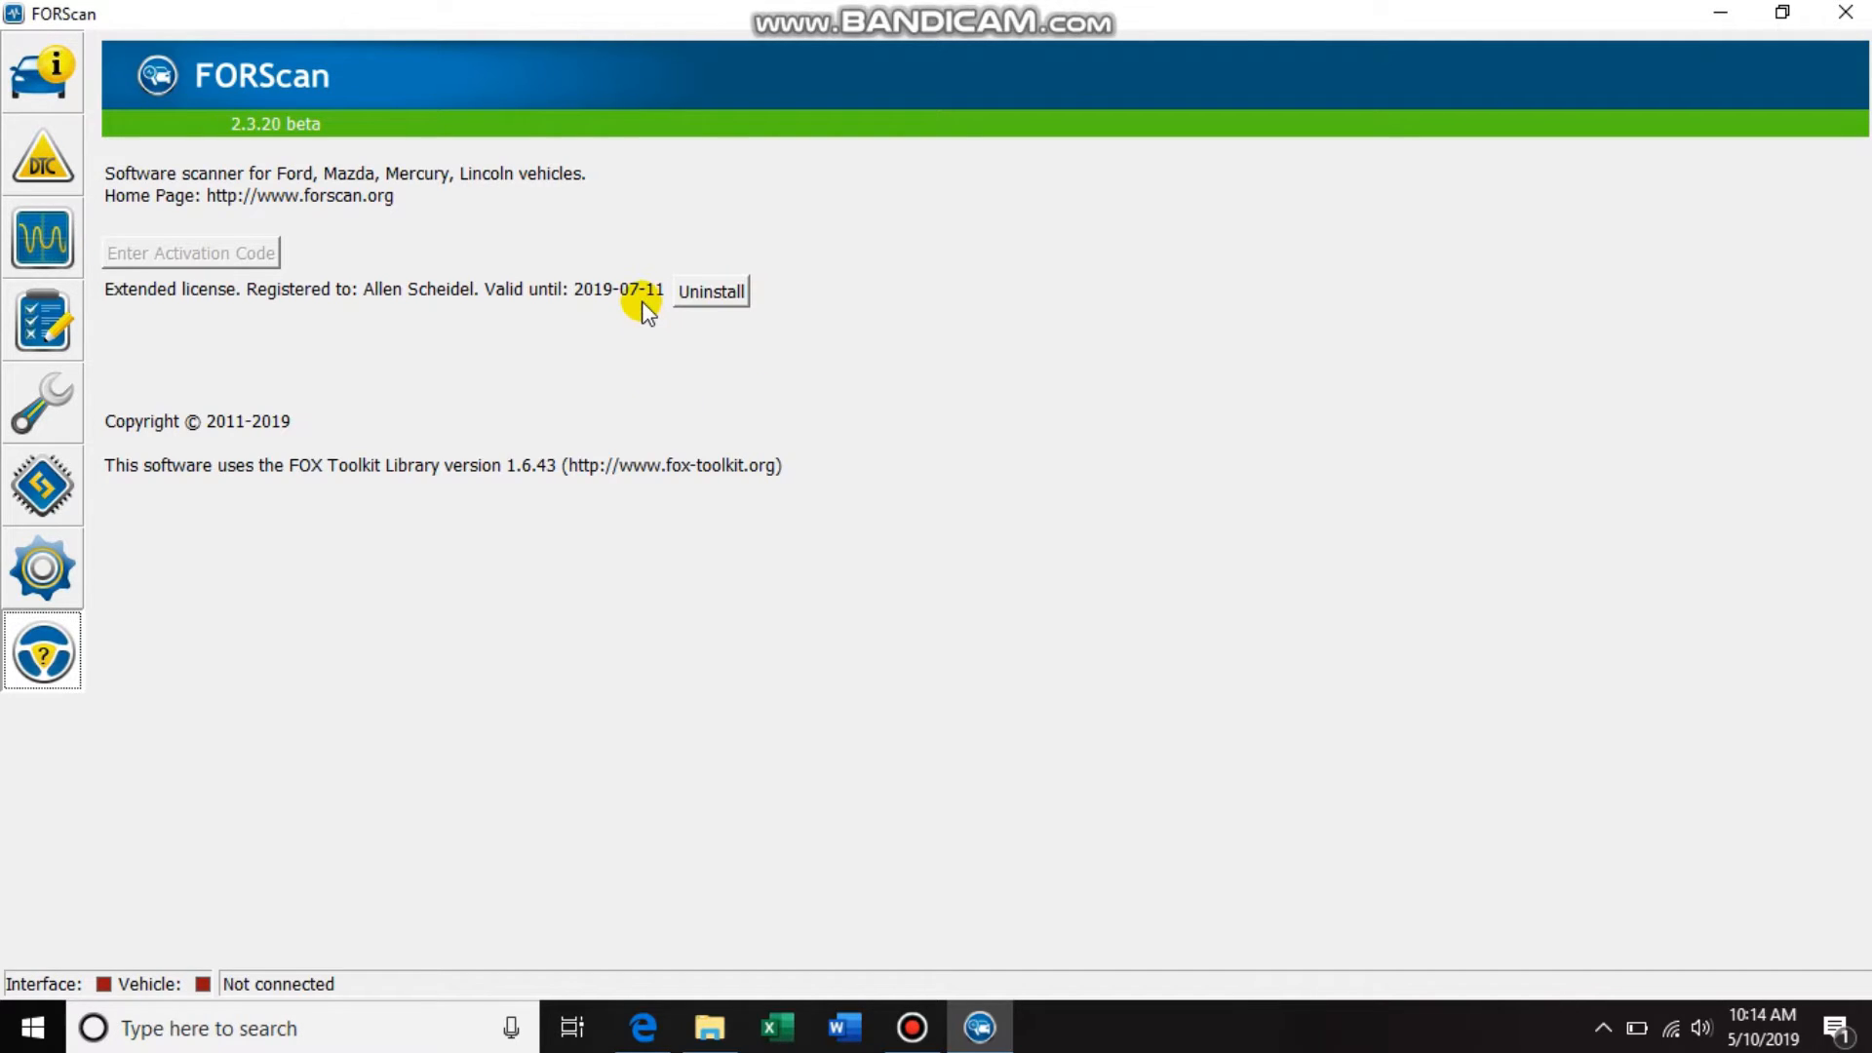
pyautogui.moveTo(665, 361)
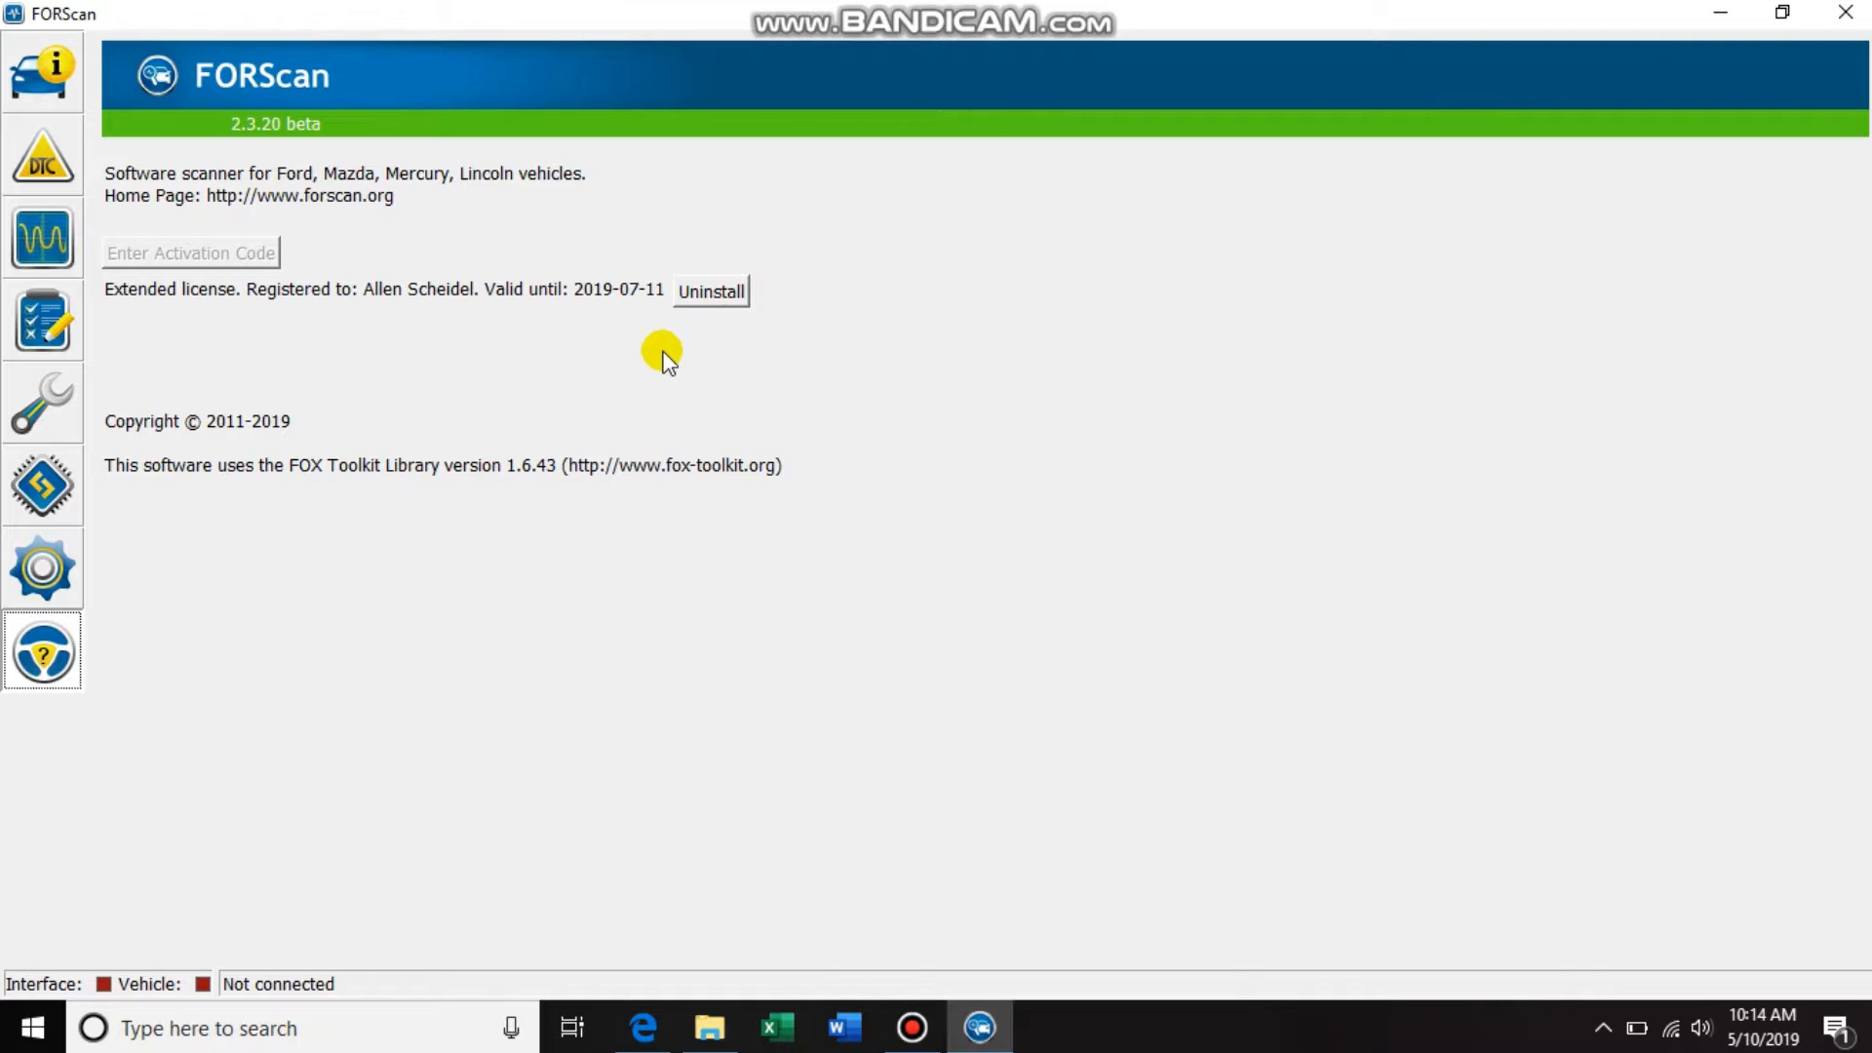
pyautogui.moveTo(1217, 213)
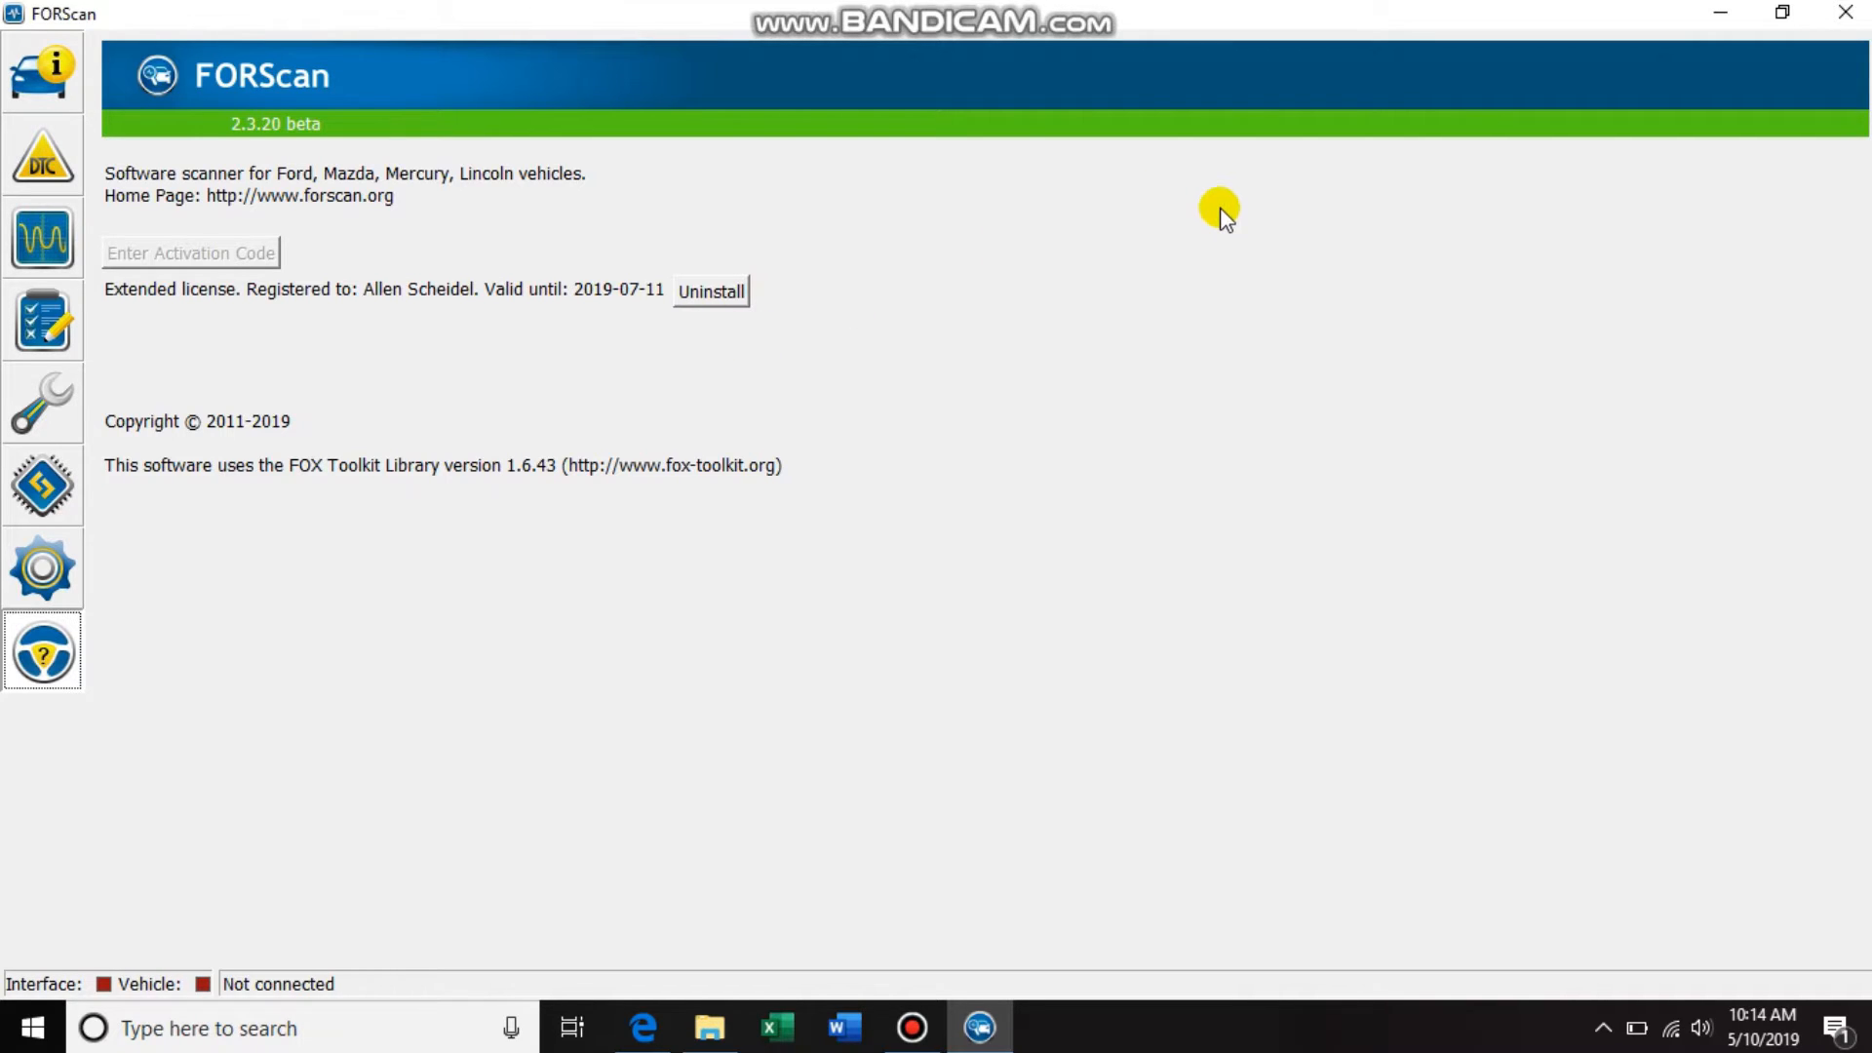
pyautogui.moveTo(1002, 214)
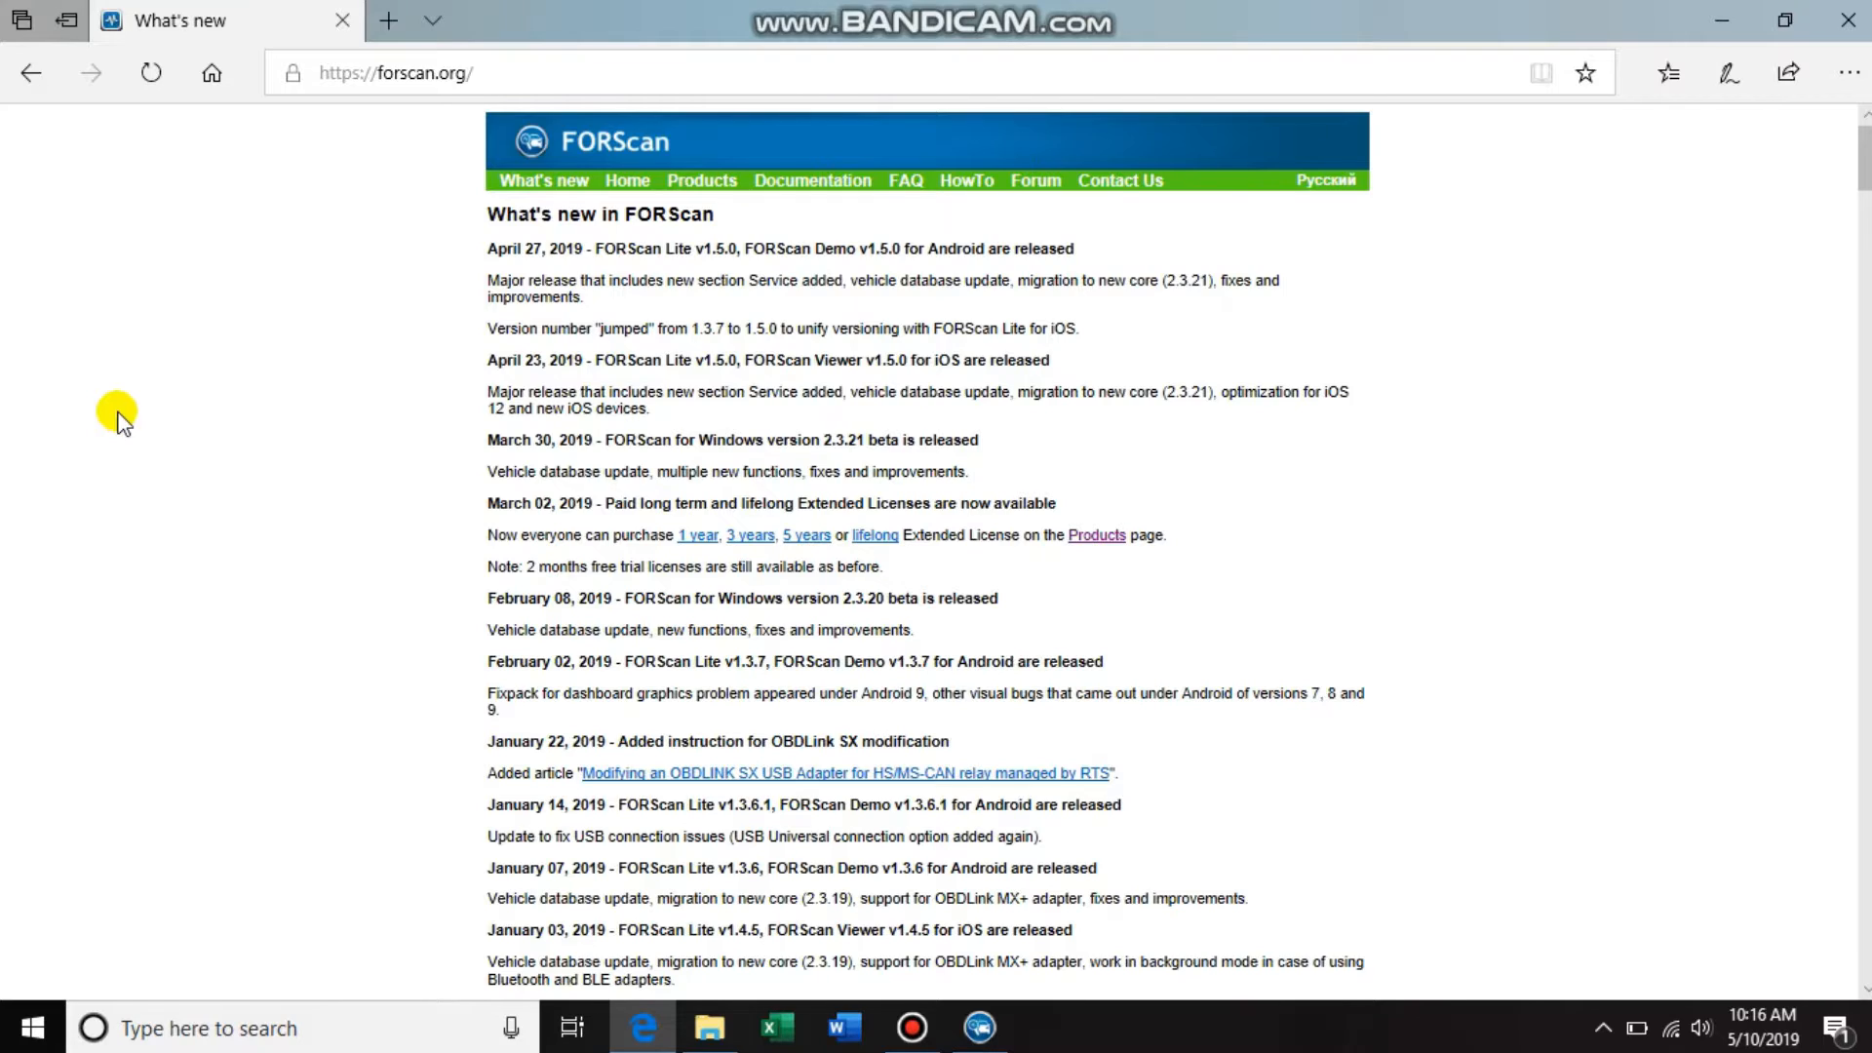
pyautogui.moveTo(141, 377)
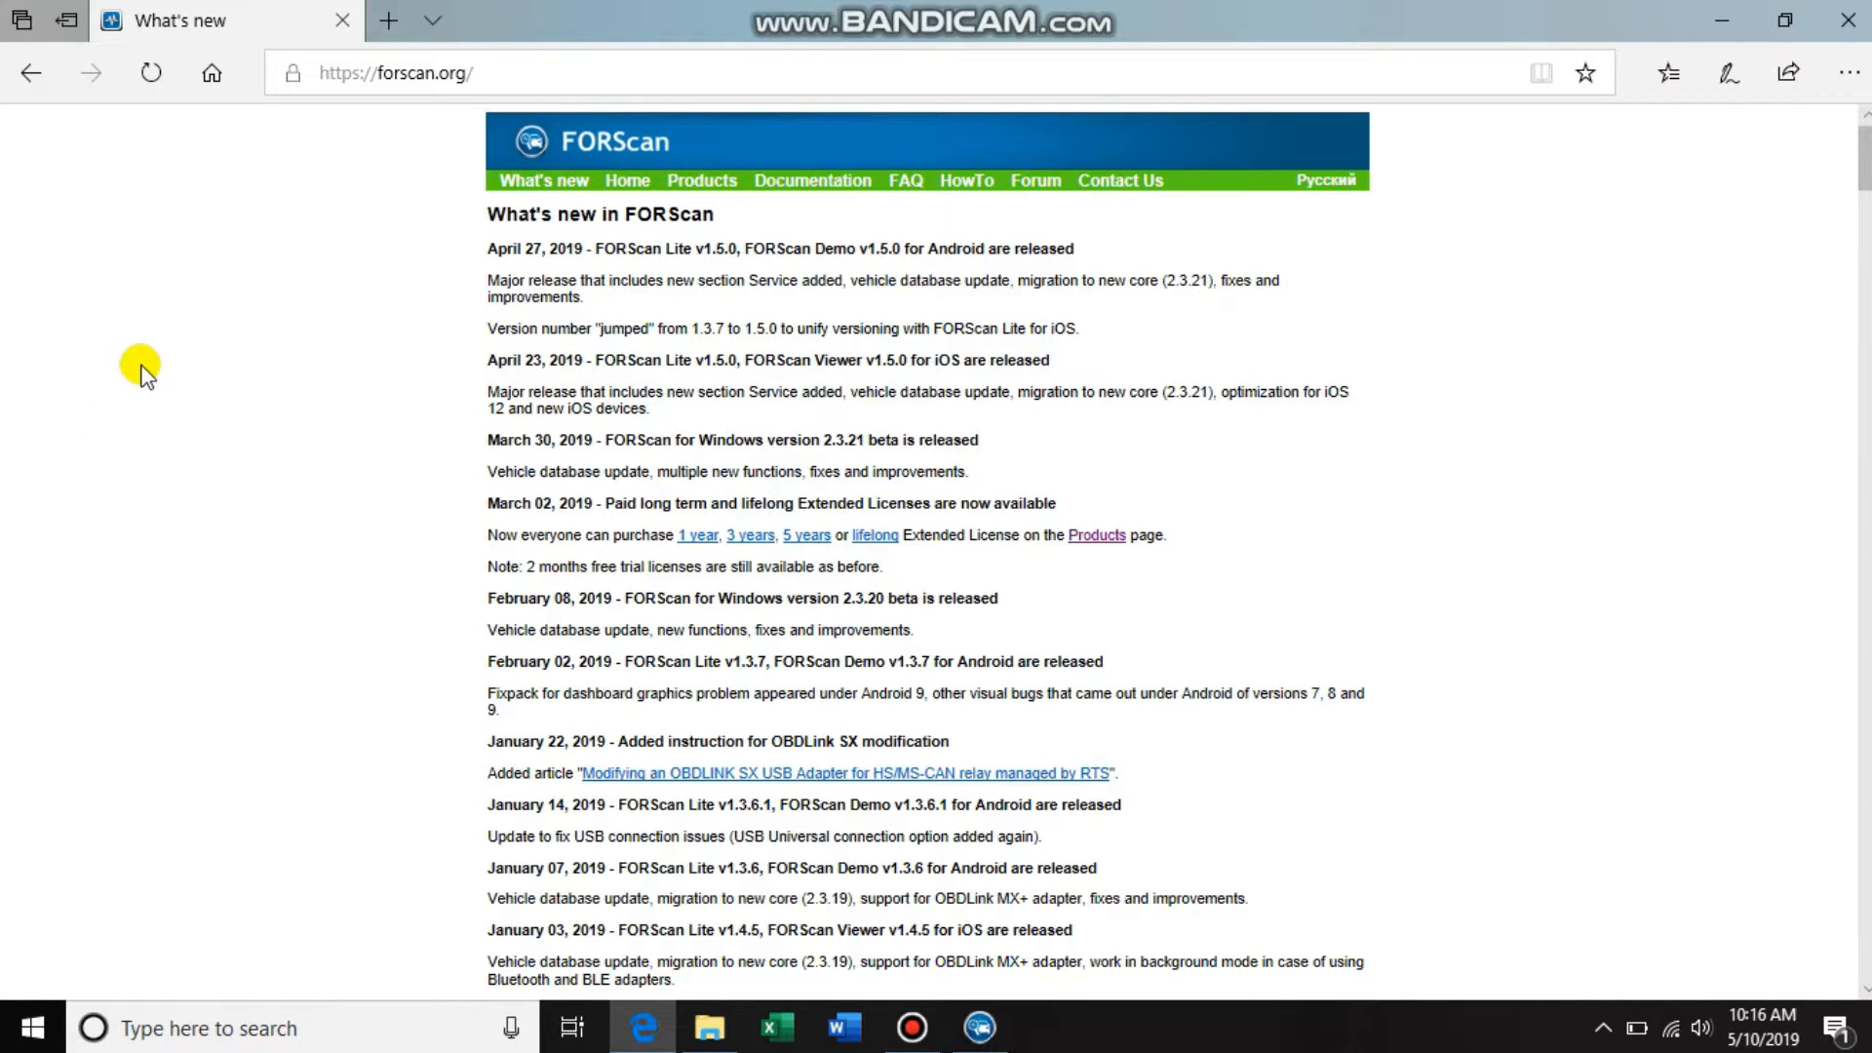
pyautogui.moveTo(172, 359)
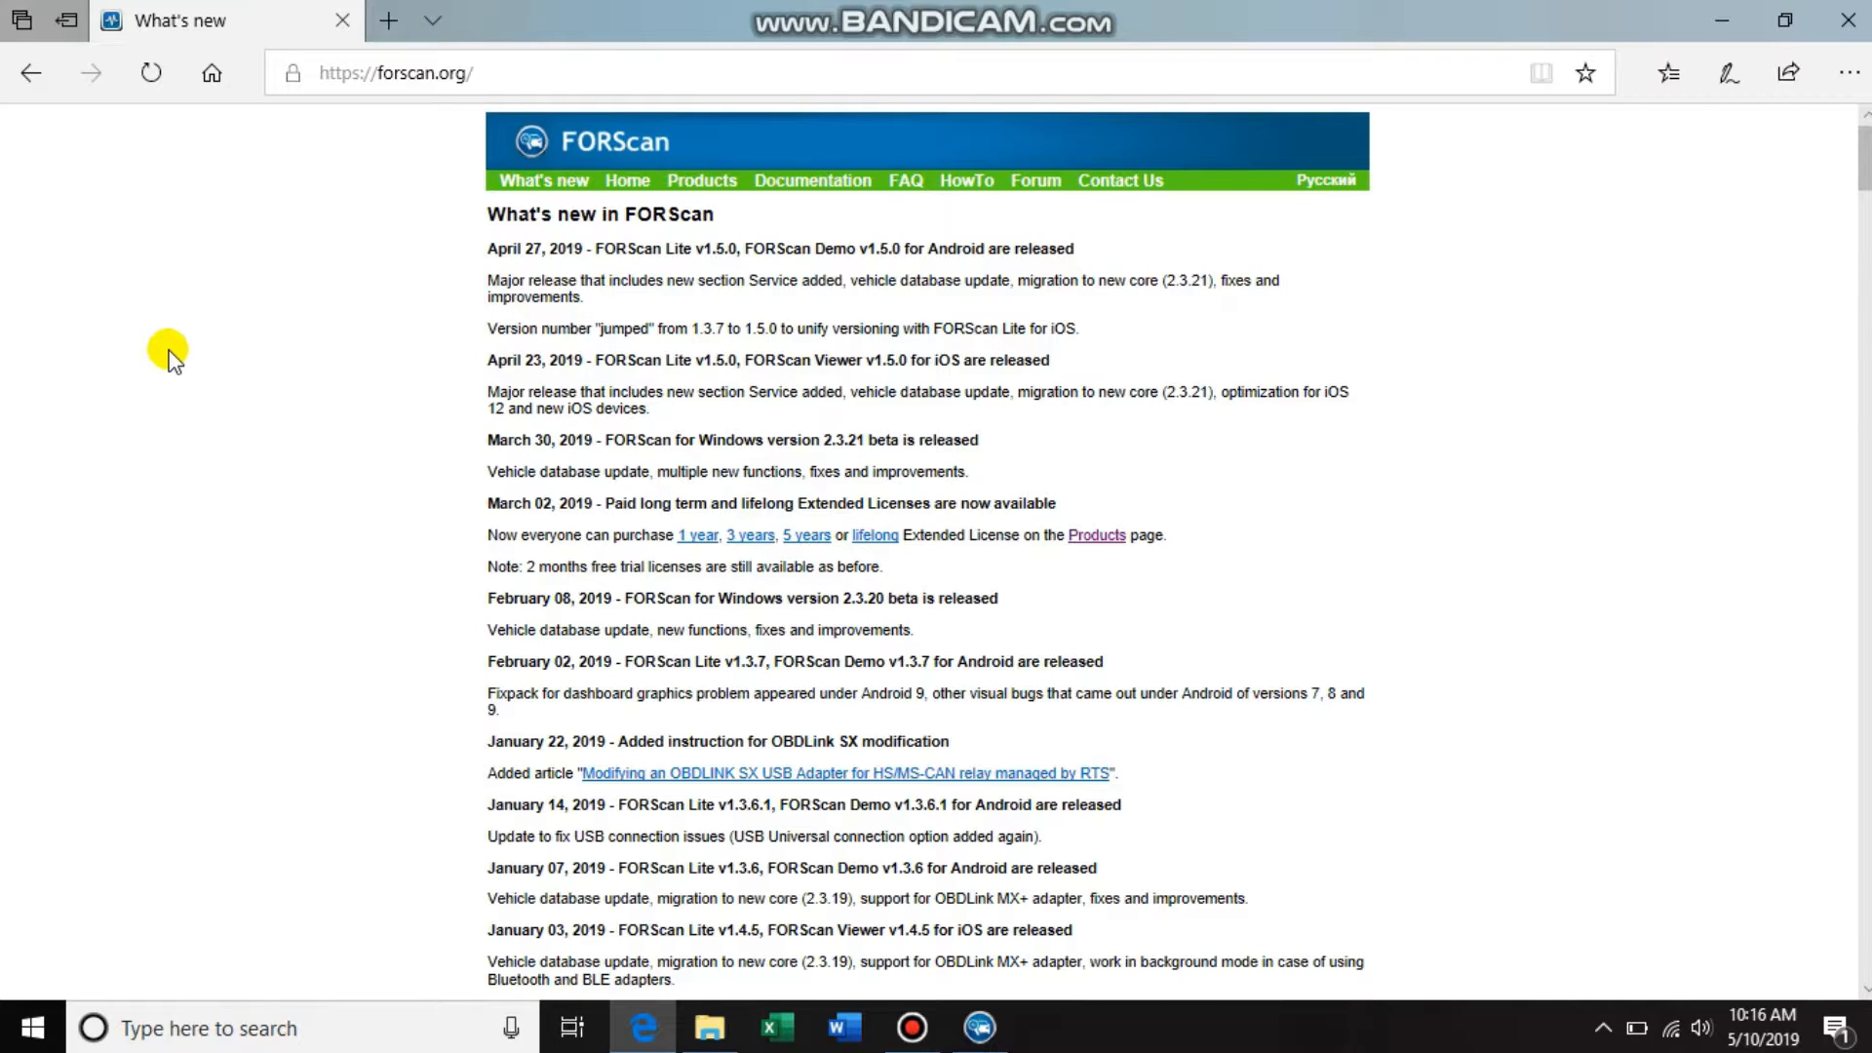
pyautogui.moveTo(142, 397)
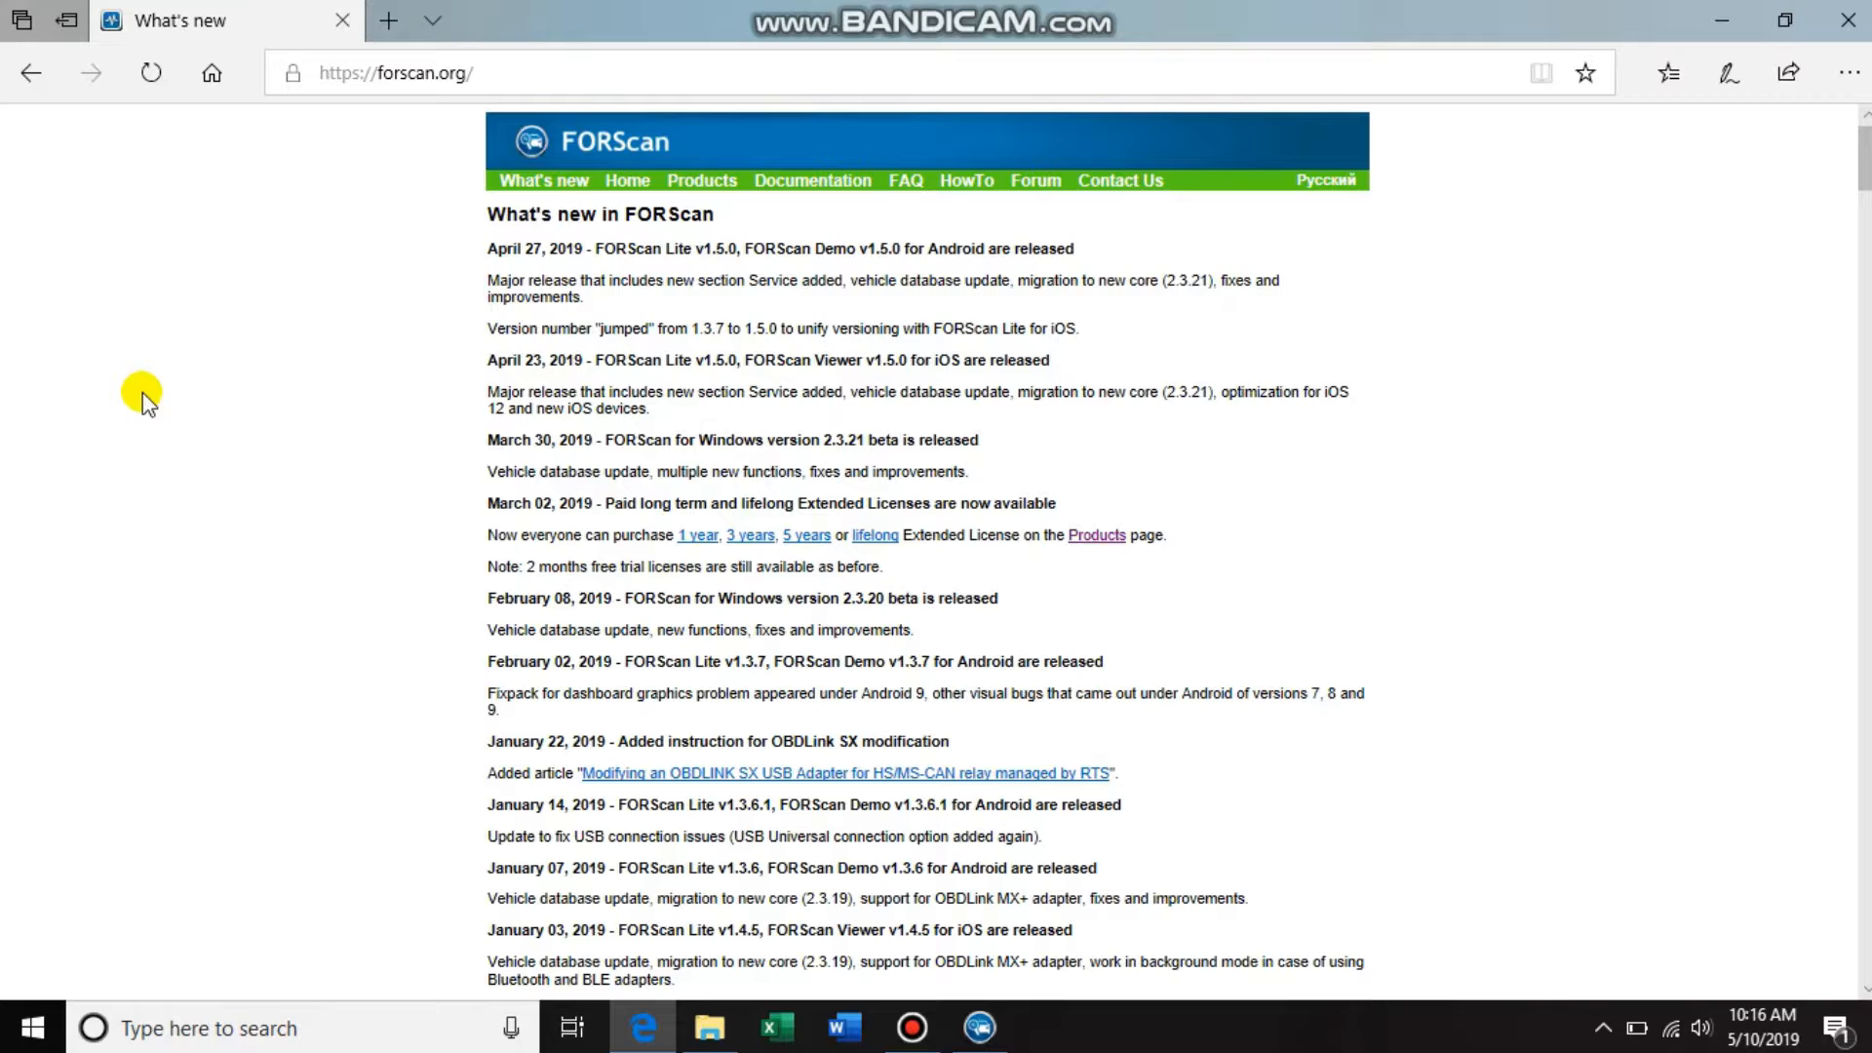
pyautogui.moveTo(308, 322)
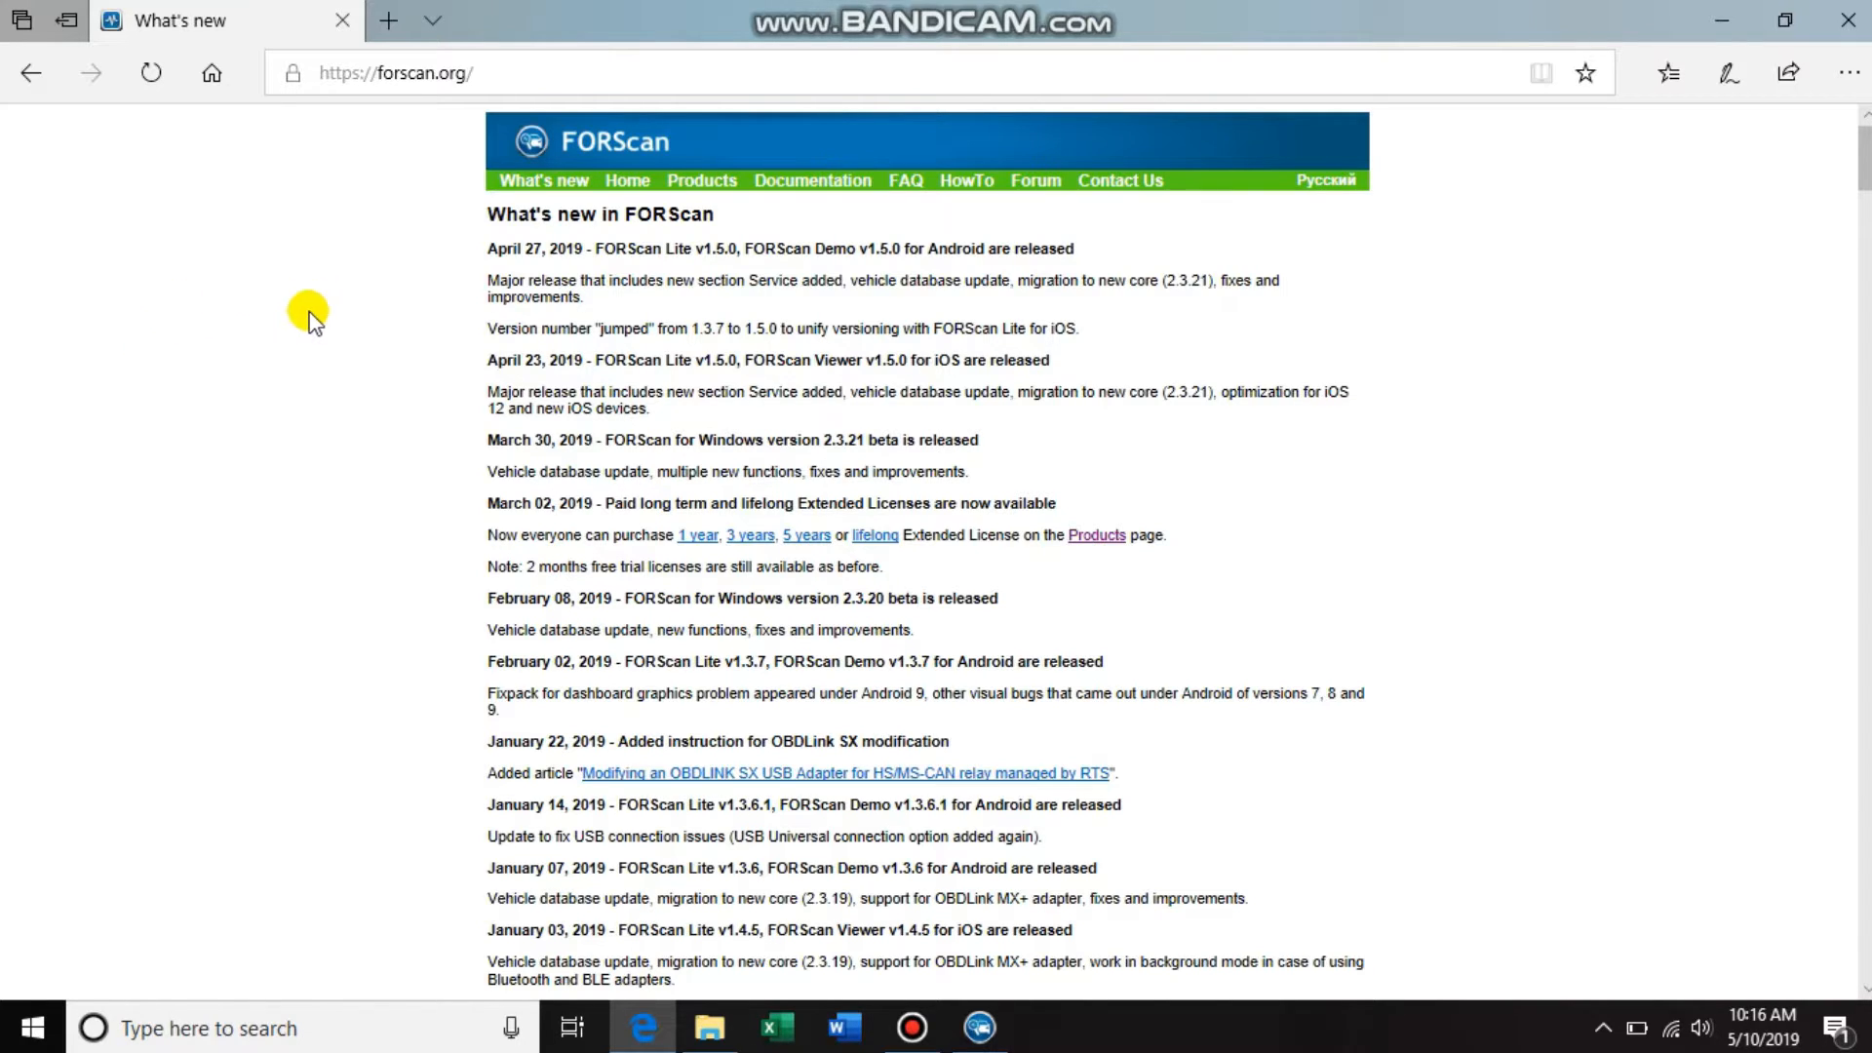
pyautogui.moveTo(977, 230)
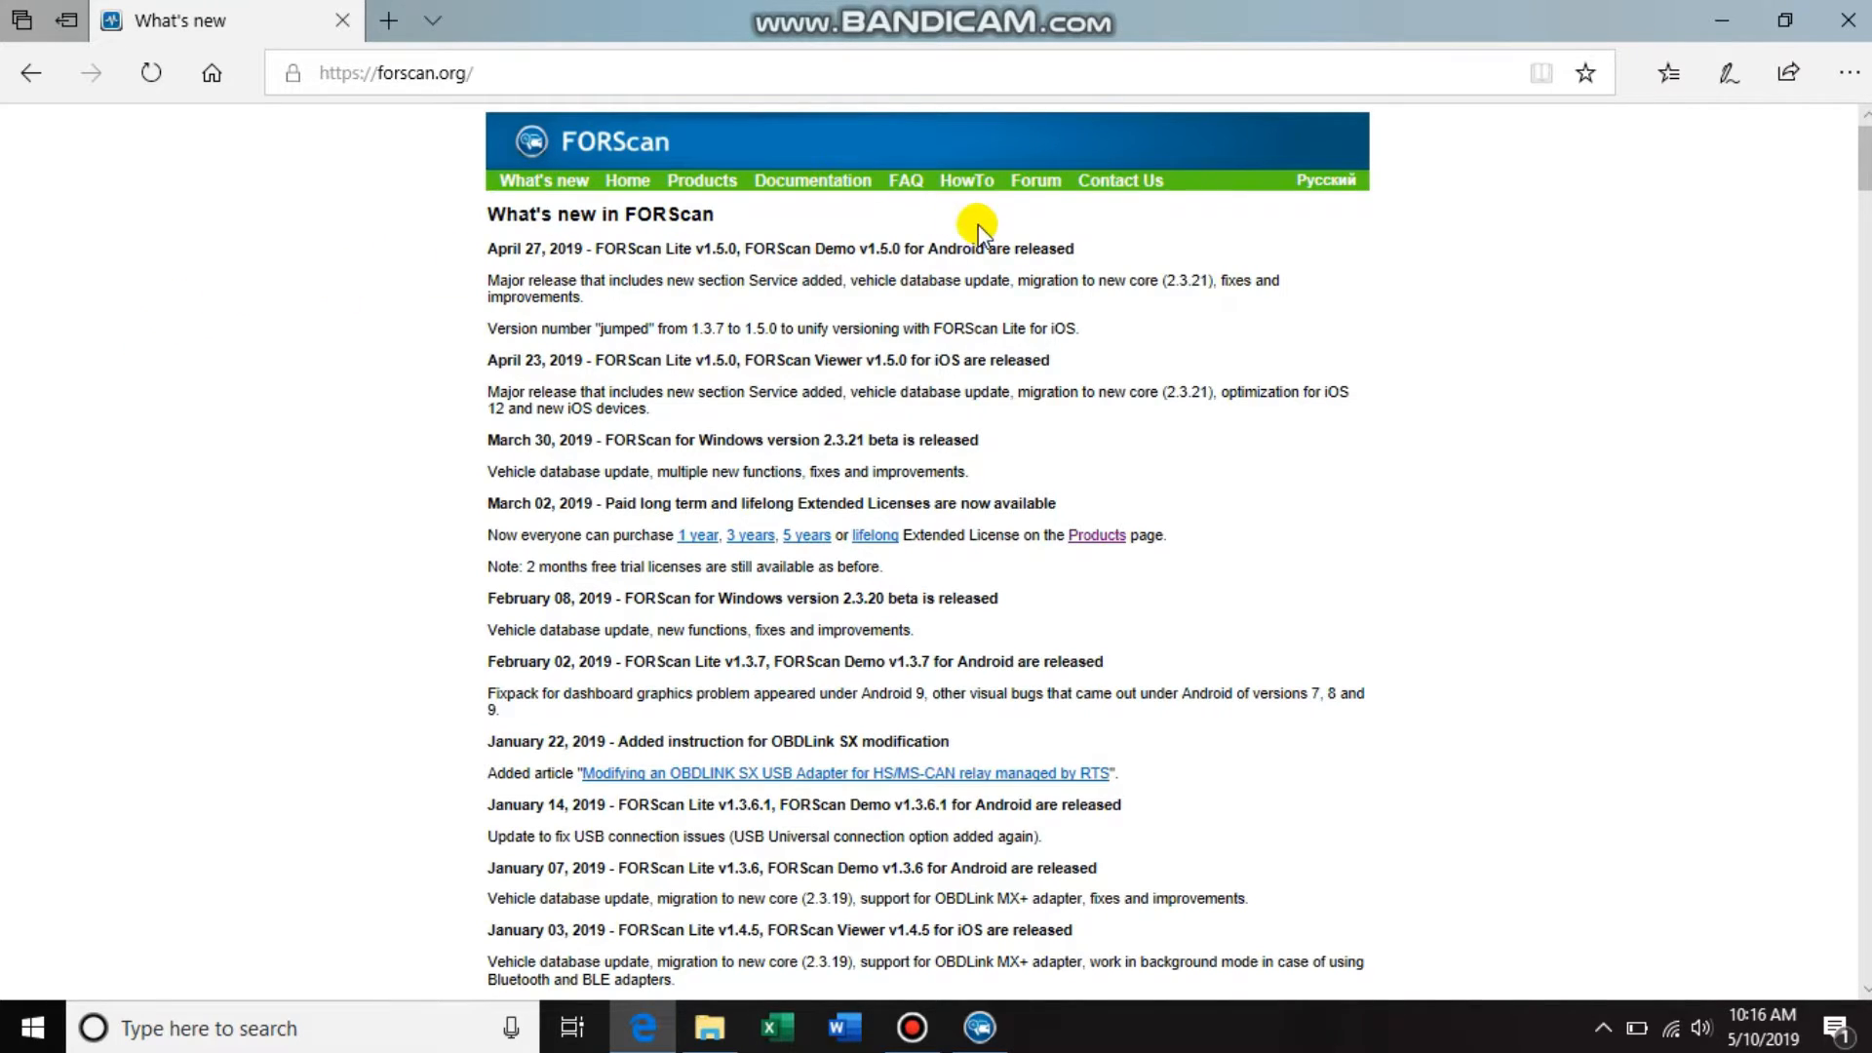
pyautogui.moveTo(1033, 179)
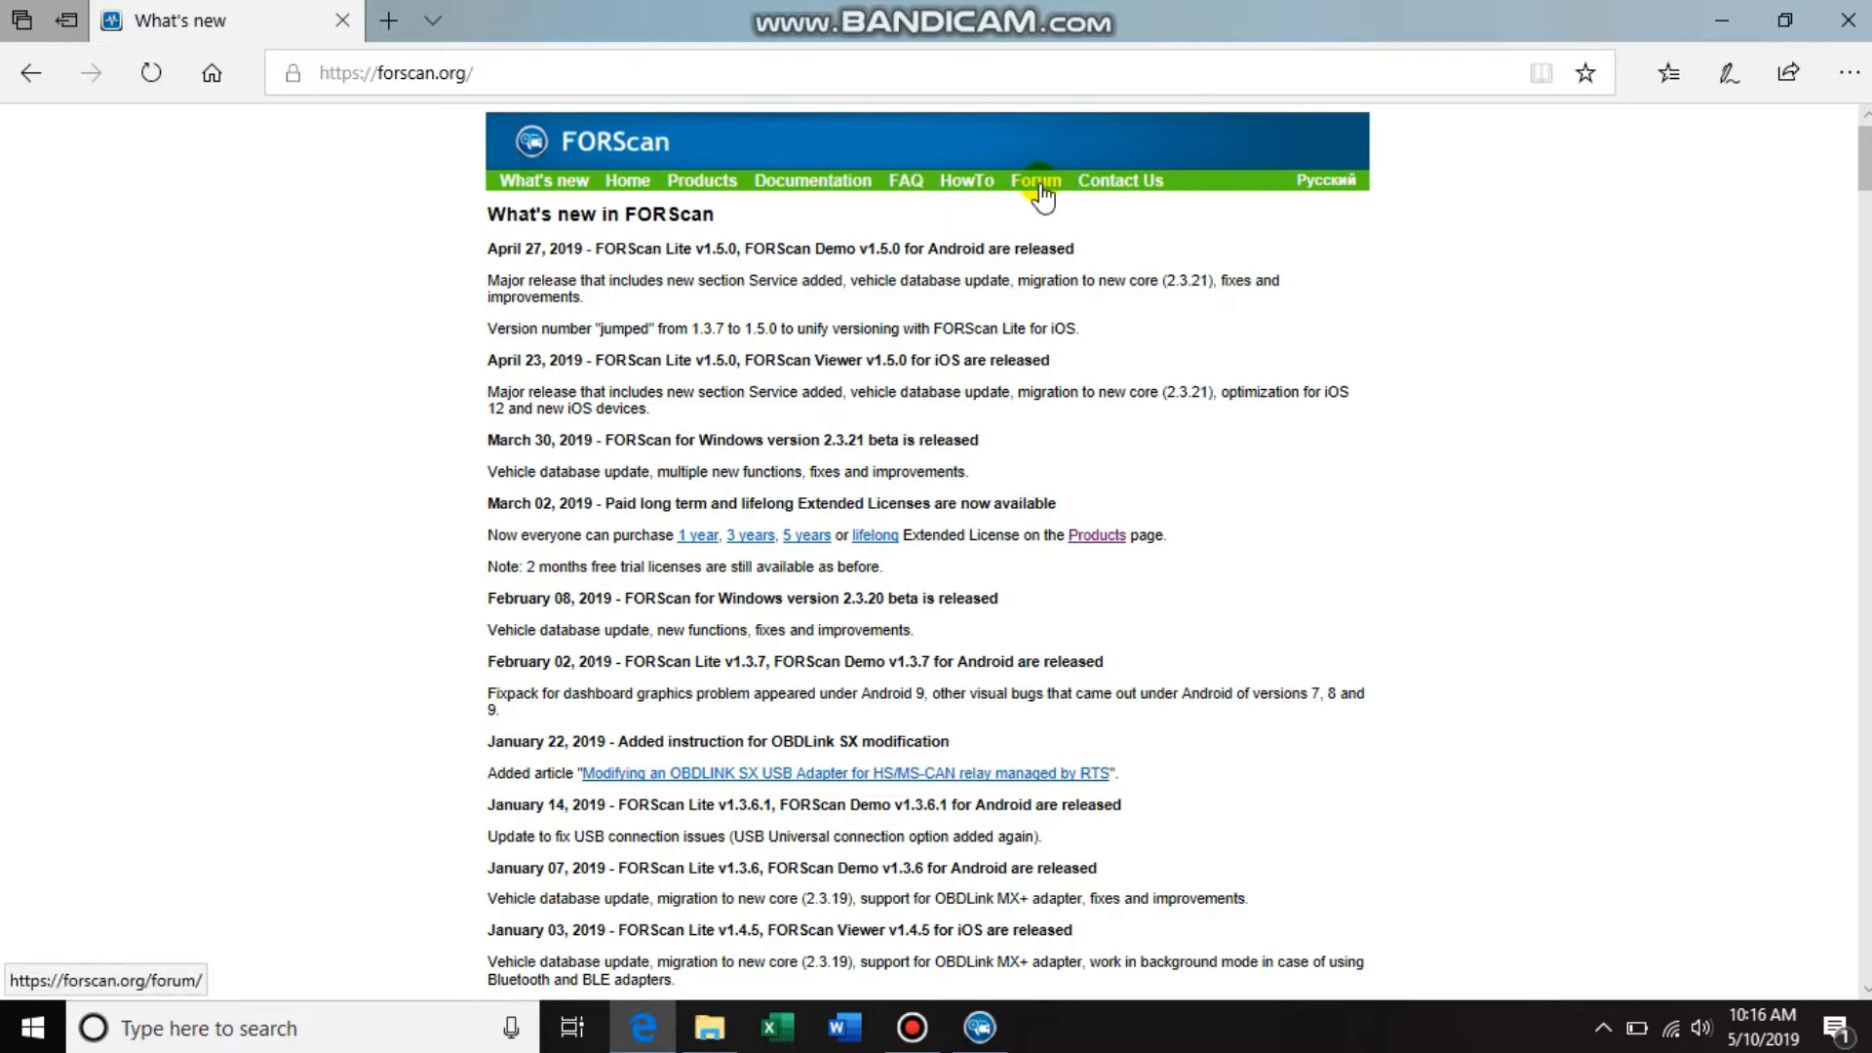
# Go to the FORScan forum, start registration and agree to its terms
pyautogui.click(1033, 180)
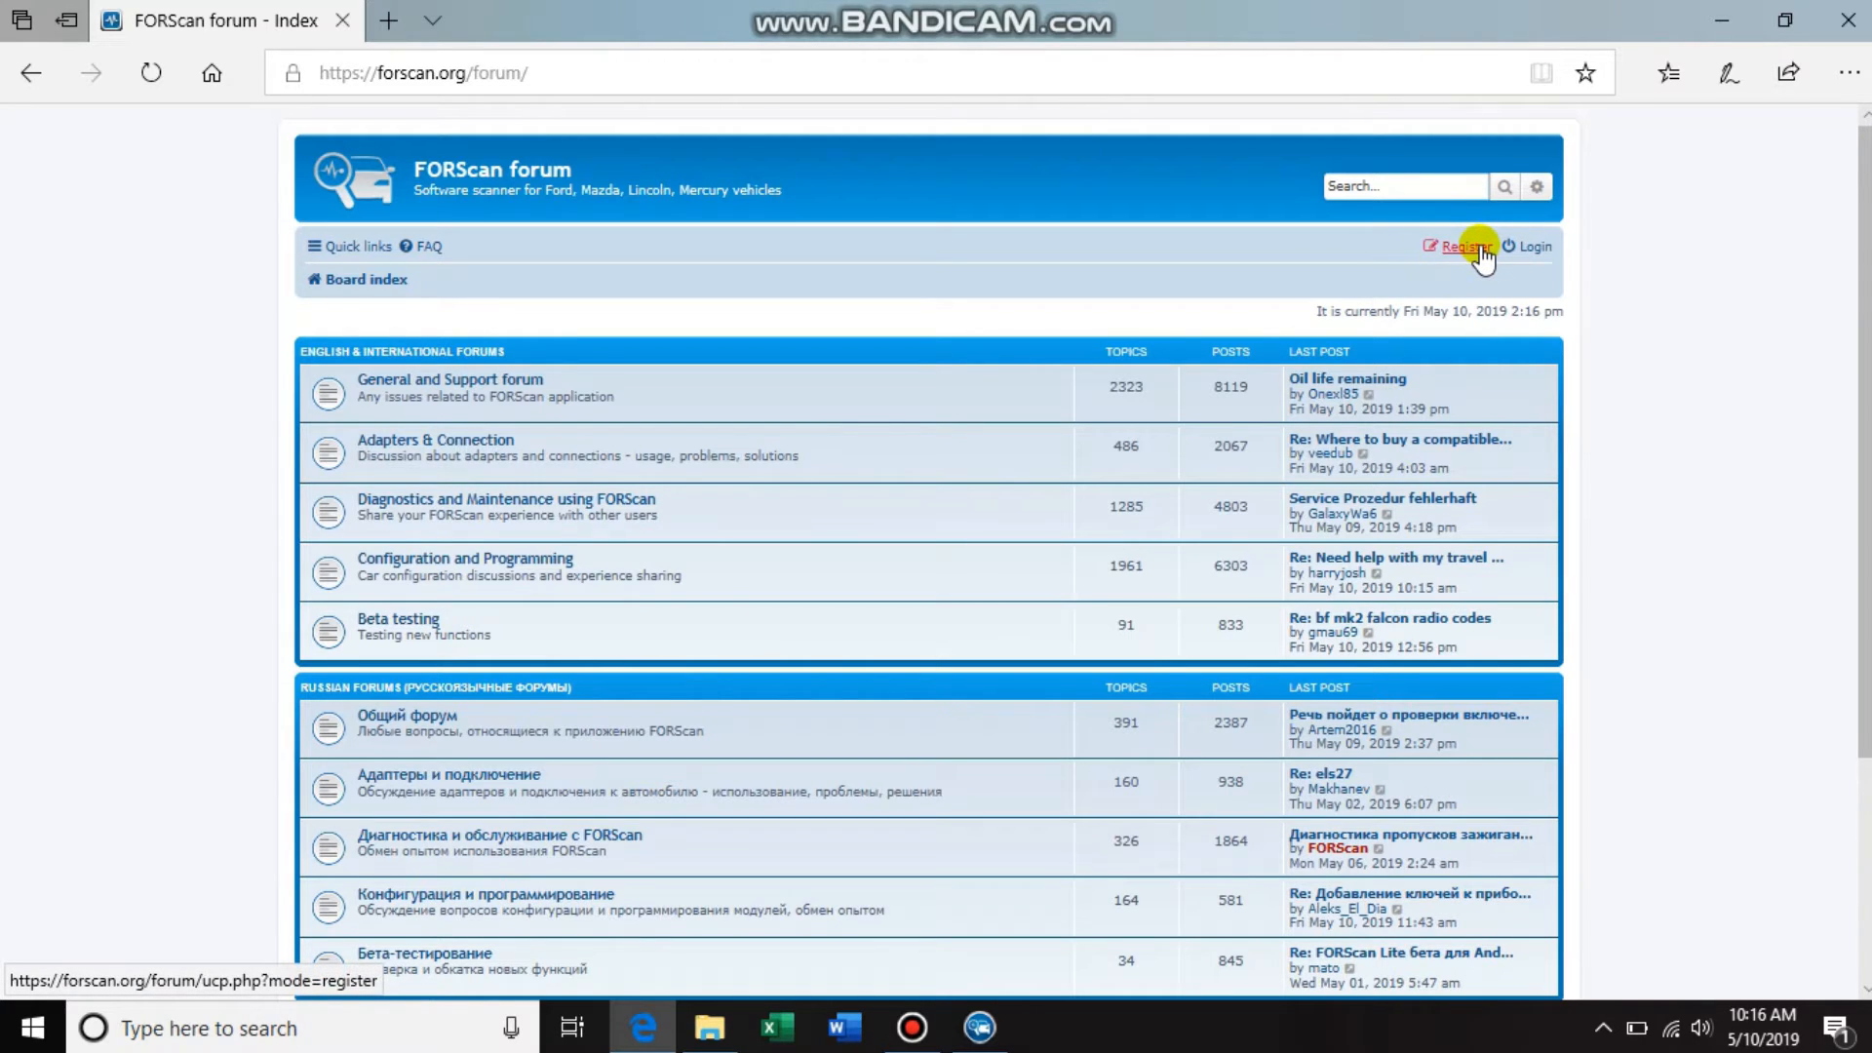
pyautogui.click(1459, 245)
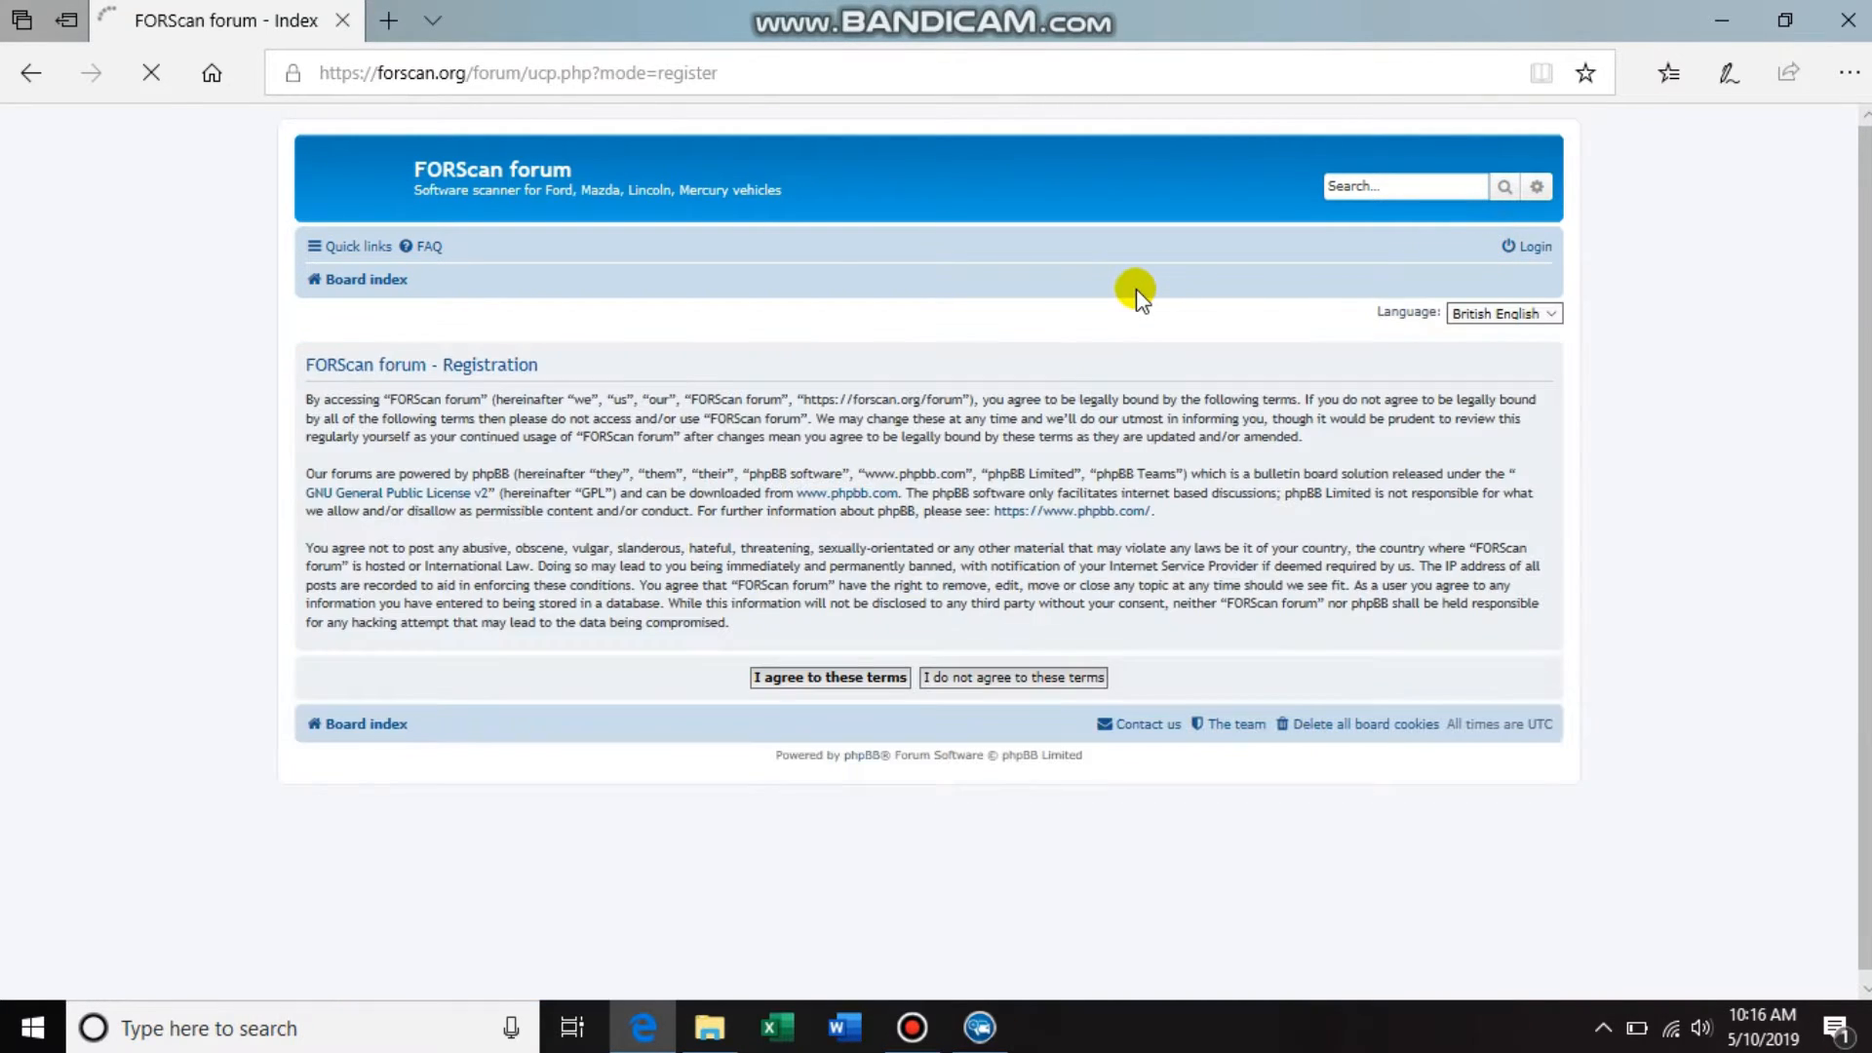
pyautogui.click(828, 677)
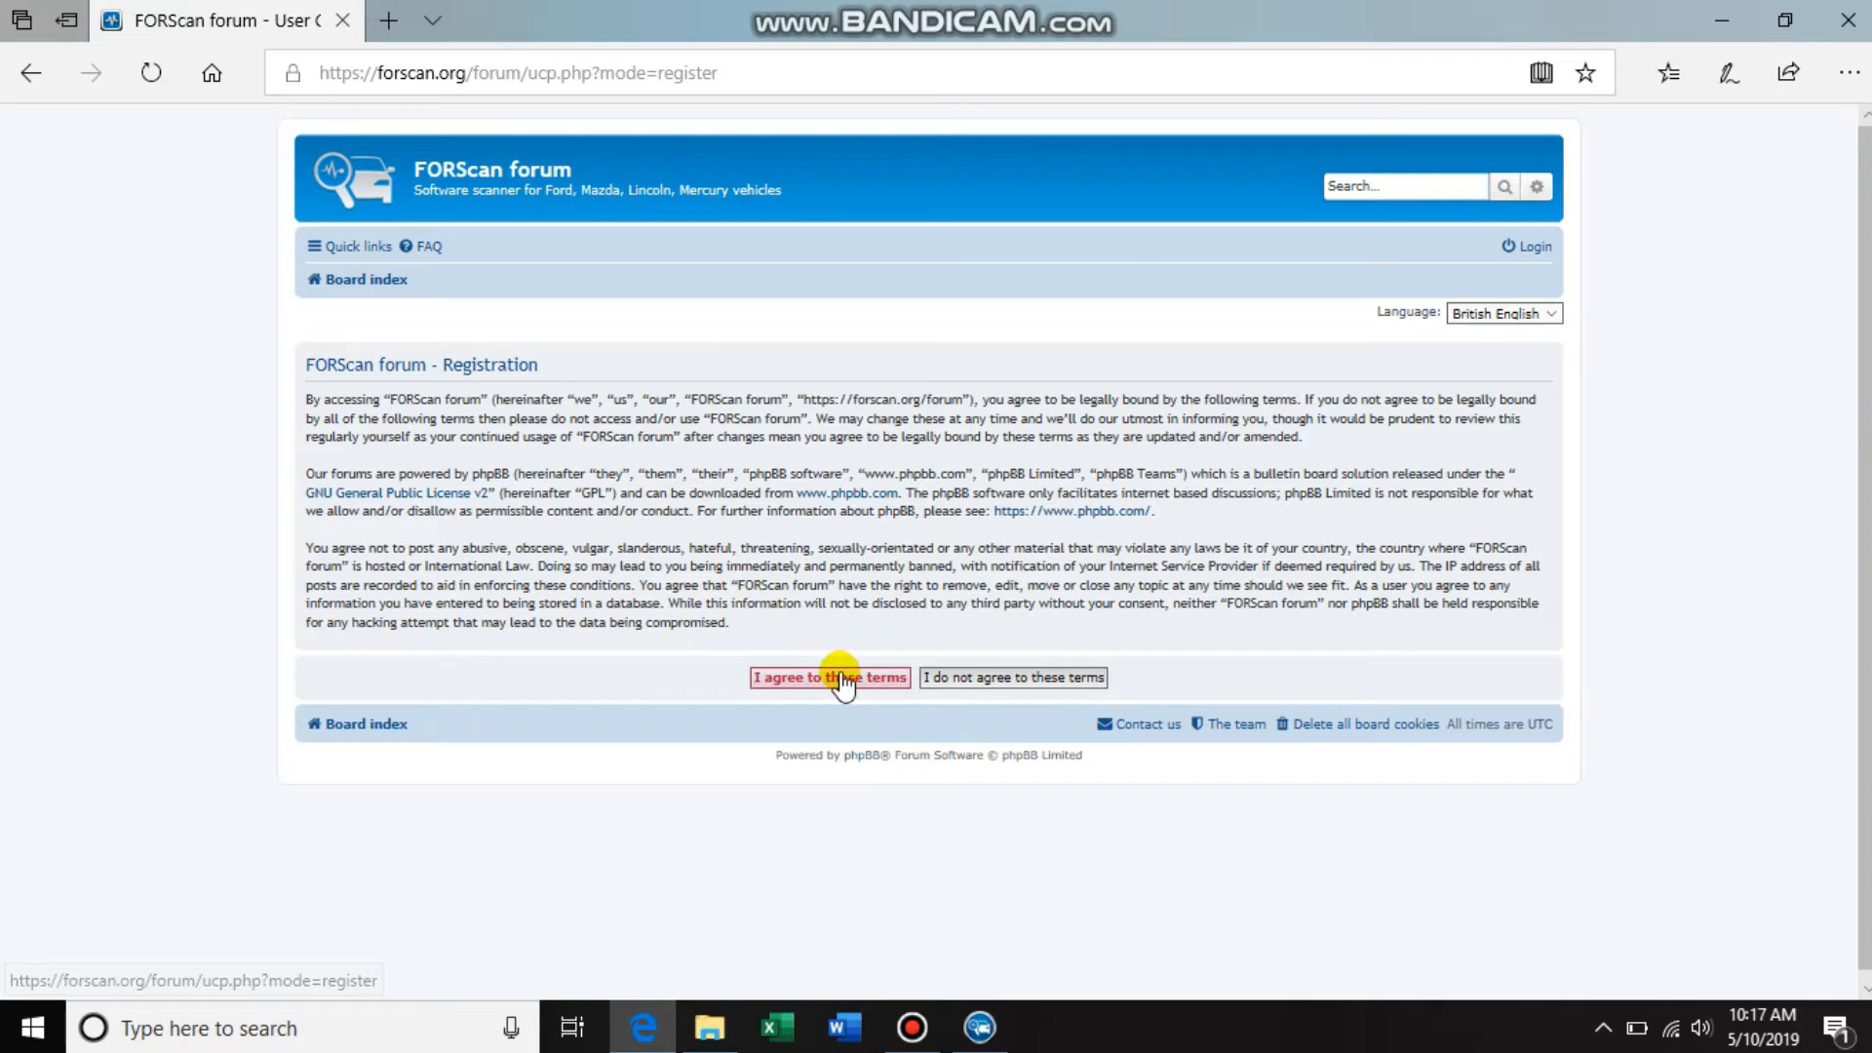
pyautogui.click(829, 677)
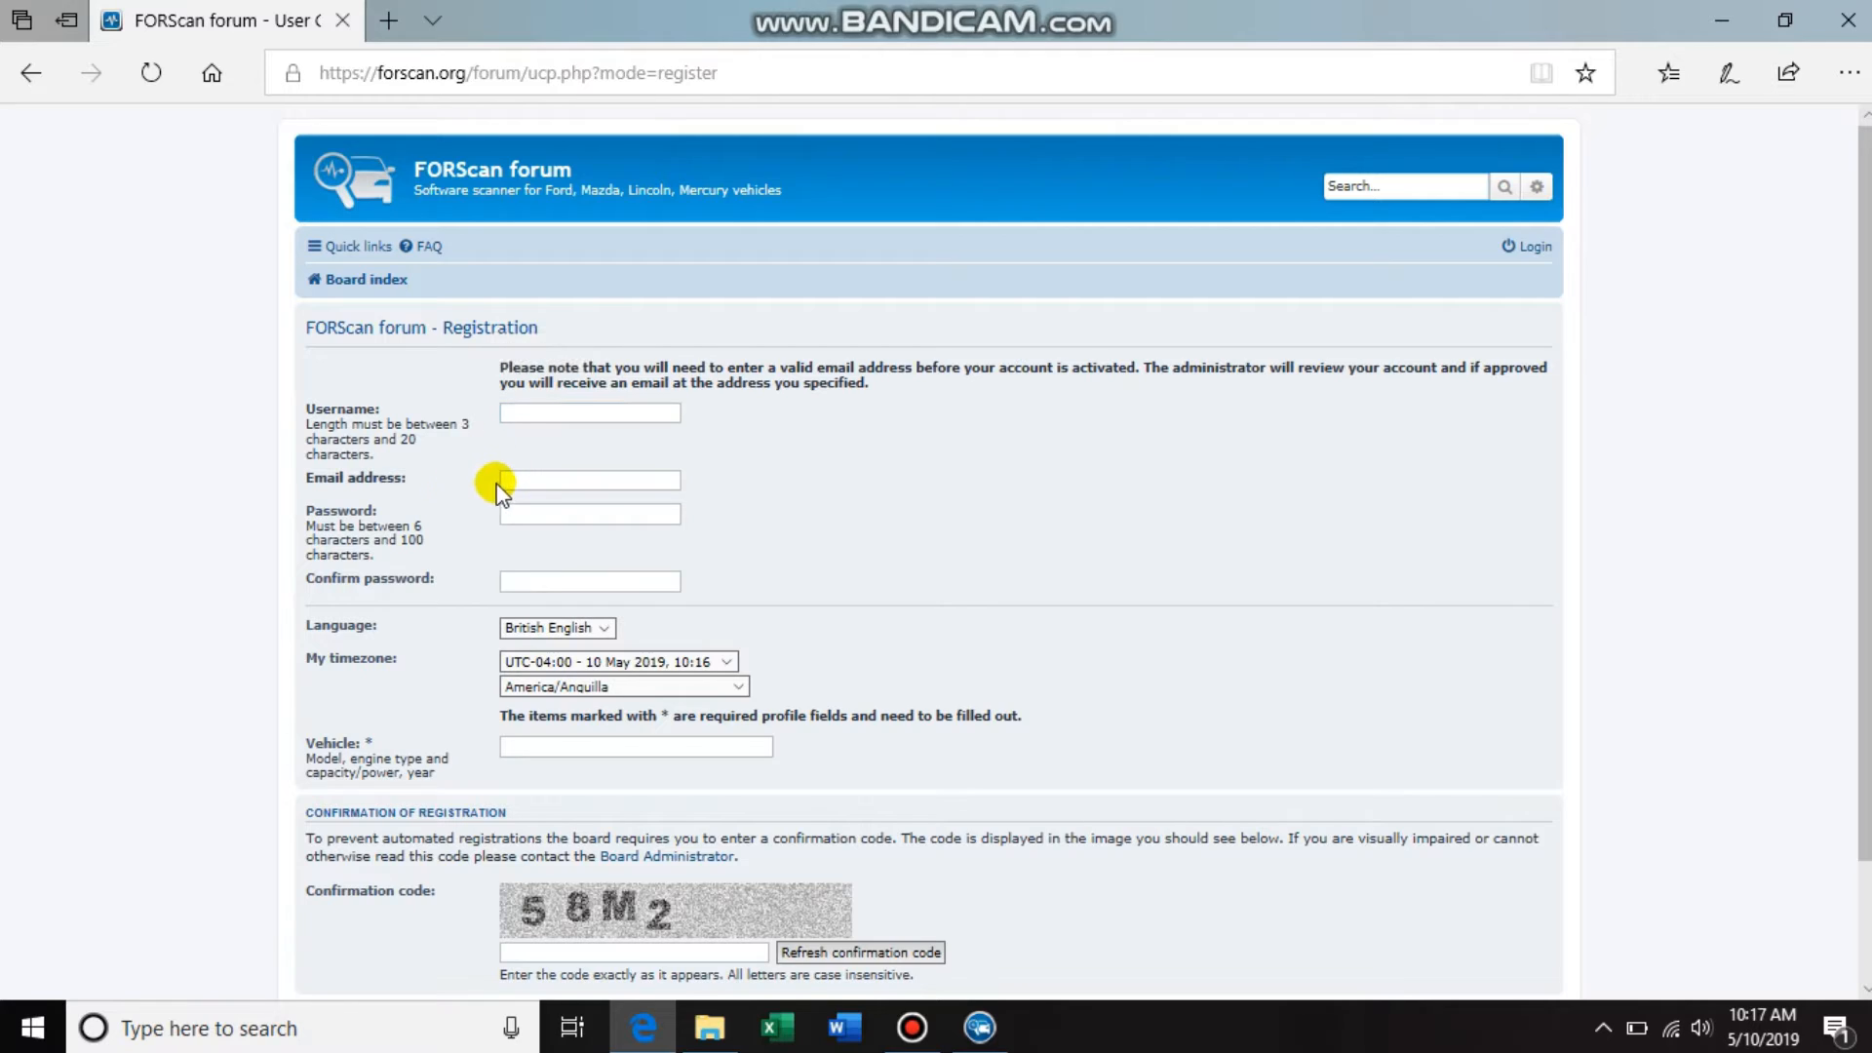
pyautogui.click(589, 479)
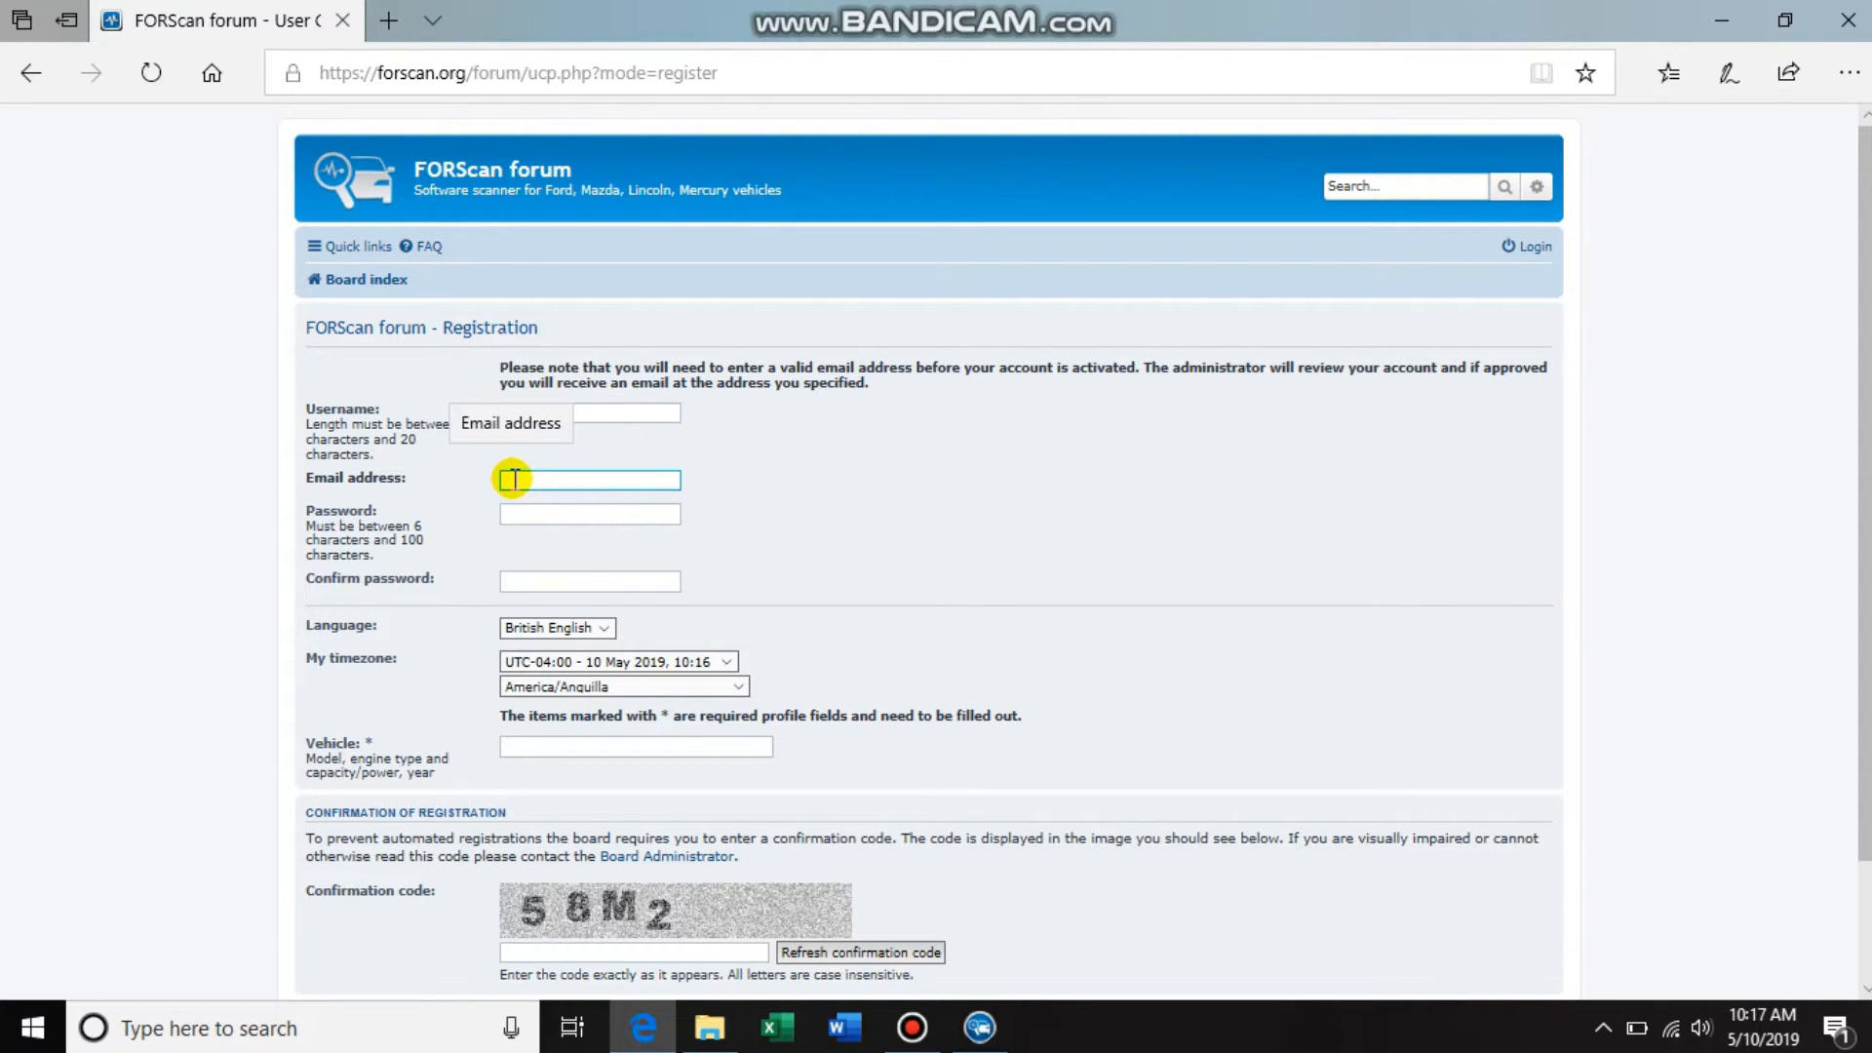
pyautogui.click(589, 515)
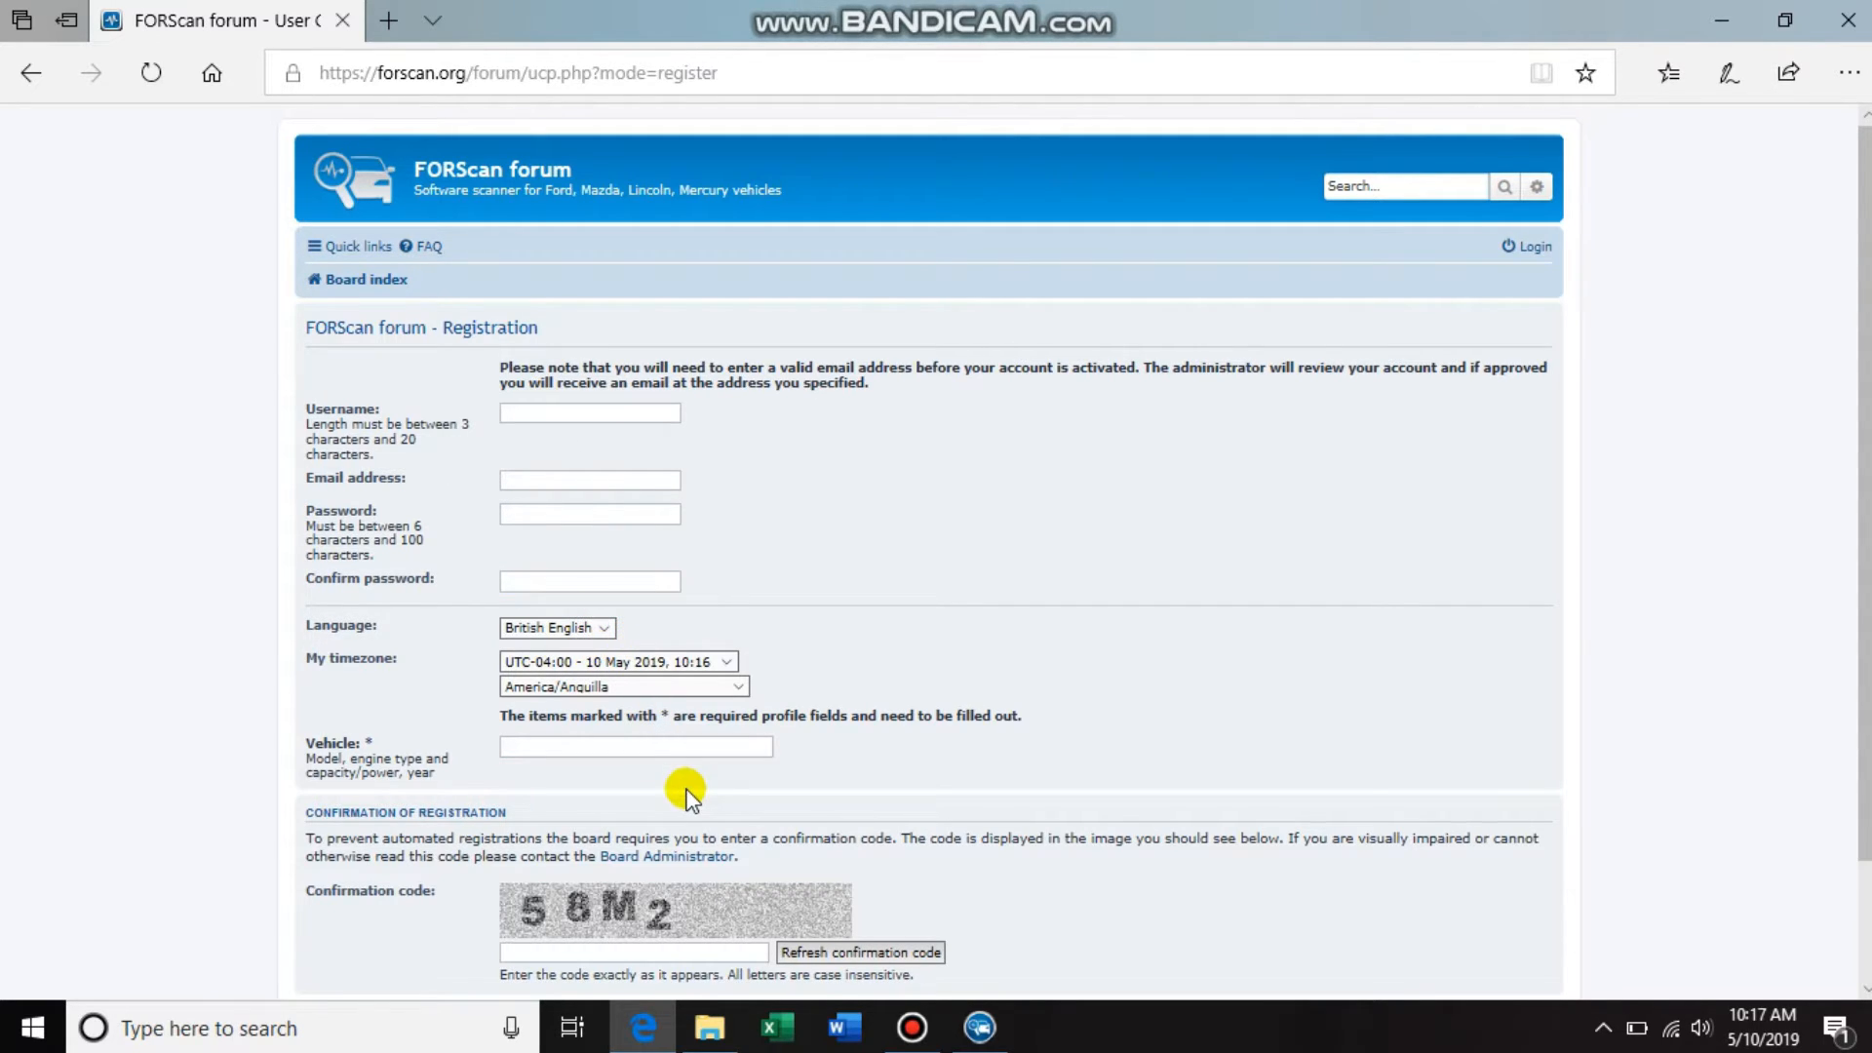
pyautogui.click(634, 952)
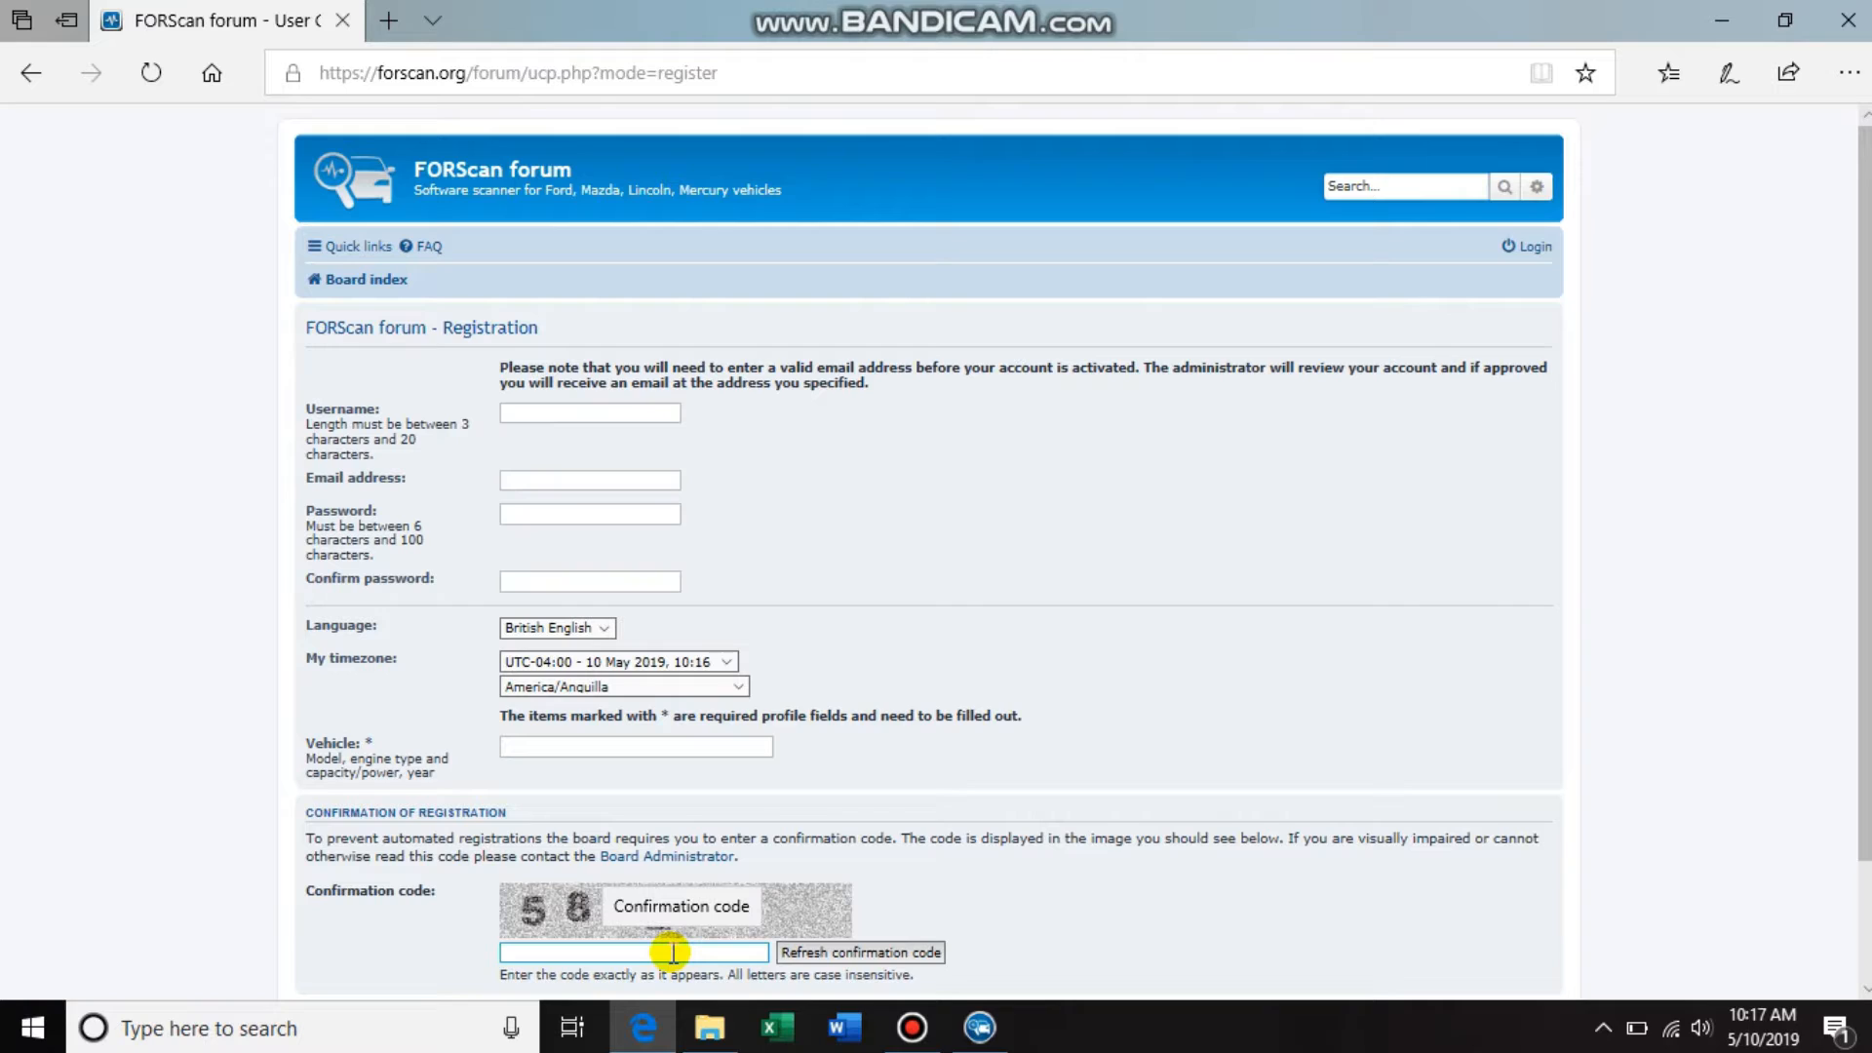
pyautogui.moveTo(1045, 801)
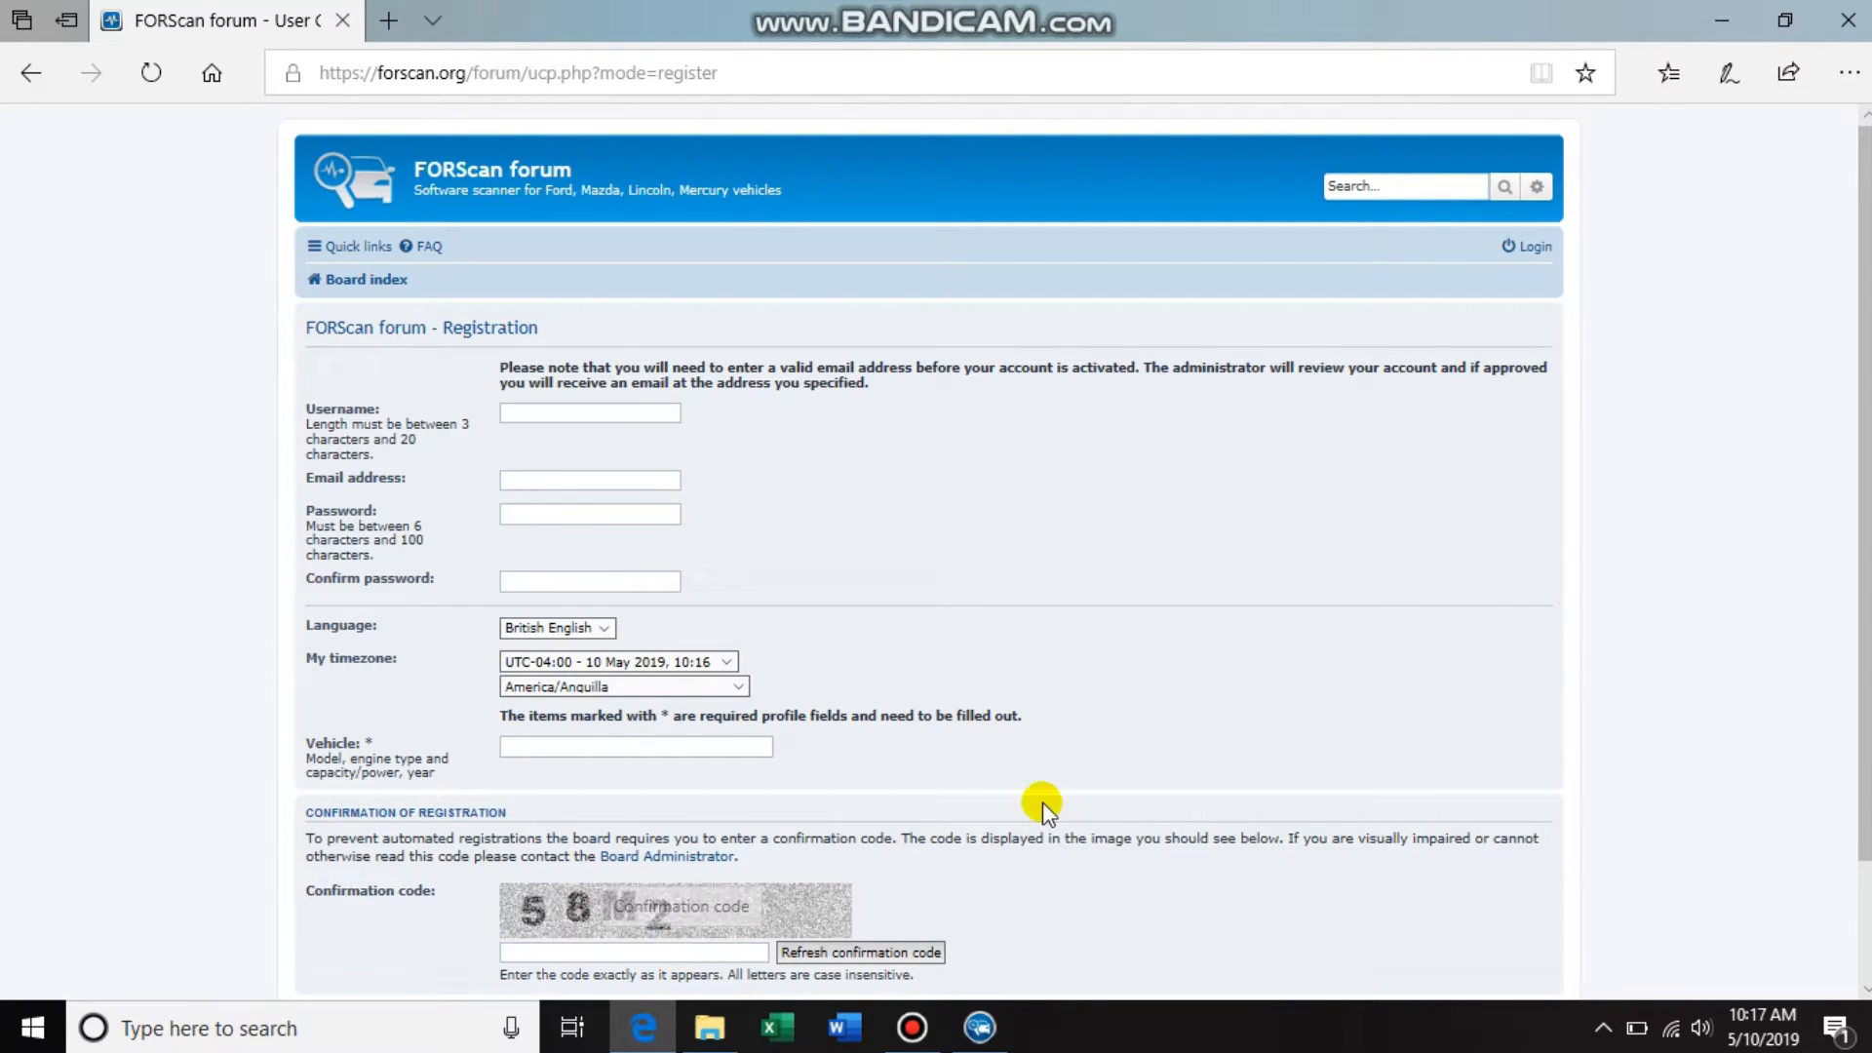
pyautogui.scroll(-3)
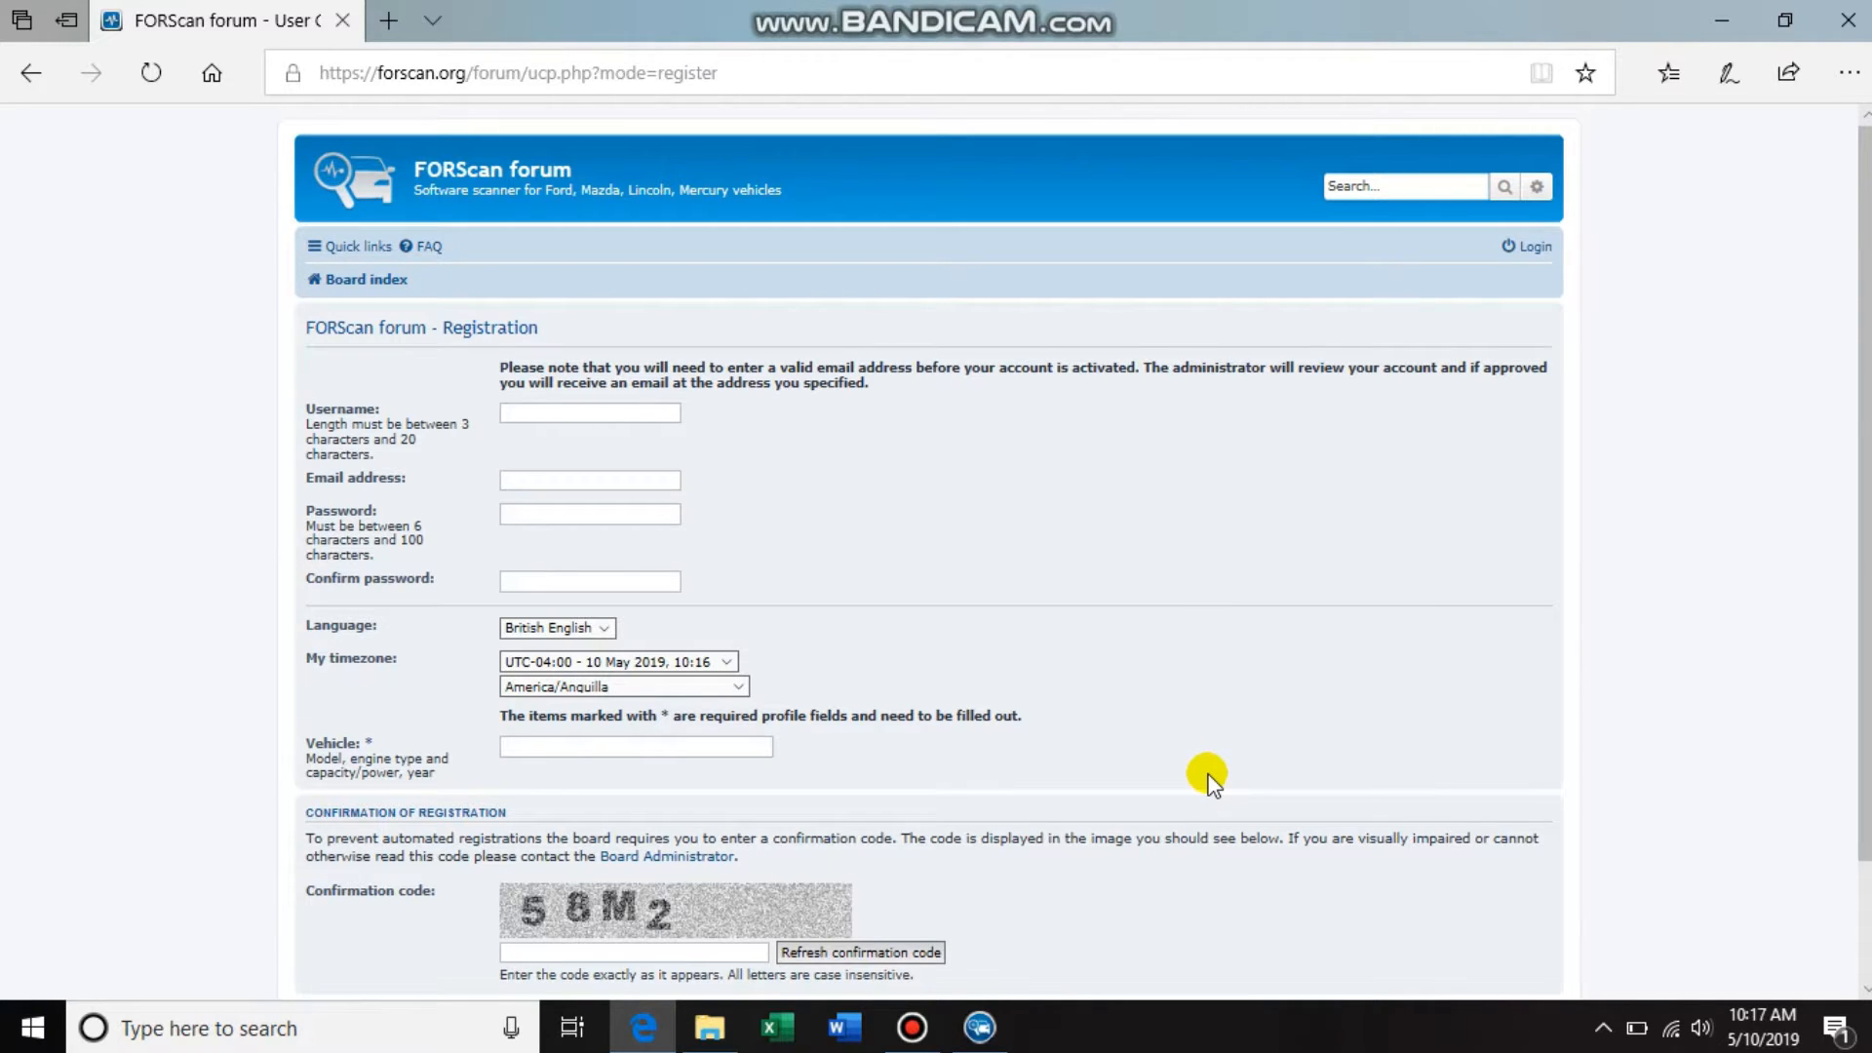
pyautogui.moveTo(1217, 722)
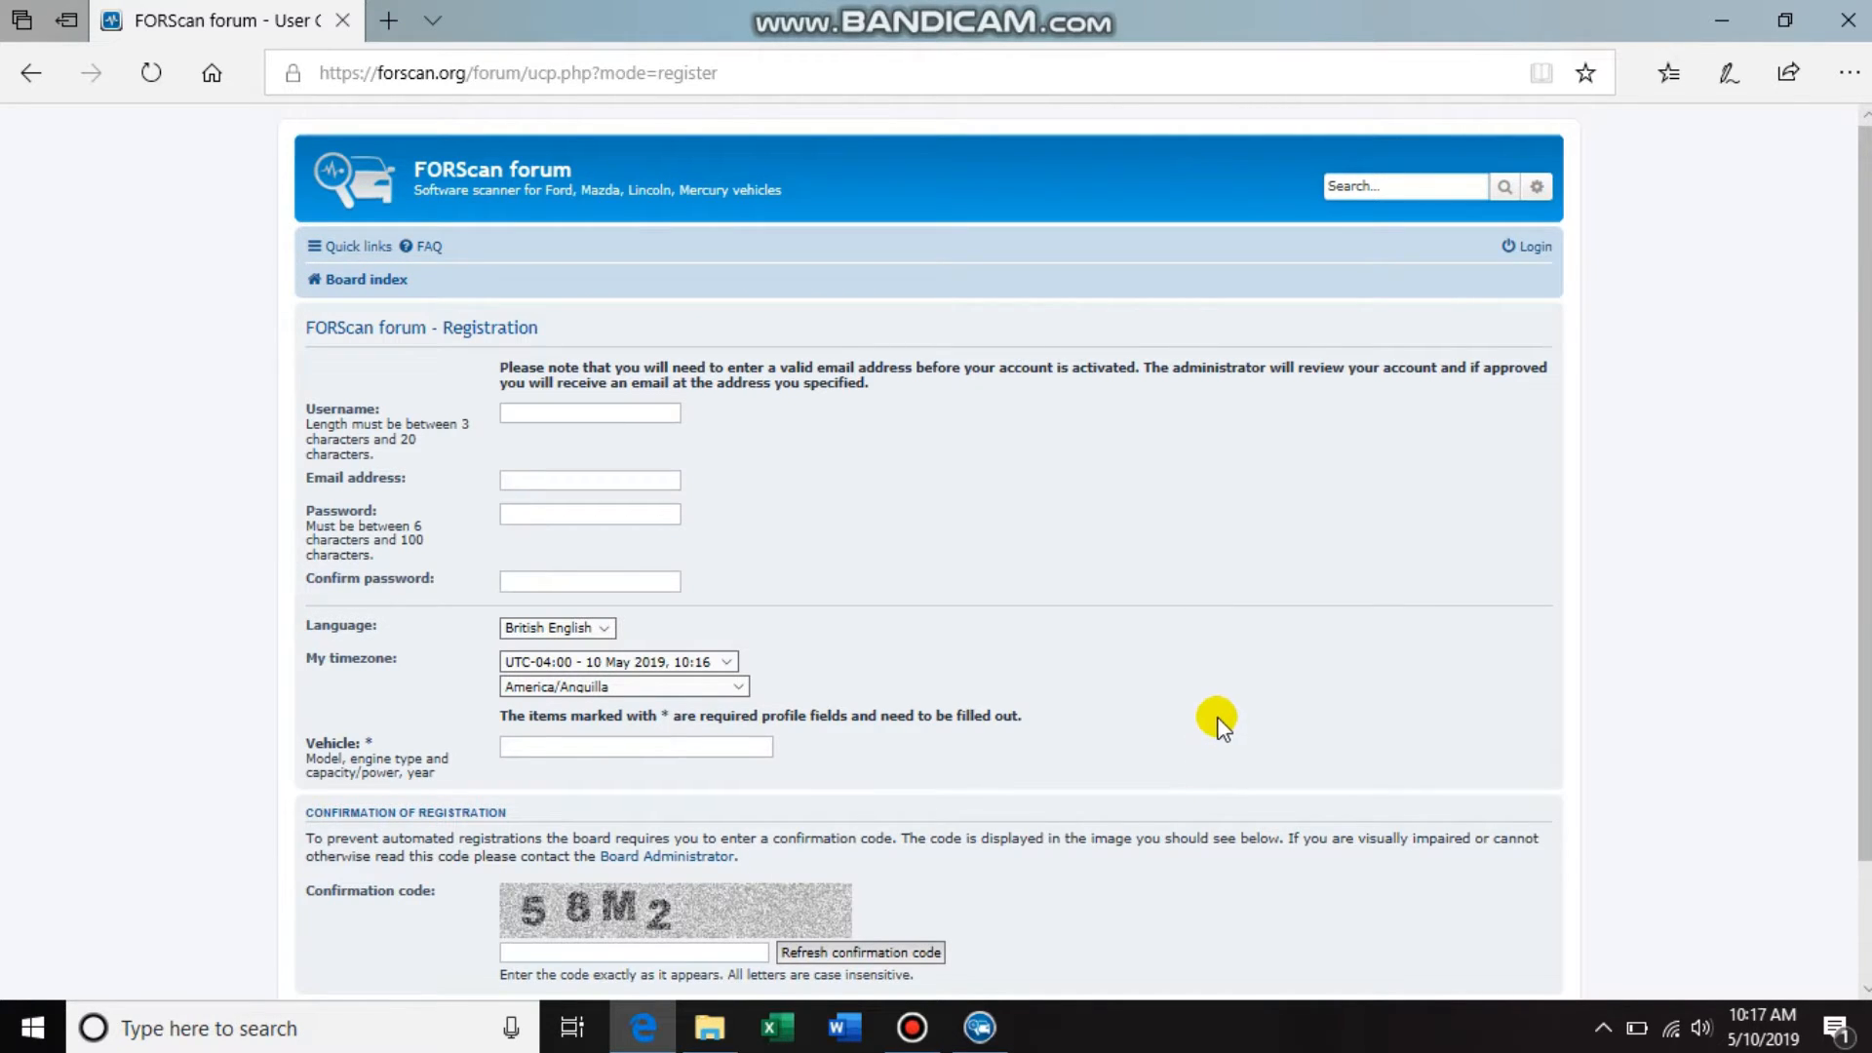
pyautogui.moveTo(1196, 726)
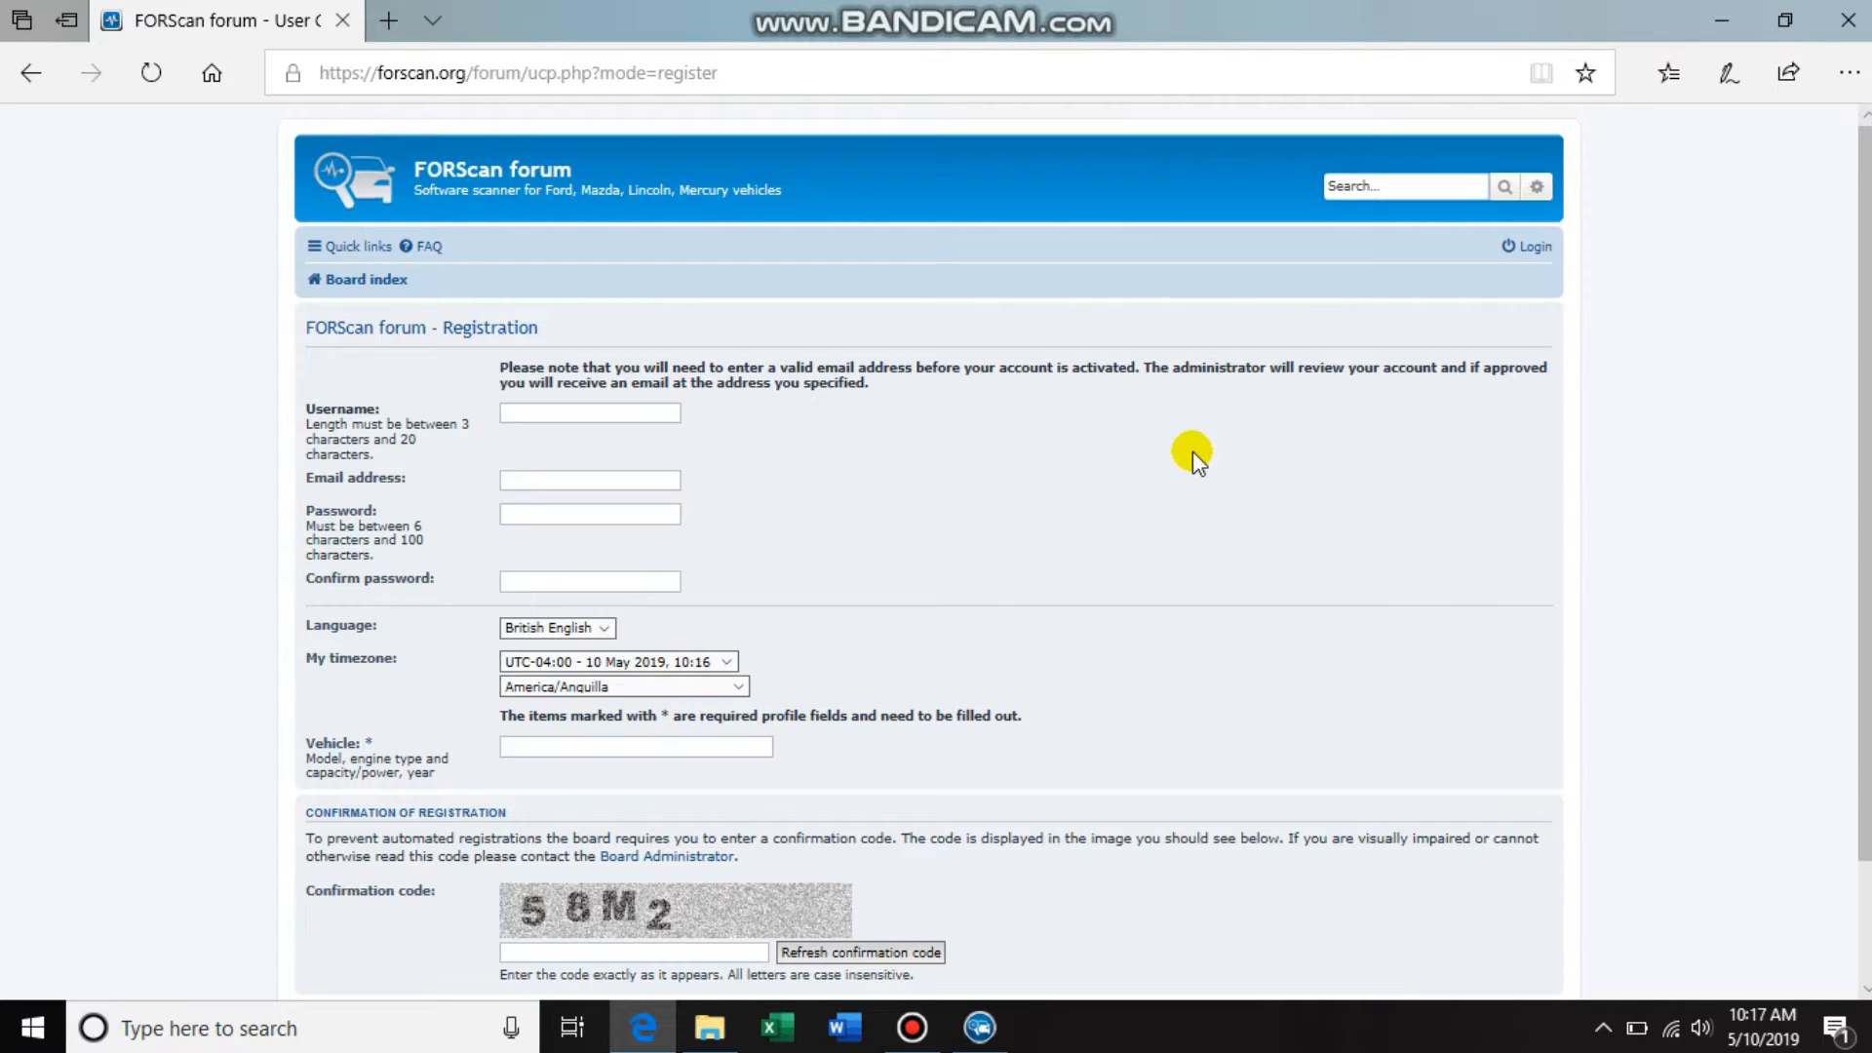
pyautogui.moveTo(1172, 494)
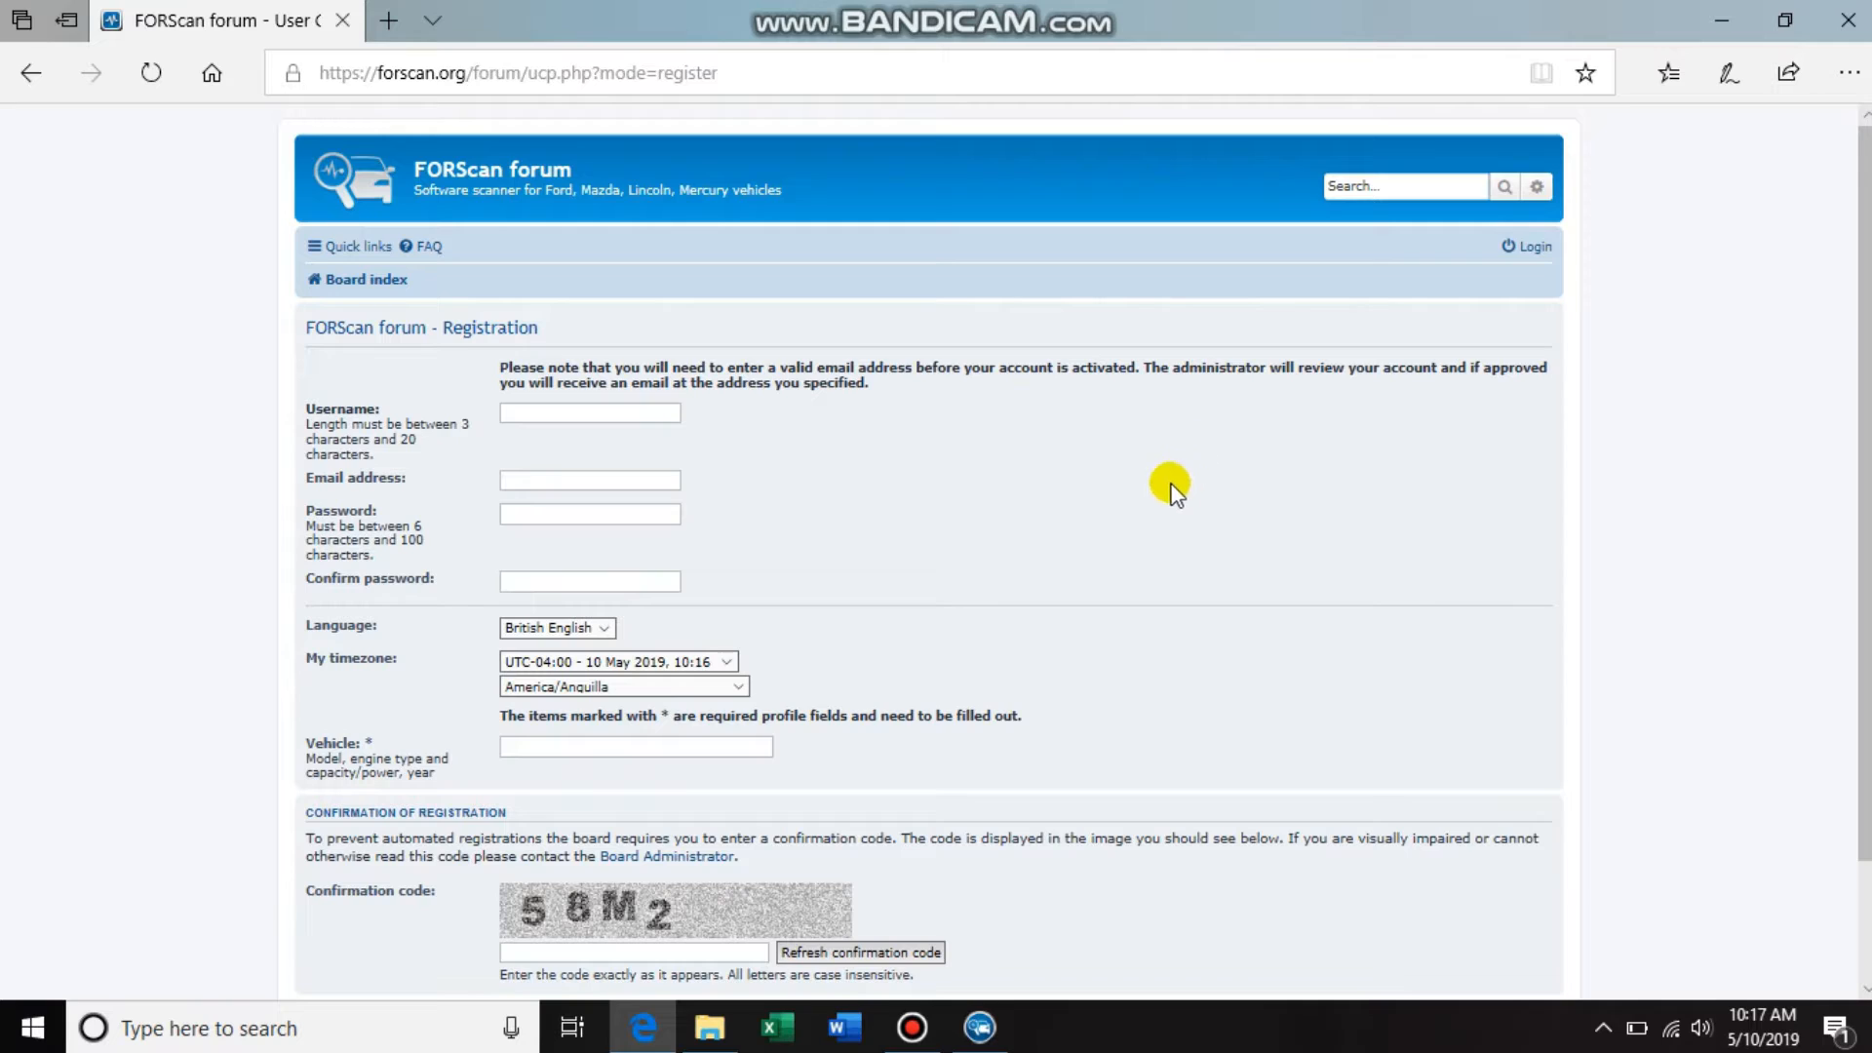
pyautogui.moveTo(427, 704)
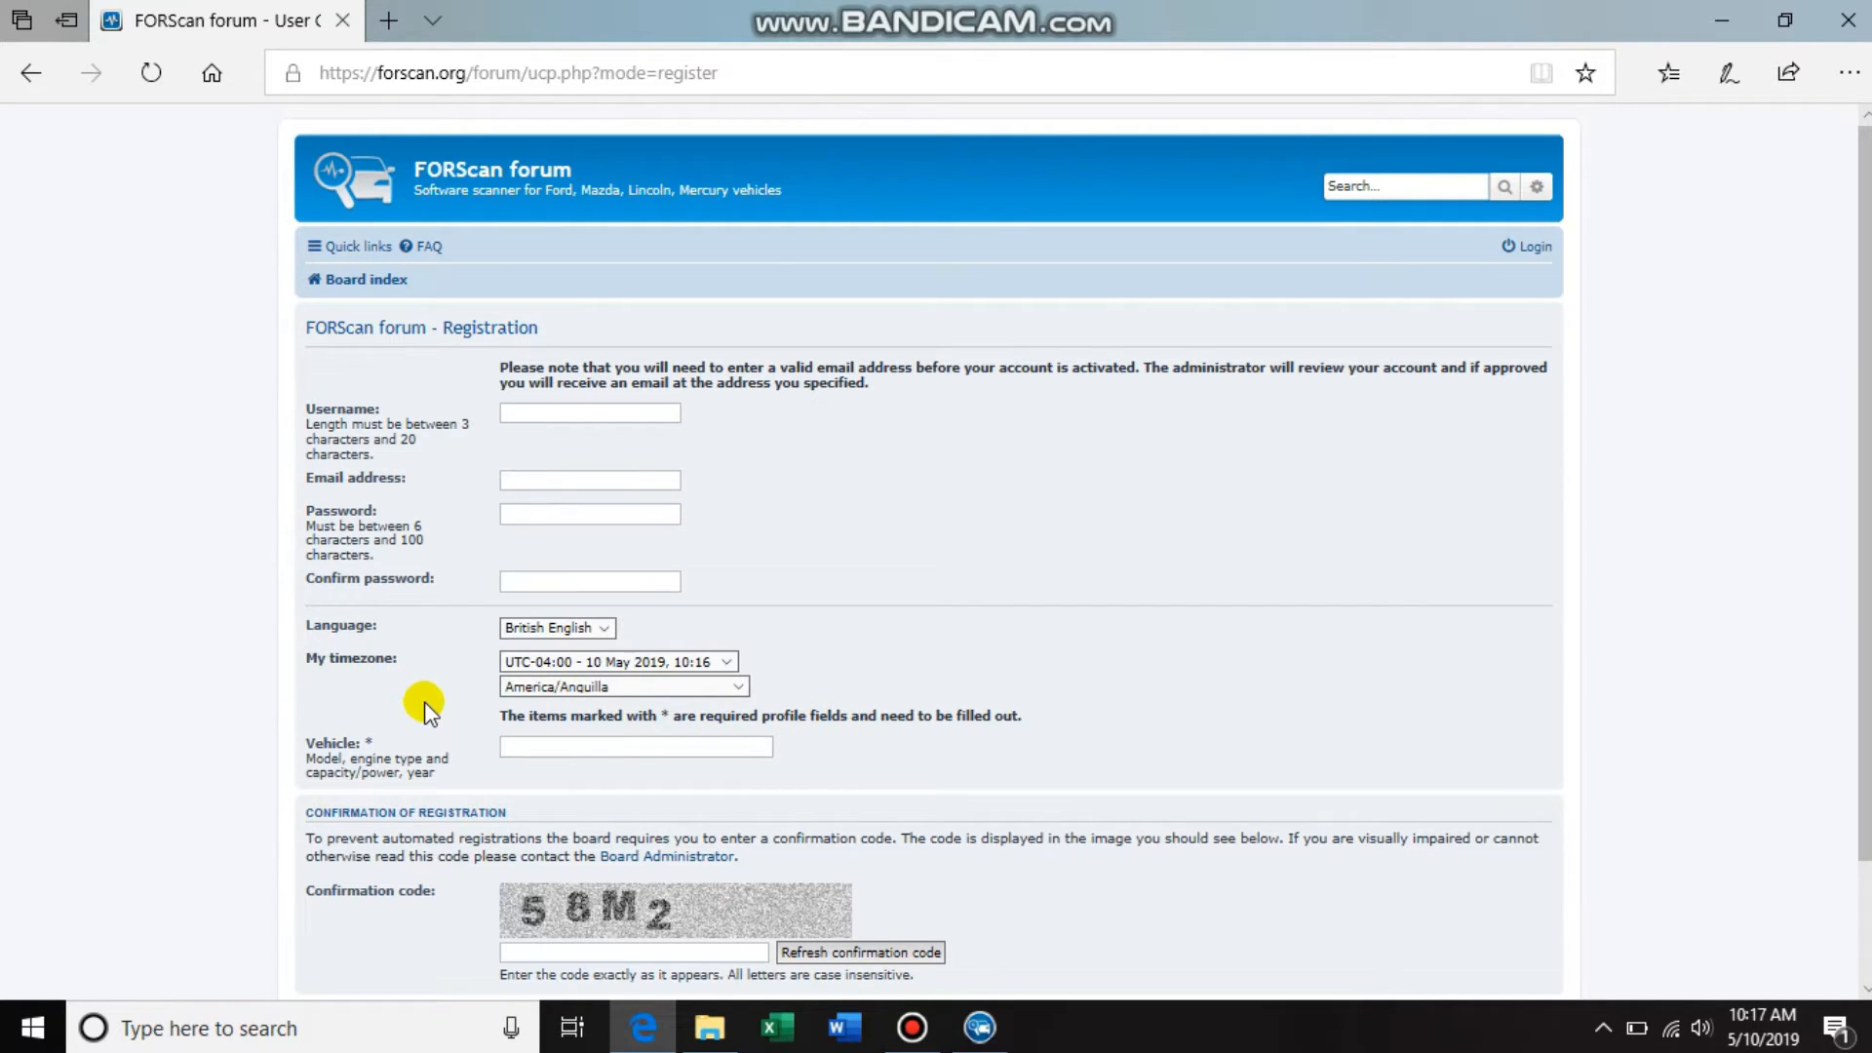
pyautogui.click(634, 746)
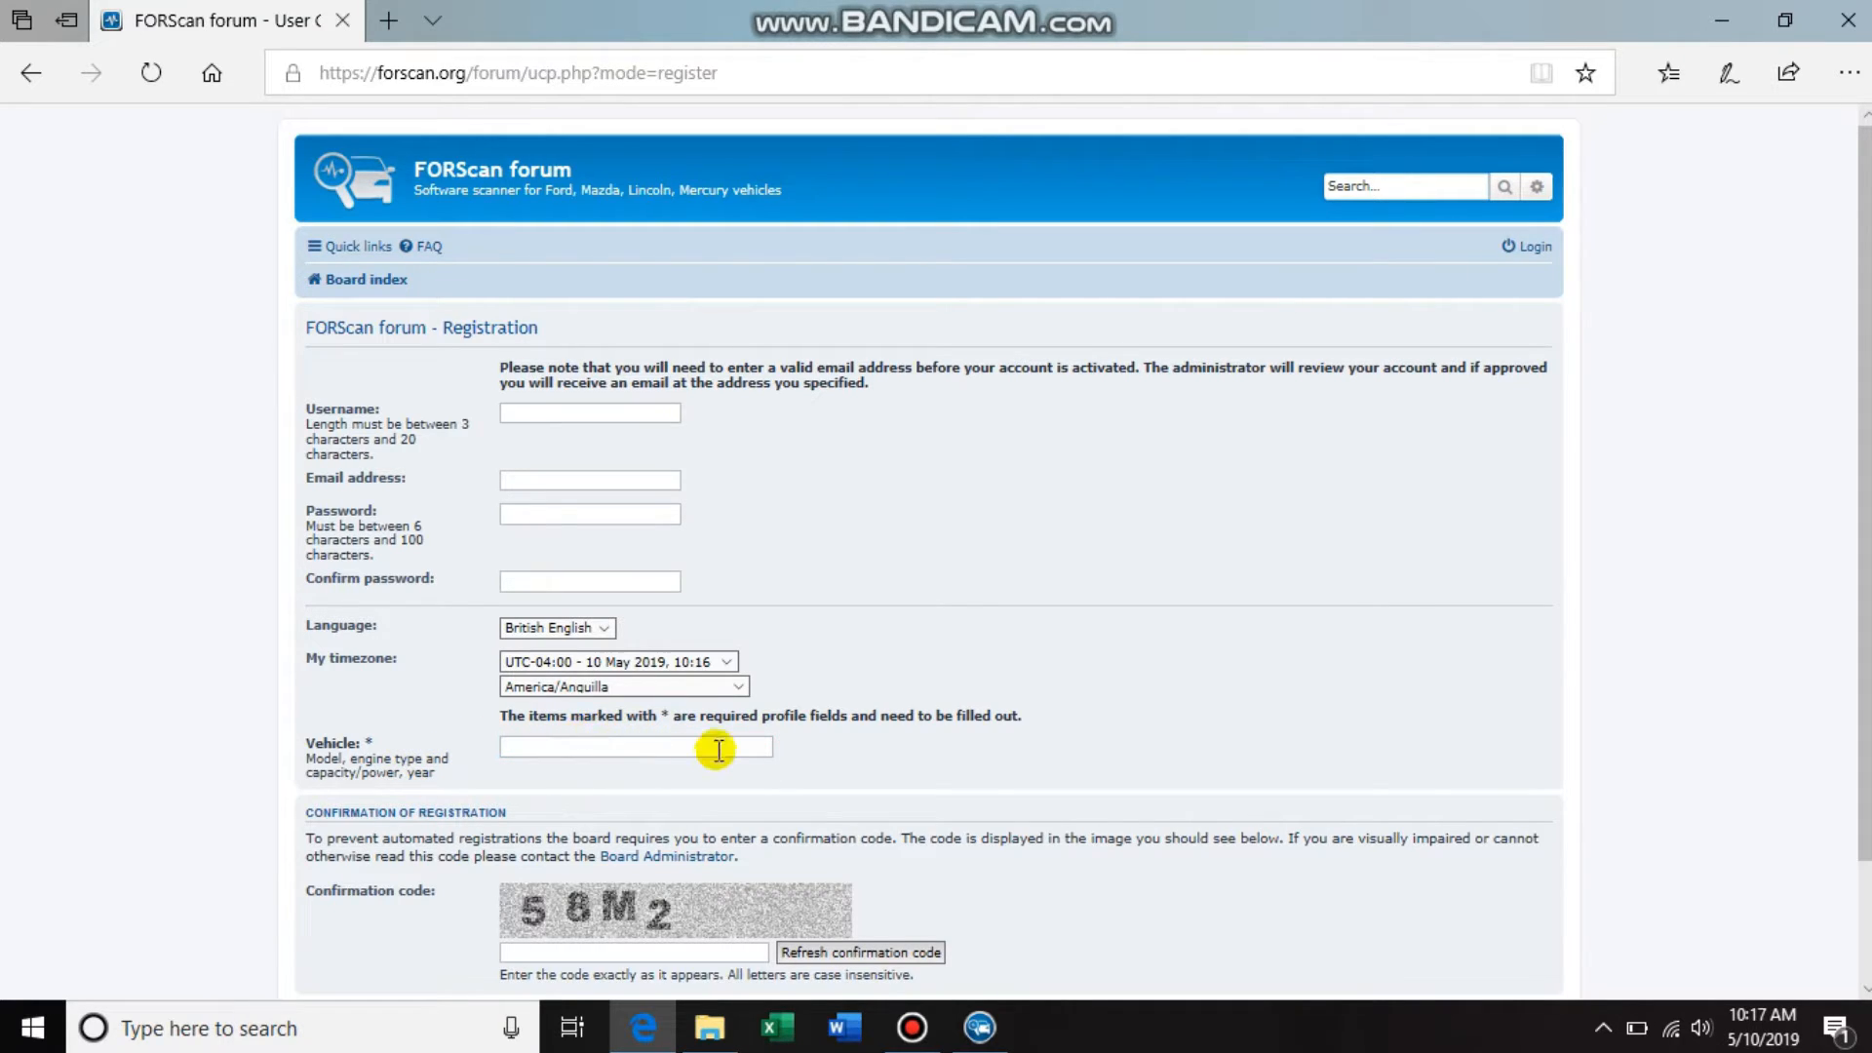
pyautogui.moveTo(1114, 763)
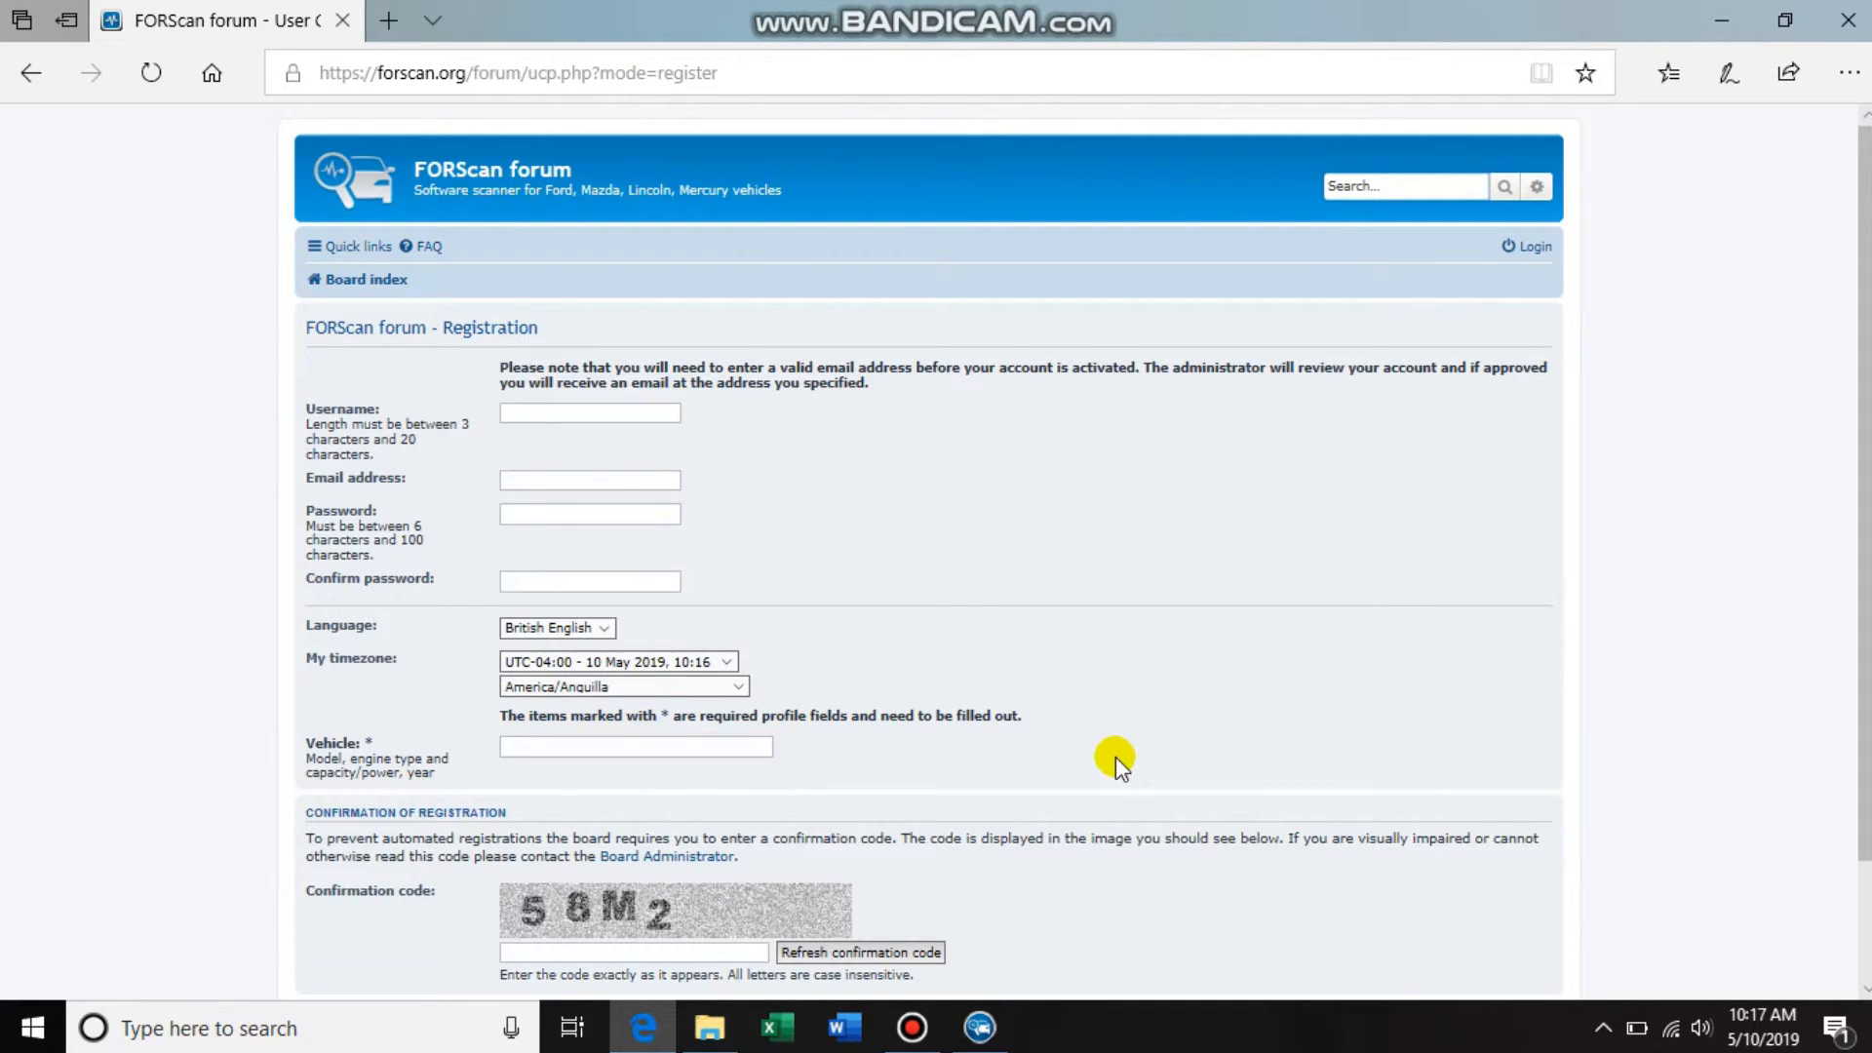
pyautogui.moveTo(1533, 246)
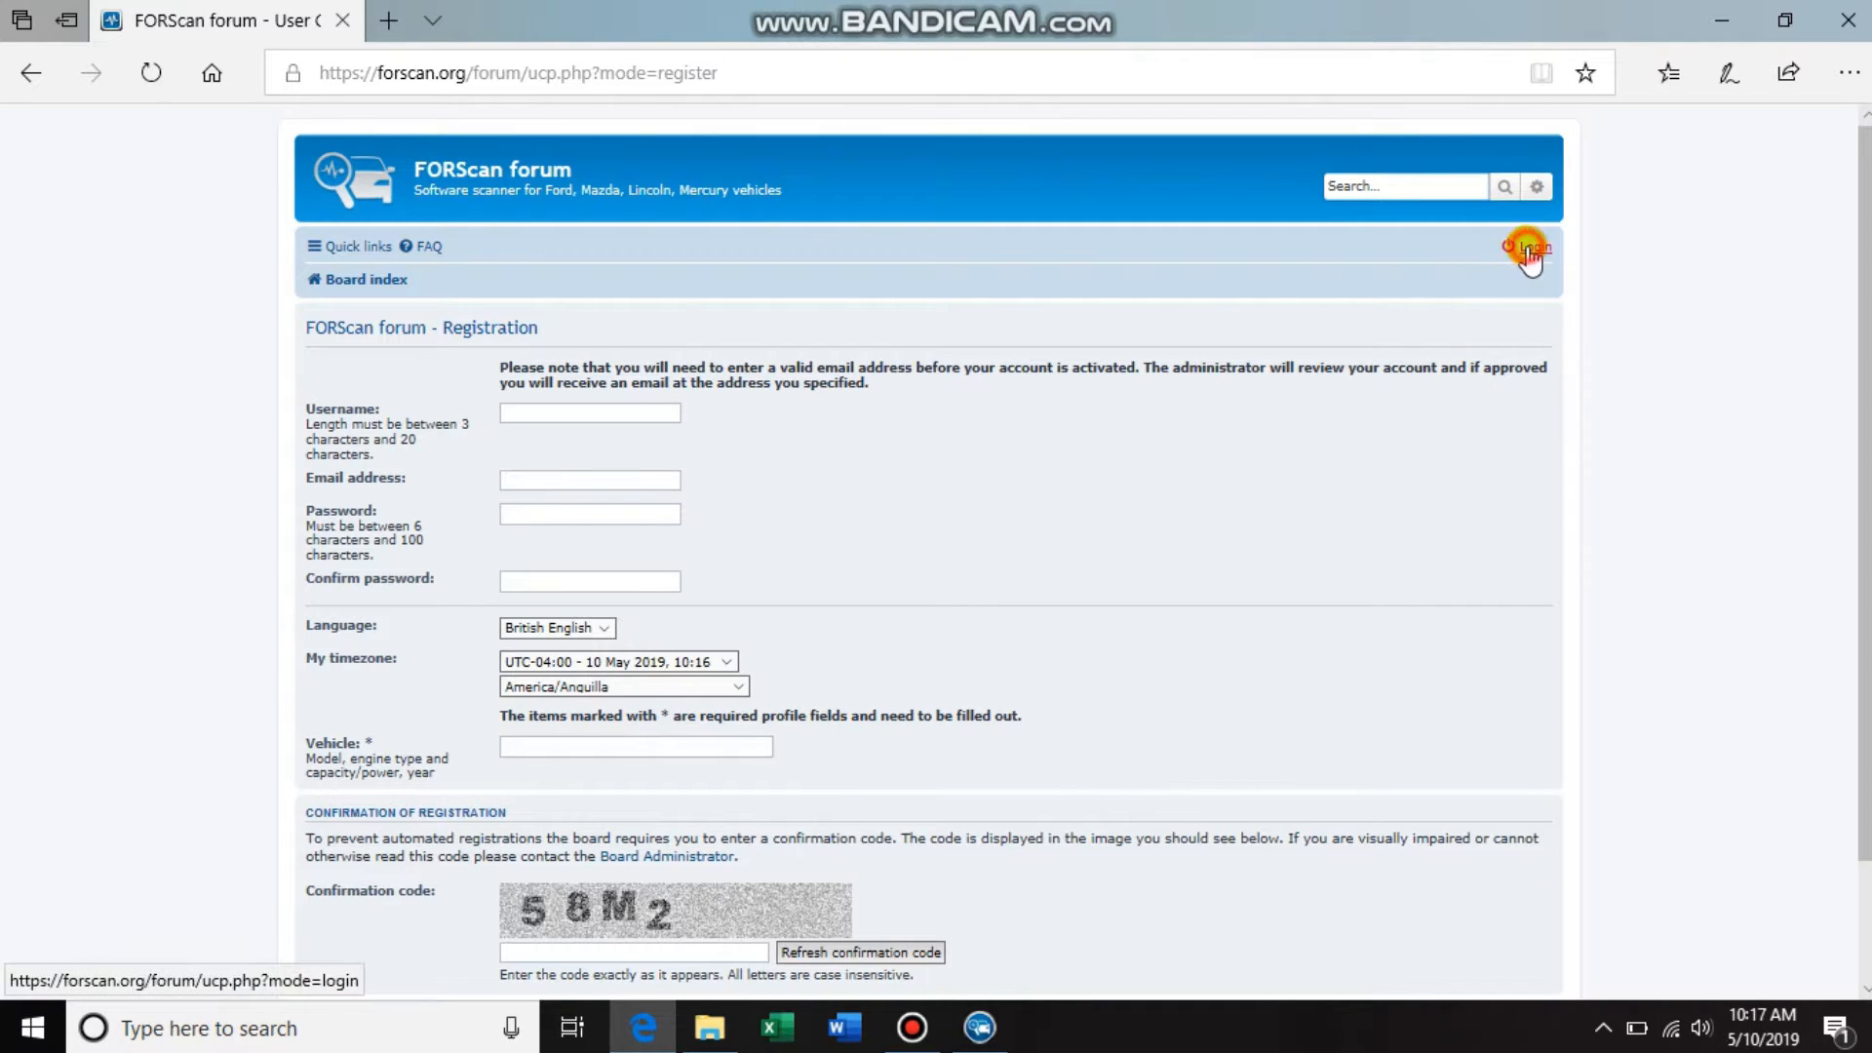
# Switch to Login and submit the existing account credentials to reach the board index
pyautogui.click(1533, 247)
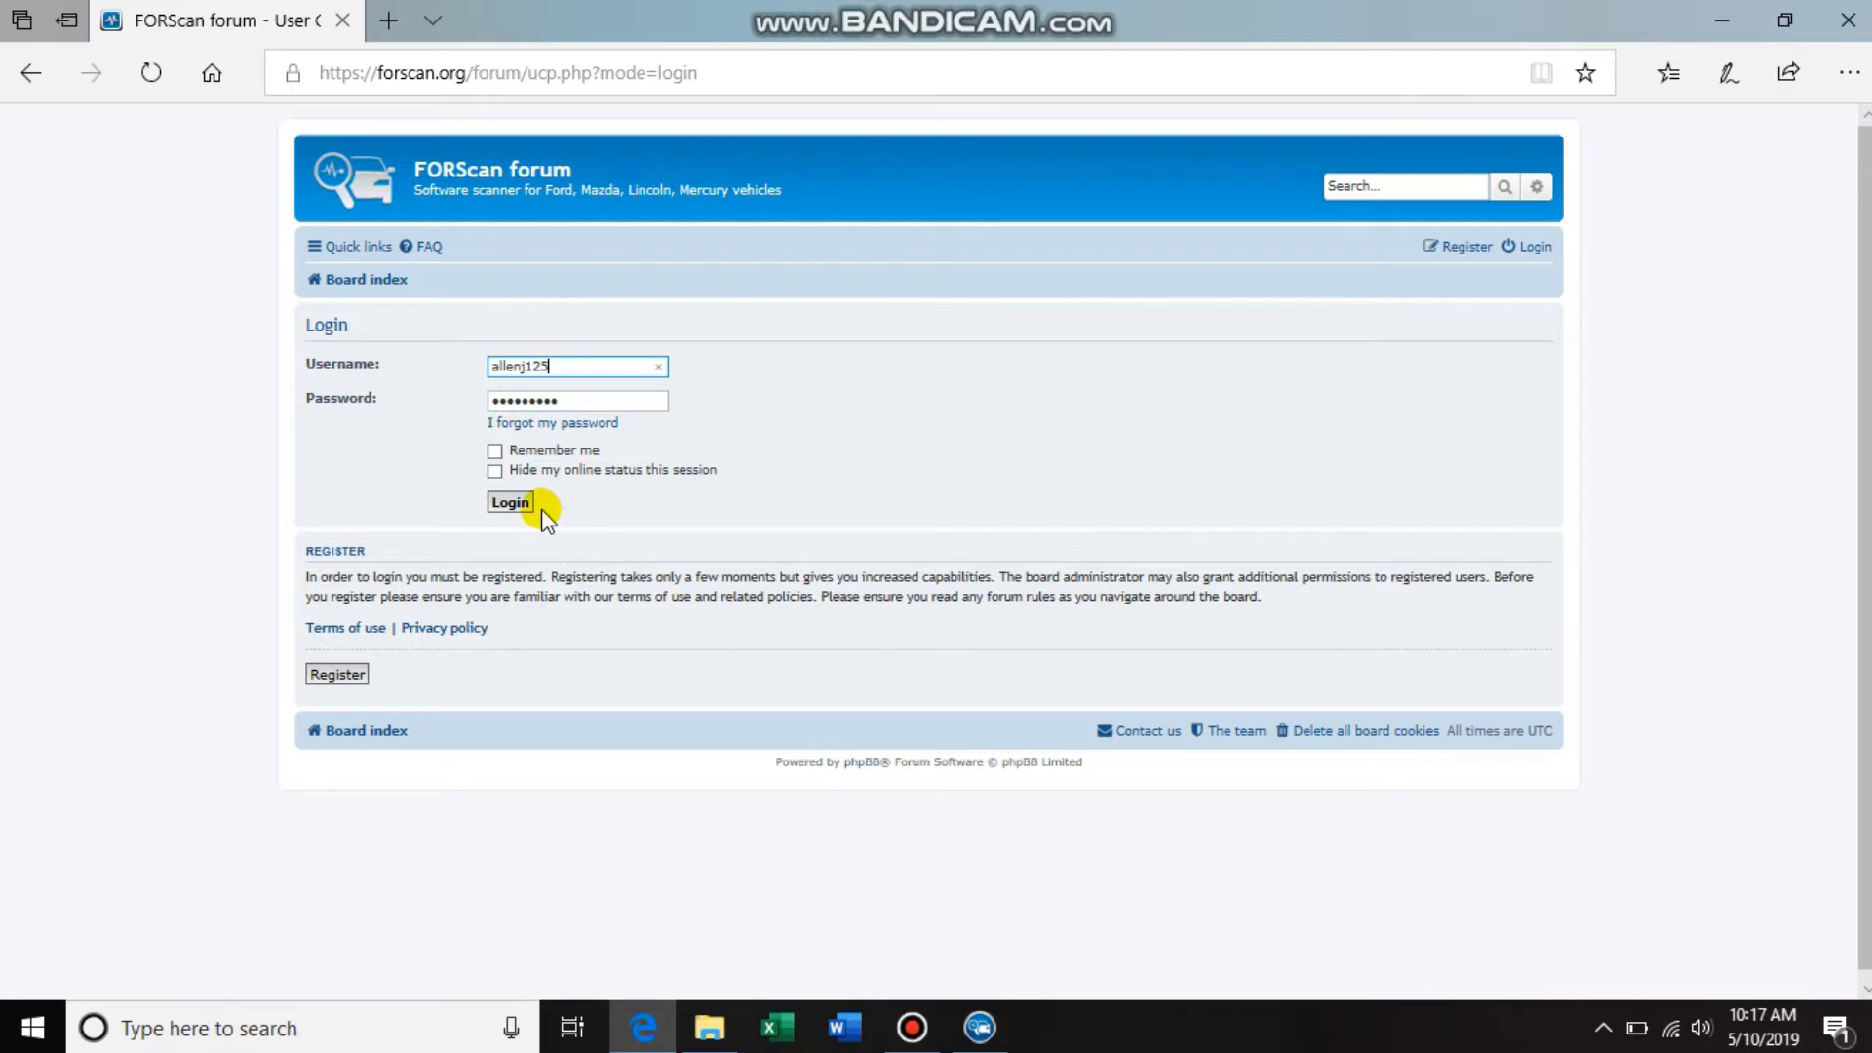
pyautogui.click(509, 502)
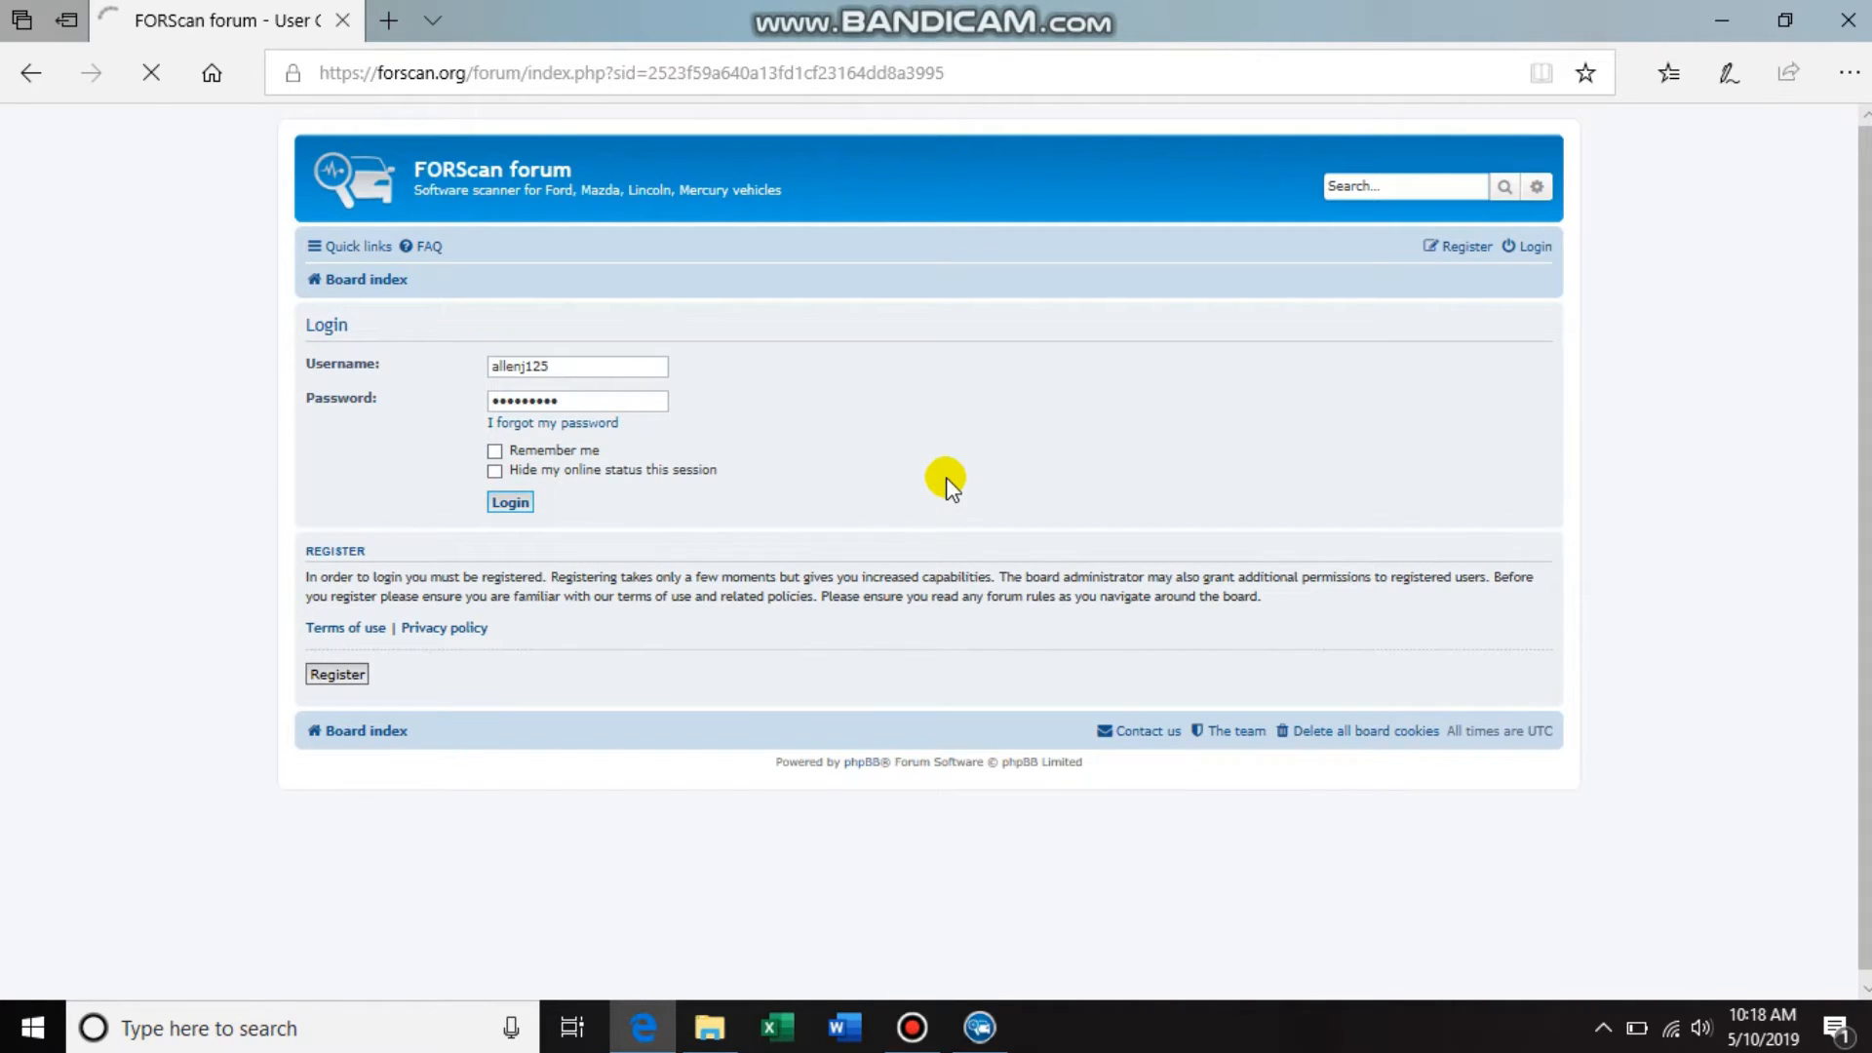
pyautogui.click(509, 502)
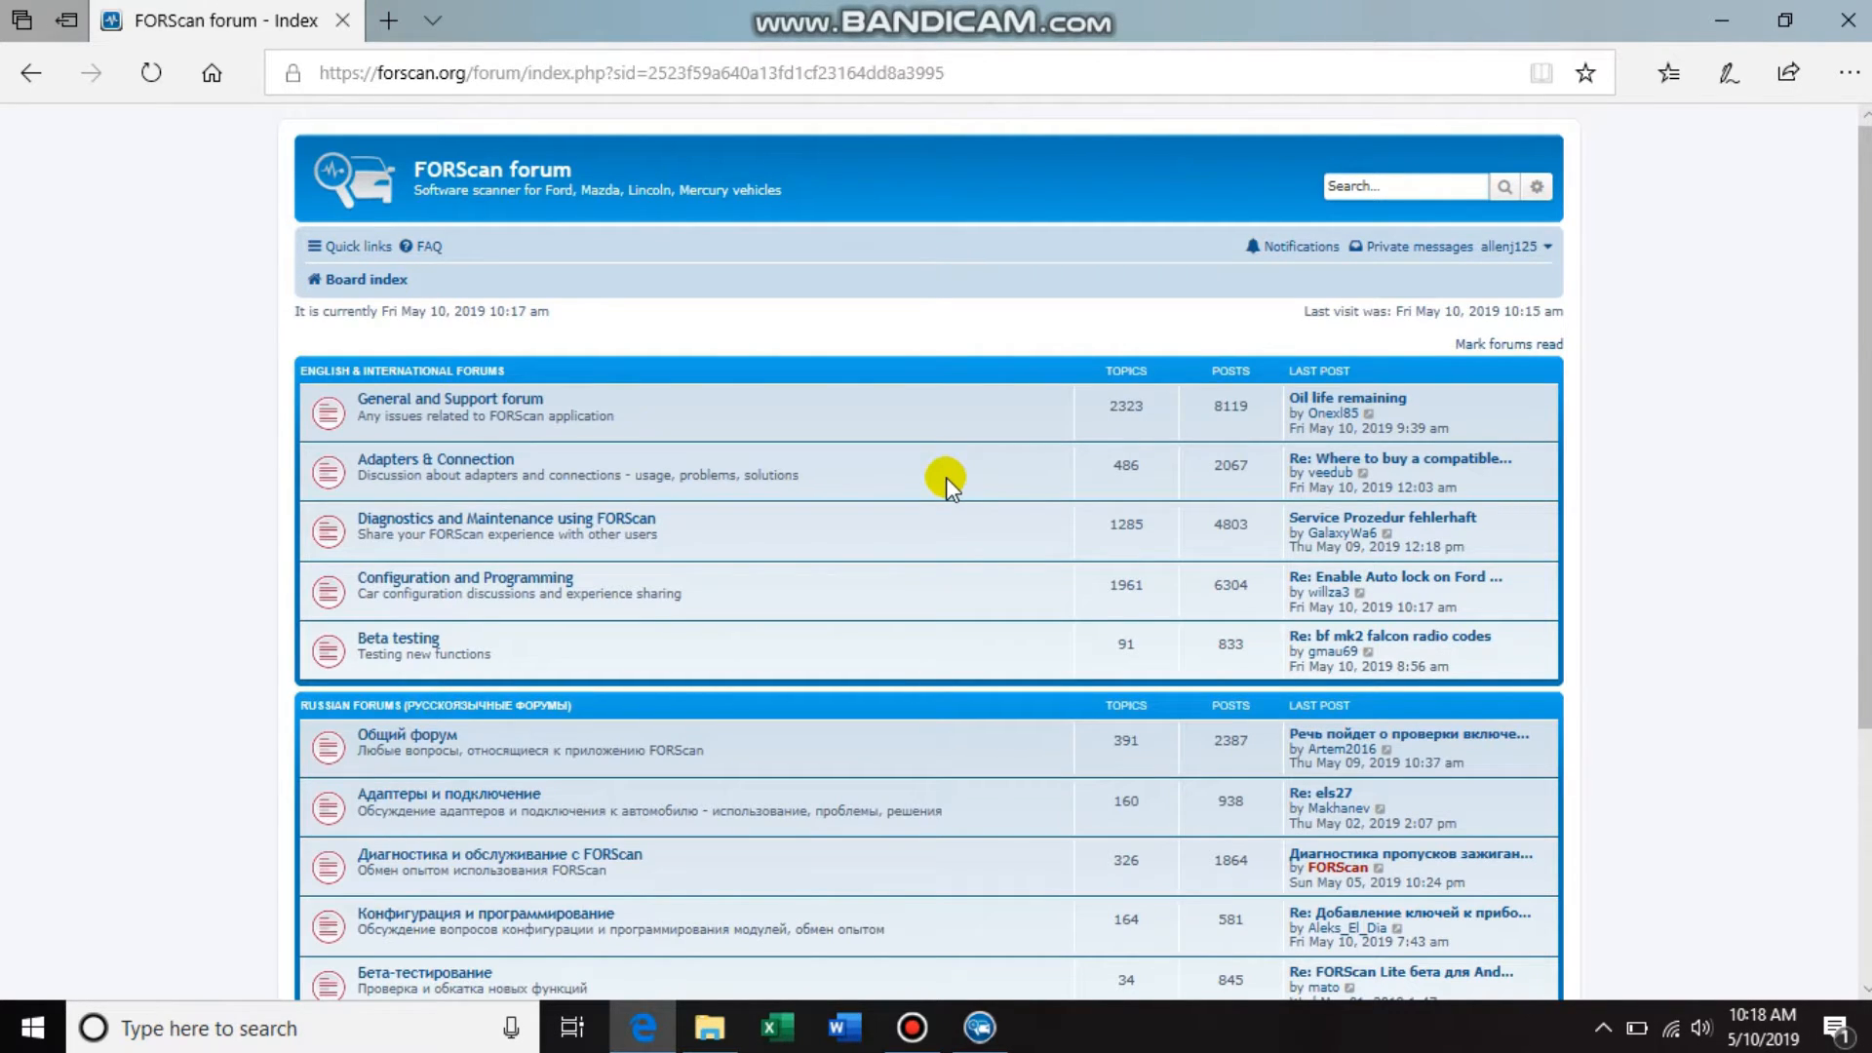
pyautogui.moveTo(912, 560)
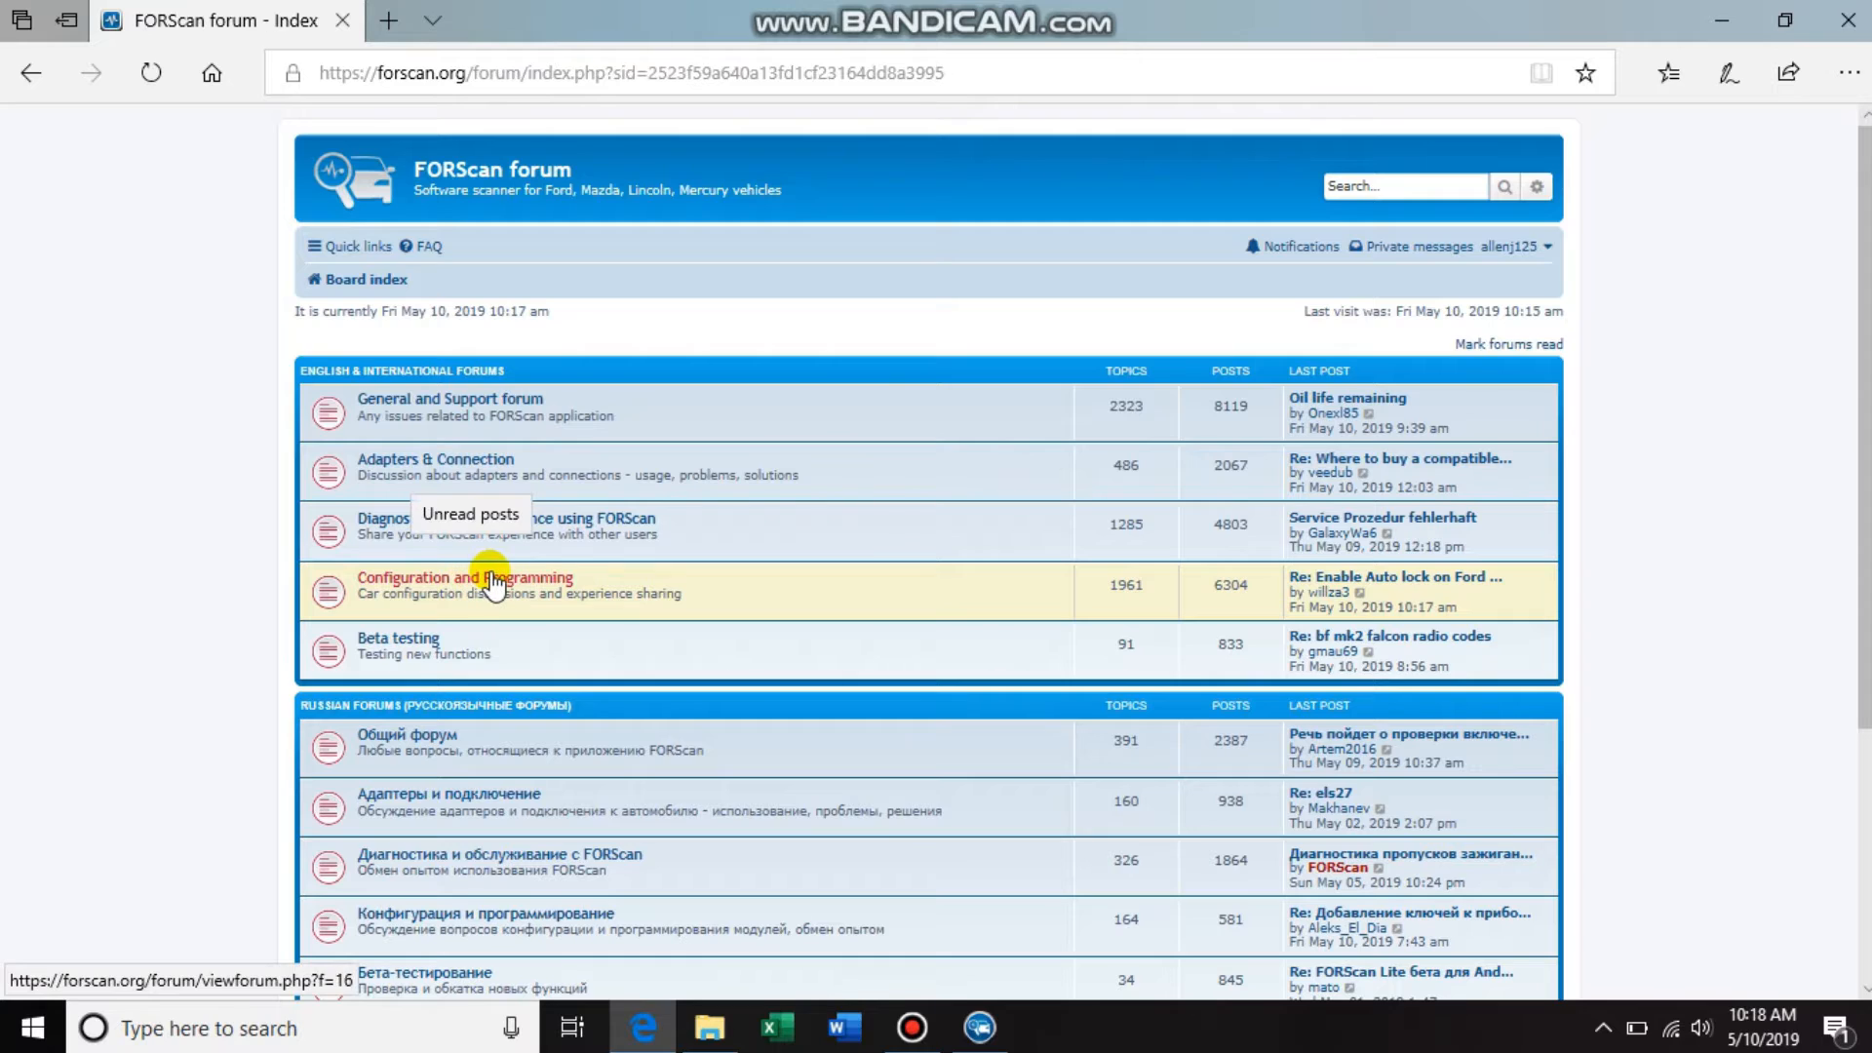
# From the Configuration and Programming board, search the forum for 'spreadsheet' (440 matches)
pyautogui.click(464, 577)
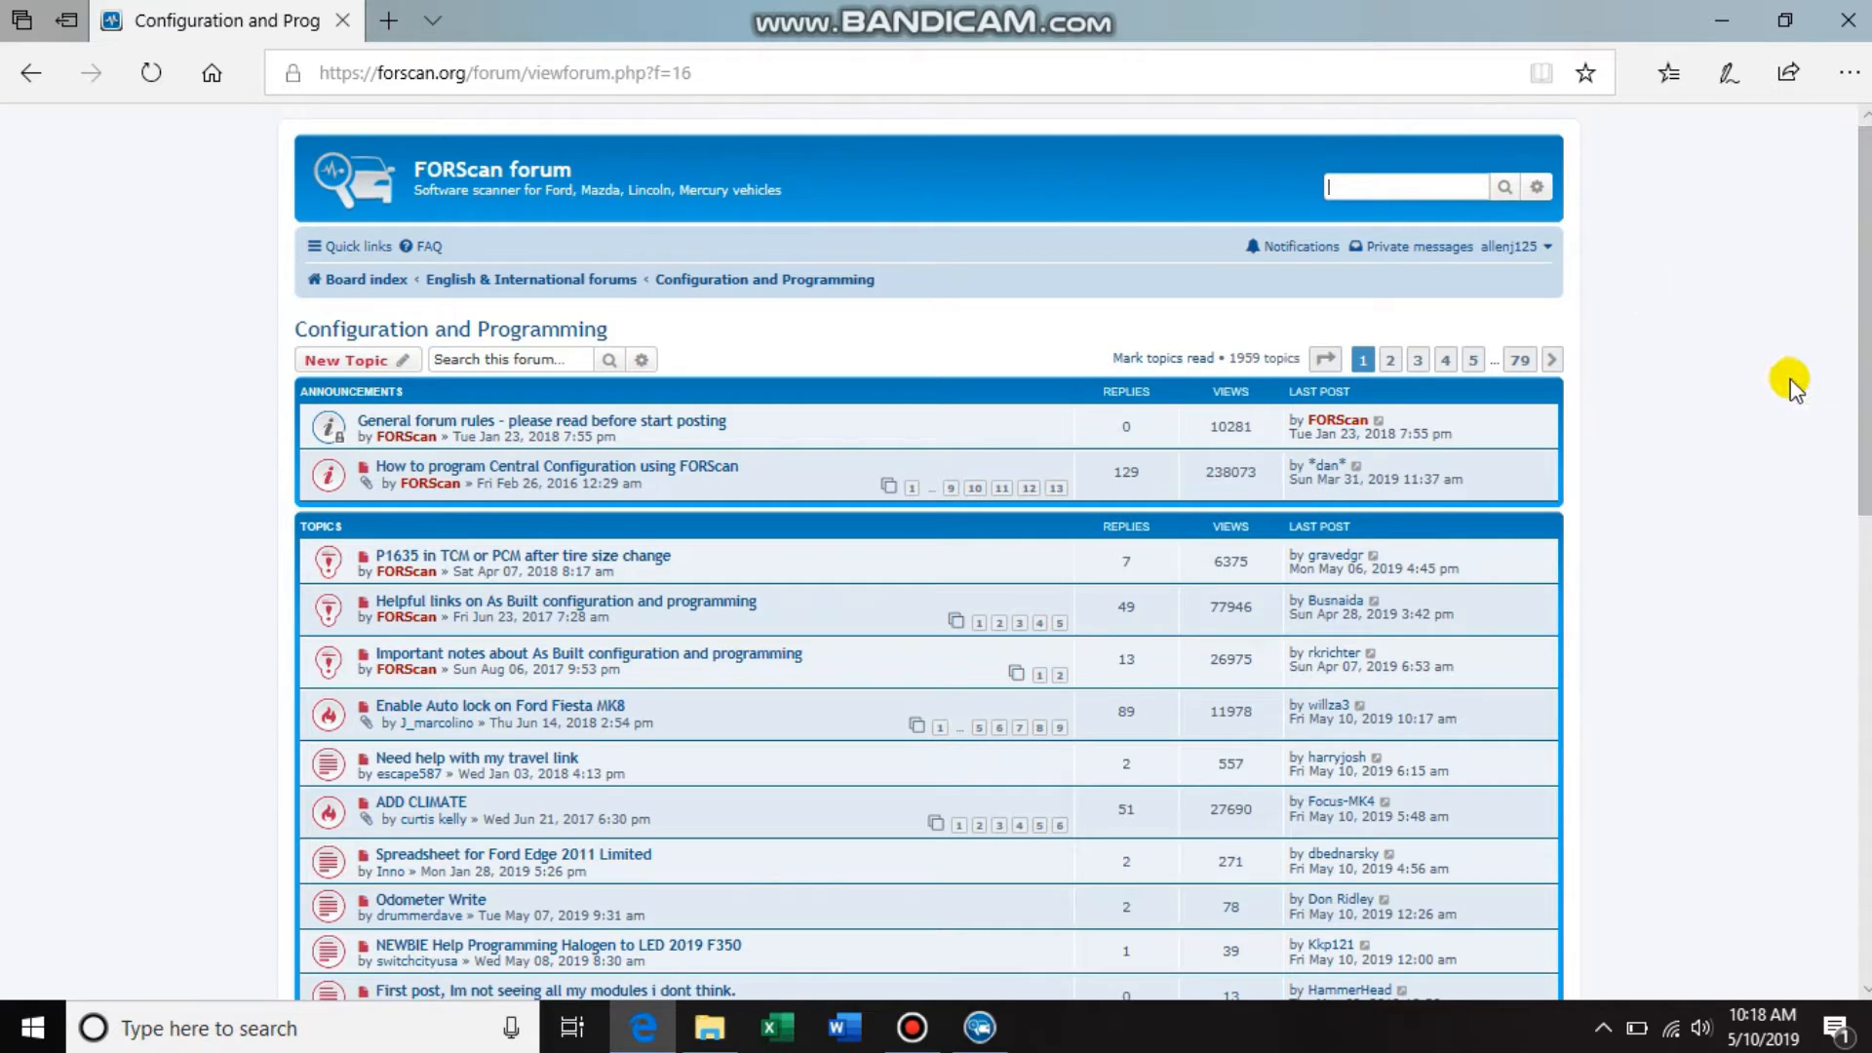
pyautogui.write('spreadsh')
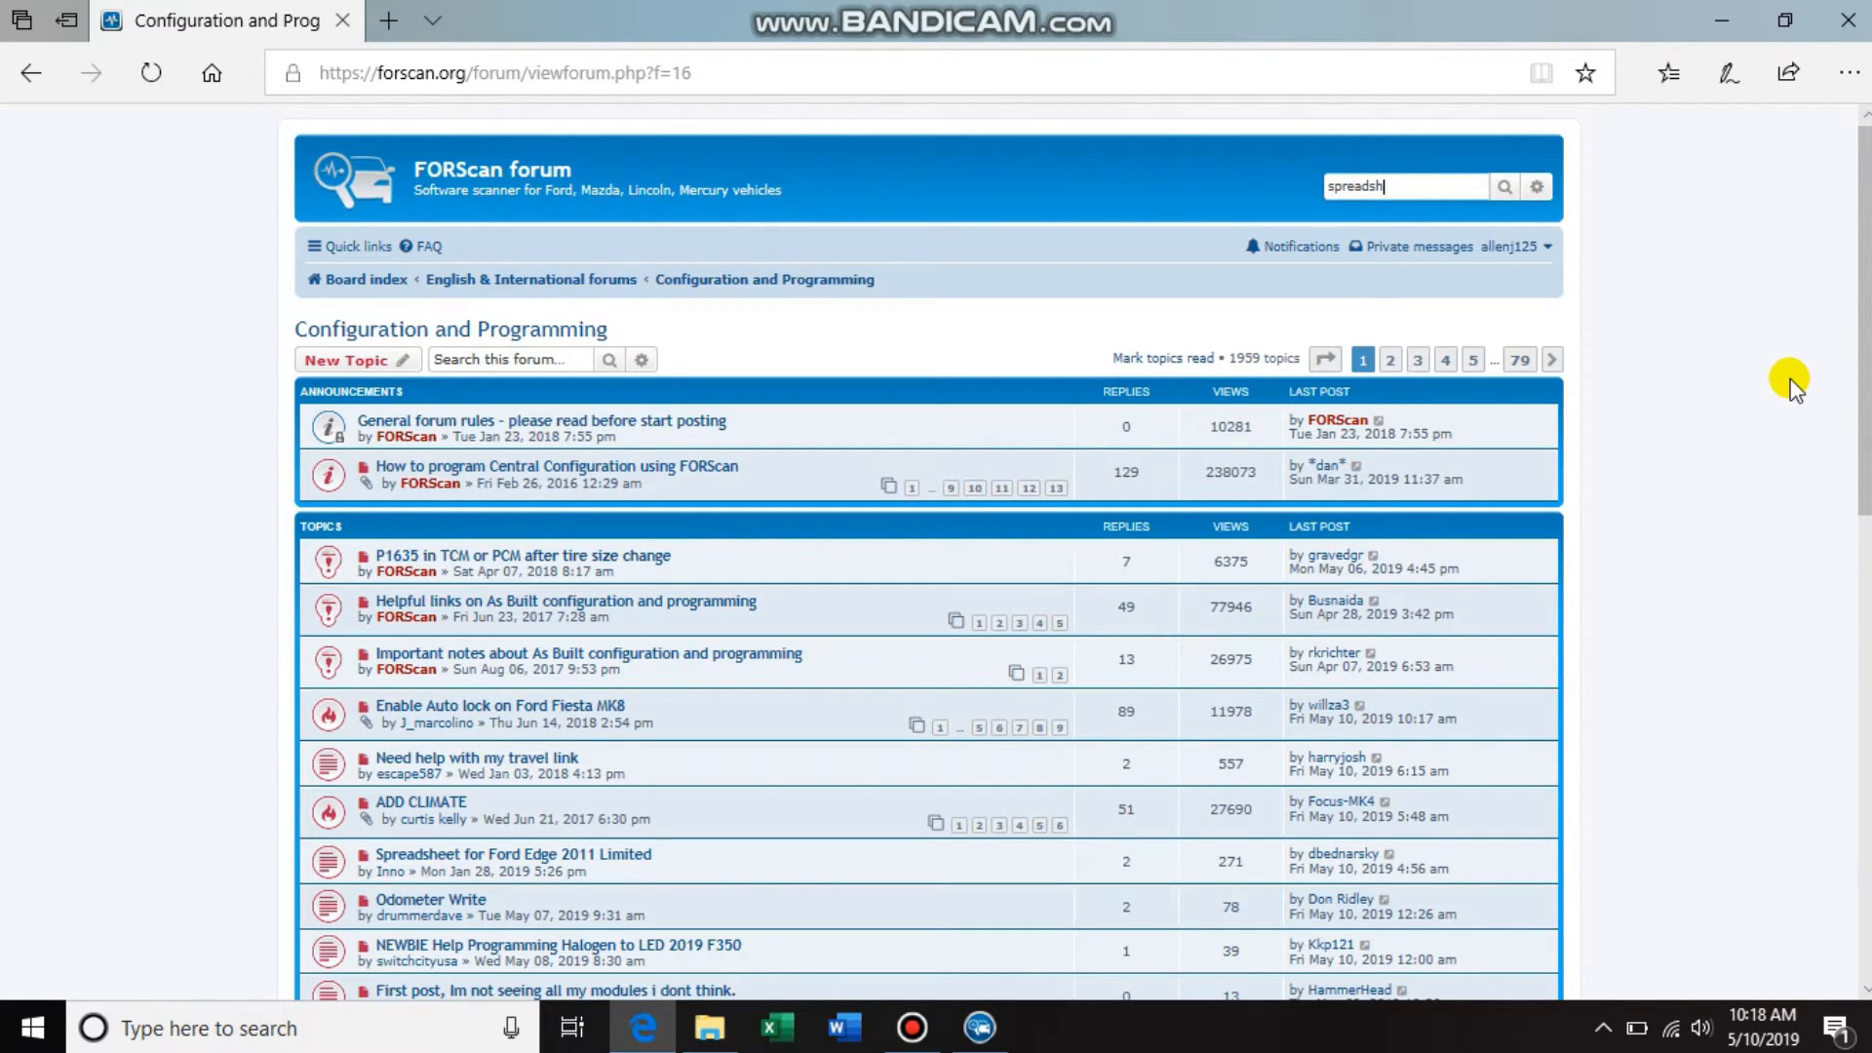
pyautogui.write('eet')
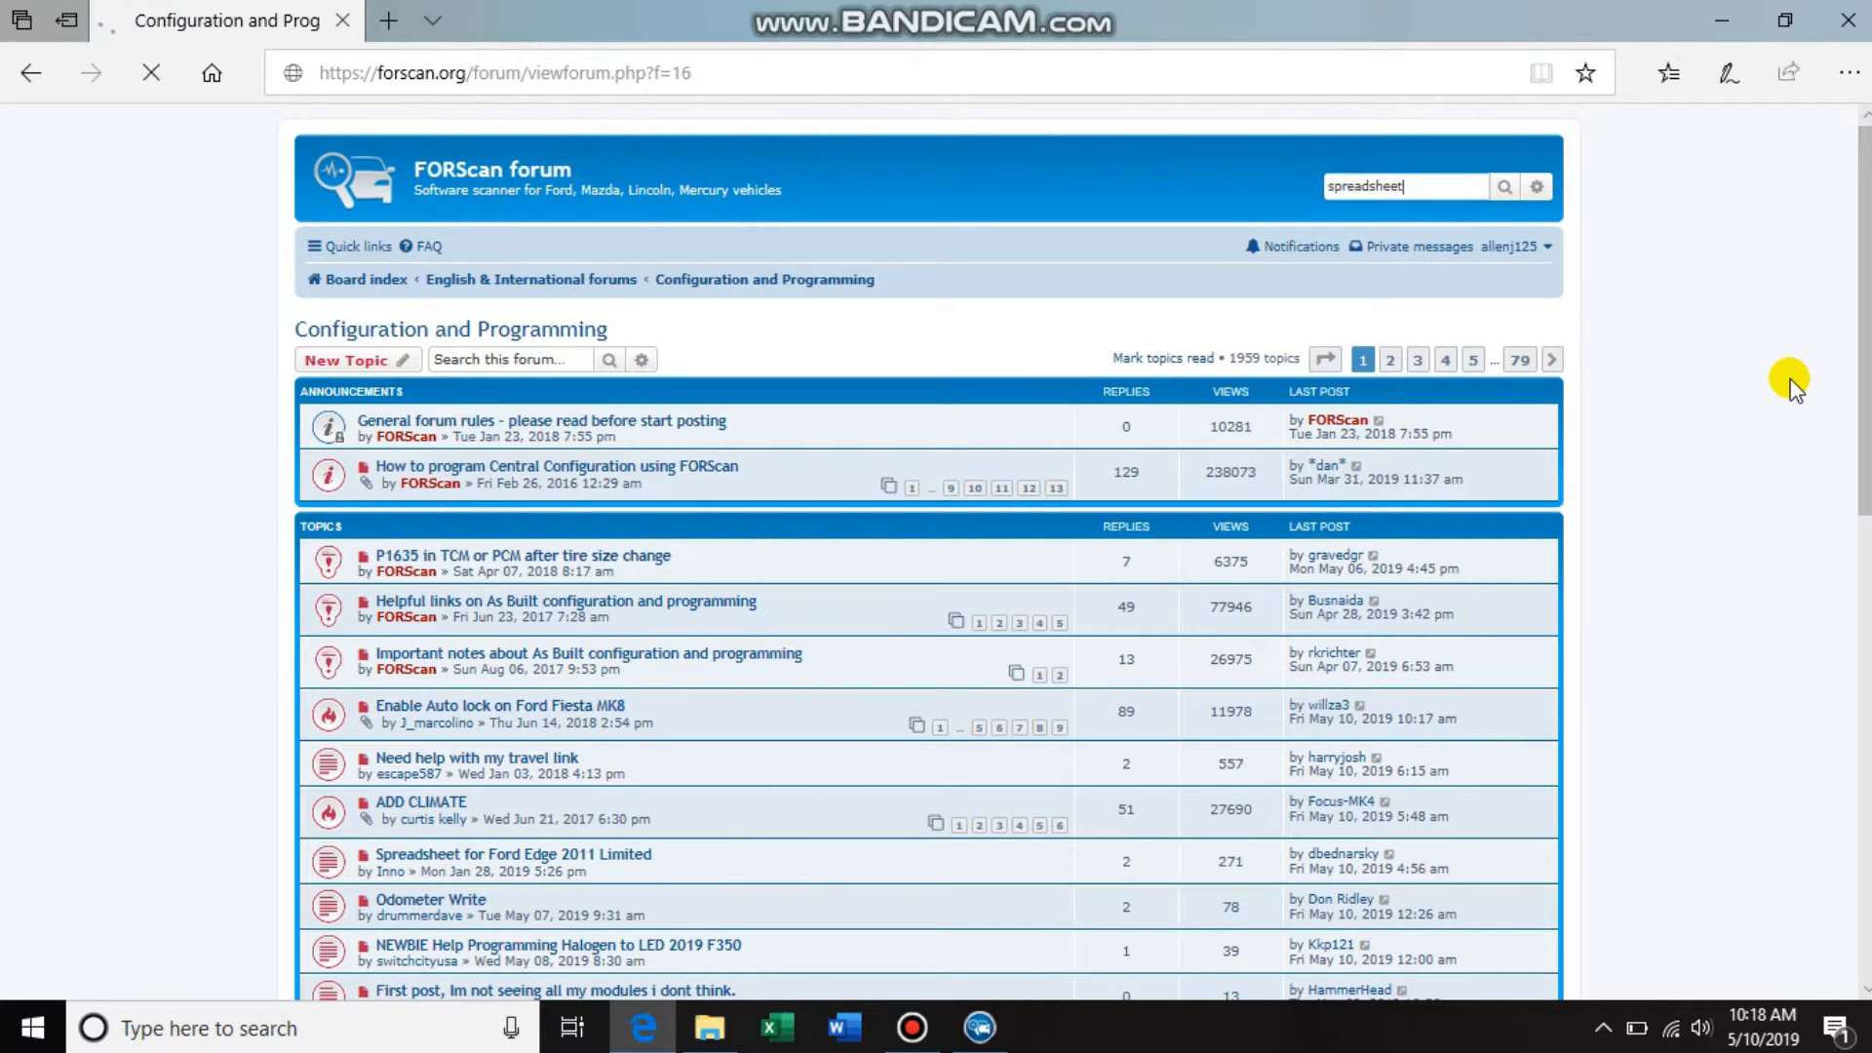
pyautogui.click(1504, 187)
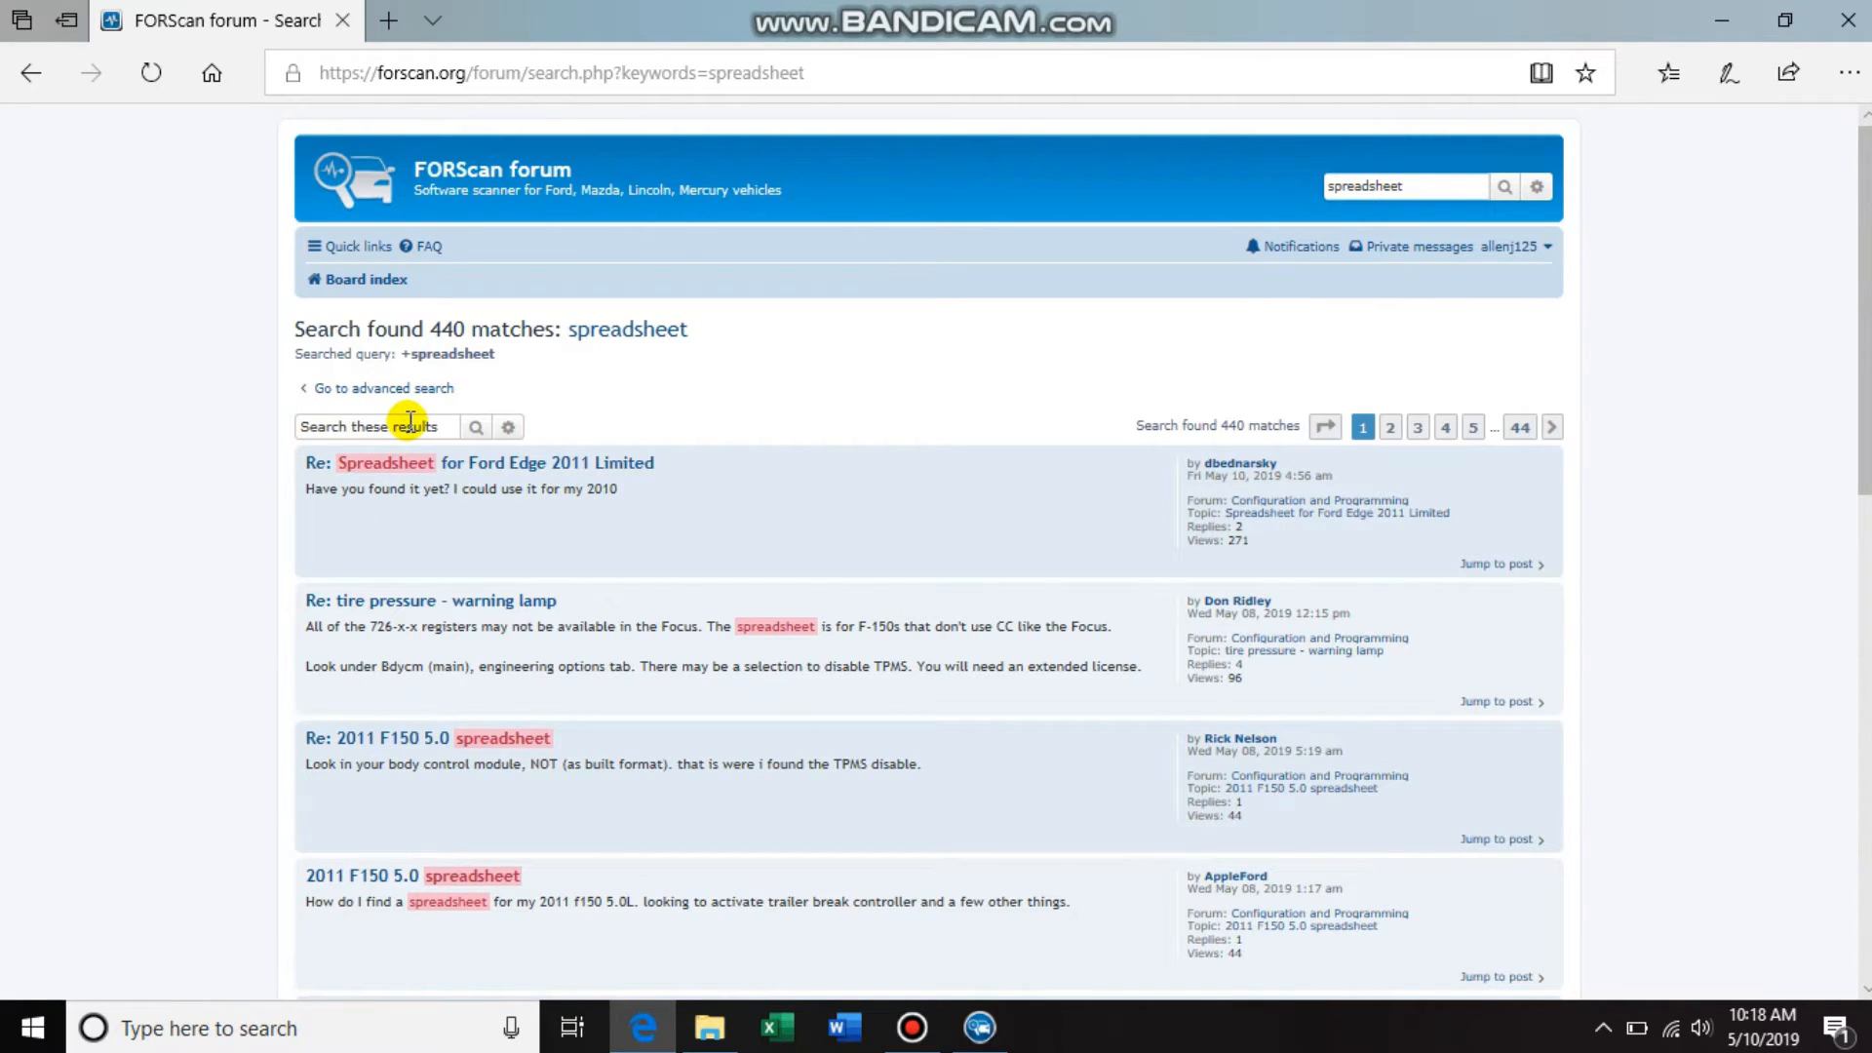
pyautogui.moveTo(371, 427)
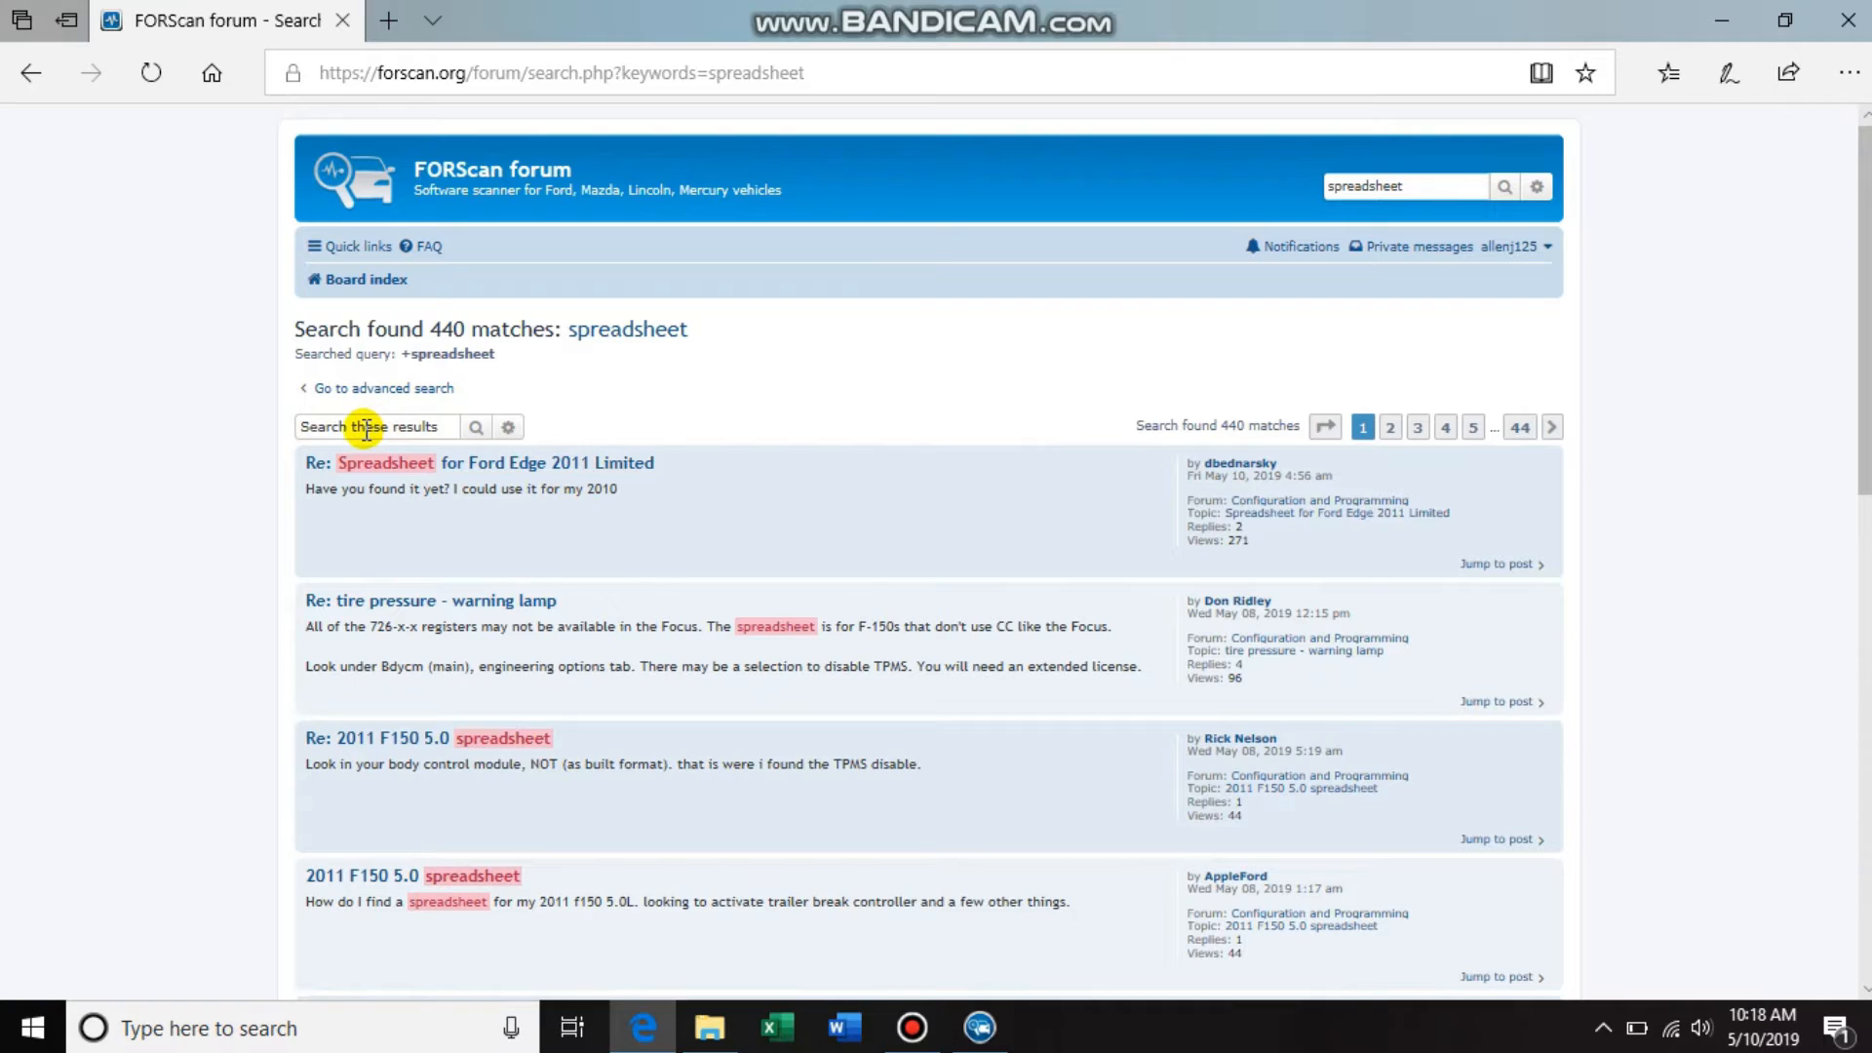
# Refine the results with 'f-150' and then '2016', narrowing to 75 matching posts
pyautogui.click(375, 427)
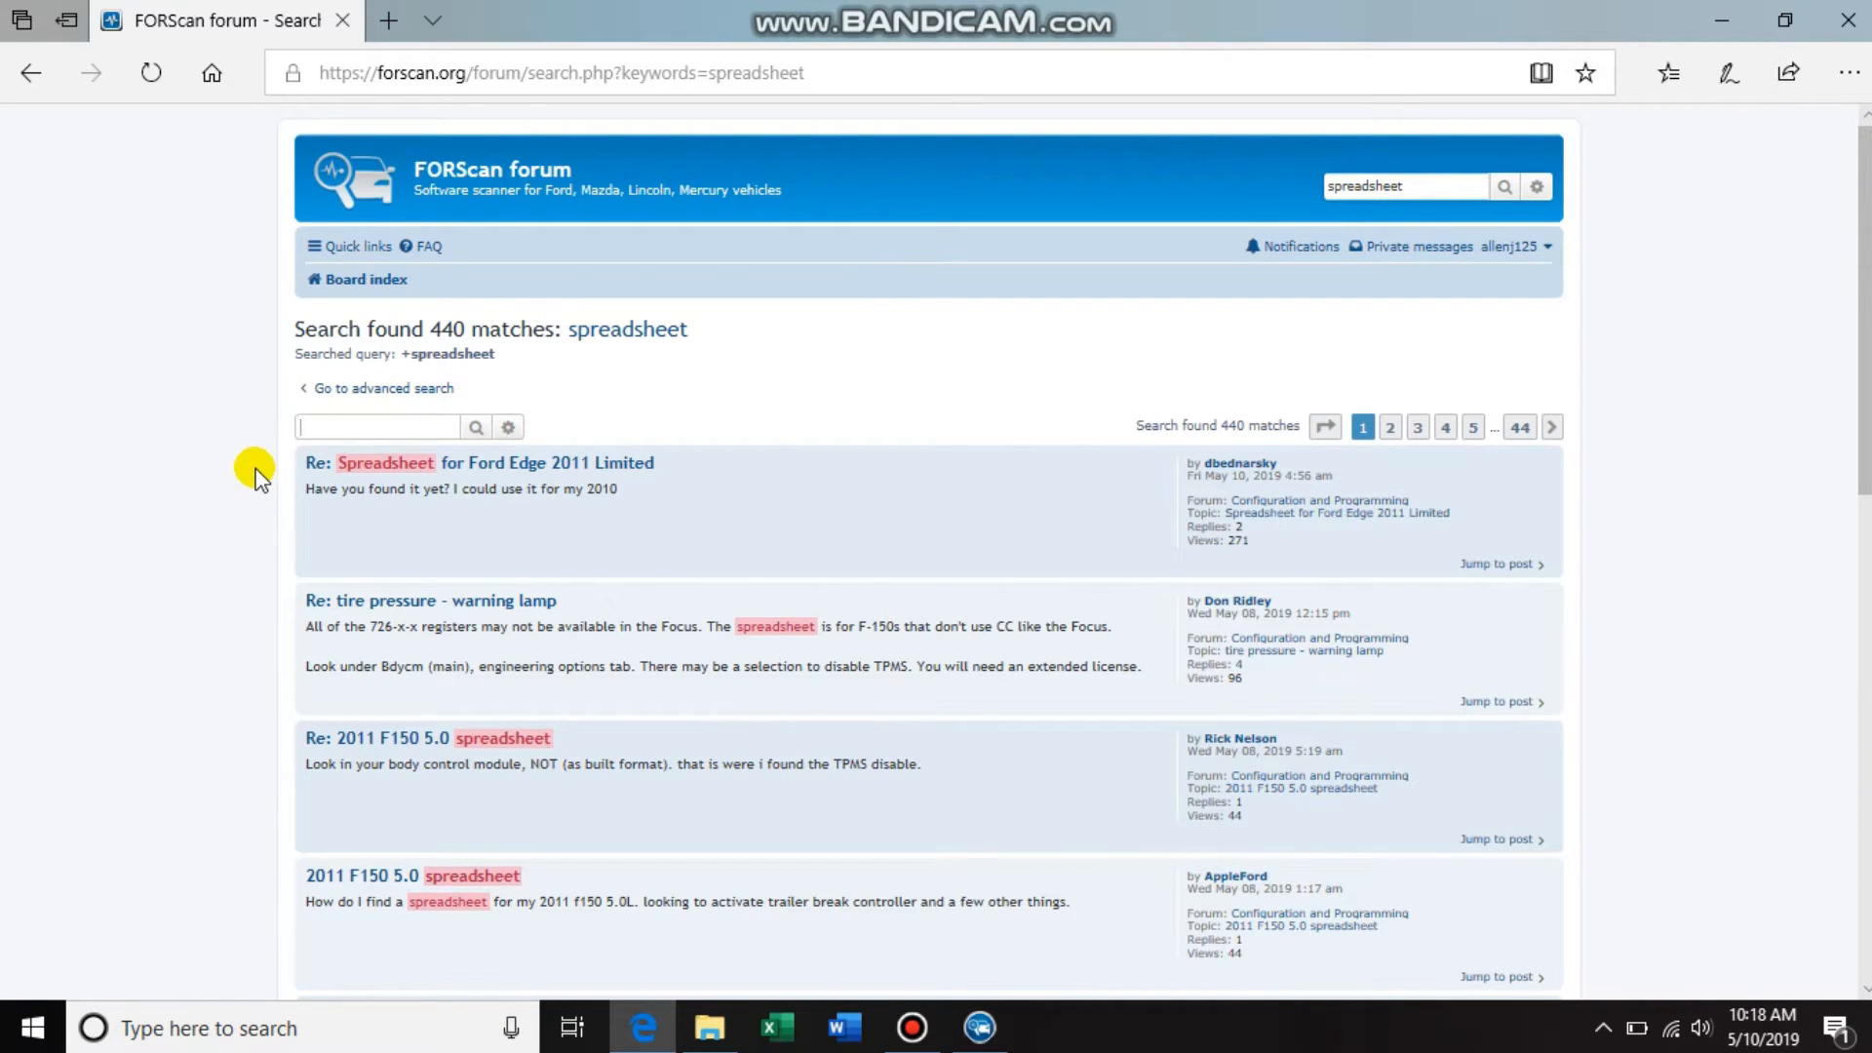
pyautogui.write('f')
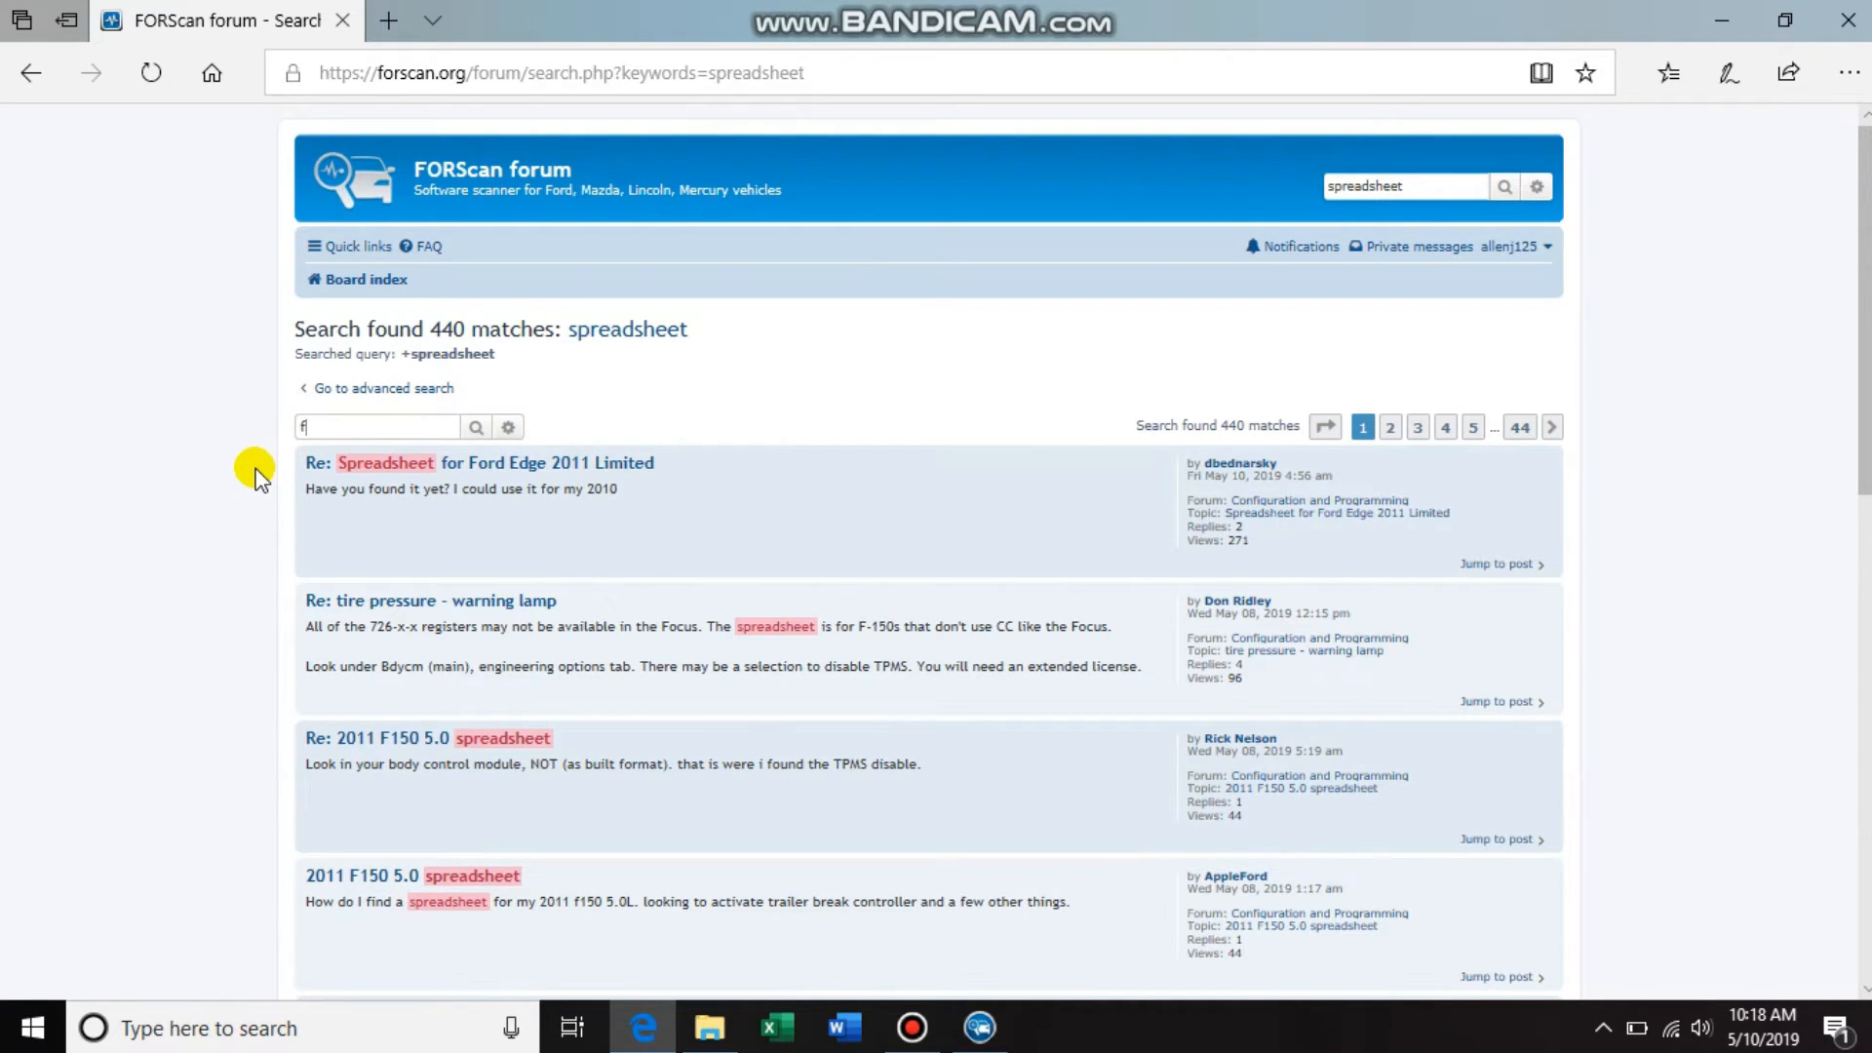
pyautogui.write('-150')
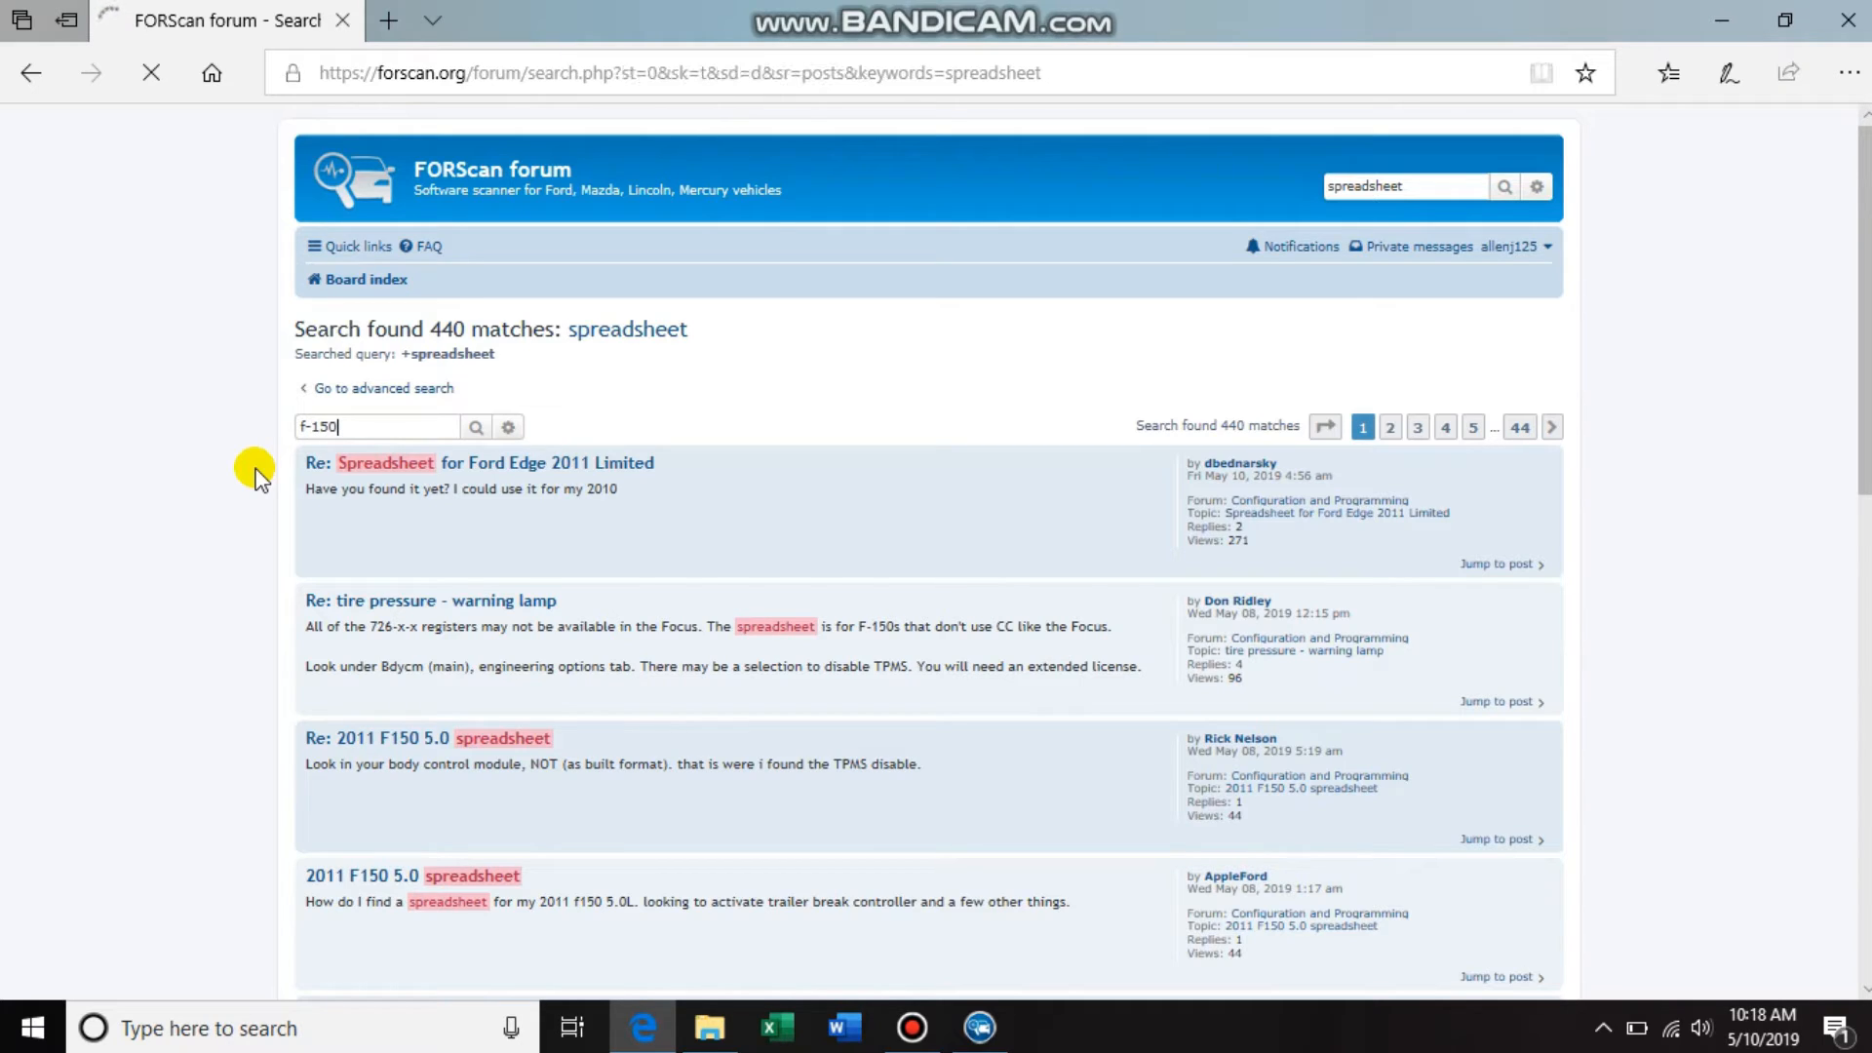
pyautogui.click(476, 427)
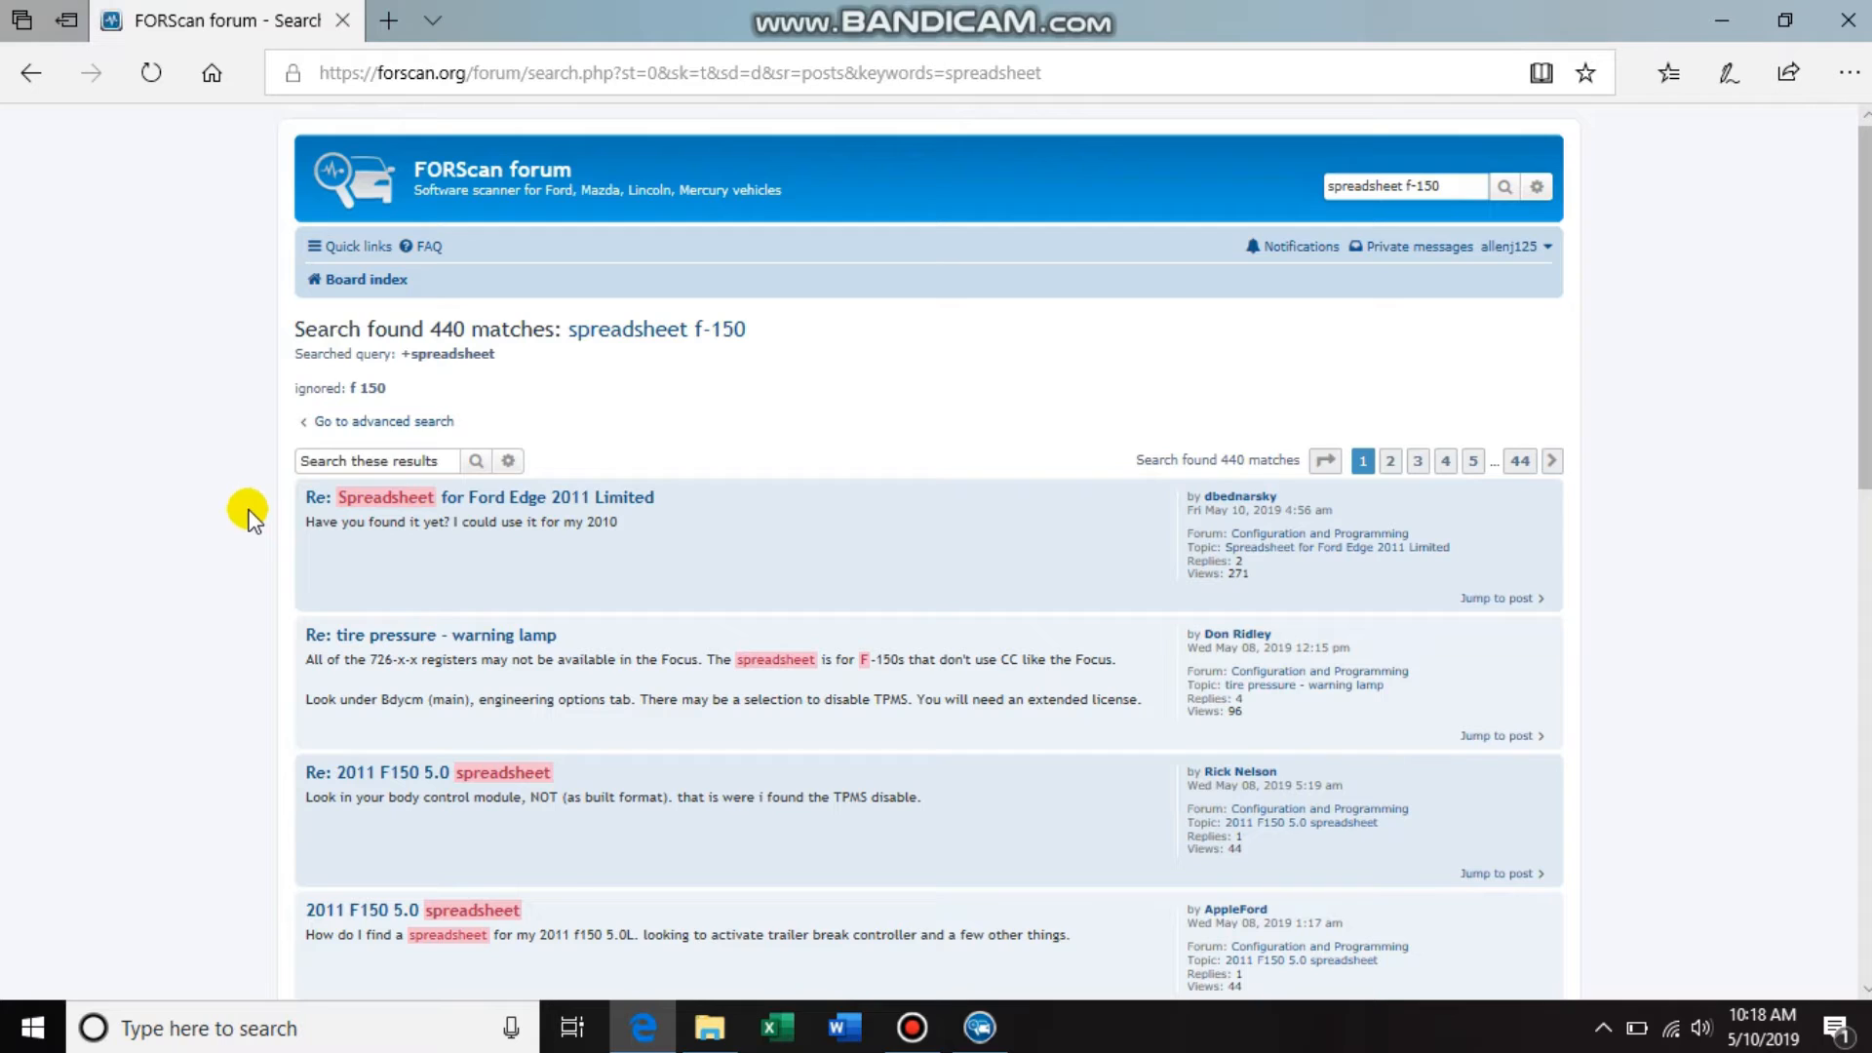
pyautogui.scroll(-3)
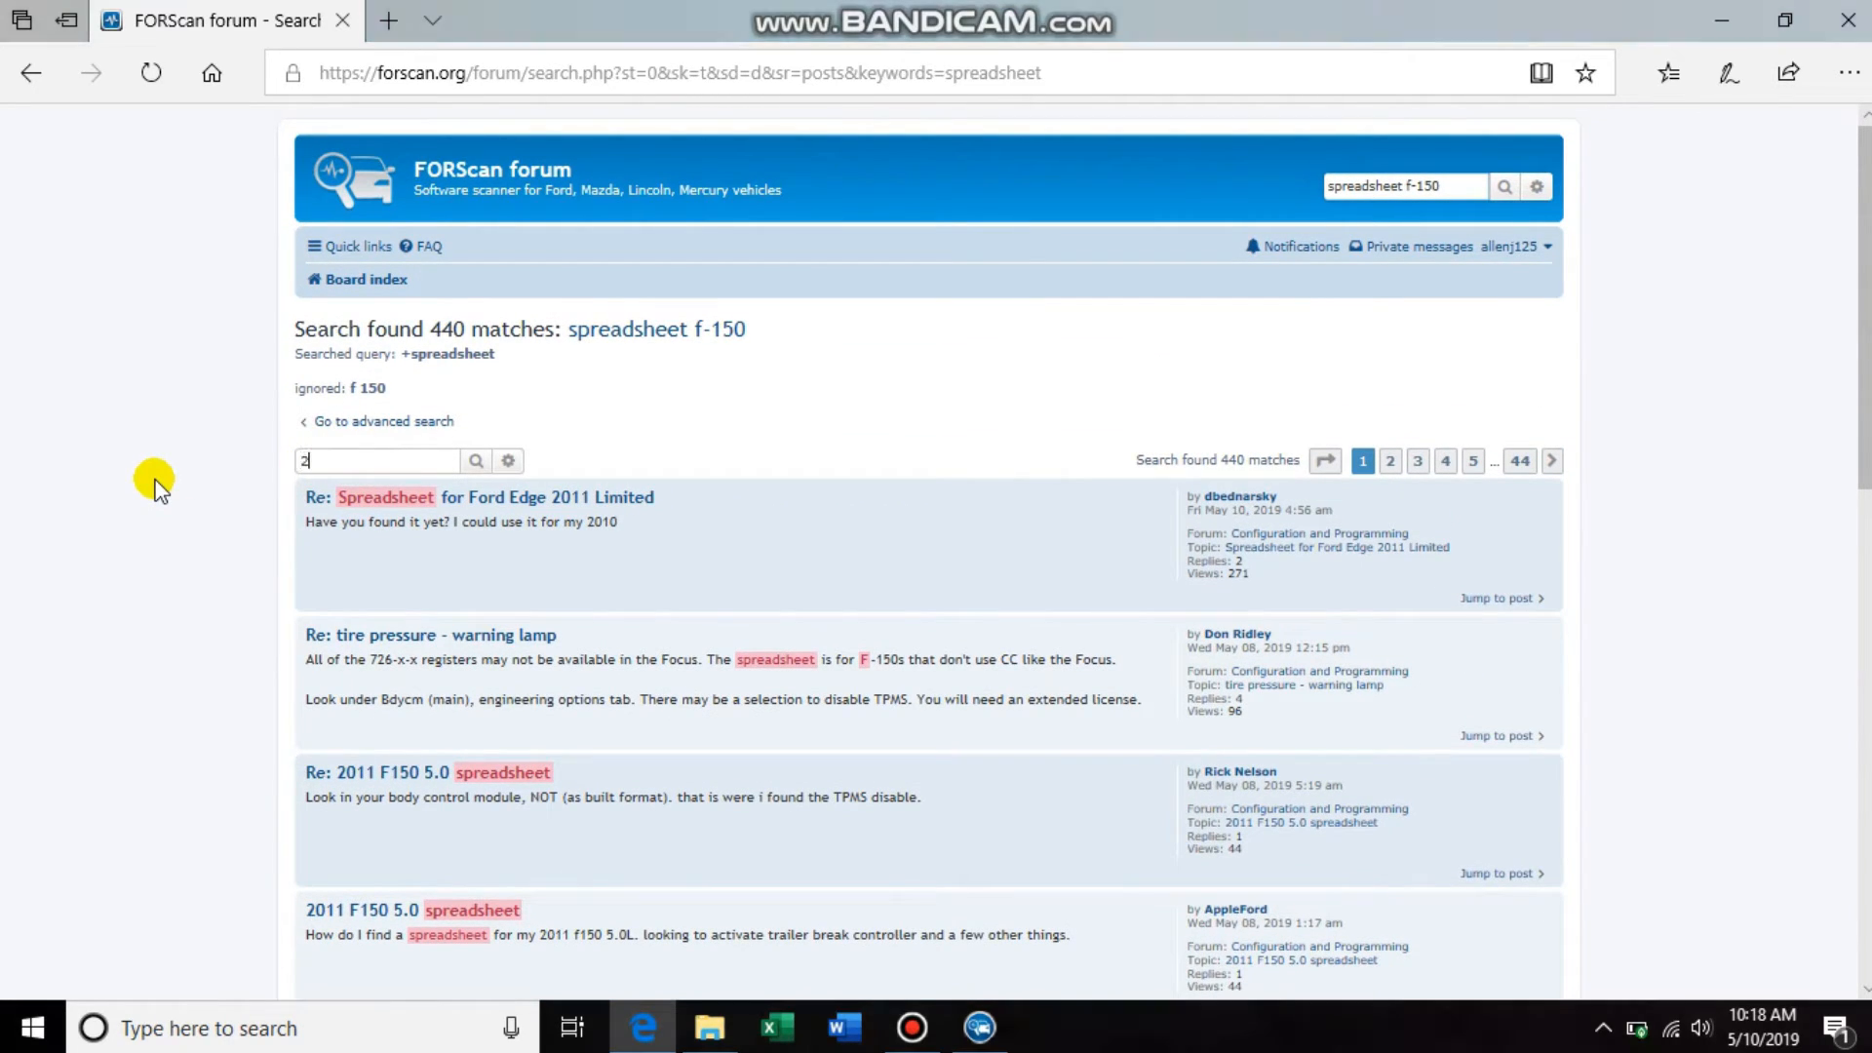
pyautogui.write('016')
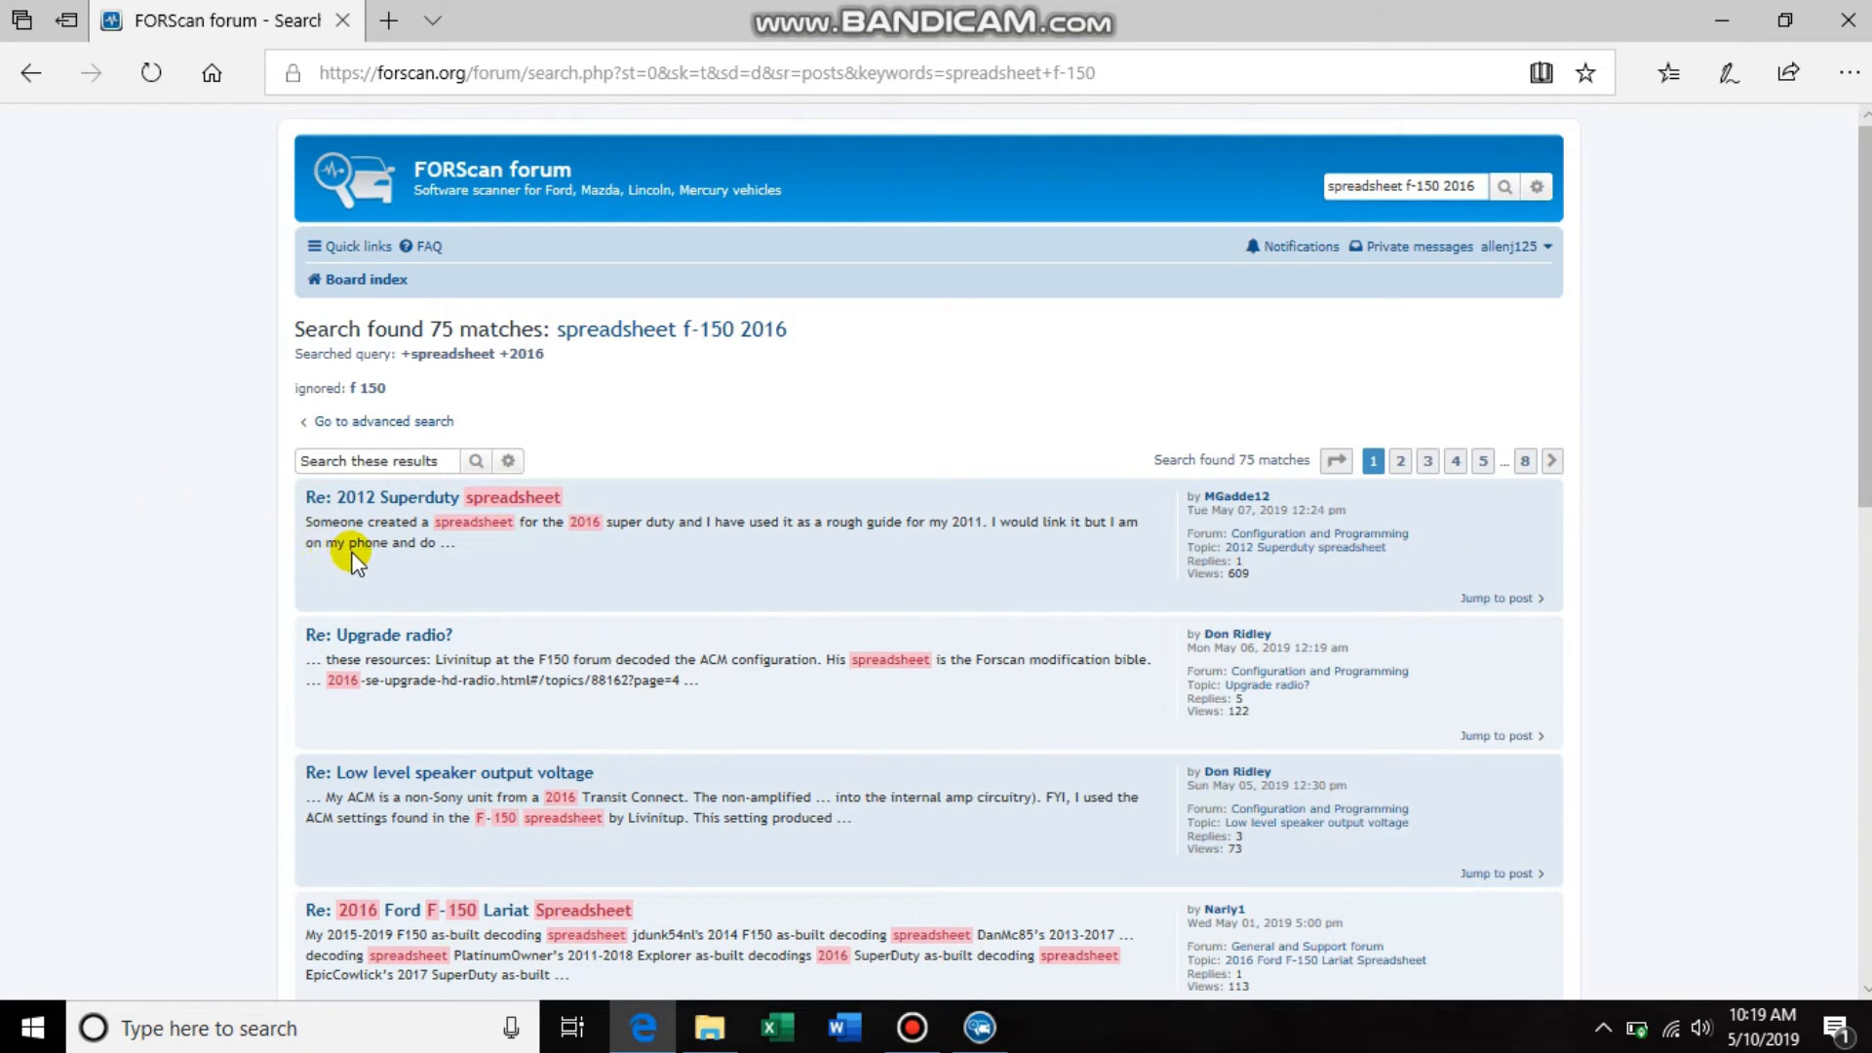
pyautogui.scroll(-3)
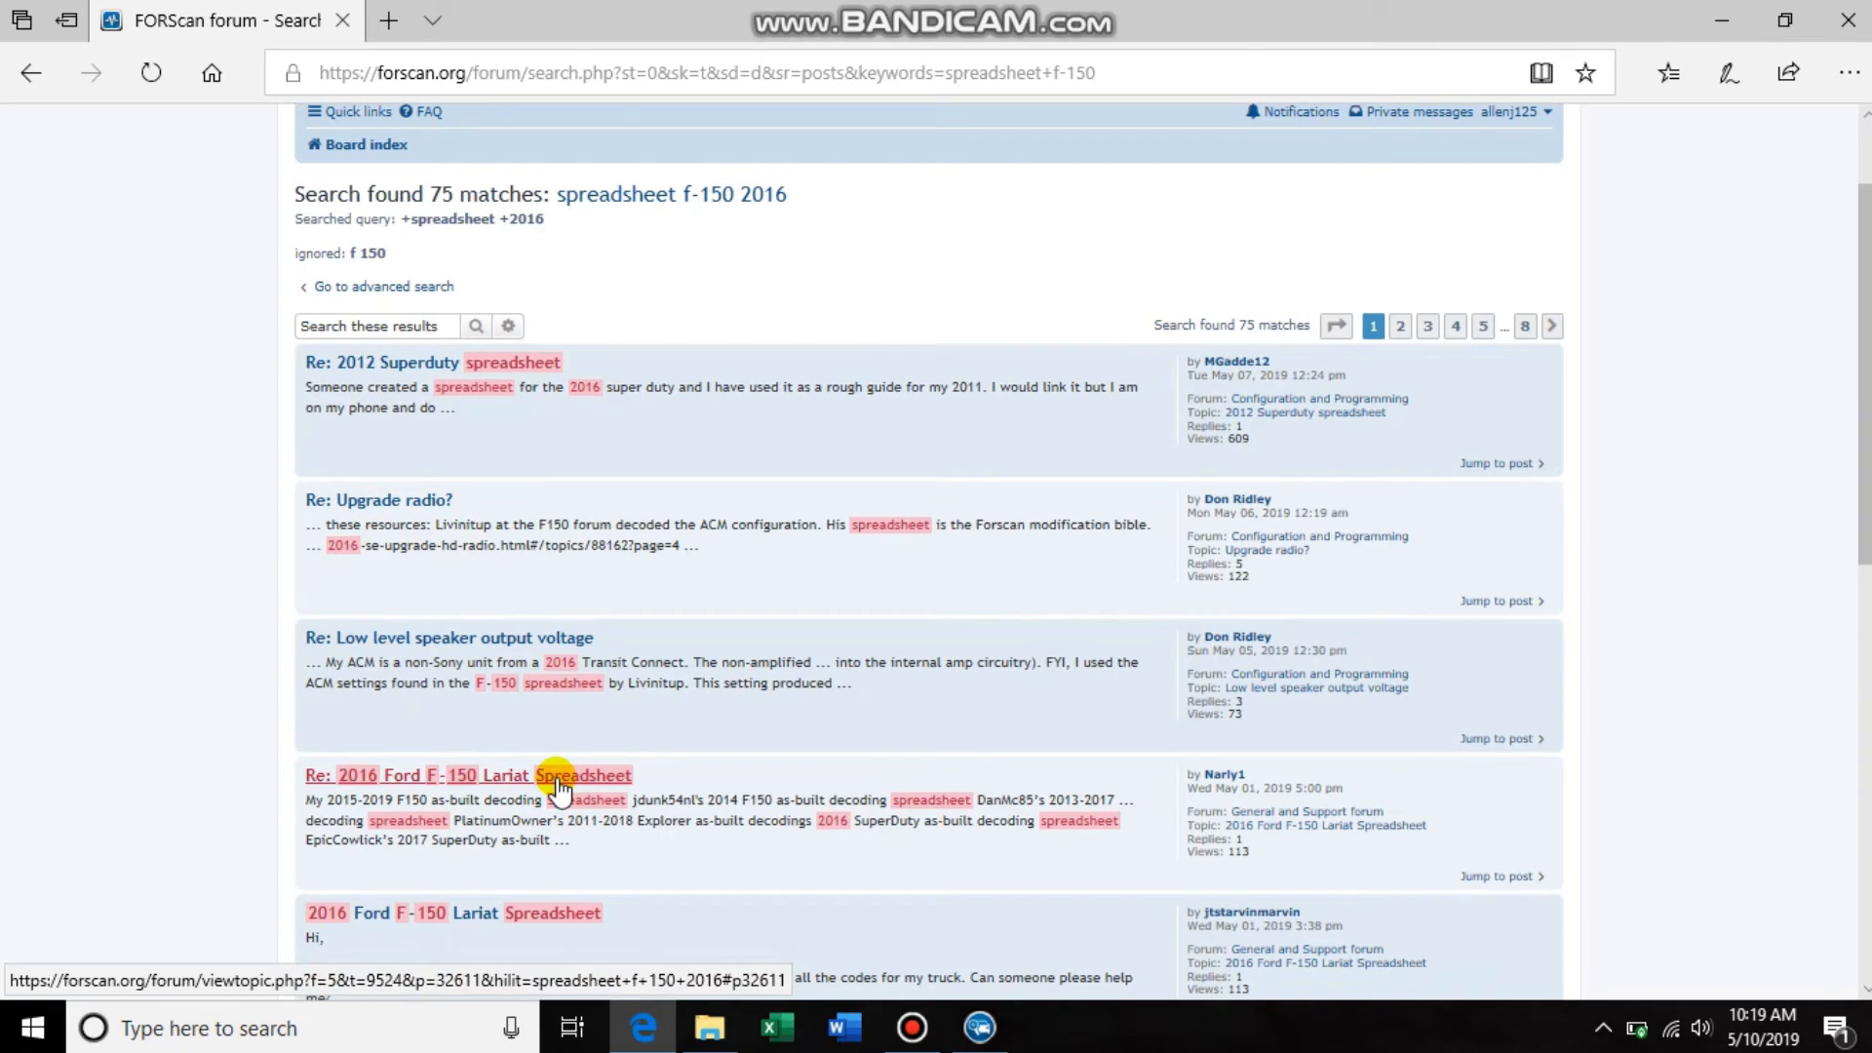
pyautogui.moveTo(594, 790)
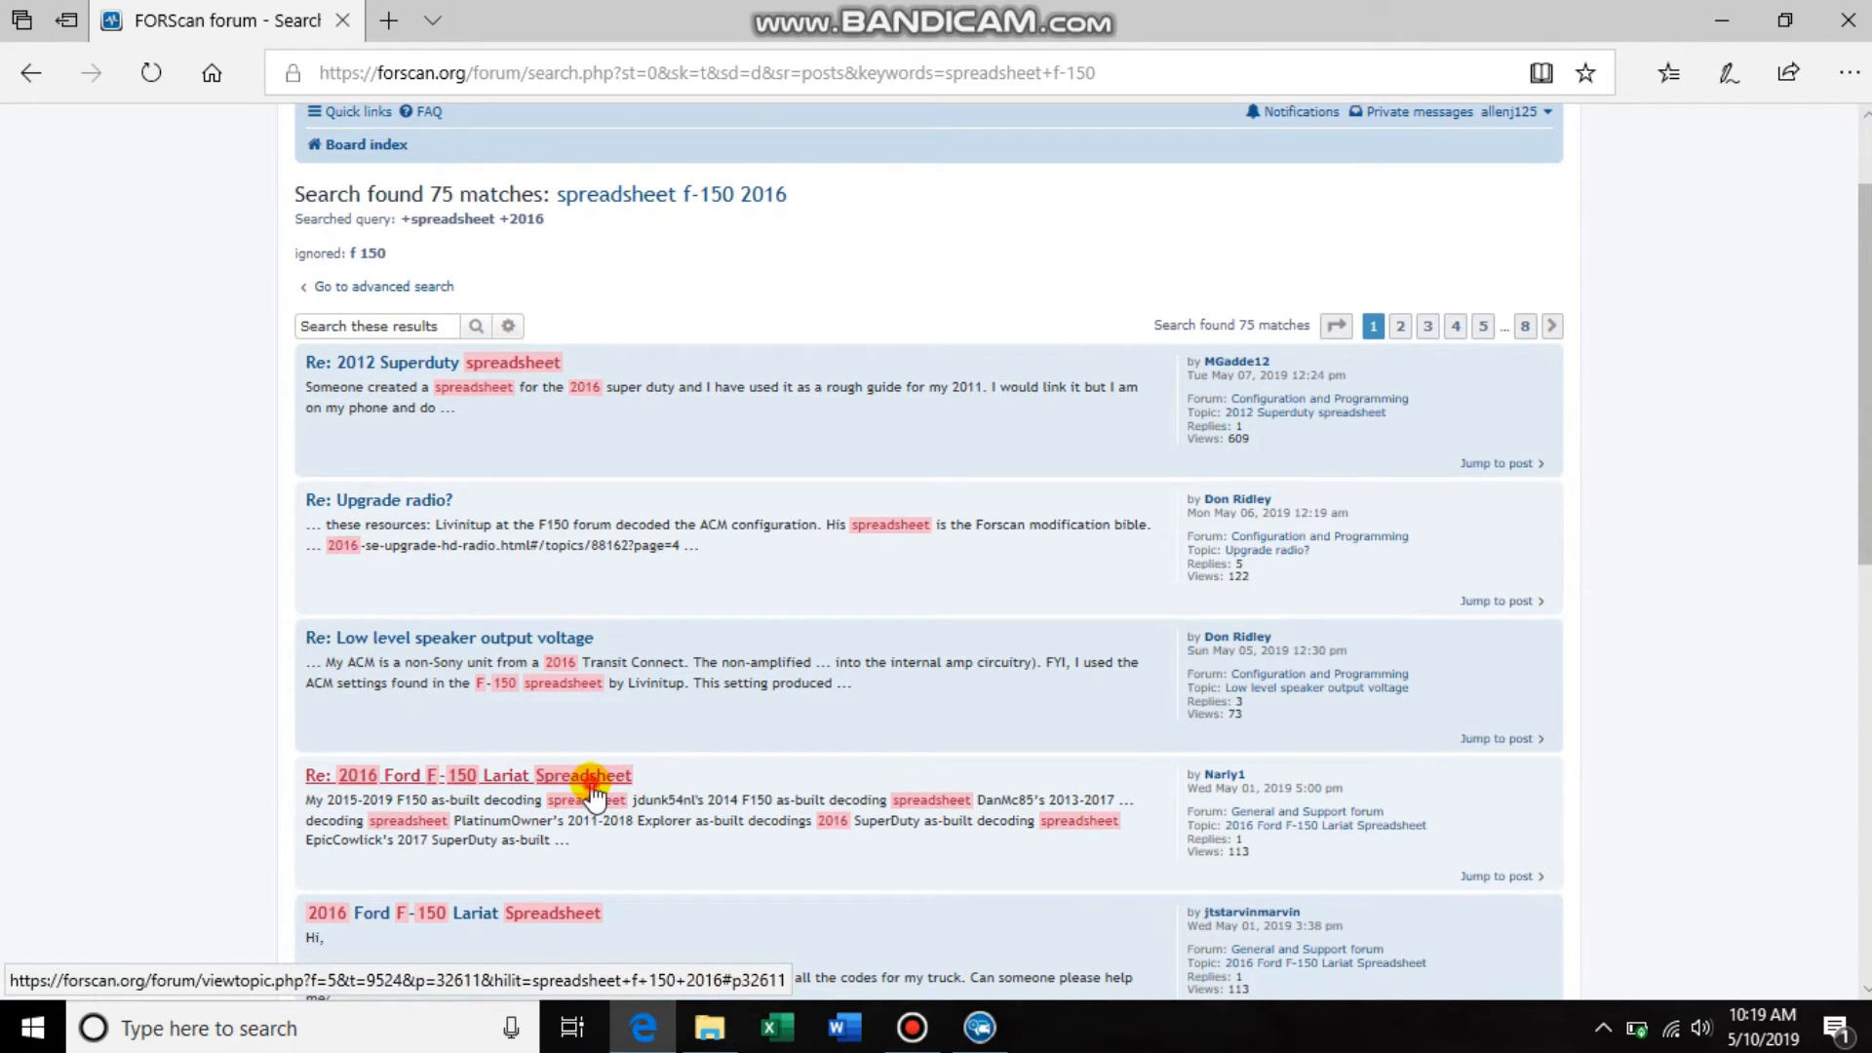
pyautogui.click(468, 775)
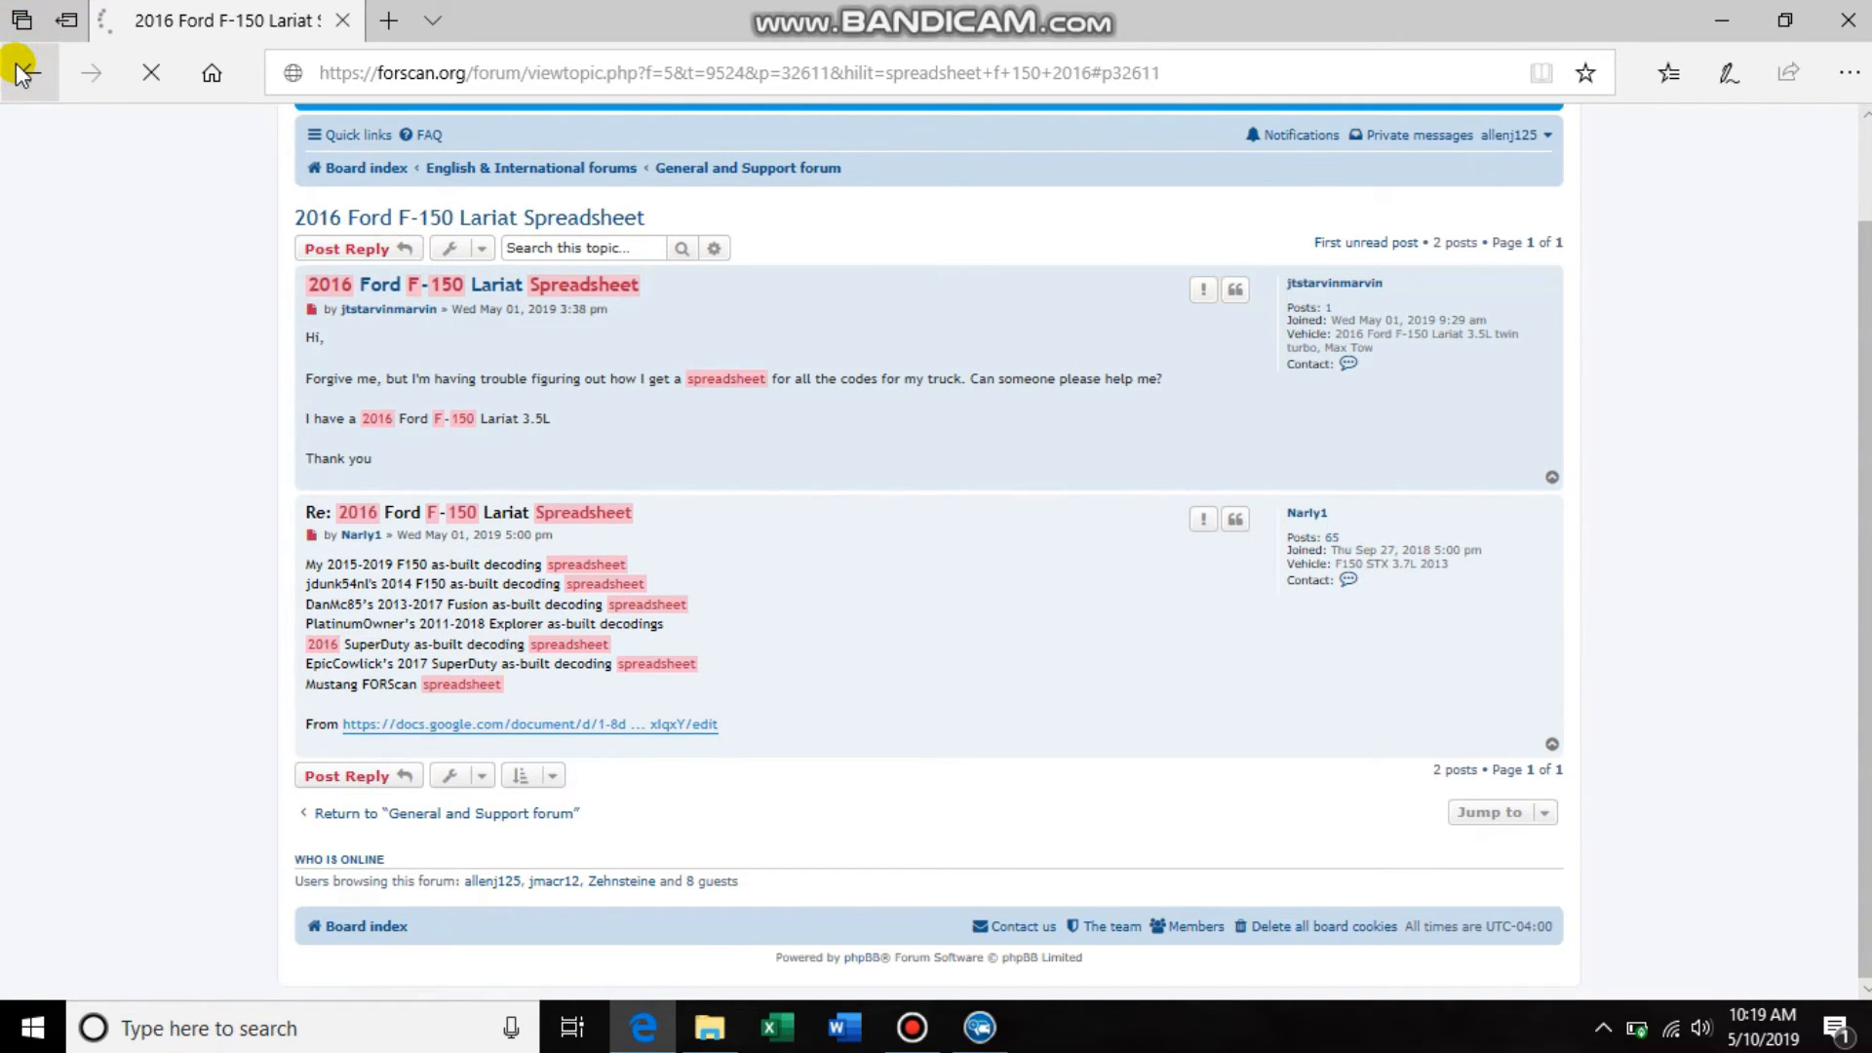
pyautogui.click(18, 72)
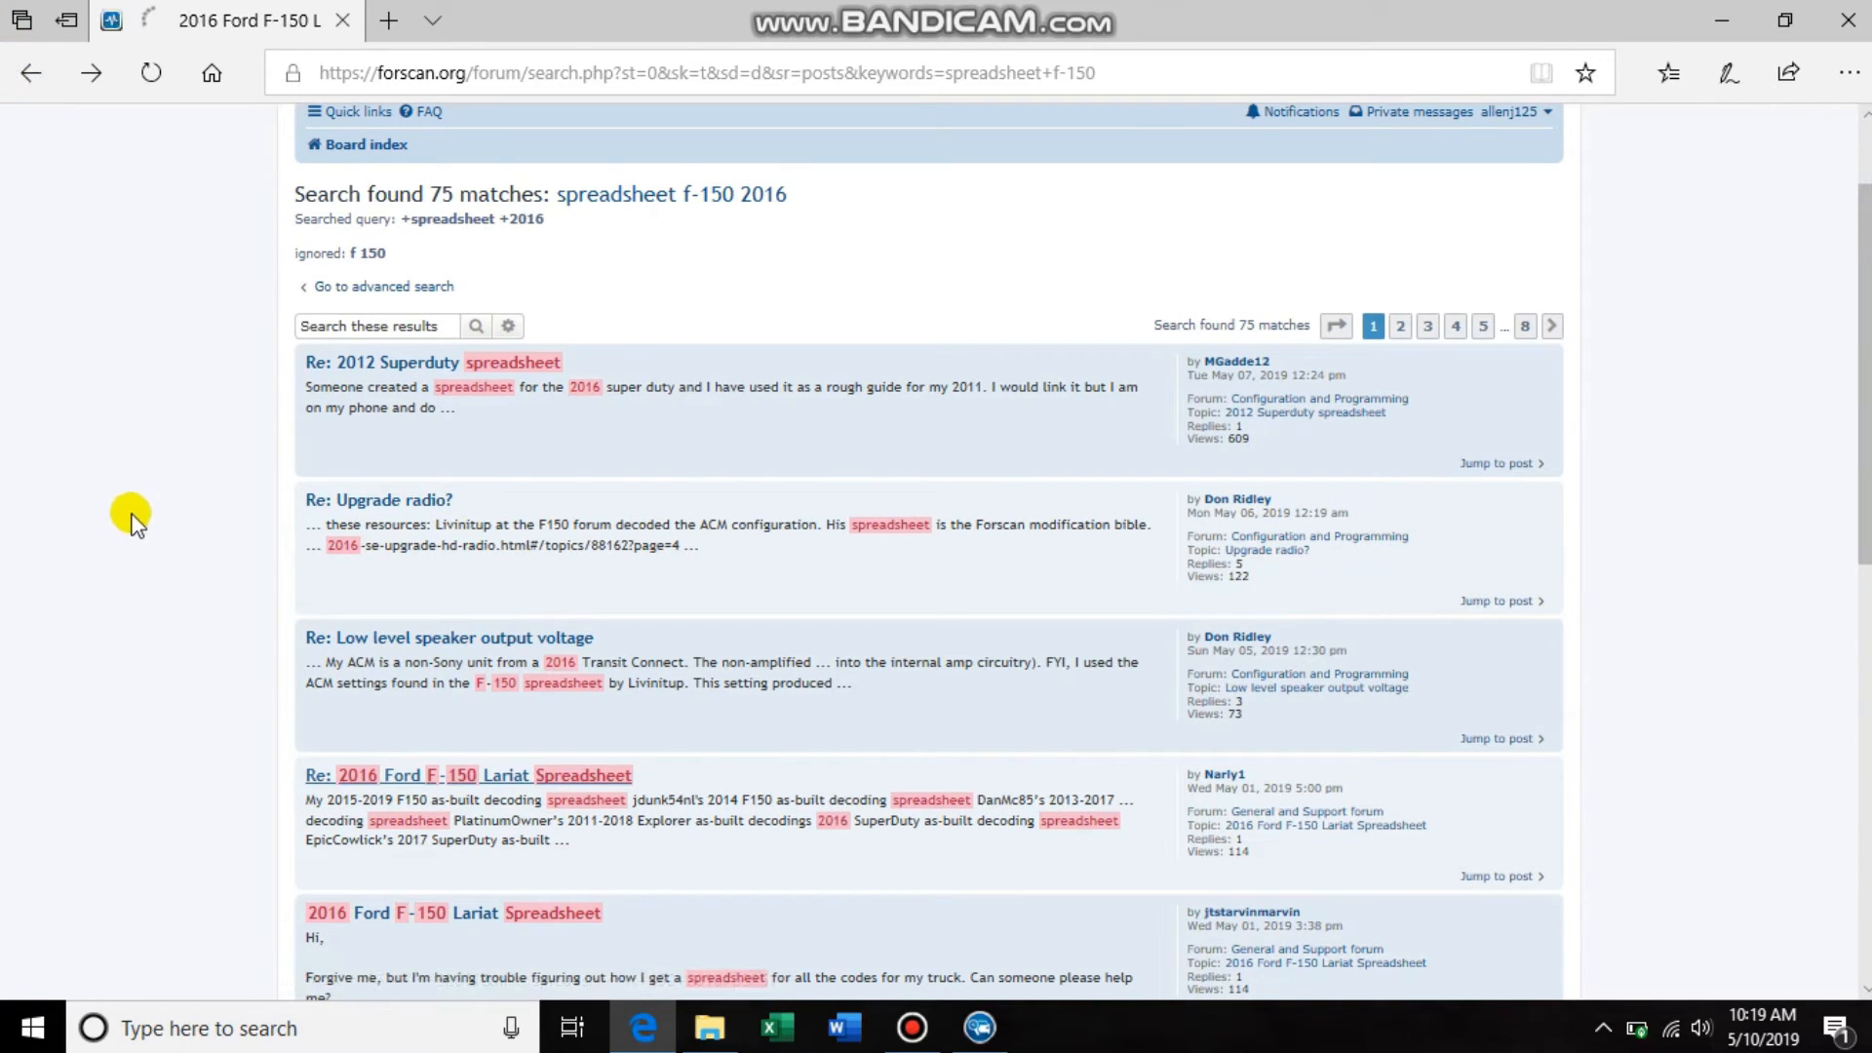
pyautogui.scroll(-3)
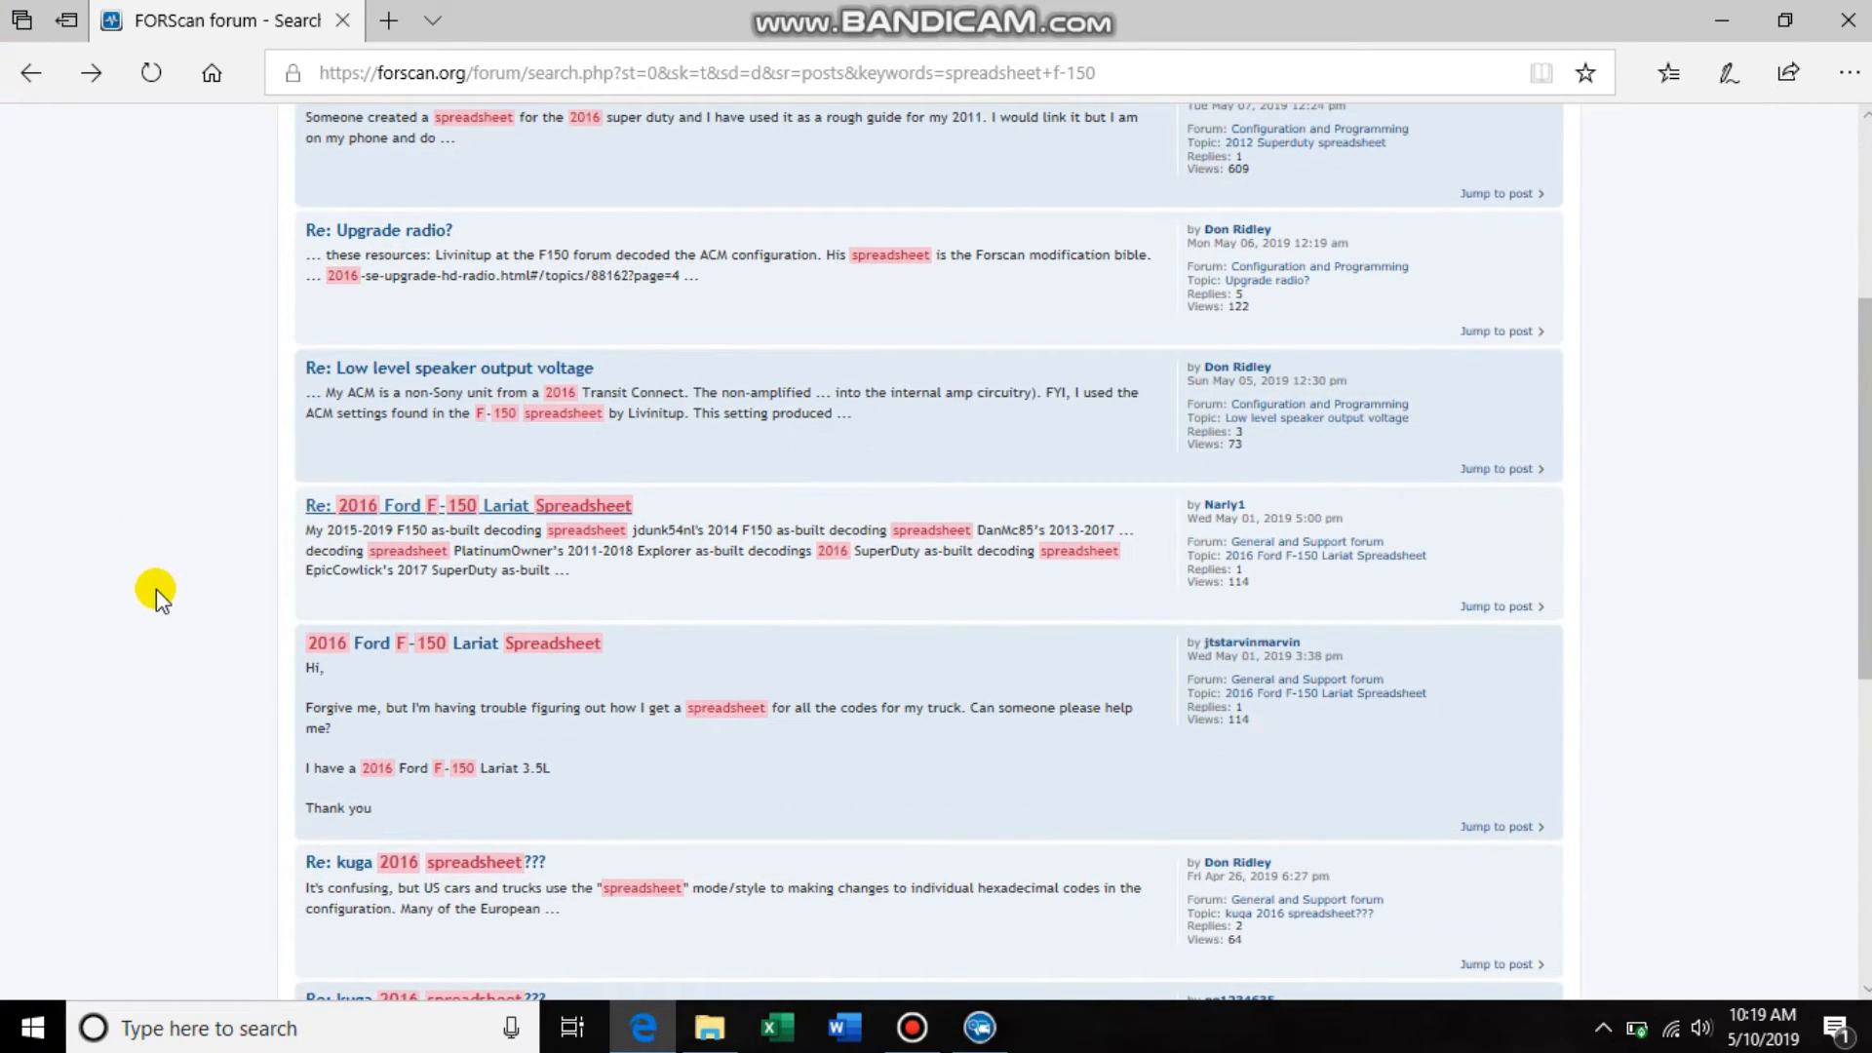
pyautogui.moveTo(696, 704)
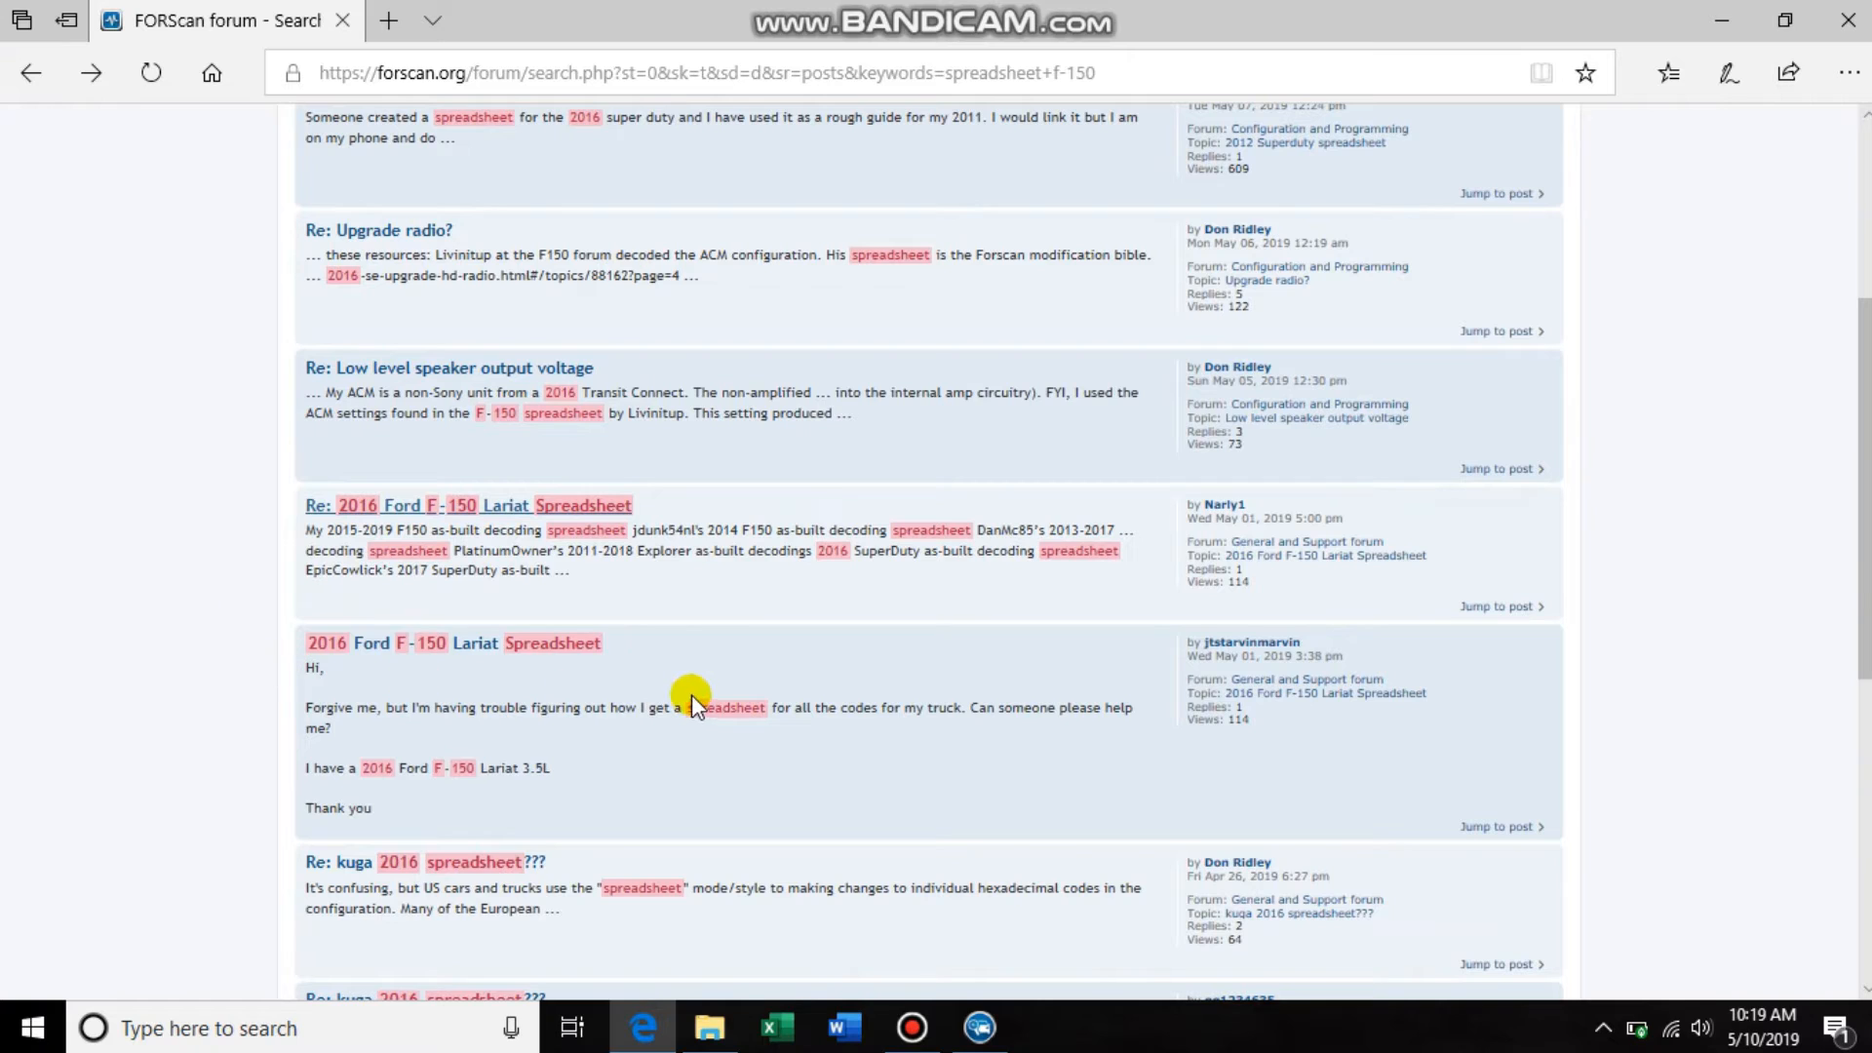
pyautogui.scroll(-3)
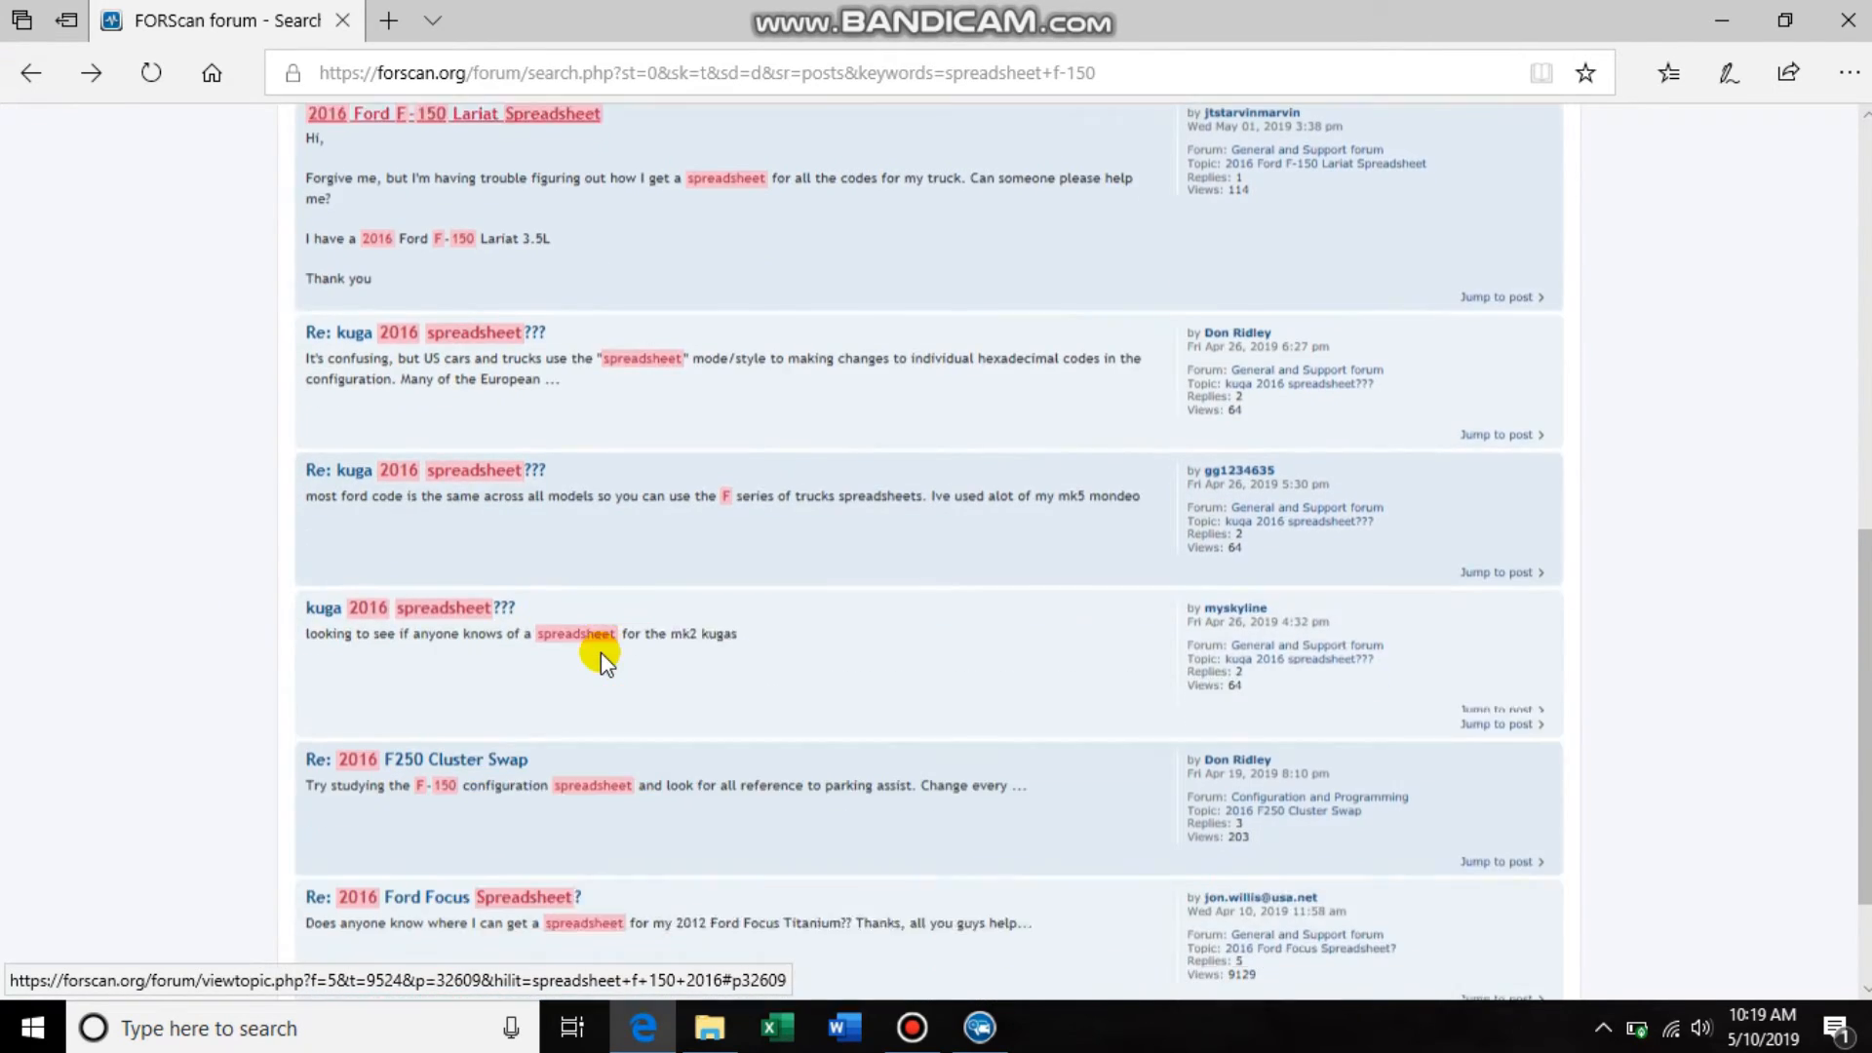
pyautogui.scroll(3)
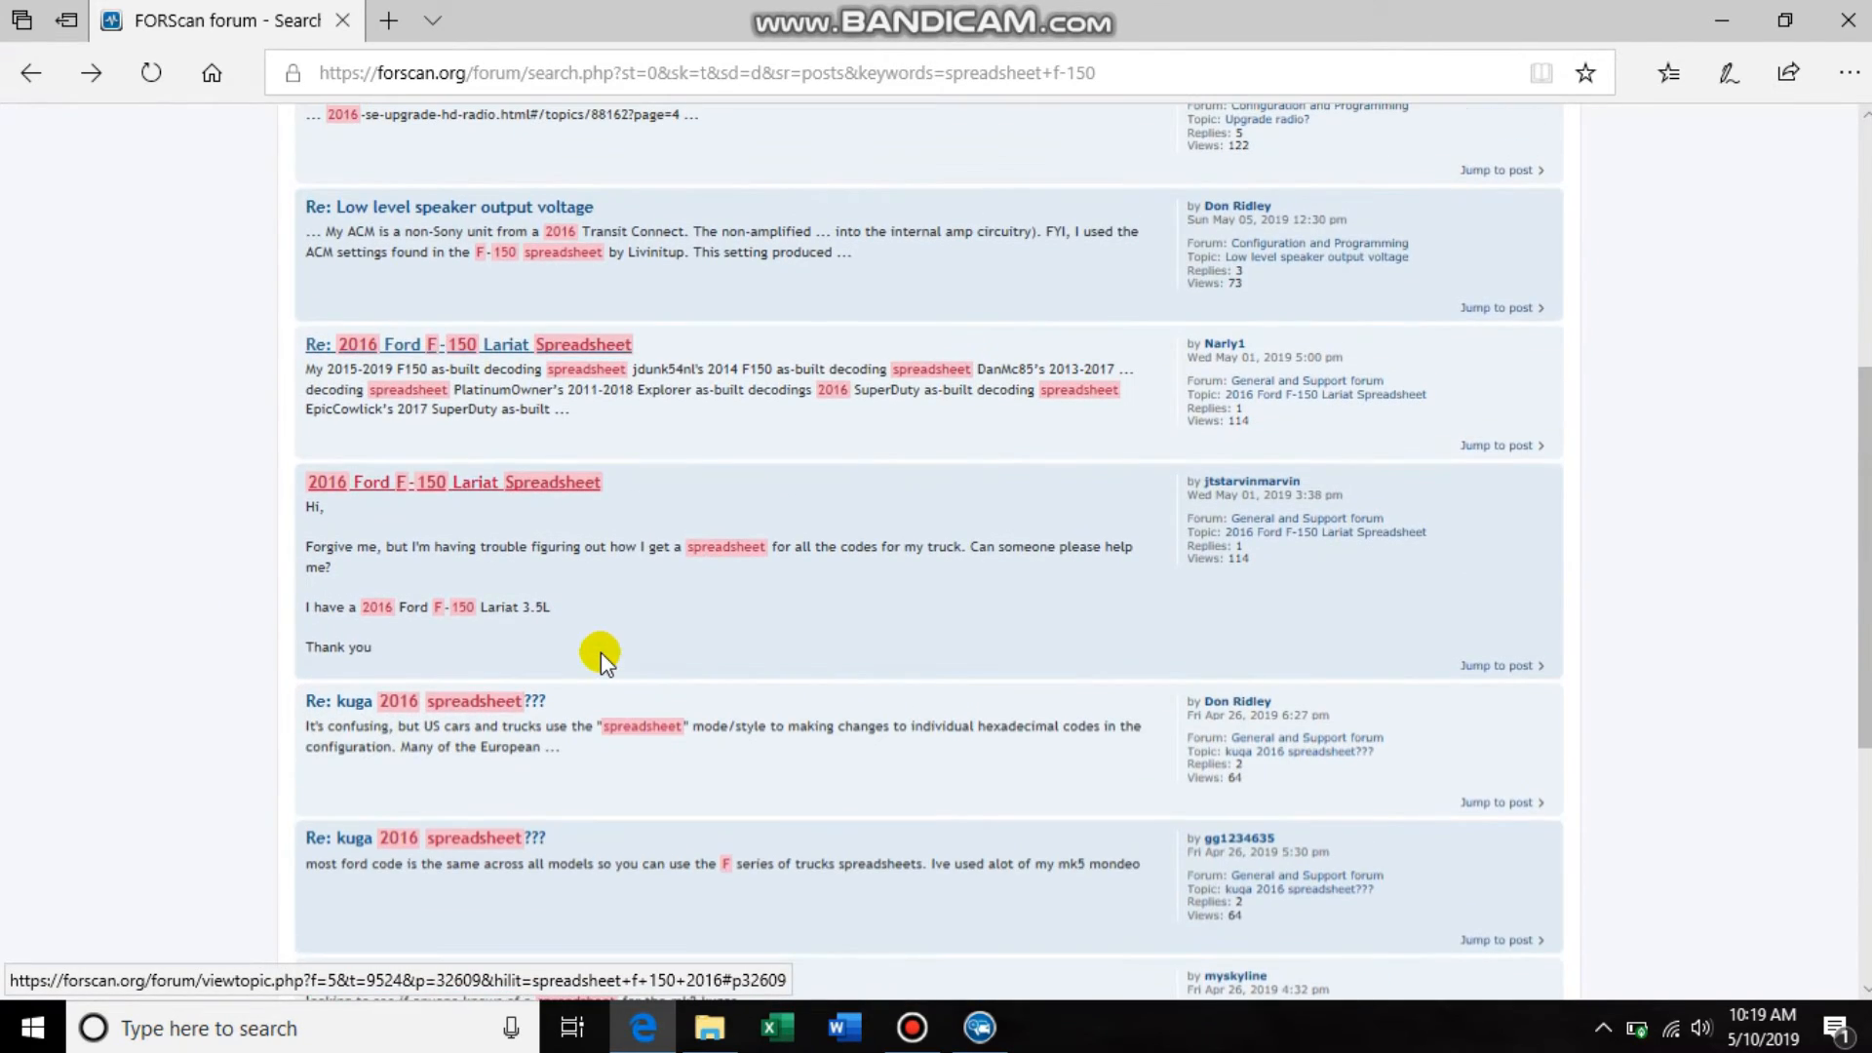
pyautogui.moveTo(552, 496)
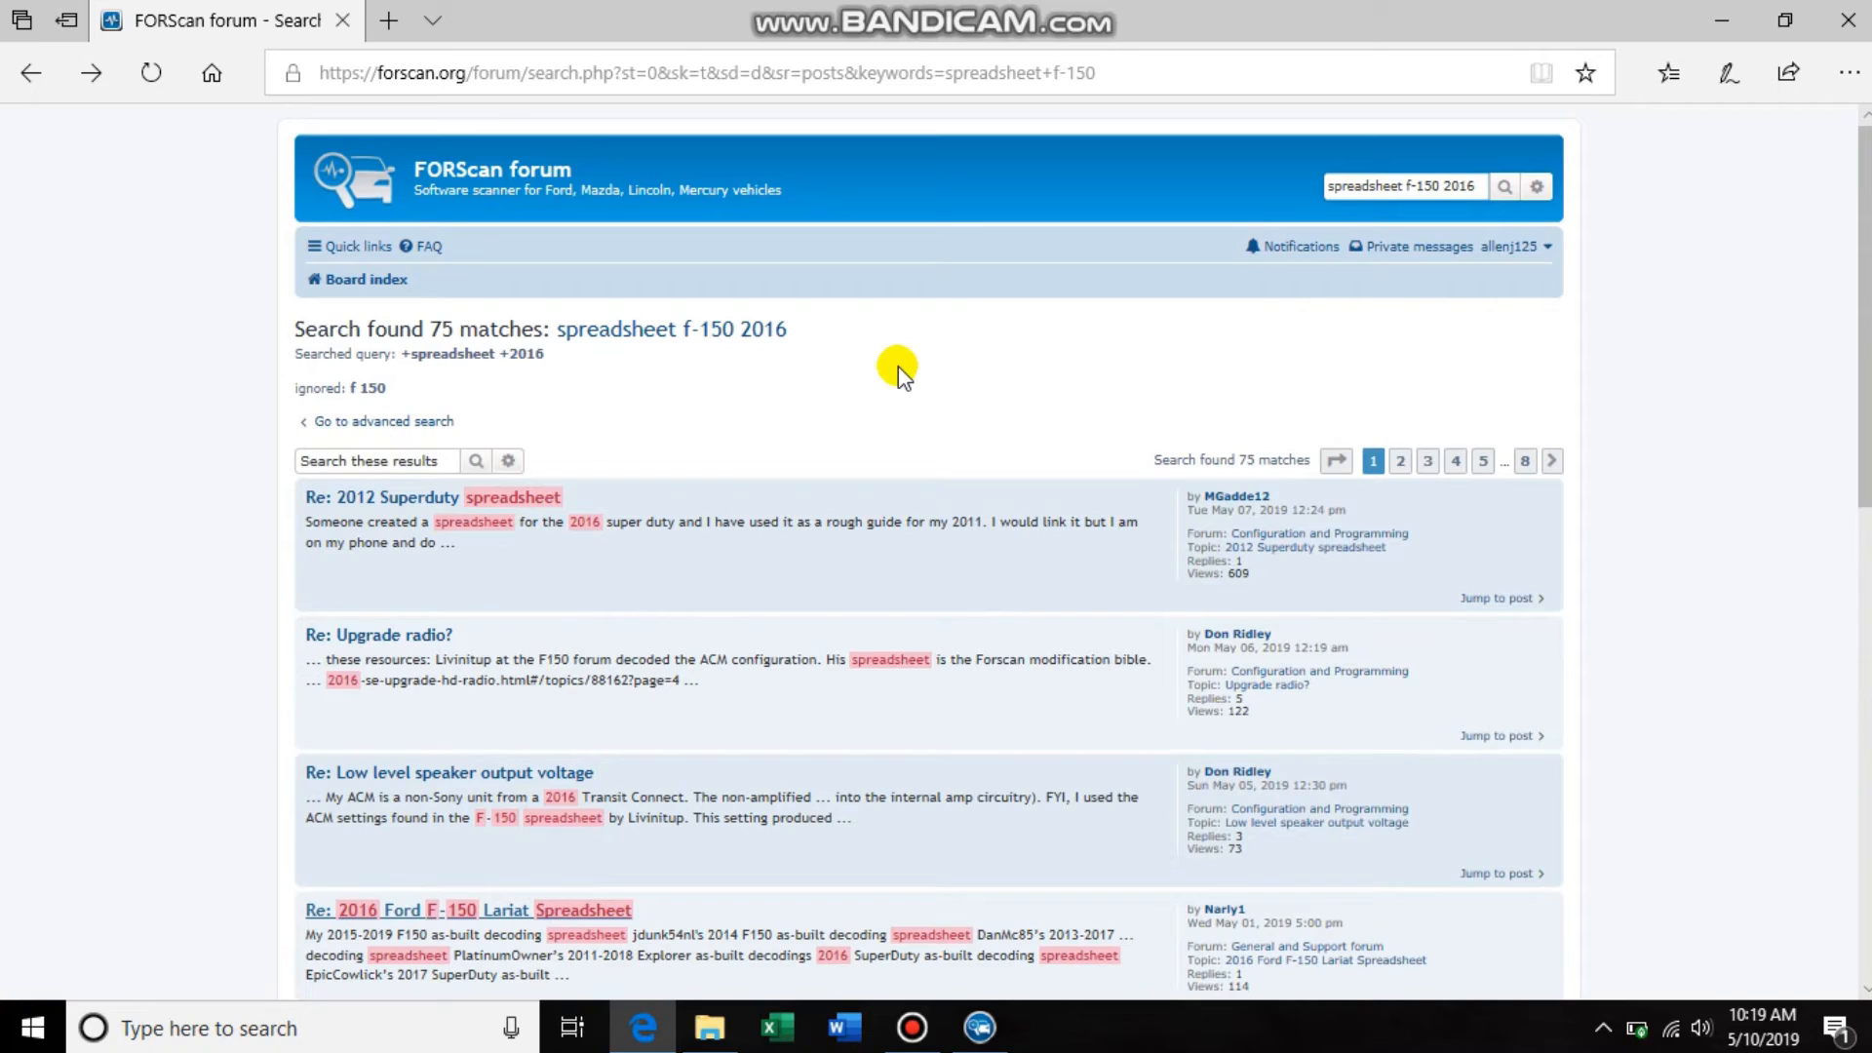
pyautogui.moveTo(896, 399)
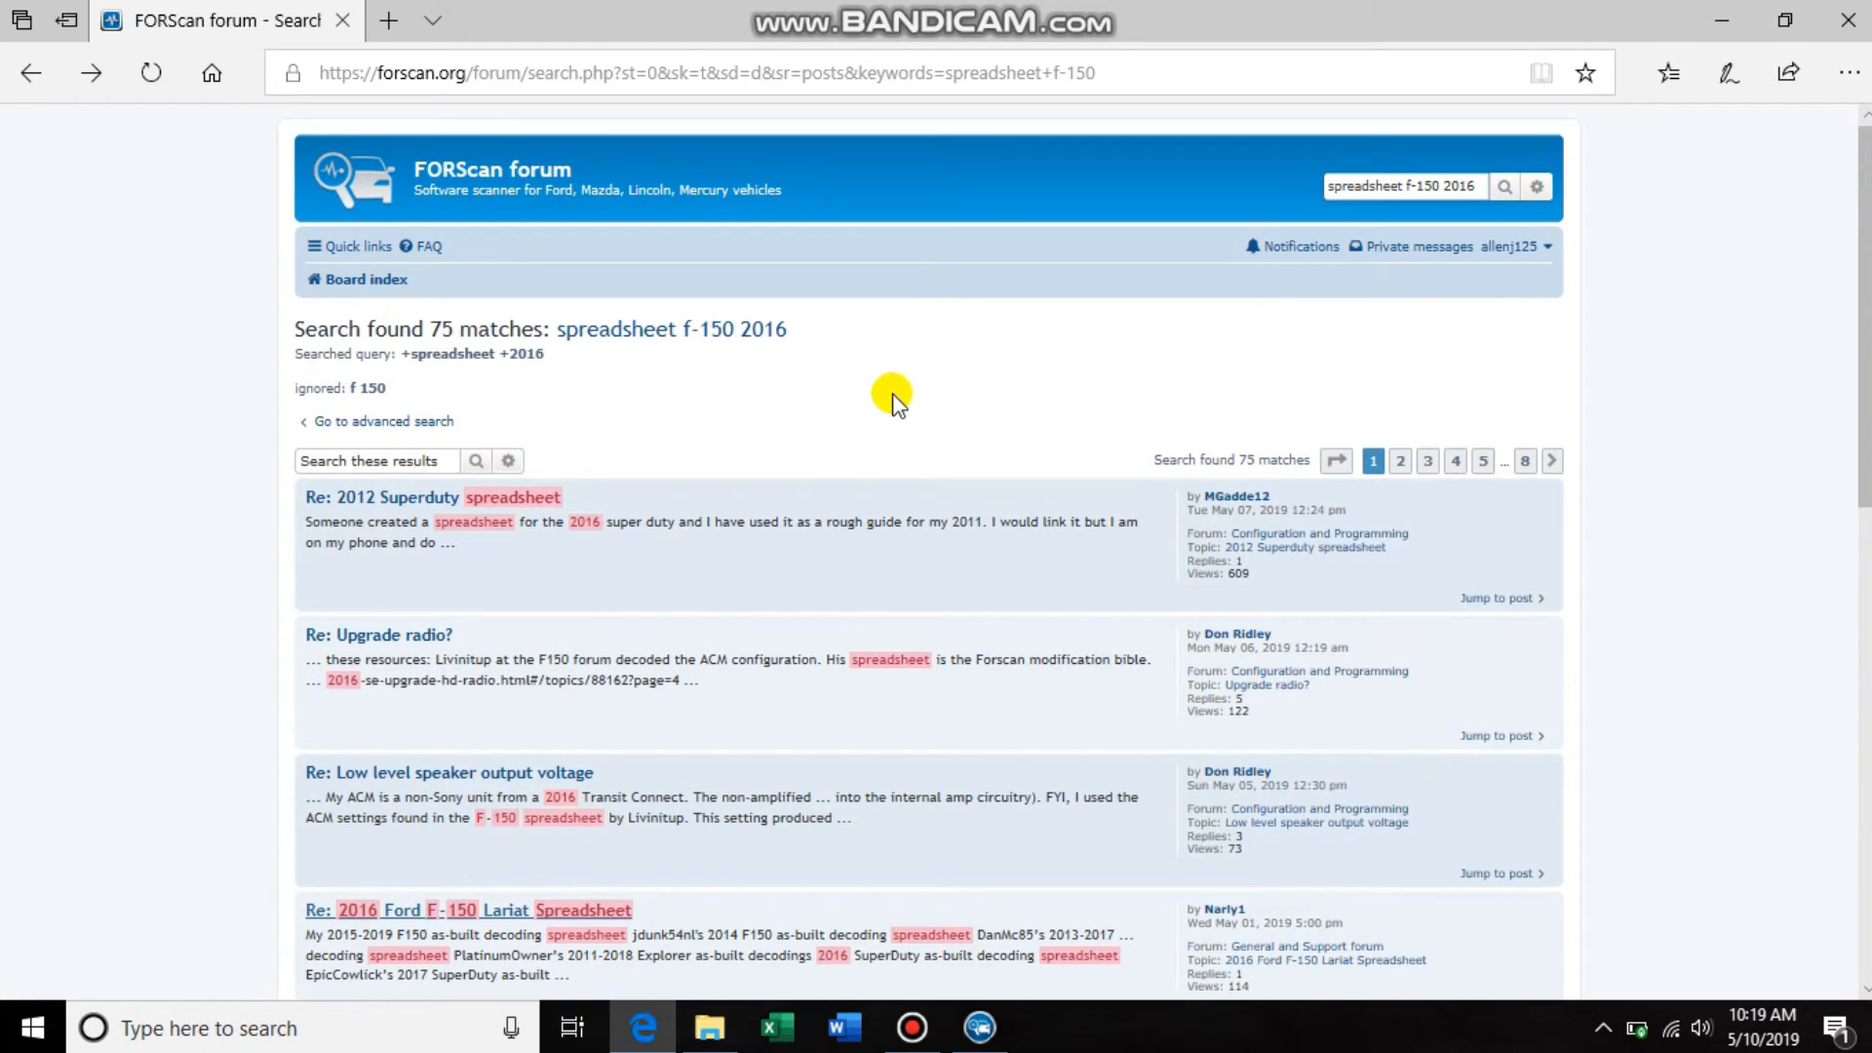
pyautogui.moveTo(1141, 297)
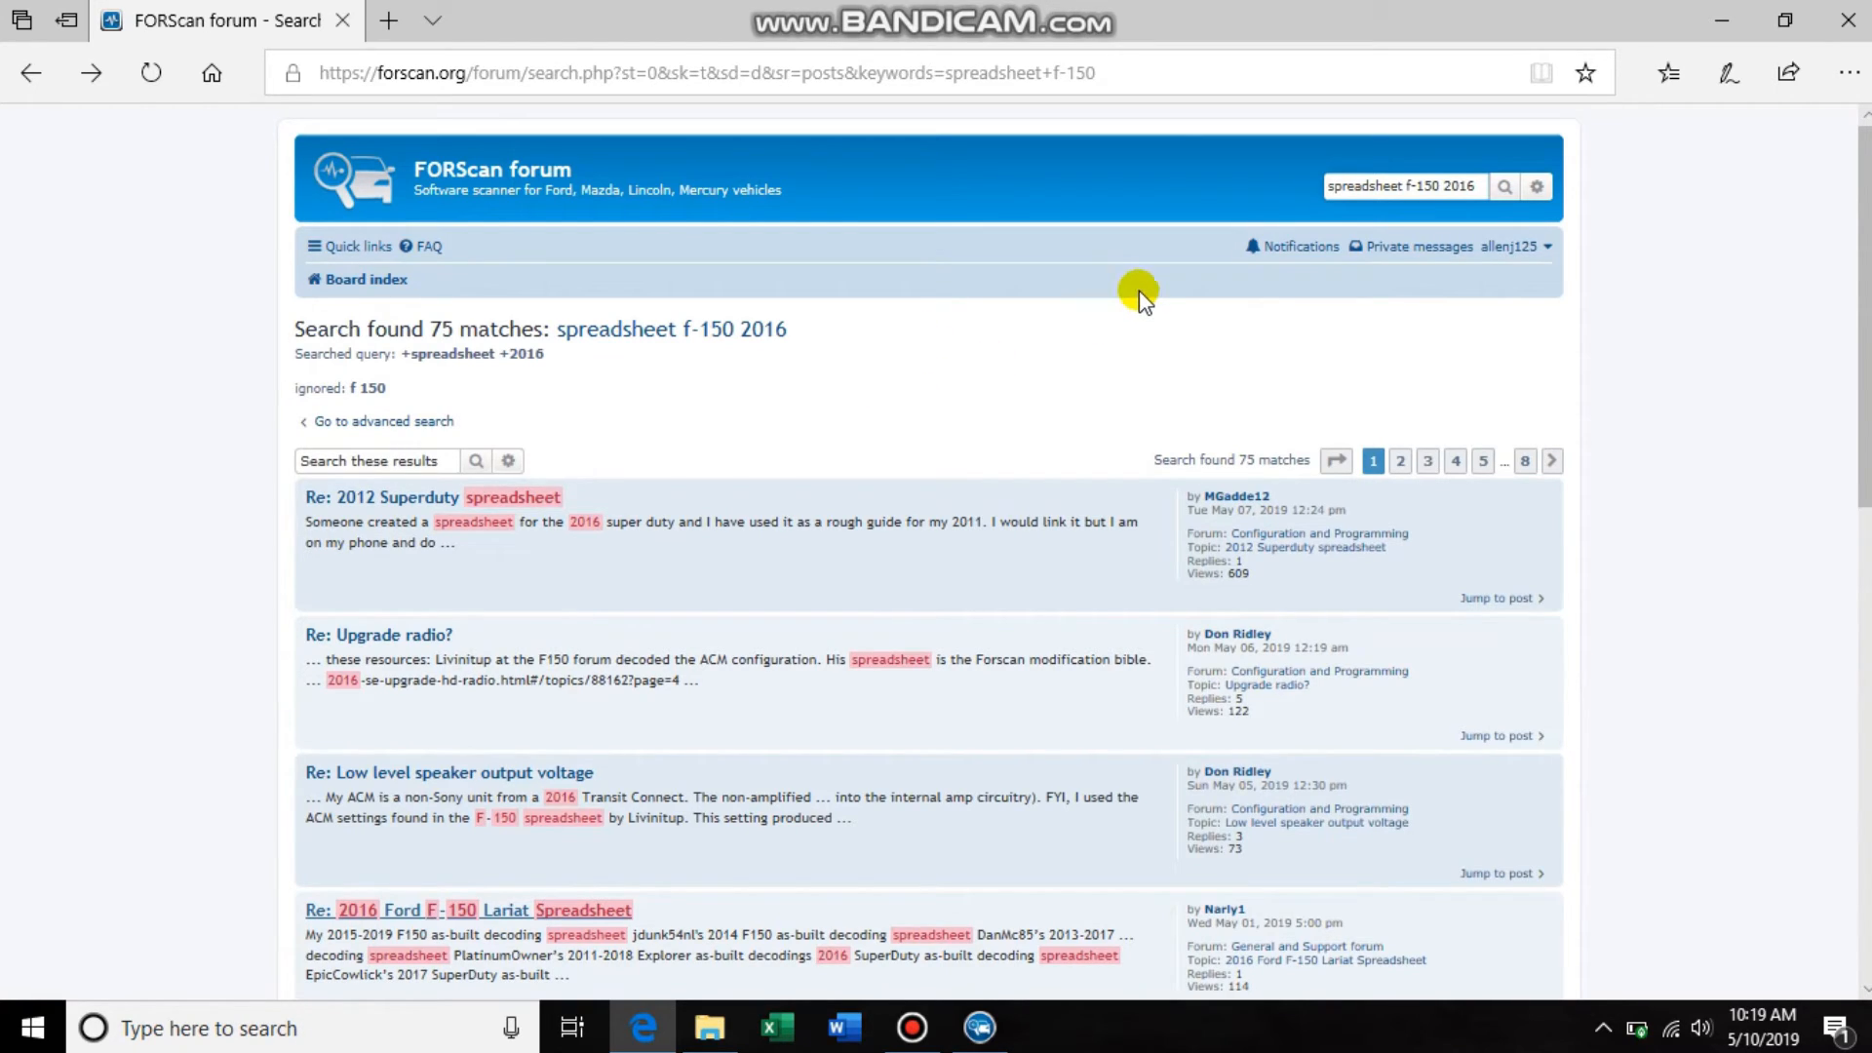
pyautogui.moveTo(1350, 398)
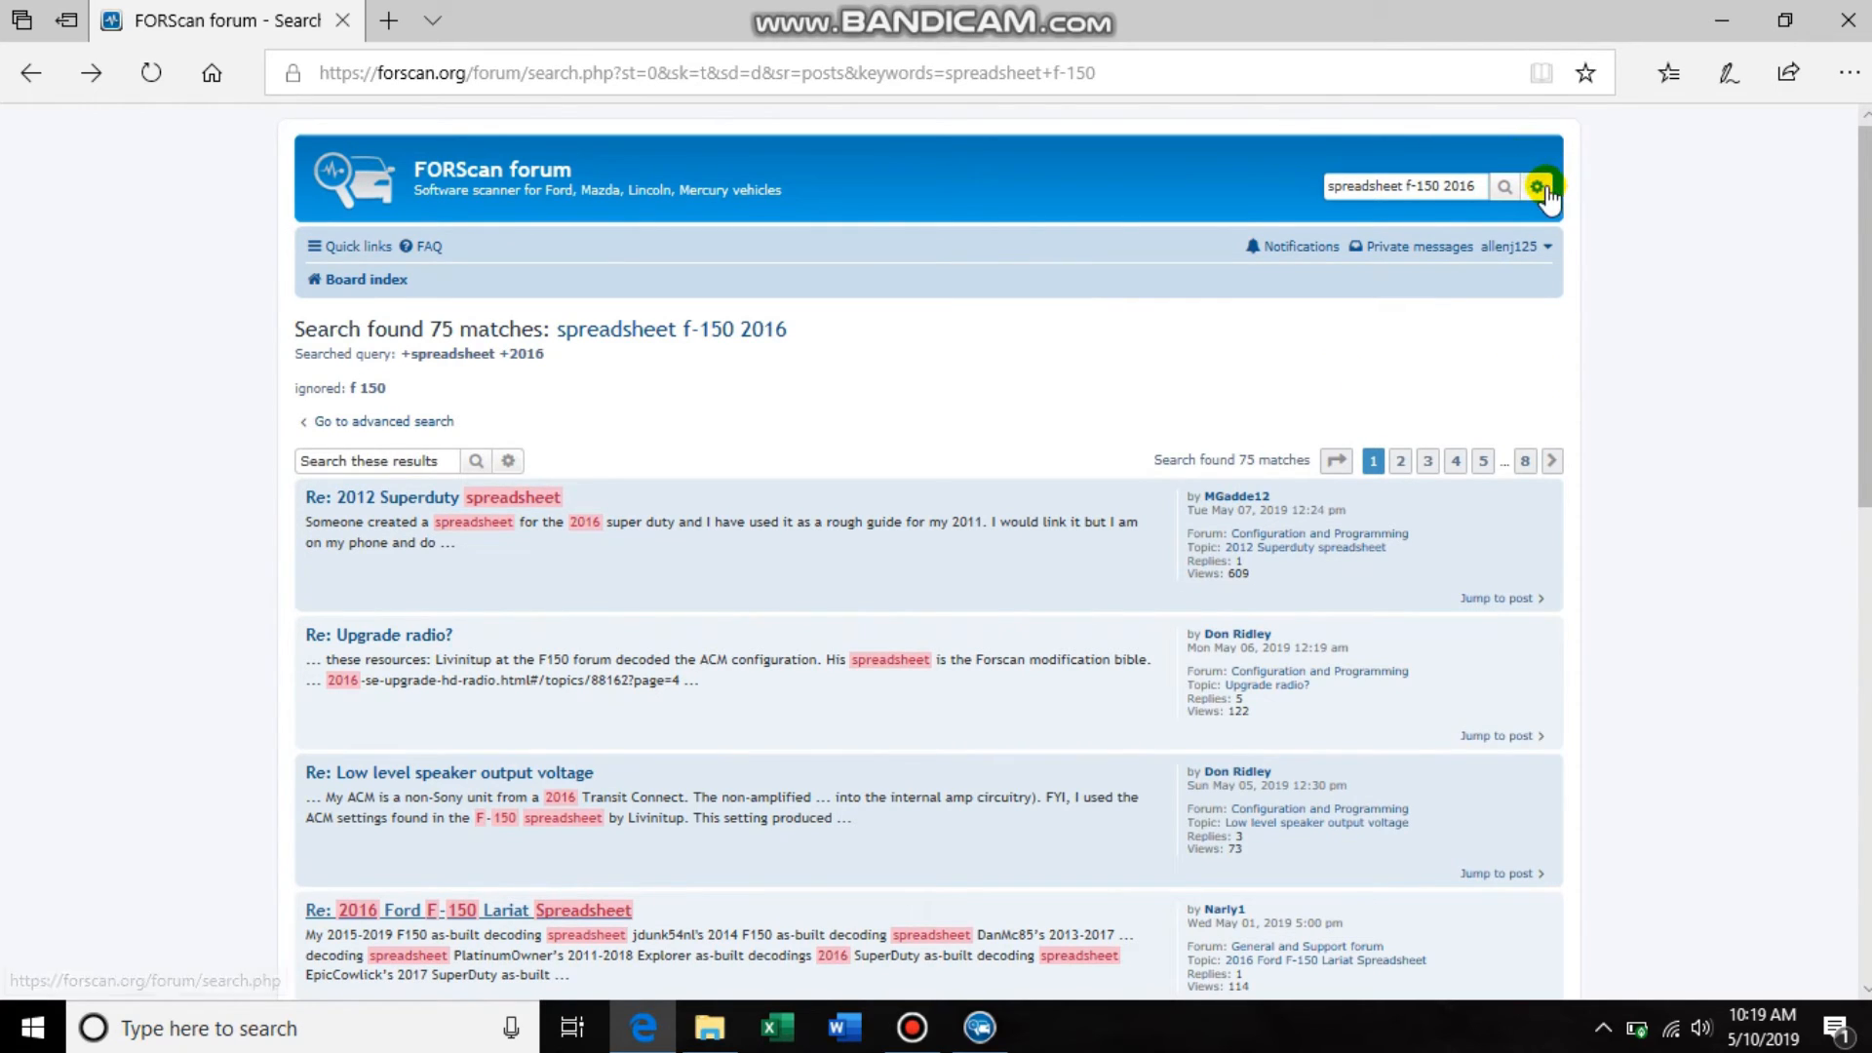
# Show the account menu with User Control Panel, Profile and Logout
pyautogui.click(1548, 245)
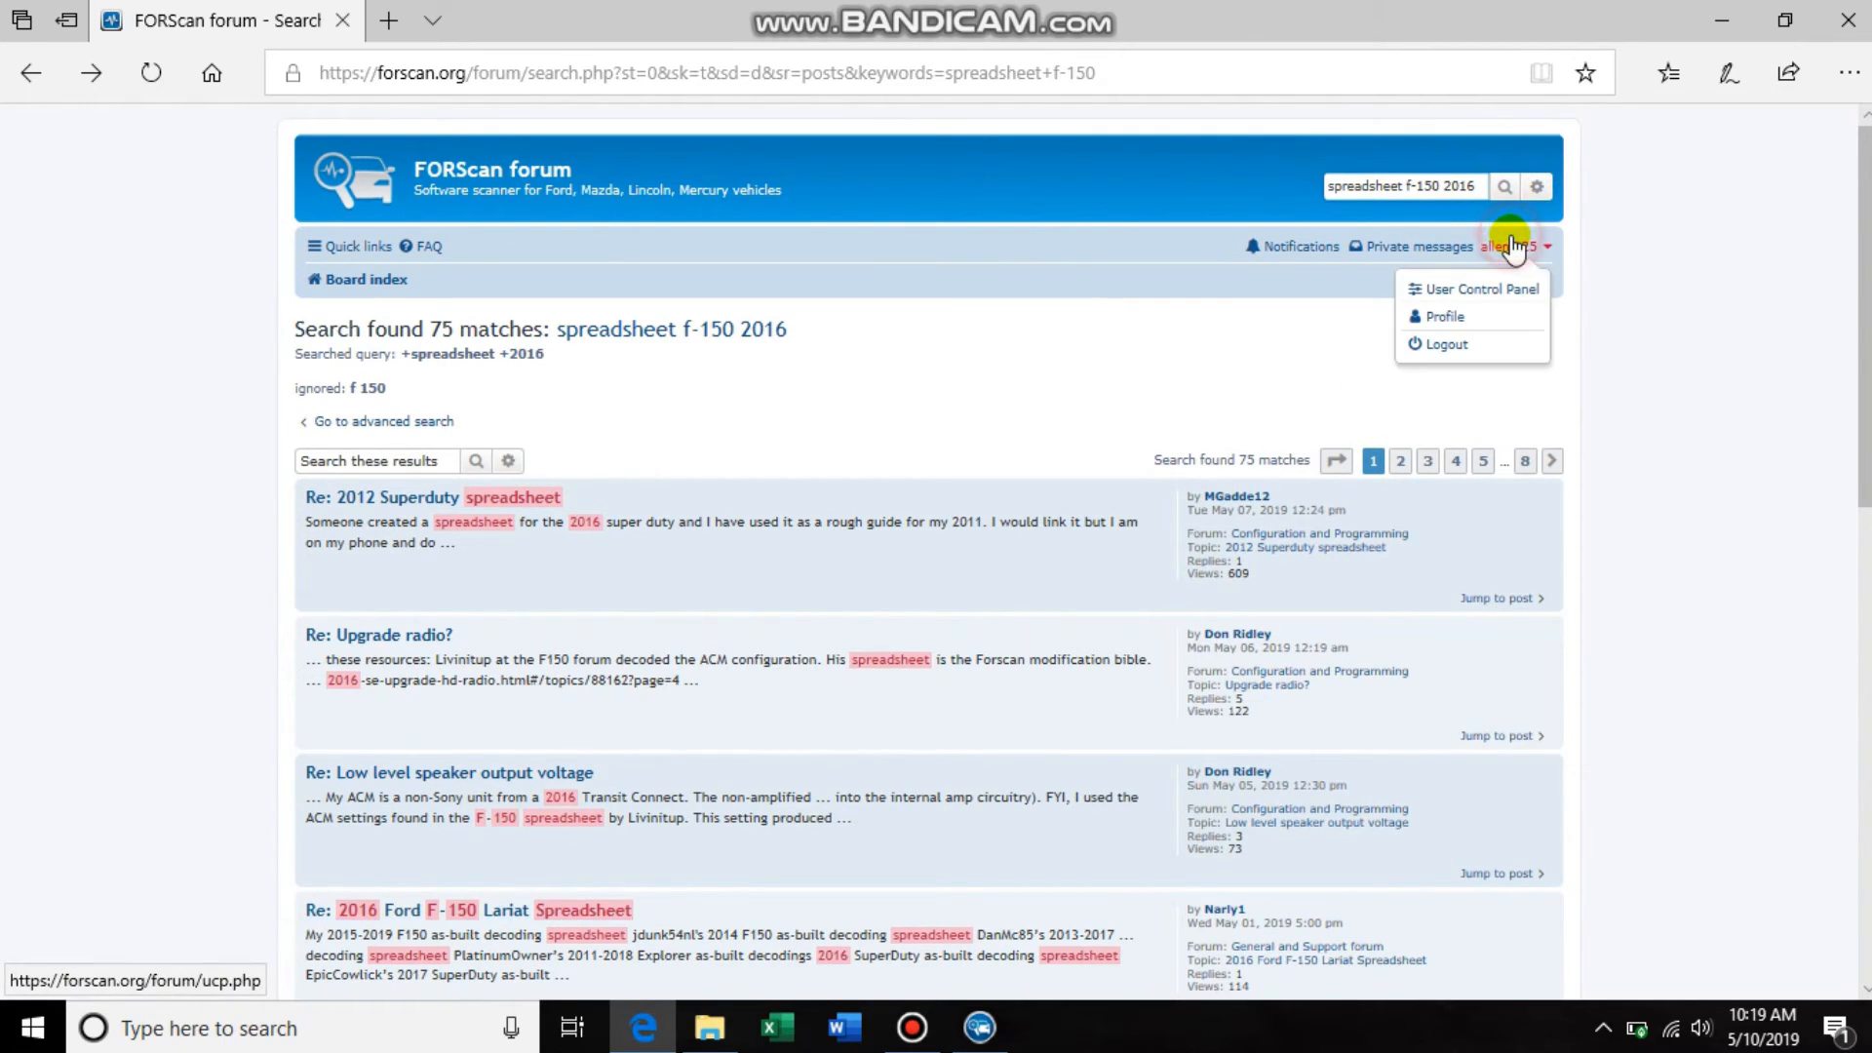